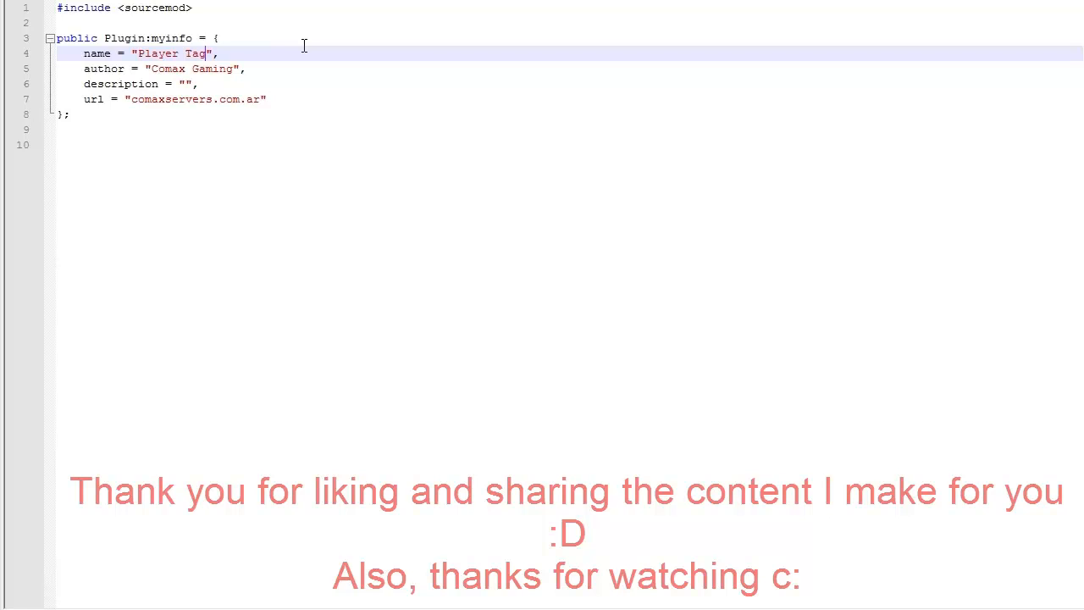
pyautogui.moveTo(295, 111)
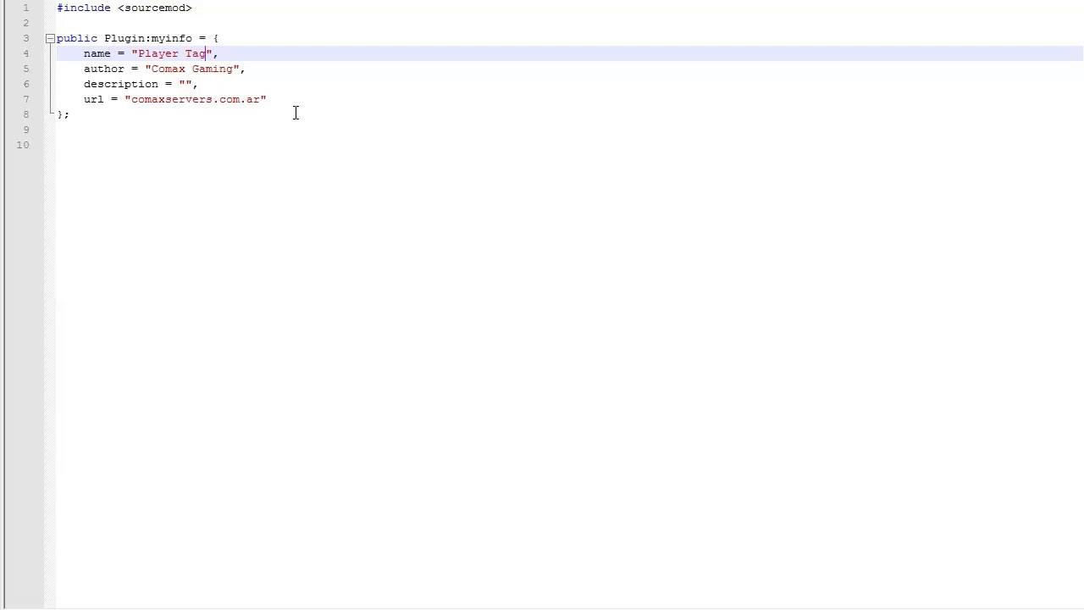
# Step: Write a [TAG] MSG comment line below the plugin info block
pyautogui.click(71, 113)
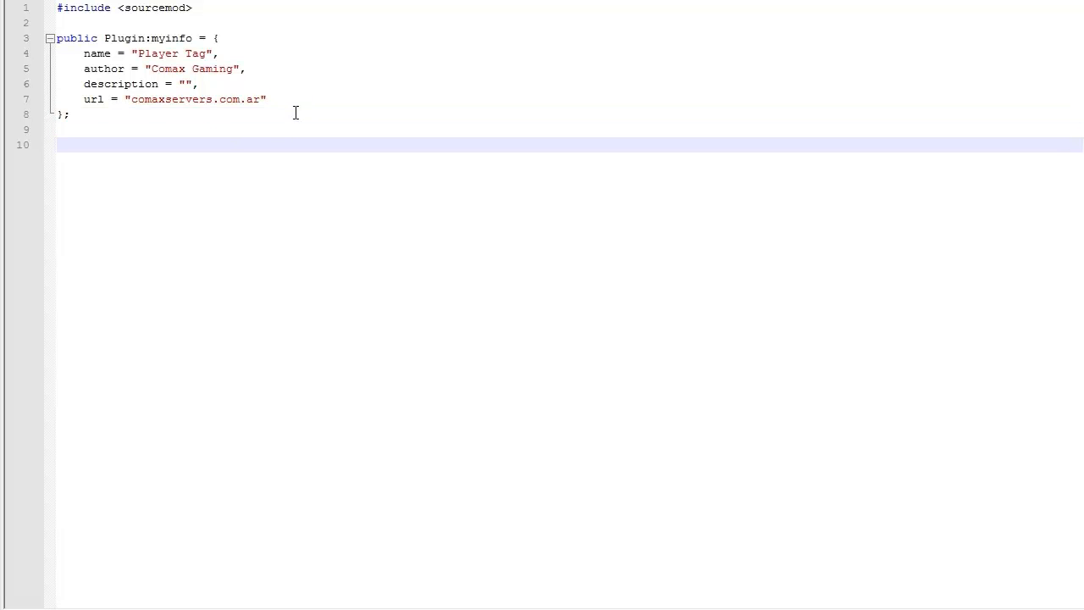
pyautogui.write('^*')
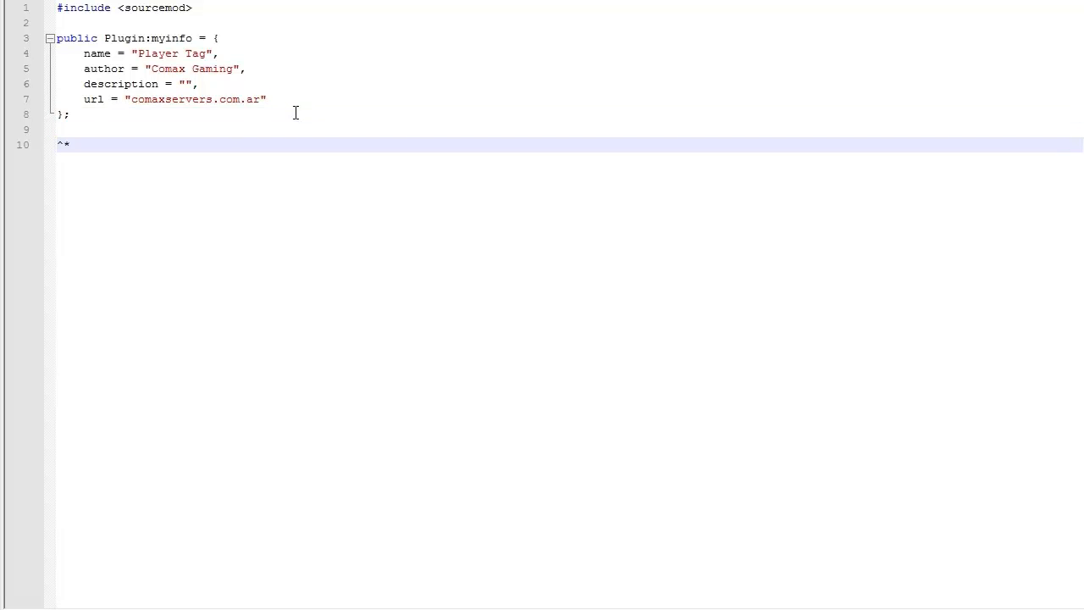
pyautogui.write('[]')
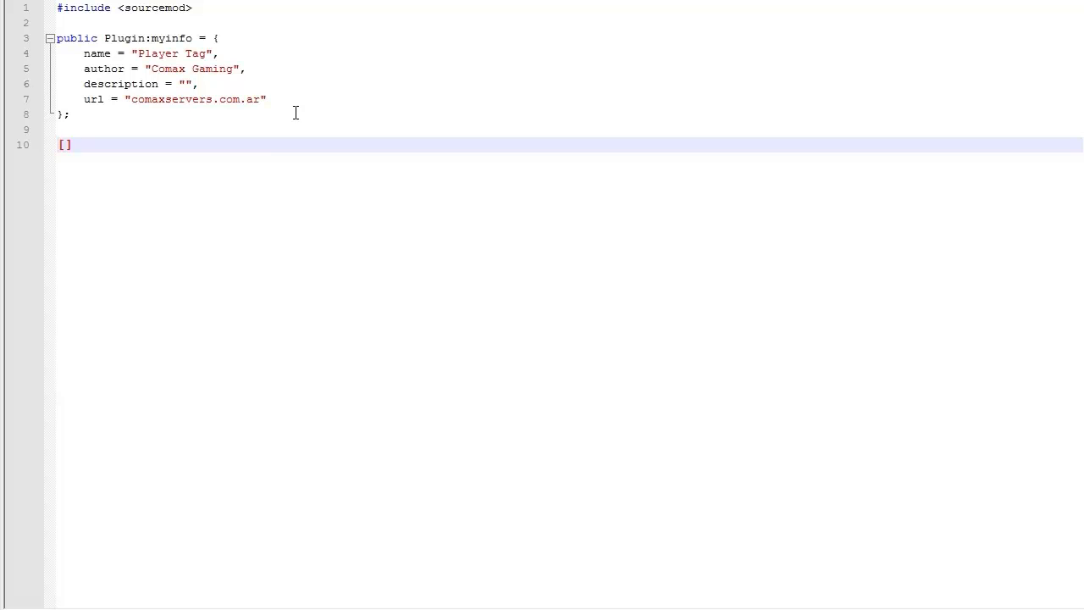
pyautogui.write('TAG] MA')
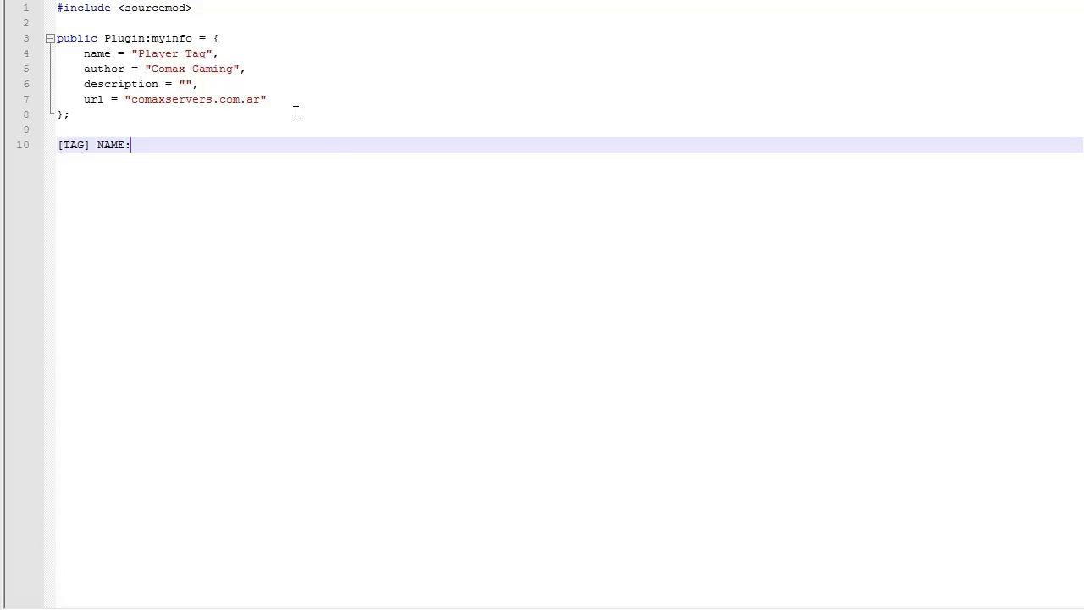
pyautogui.write('MSG')
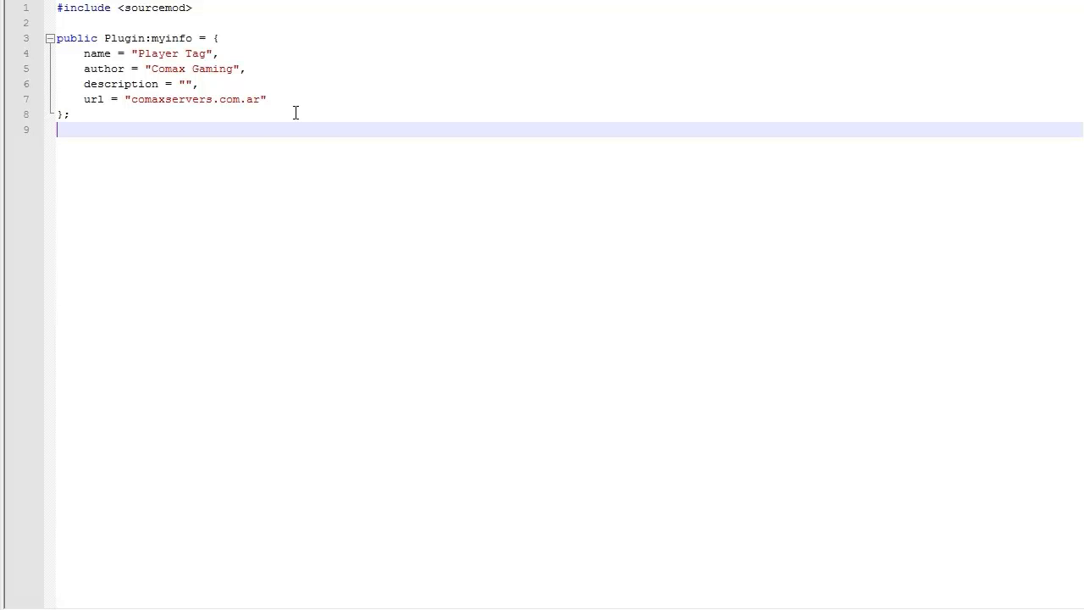
pyautogui.moveTo(304, 101)
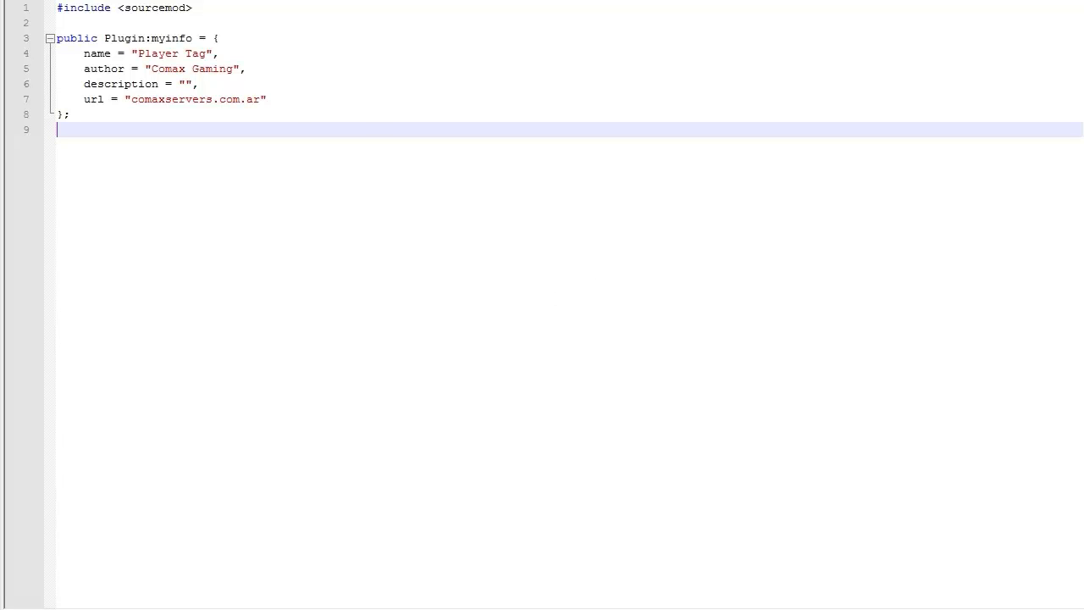
pyautogui.moveTo(440, 280)
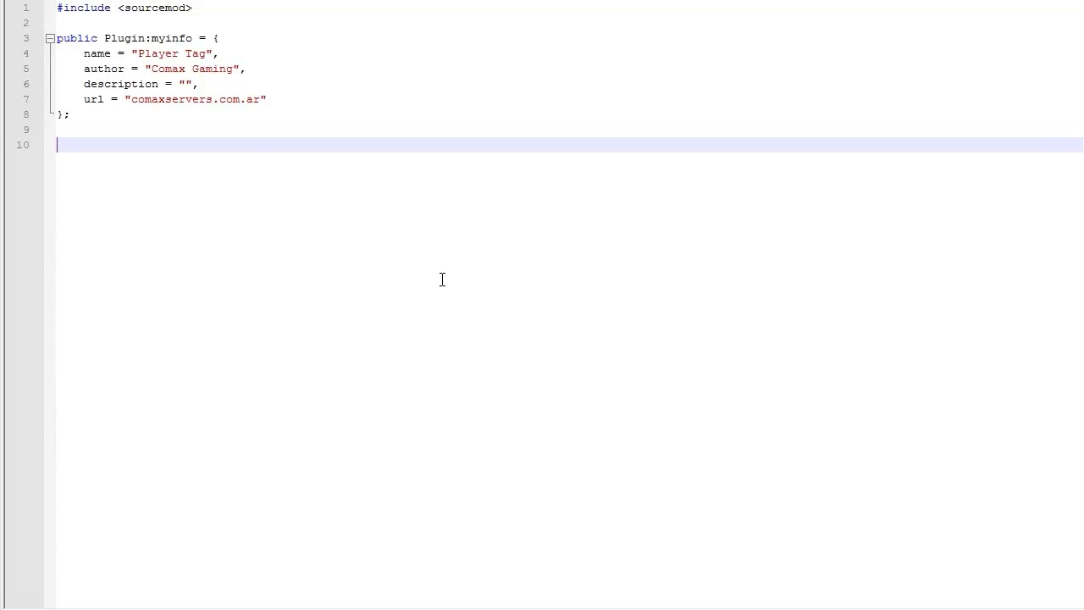
# Step: Declare an empty public OnPluginStart() function with braces
pyautogui.write('public')
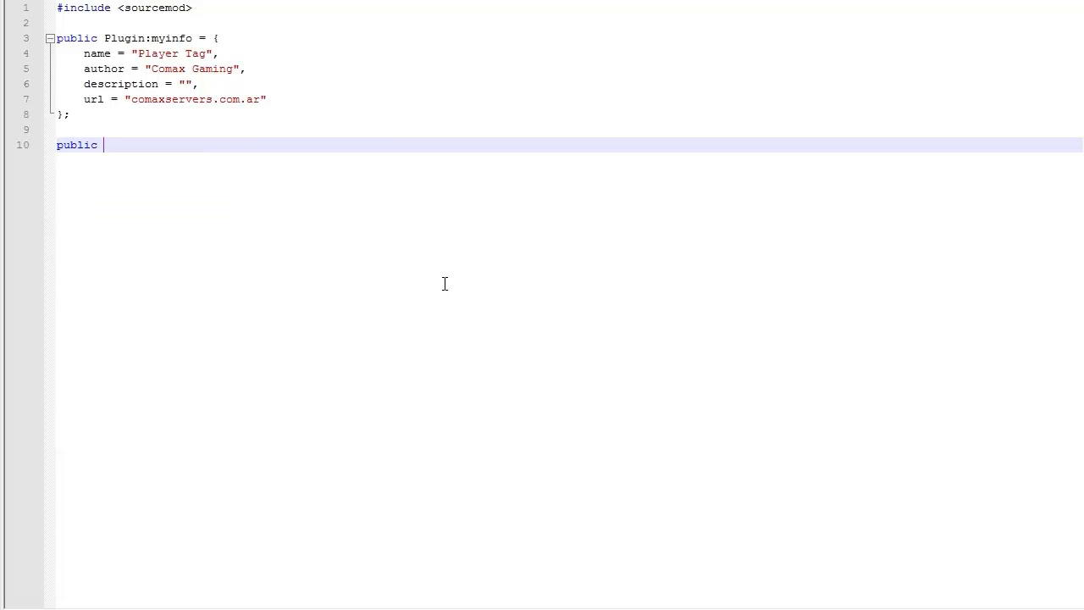
pyautogui.write('onplugin')
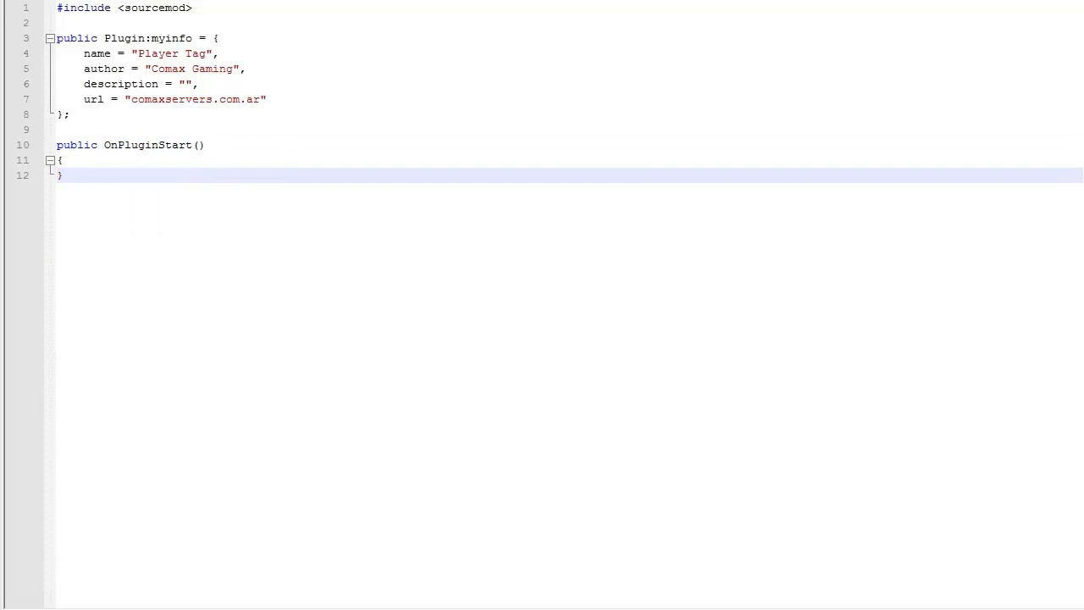
pyautogui.moveTo(247, 76)
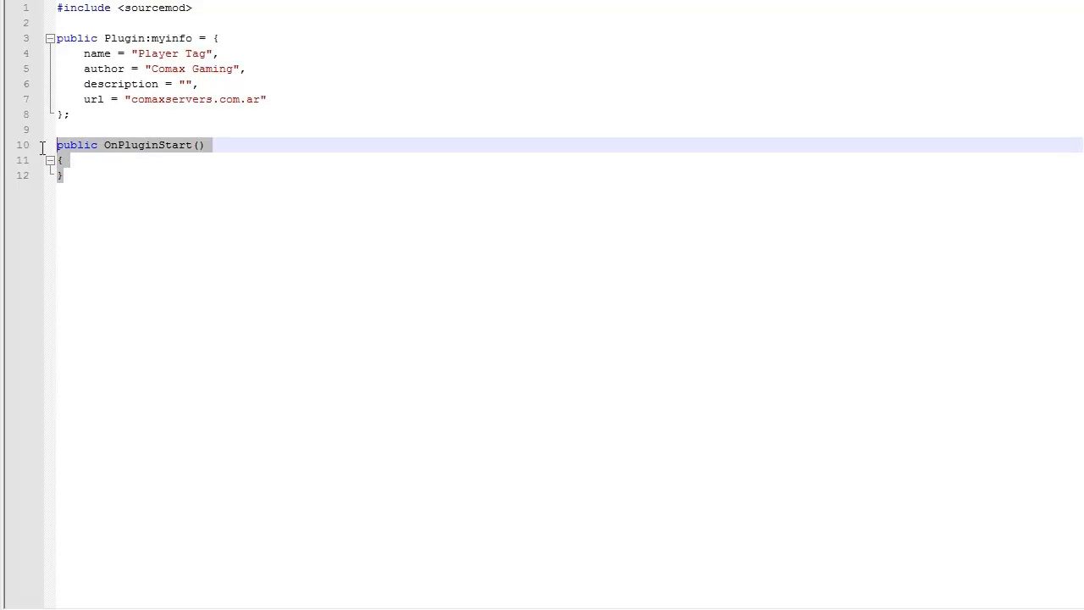
# Step: Declare static Handle:db = INVALID_HANDLE; on a new line after the include
pyautogui.click(193, 7)
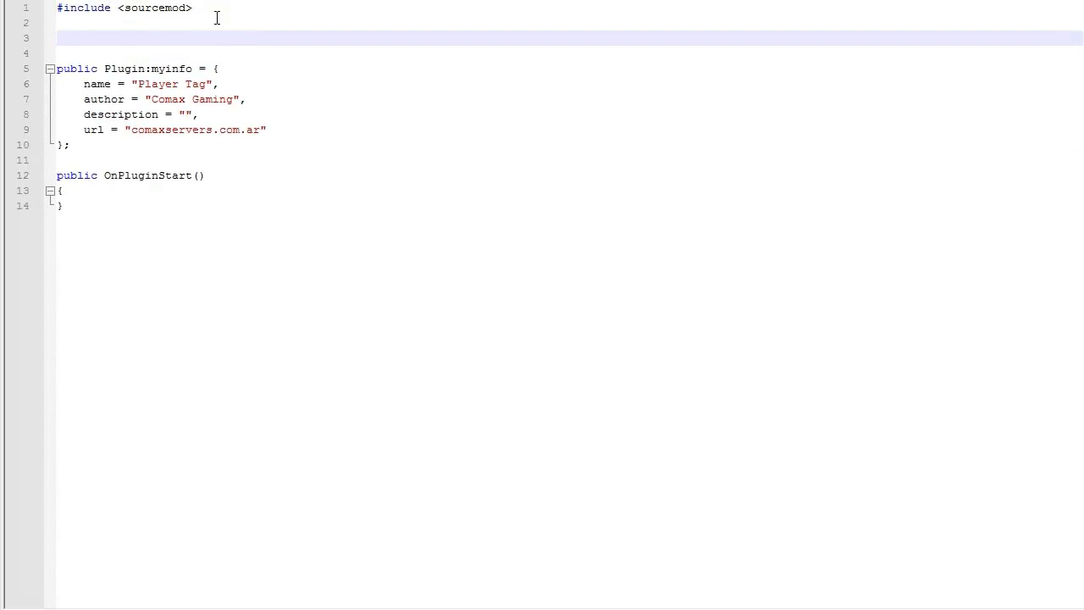
pyautogui.write('stai')
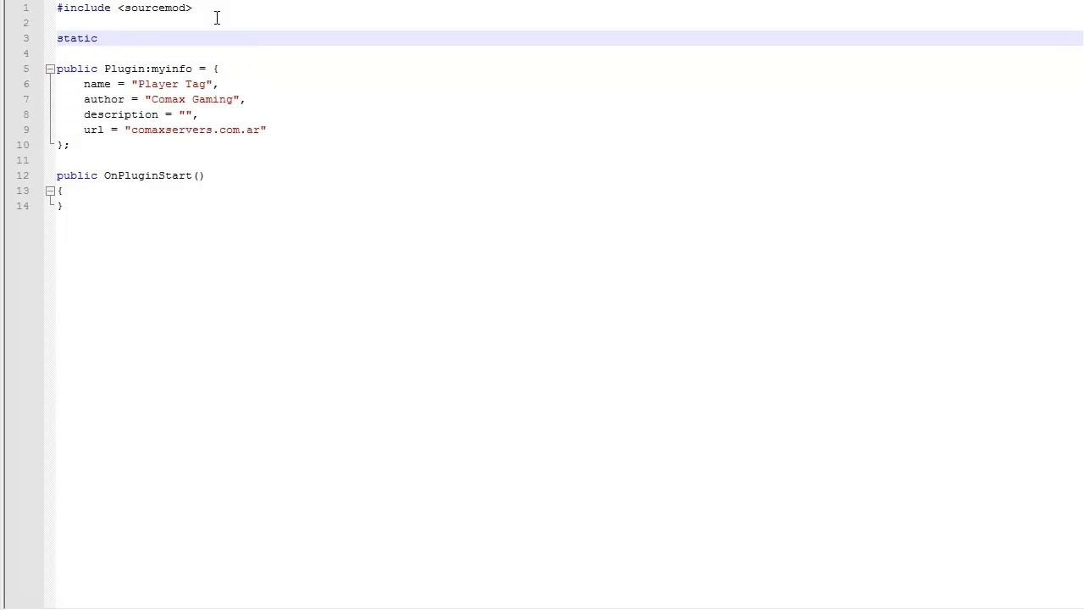
pyautogui.write('Handle:')
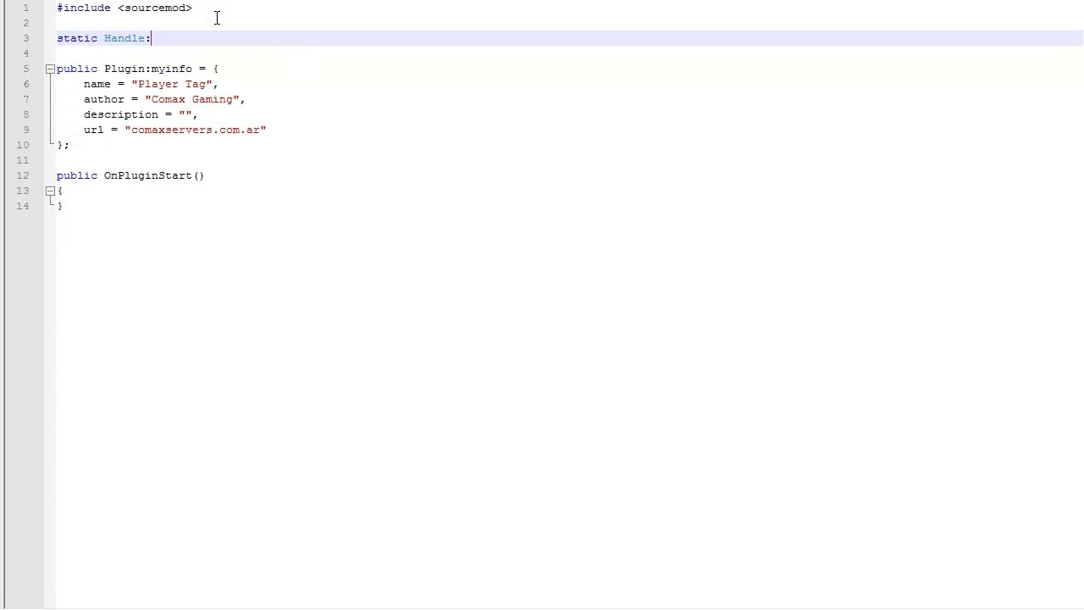
pyautogui.write('db')
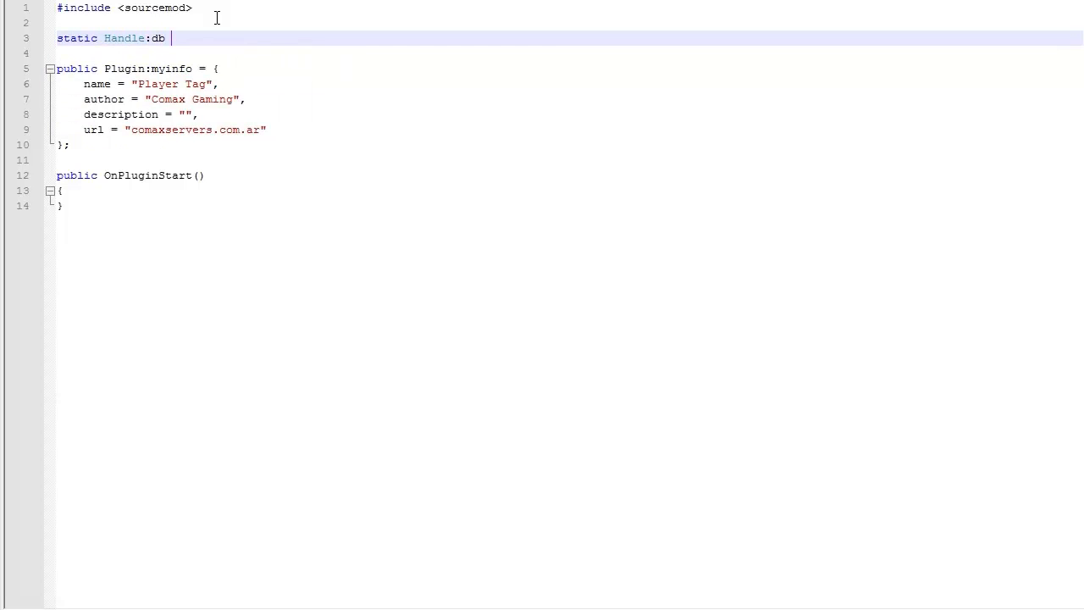
pyautogui.write('= INVALID_HA')
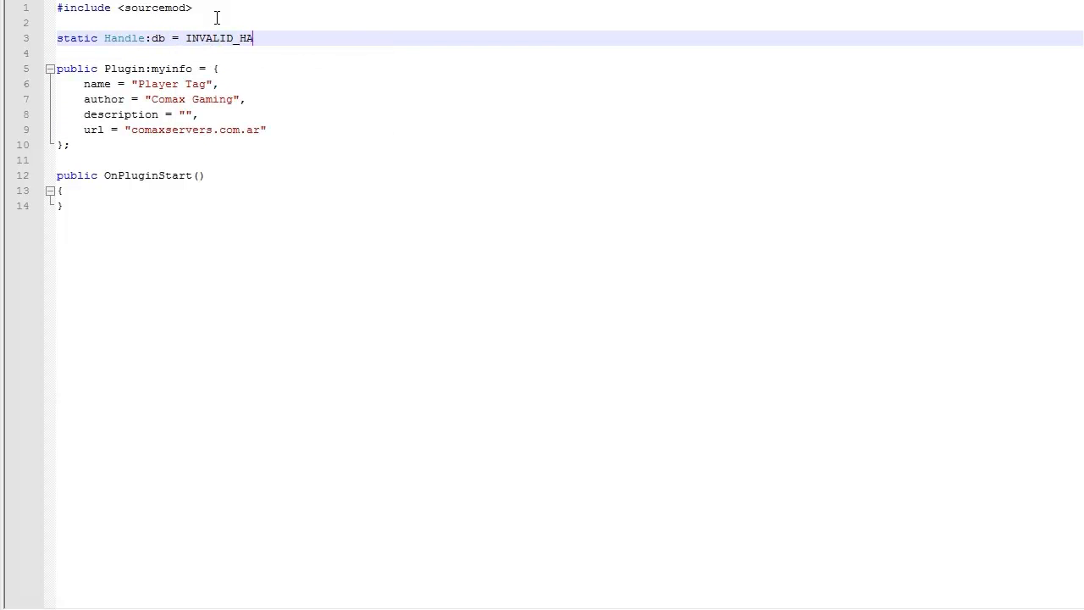
pyautogui.write('NDLE;')
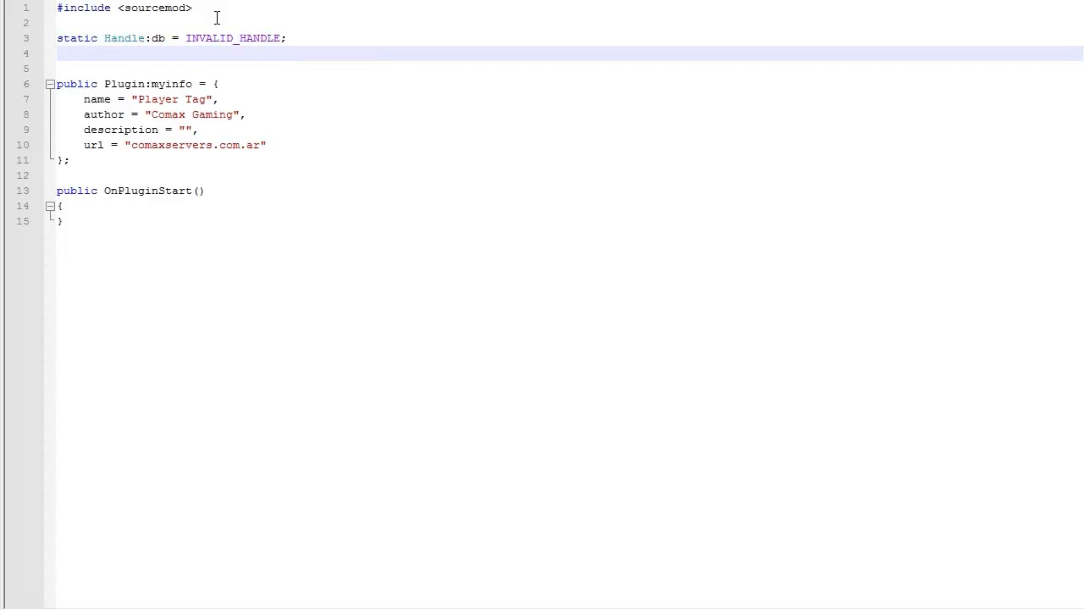
# Step: Declare static String:error[200]; below the db handle
pyautogui.write('statc')
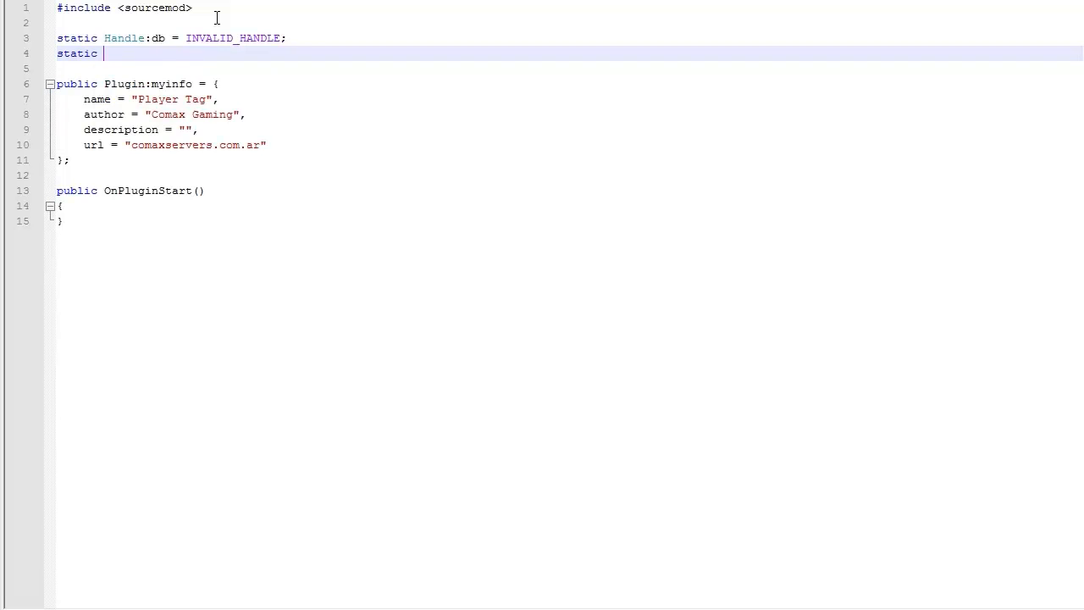
pyautogui.write('String:error')
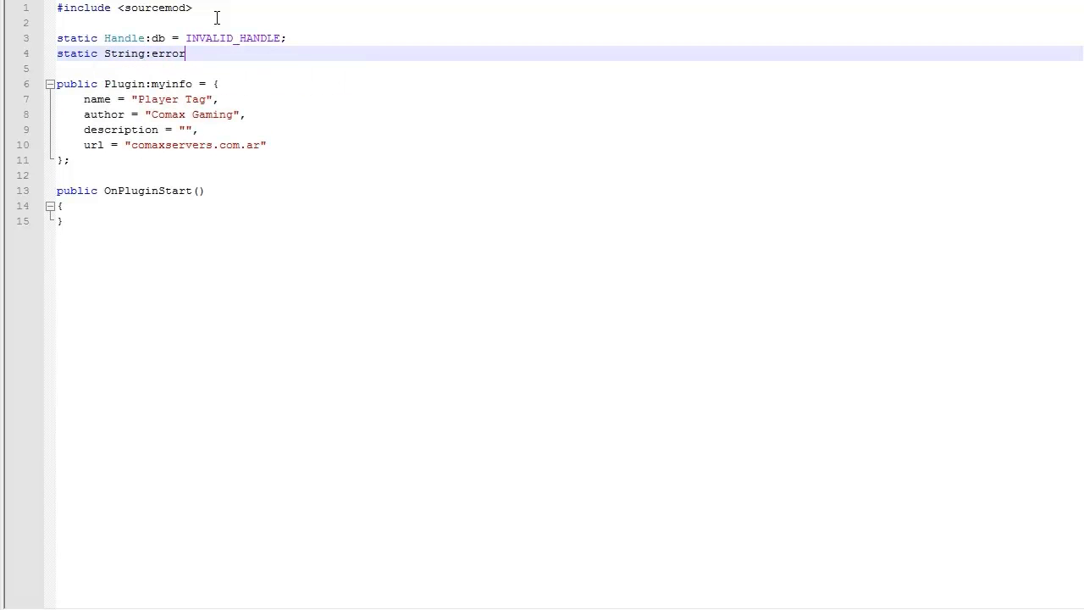
pyautogui.write('[200];')
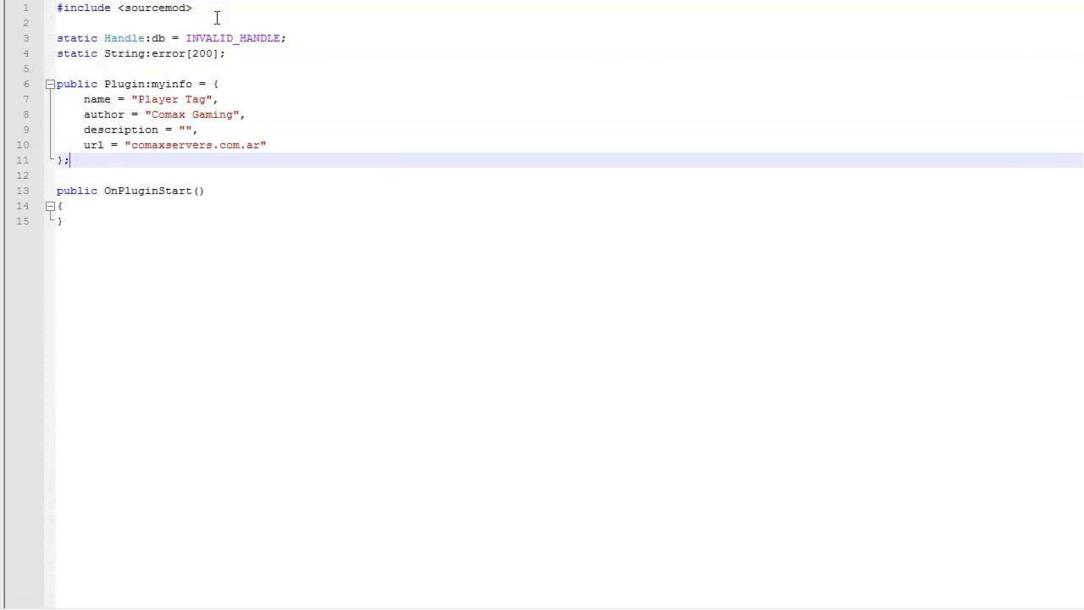
# Step: Call SetUpDB(); inside the OnPluginStart body
pyautogui.click(64, 207)
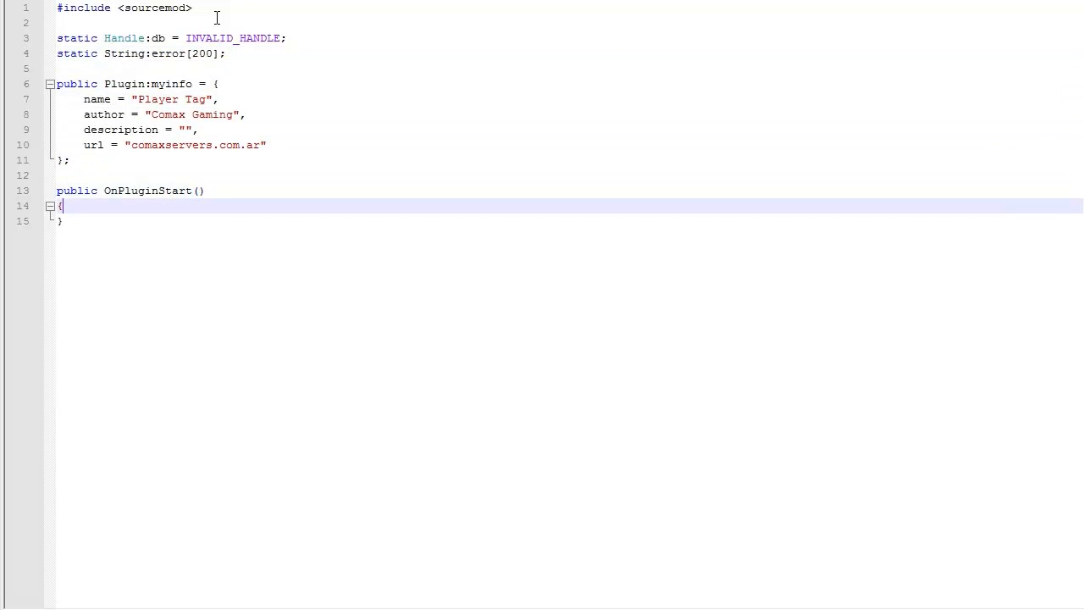
pyautogui.press('Return')
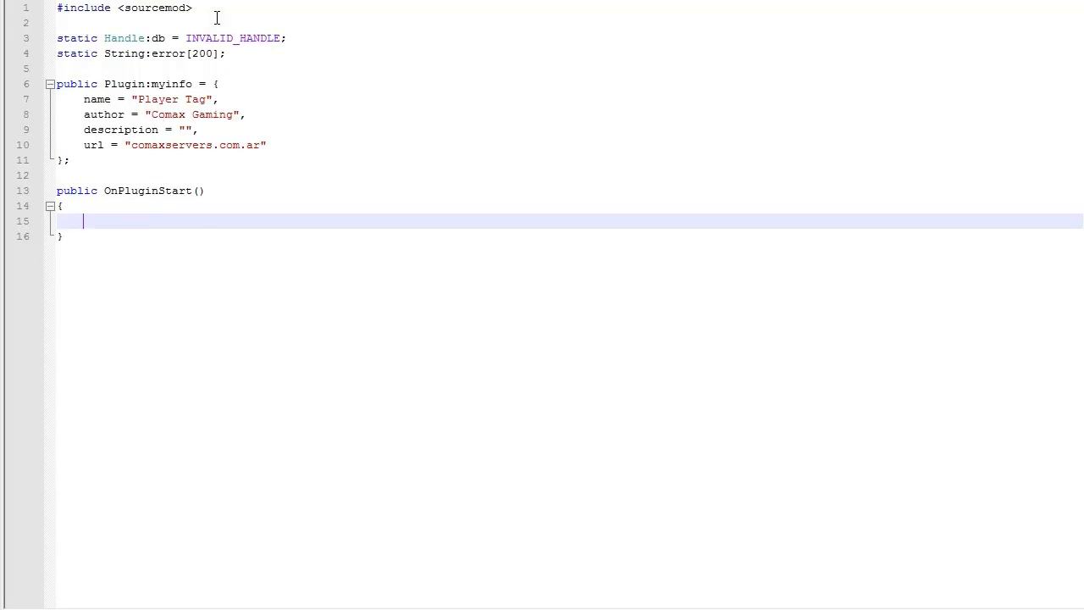
pyautogui.write('S')
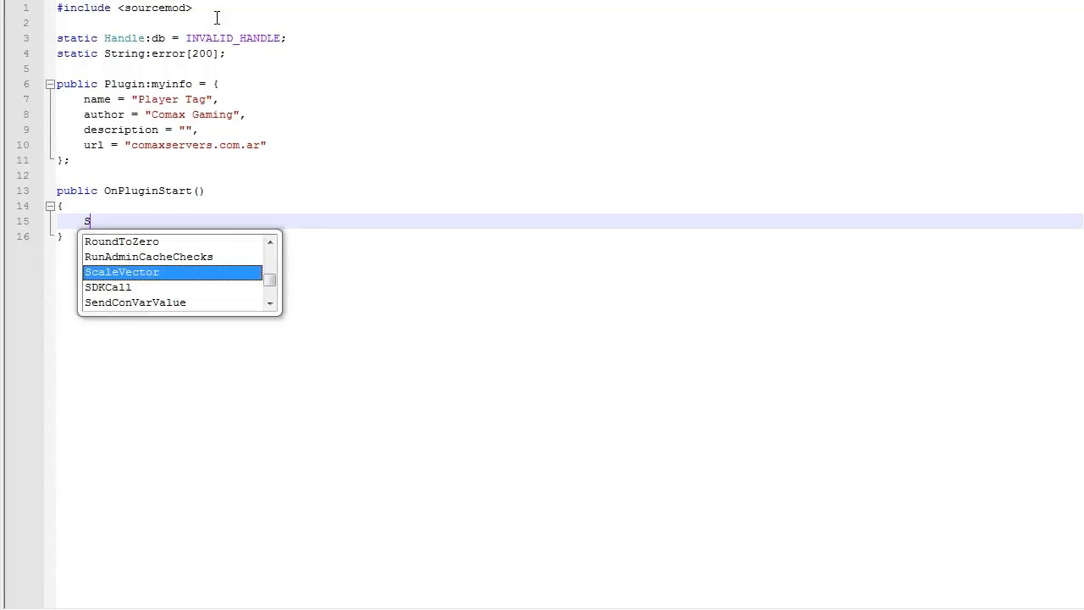
pyautogui.write('etUpD')
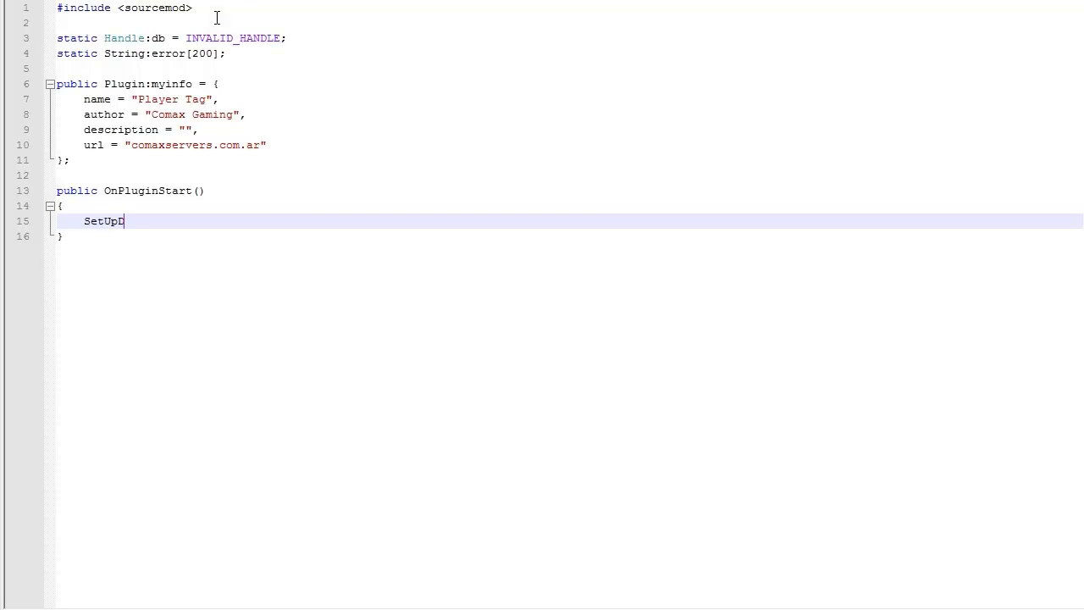
pyautogui.write('B();')
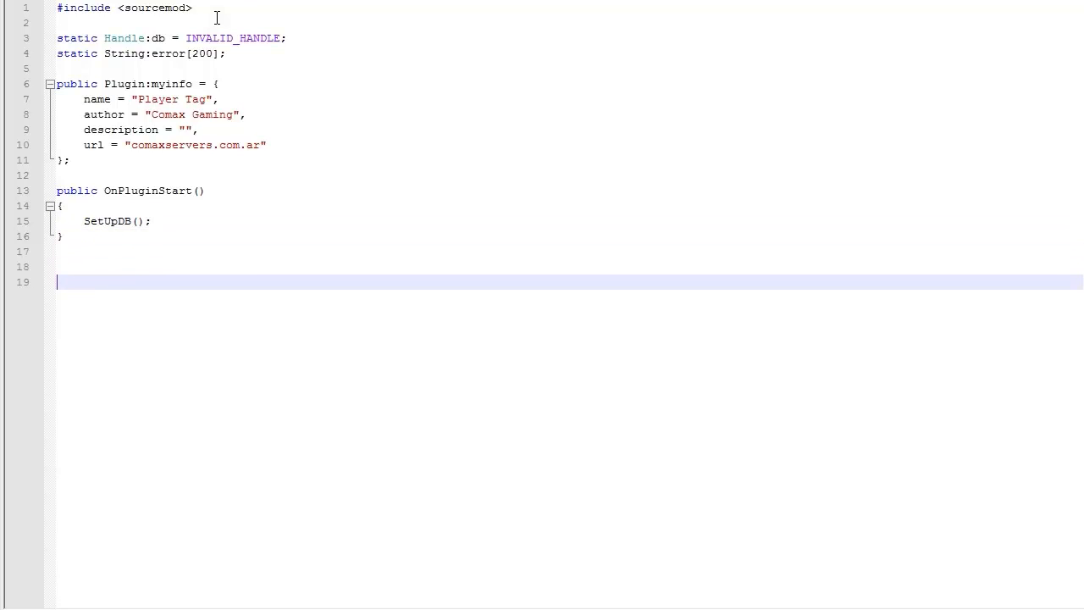
# Step: Add an empty public SetUpDB() function below OnPluginStart and enter its body
pyautogui.write('public')
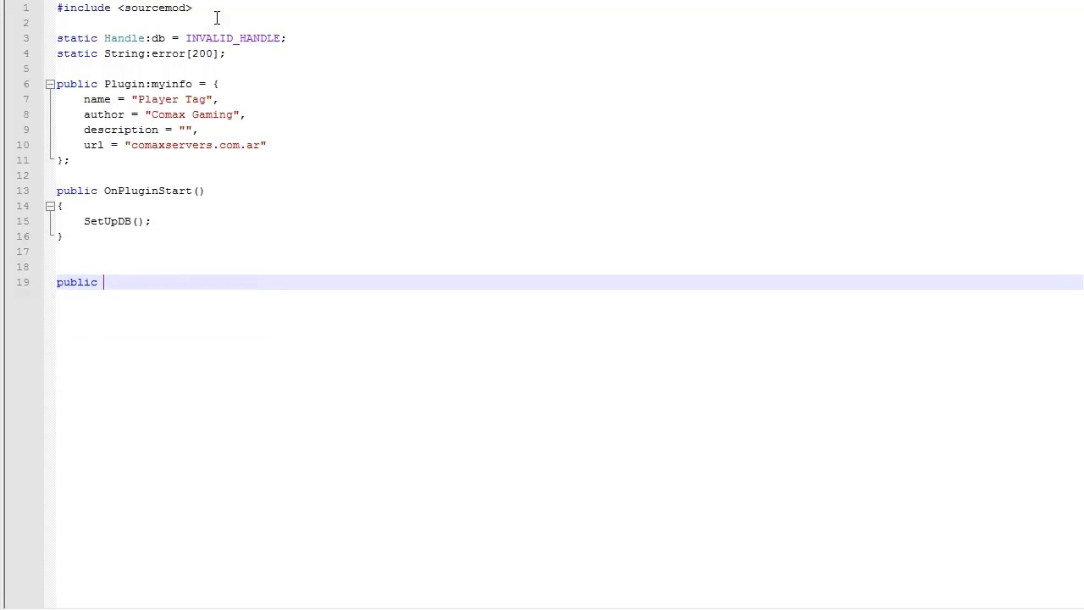
pyautogui.write('SetUpDB(')
pyautogui.write('{')
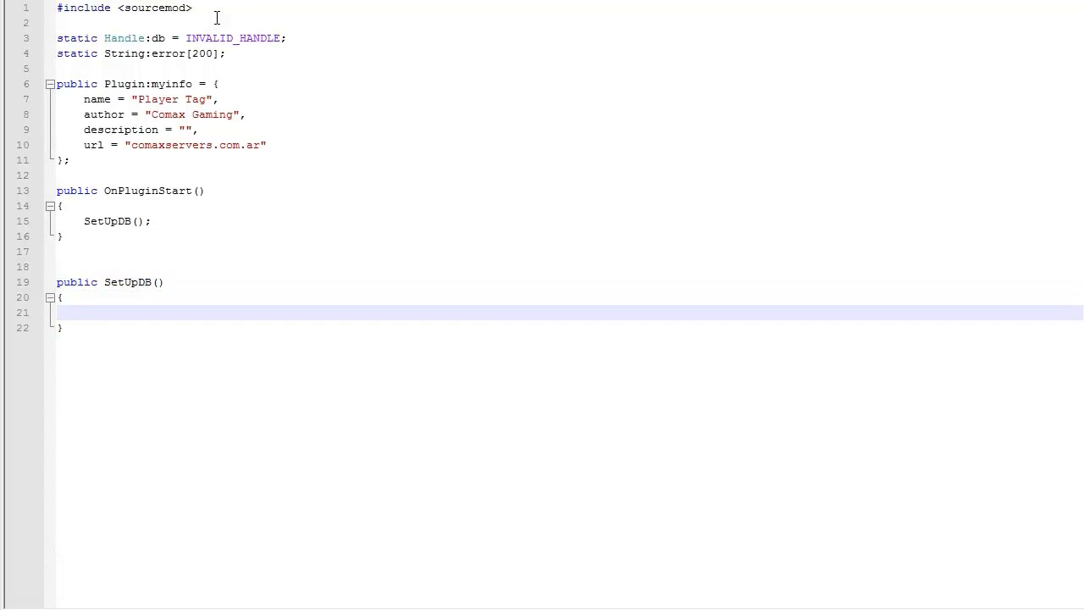
pyautogui.click(83, 312)
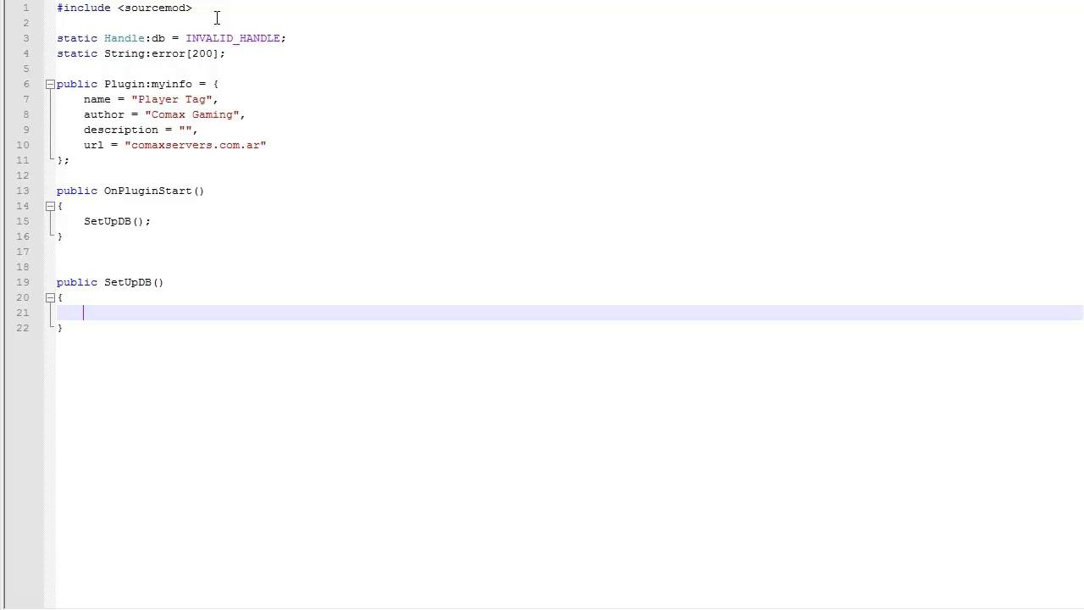
# Step: Begin a SQL_ConnectCustom( call inside SetUpDB via autocomplete
pyautogui.write('s')
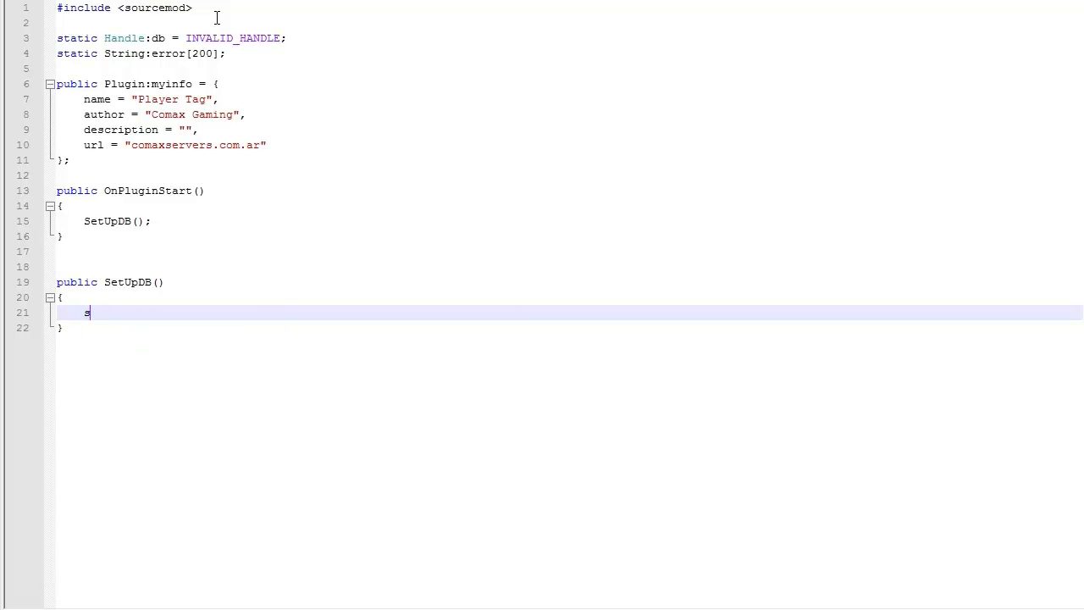
pyautogui.write('ql_cu')
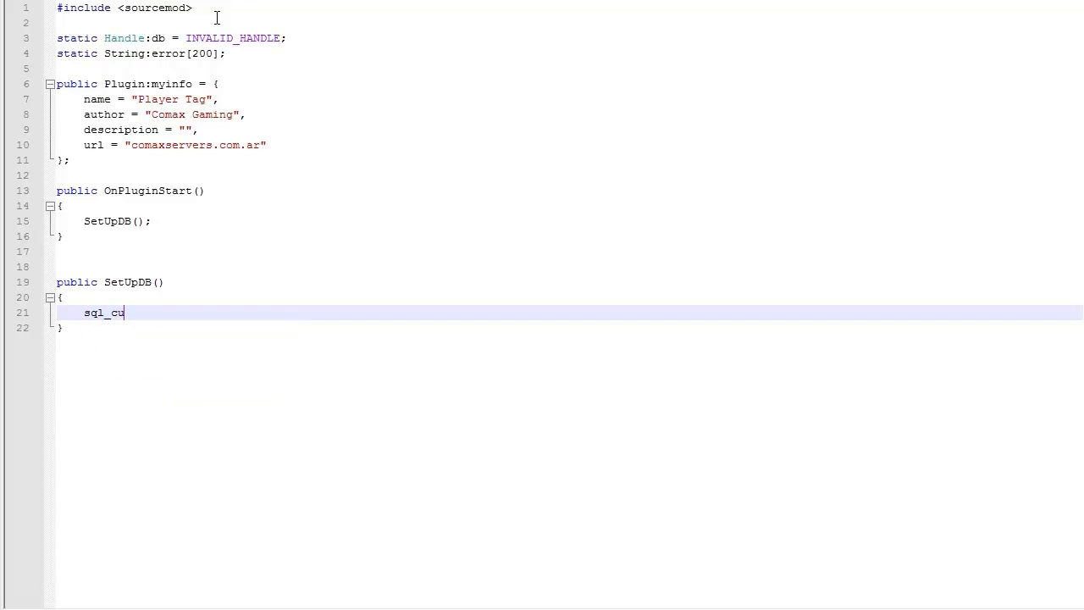
pyautogui.write('nectCustom(')
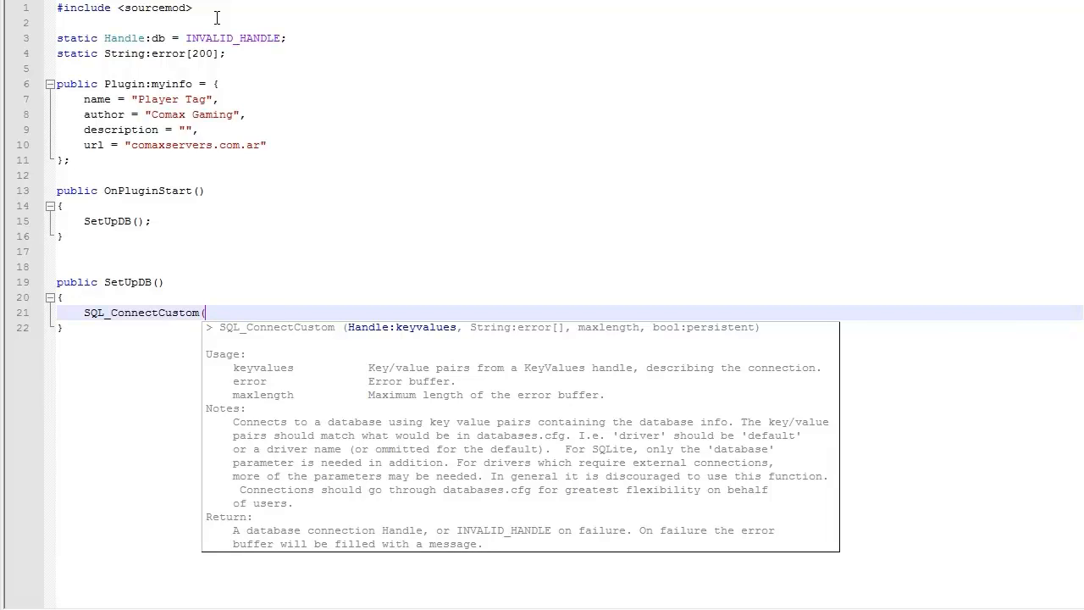
pyautogui.moveTo(529, 437)
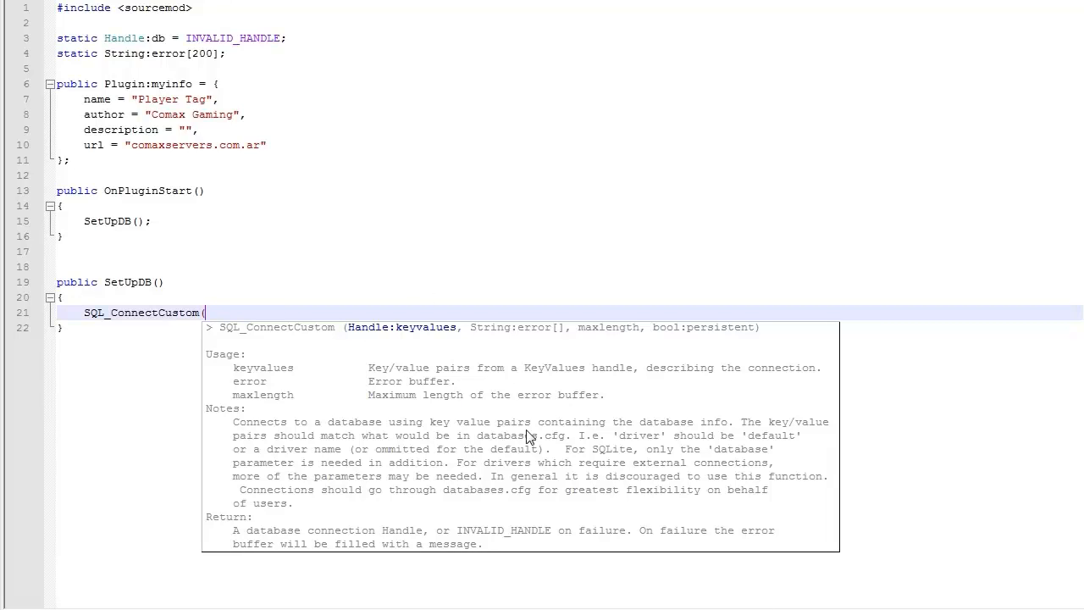
pyautogui.moveTo(603, 525)
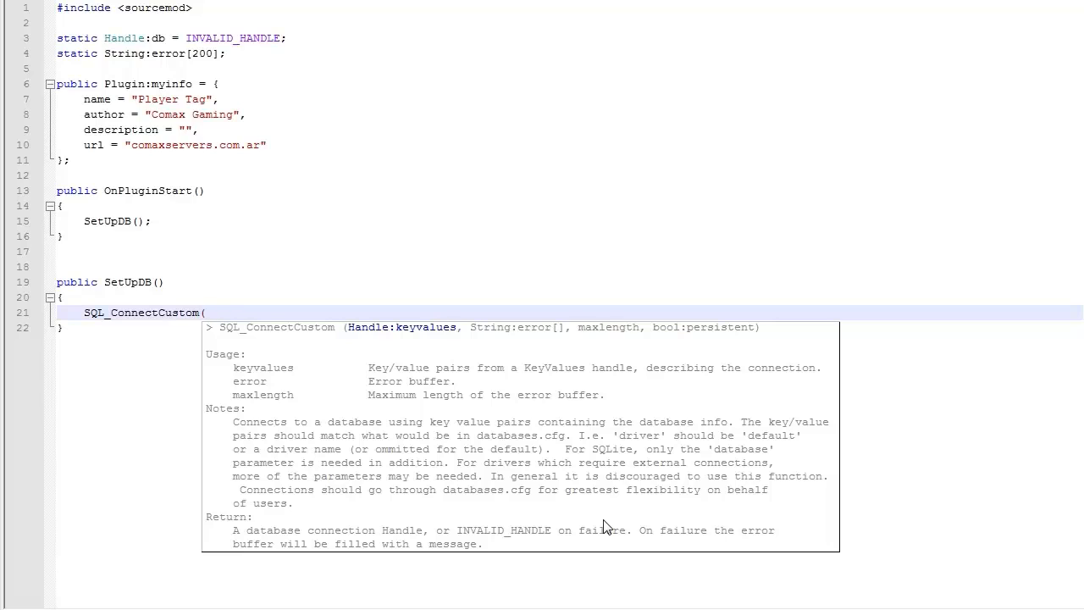
pyautogui.moveTo(606, 526)
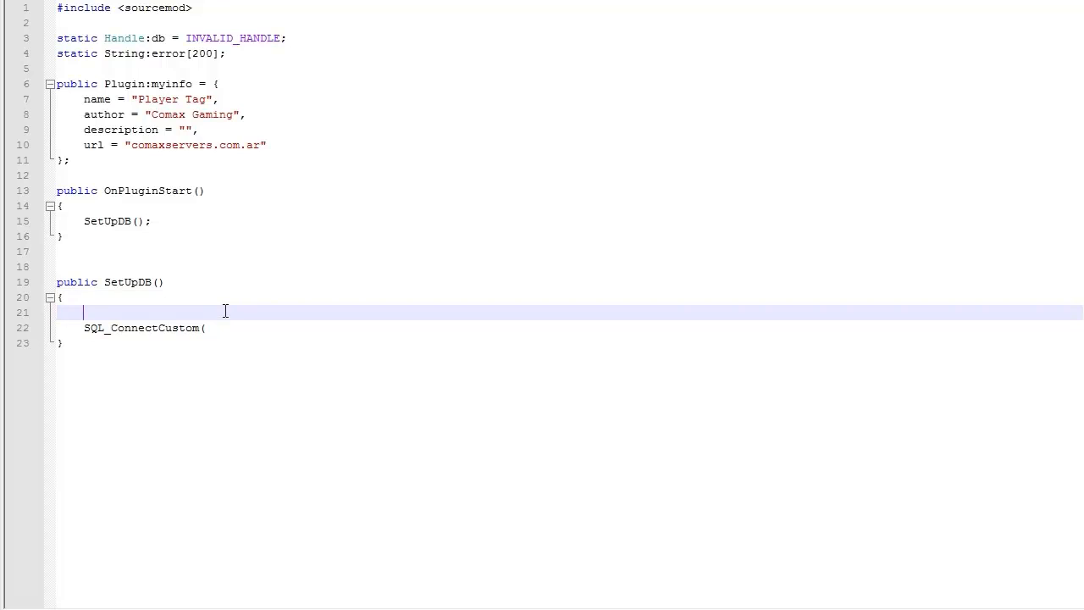
# Step: Declare Handle:kv = CreateKeyValues("Connection"); on the blank line above the connect call
pyautogui.press('Return')
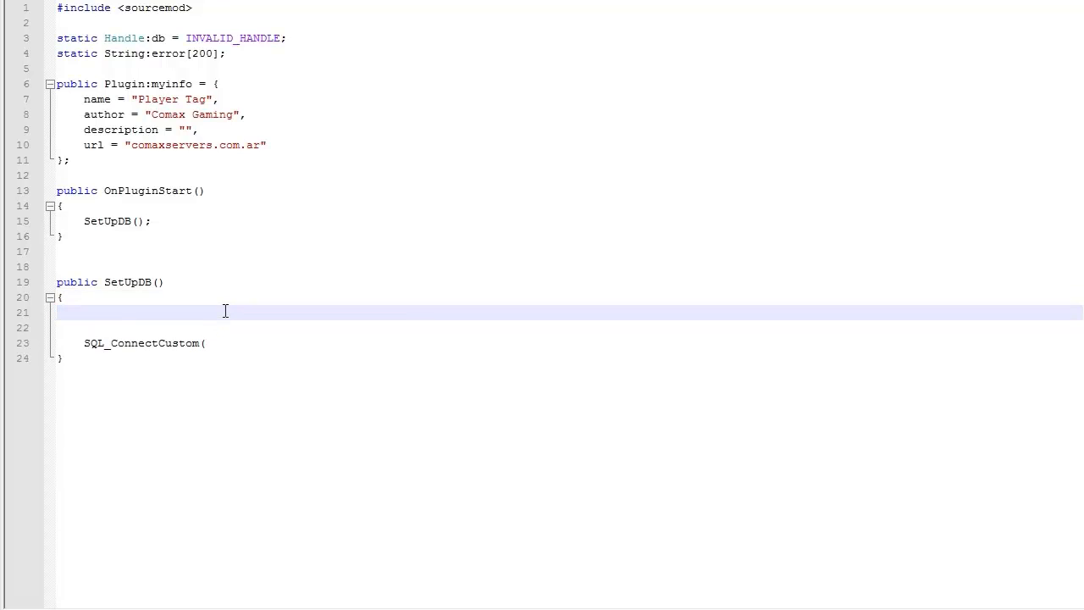
pyautogui.click(83, 312)
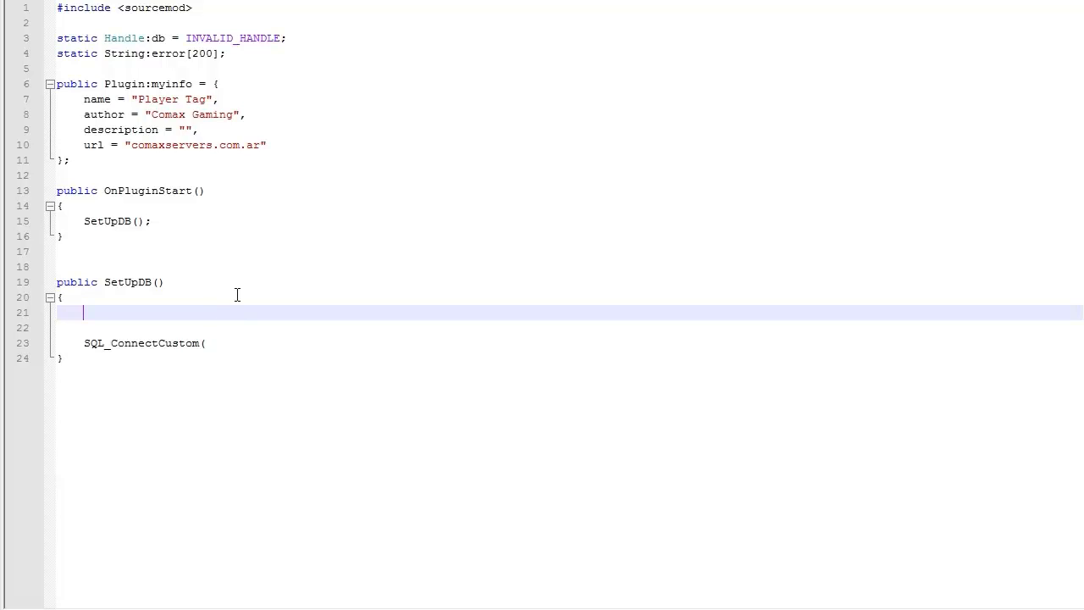
pyautogui.write('sti')
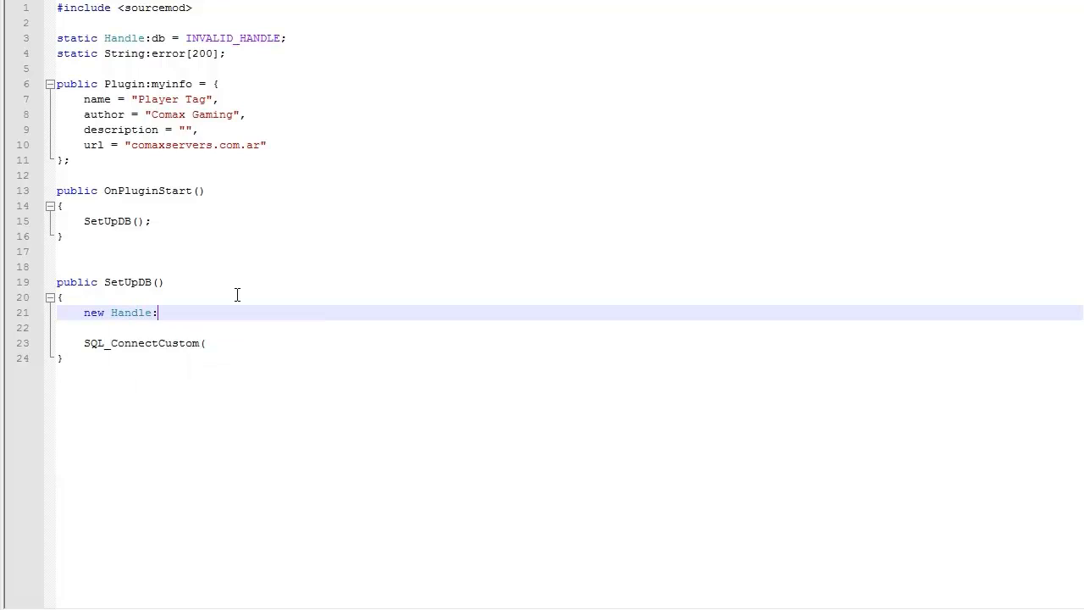
pyautogui.write('kv')
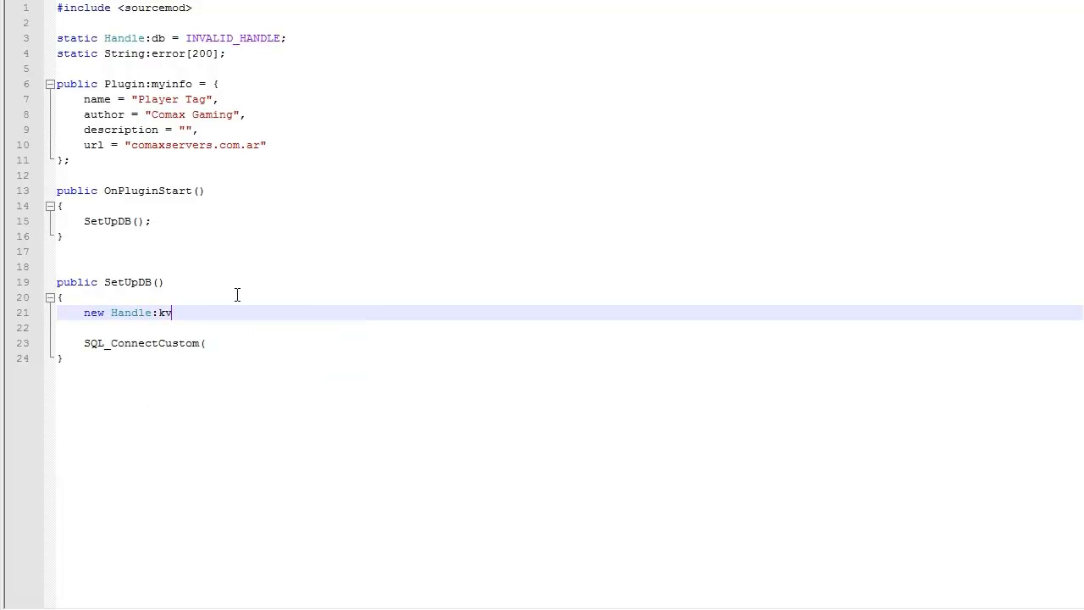
pyautogui.write('= create')
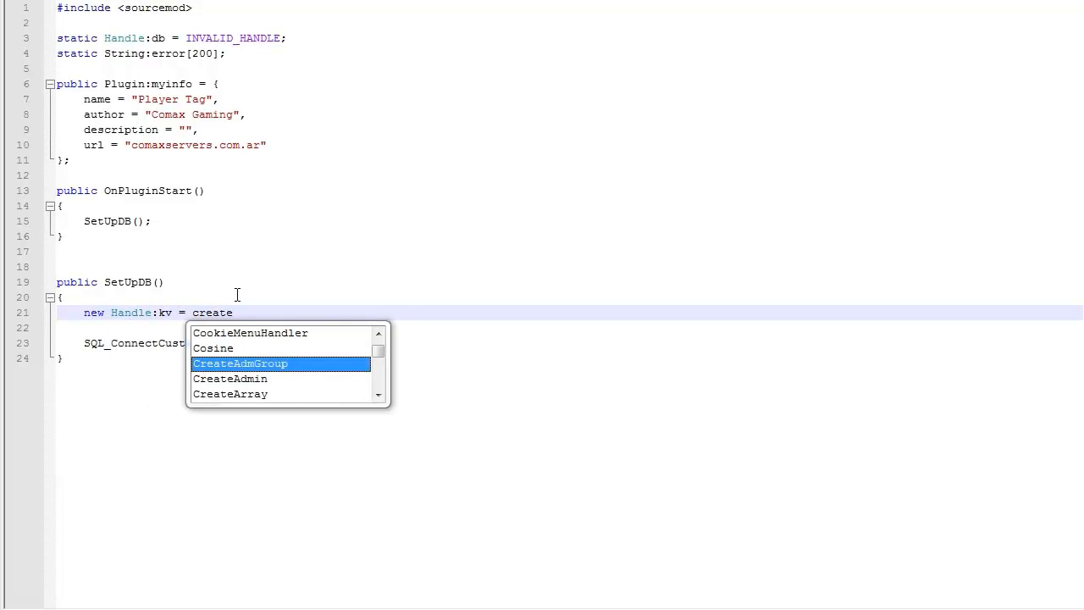
pyautogui.write('keya')
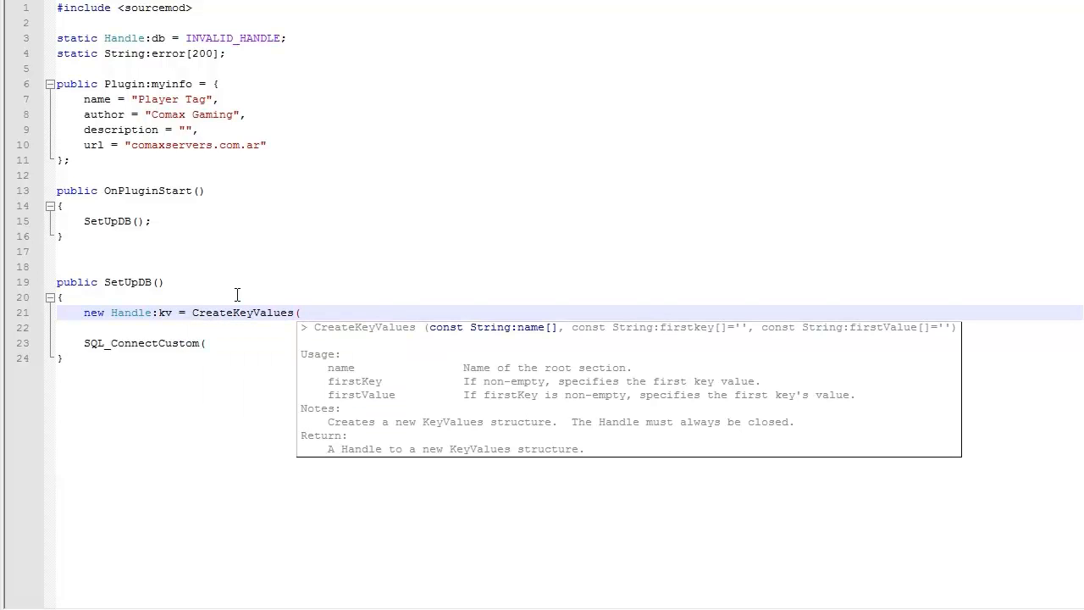
pyautogui.write('("");')
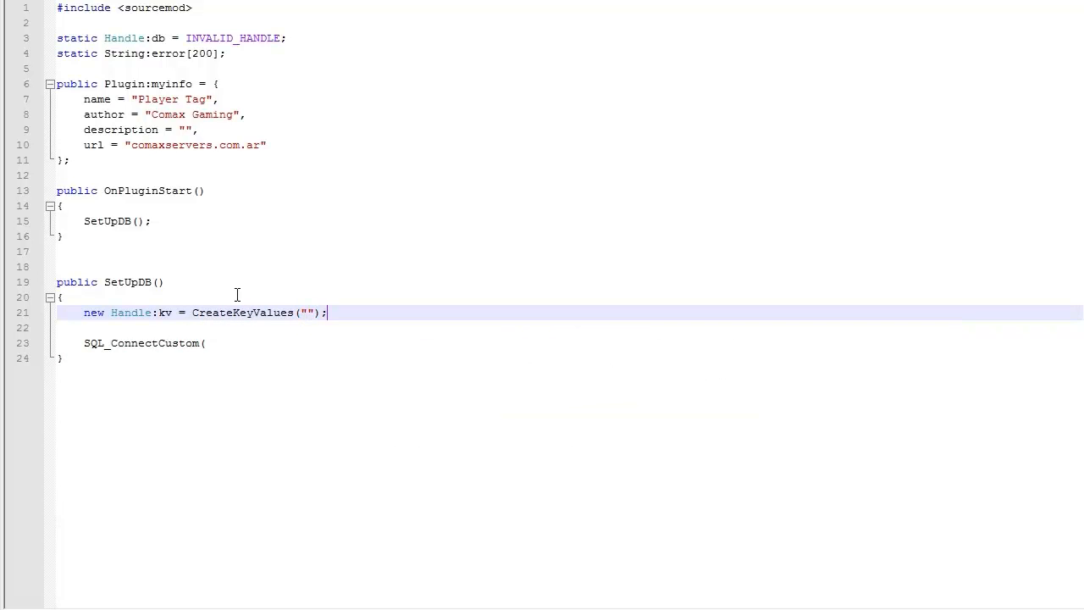
pyautogui.write('Connection')
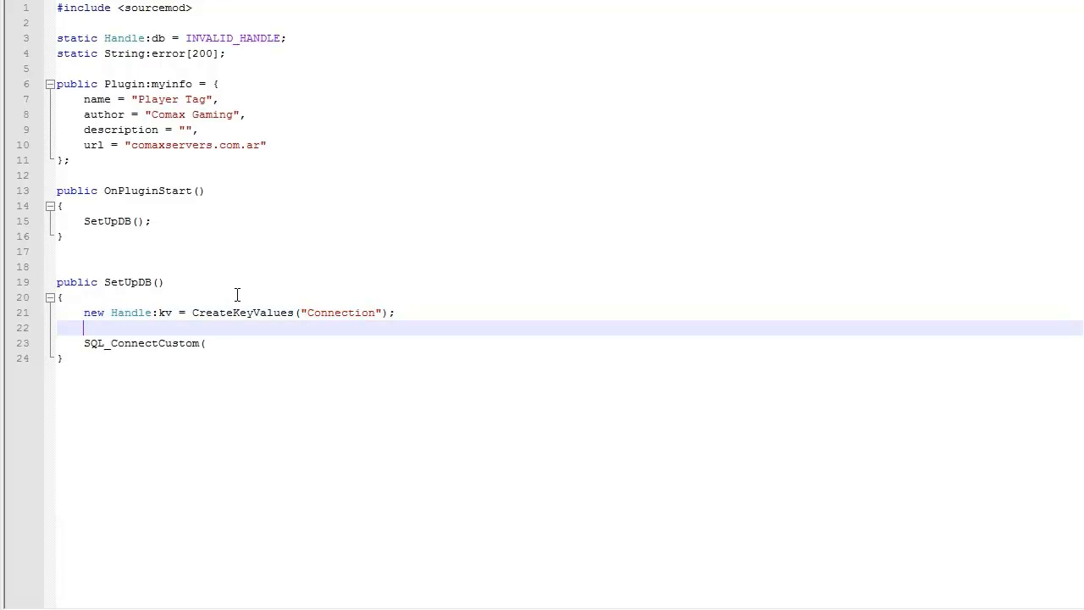
# Step: Fill SQL_ConnectCustom with the arguments kv, error, 200 and true
pyautogui.write('(')
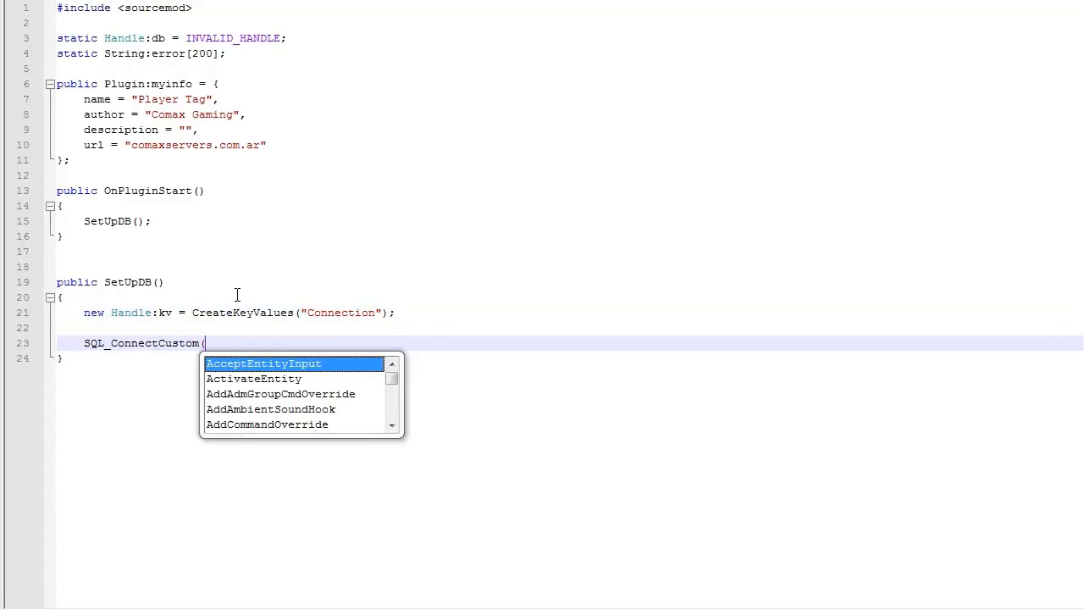
pyautogui.write('(')
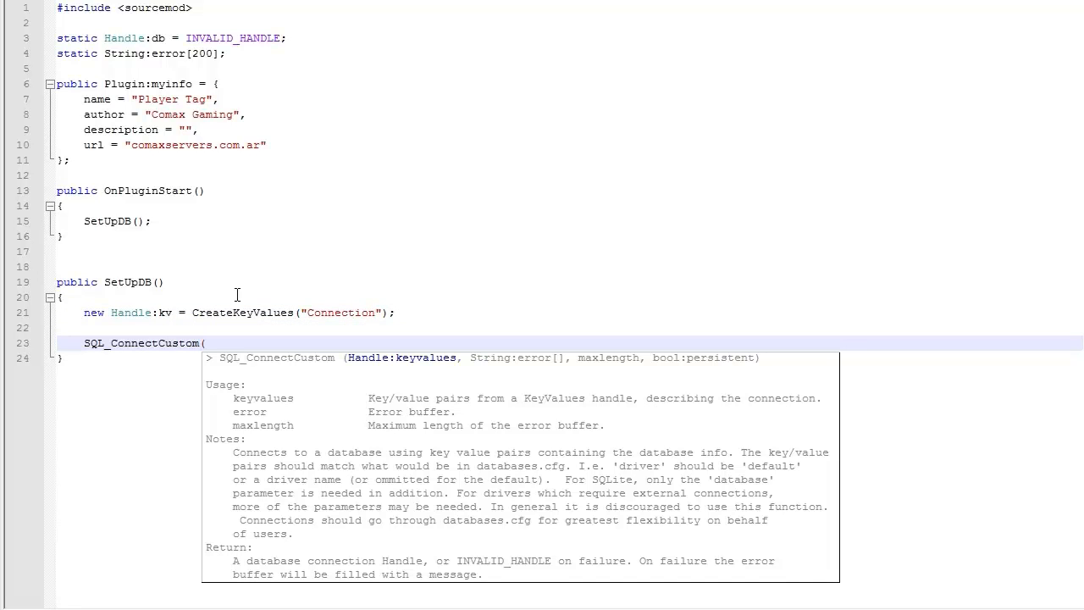
pyautogui.write('kv,')
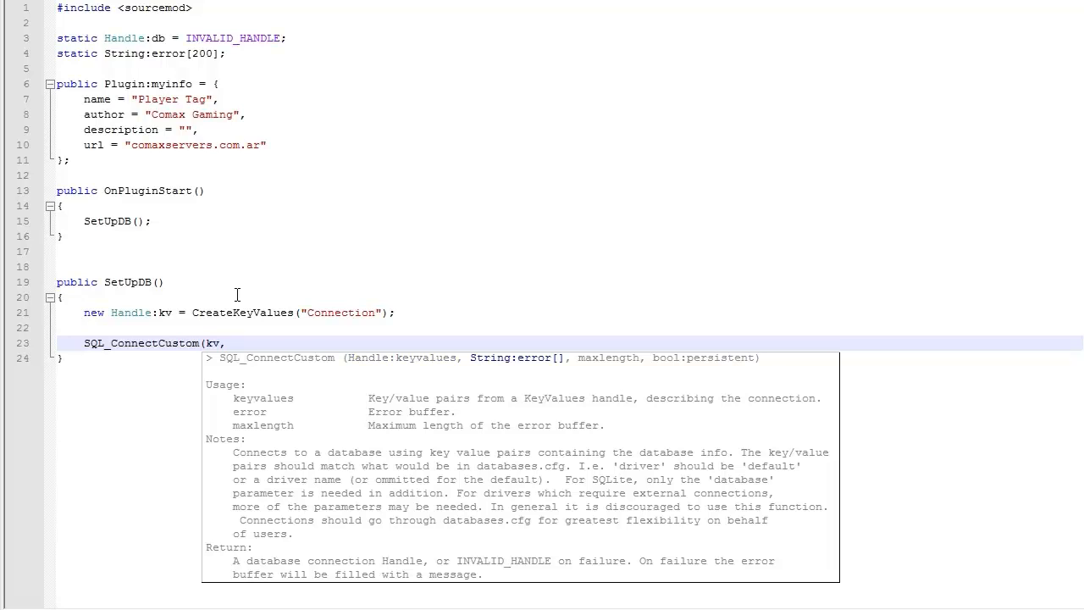
pyautogui.write('error,')
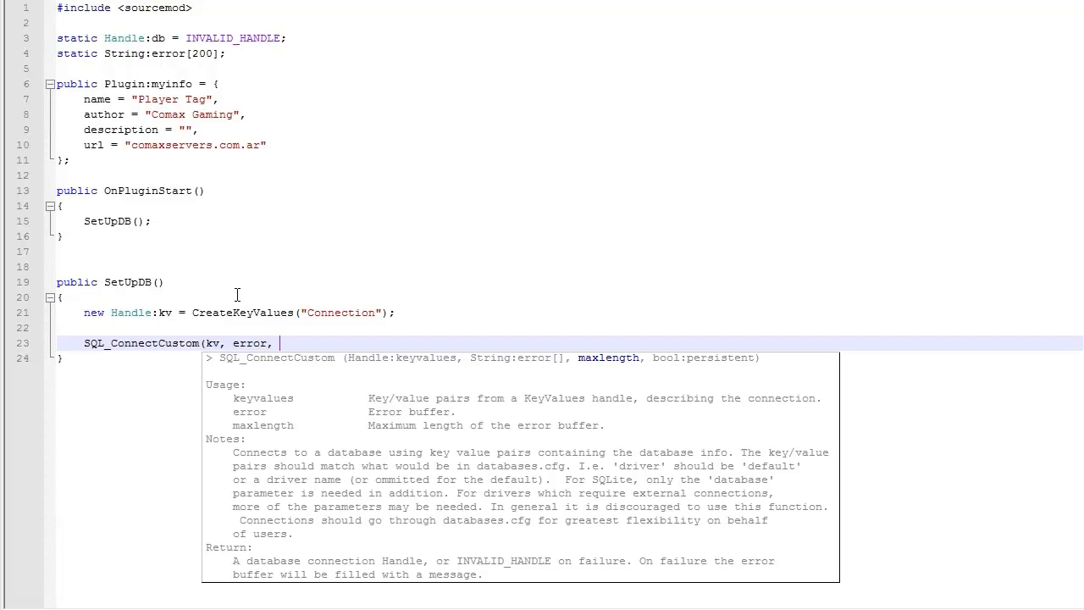
pyautogui.write('200')
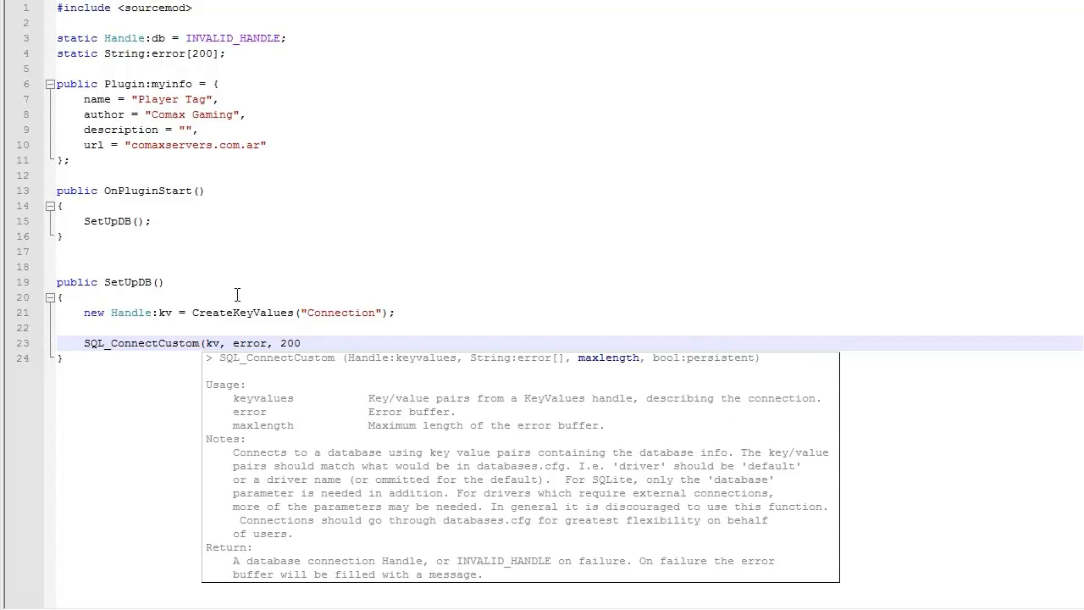
pyautogui.write(',')
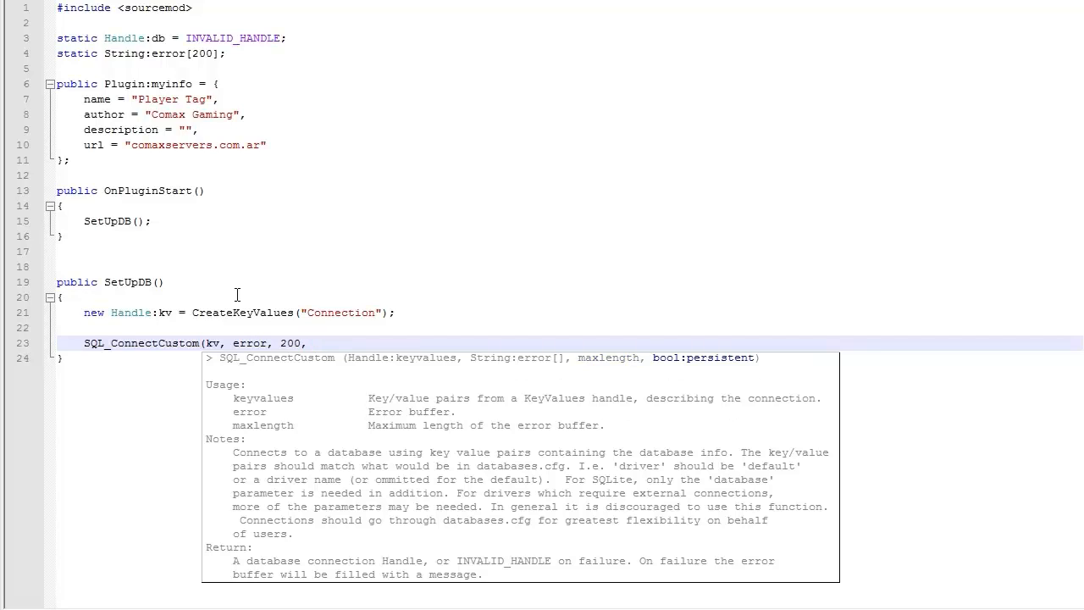
pyautogui.write('true)')
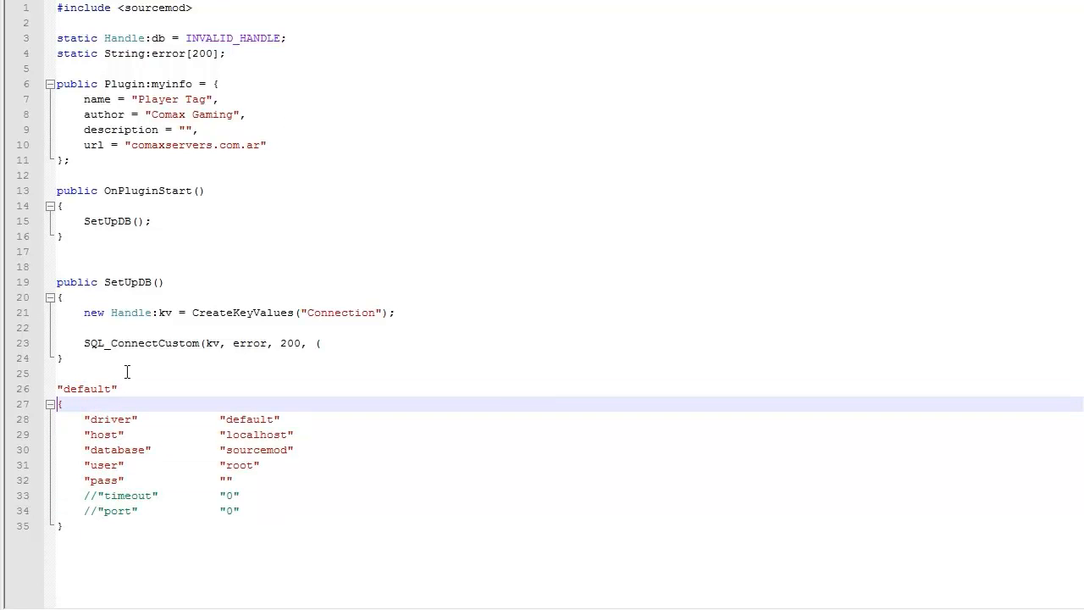
pyautogui.moveTo(111, 372)
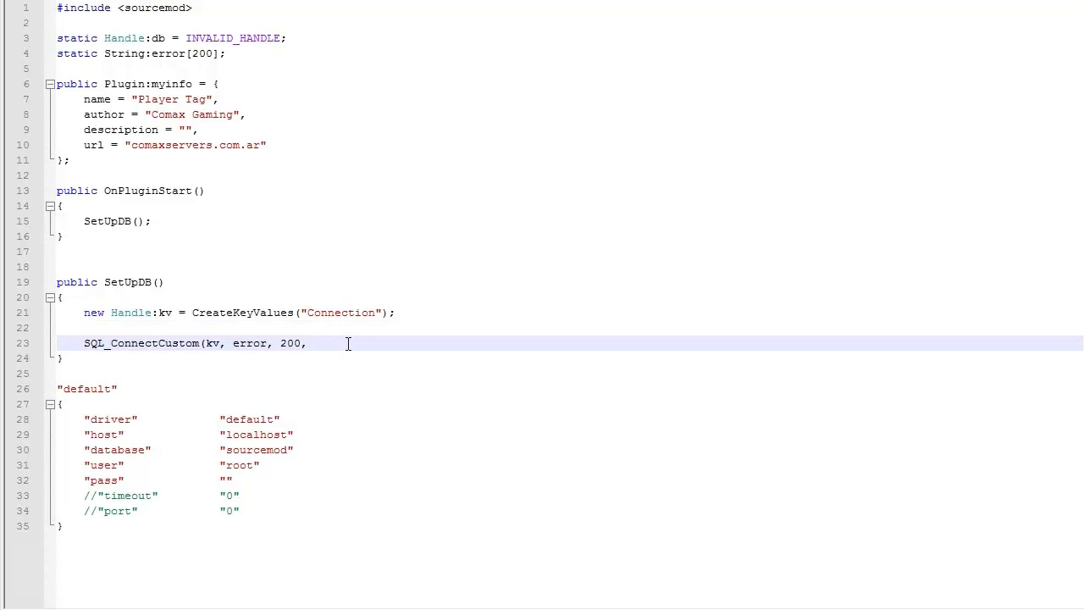
# Step: Close SQL_ConnectCustom with true); and leave a blank line above it
pyautogui.write('true);')
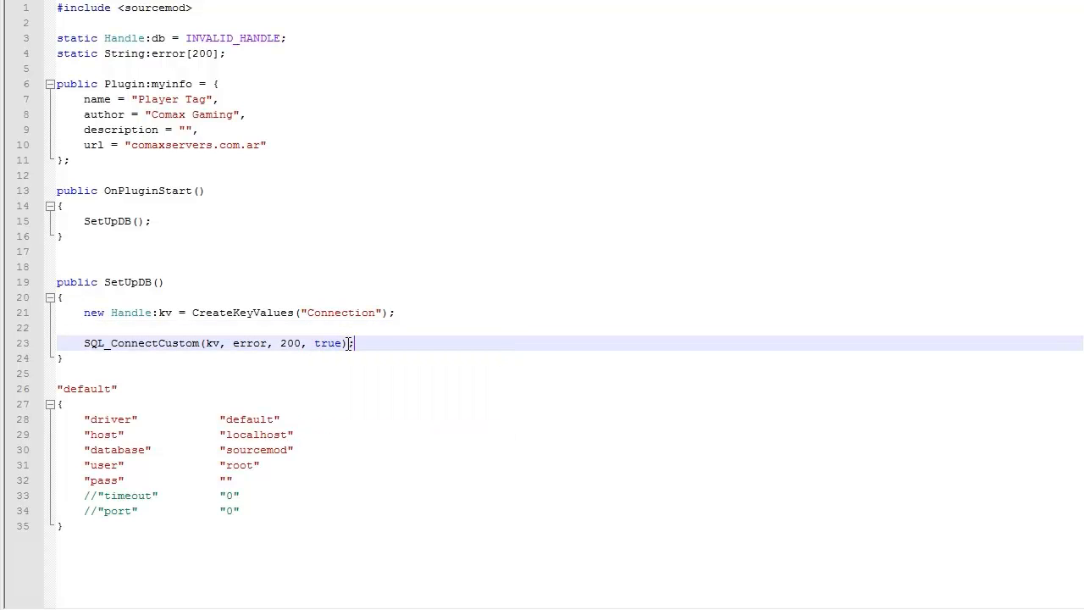
pyautogui.press('Enter')
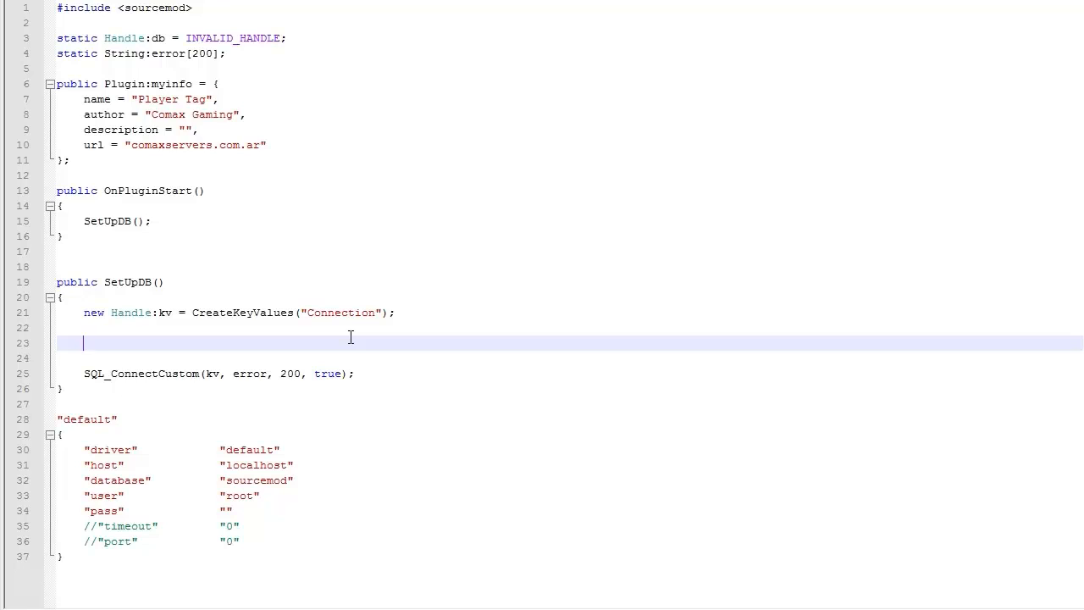
# Step: Add KvSetString(kv, "driver", "SQLite"); before the connect call
pyautogui.write('kvse')
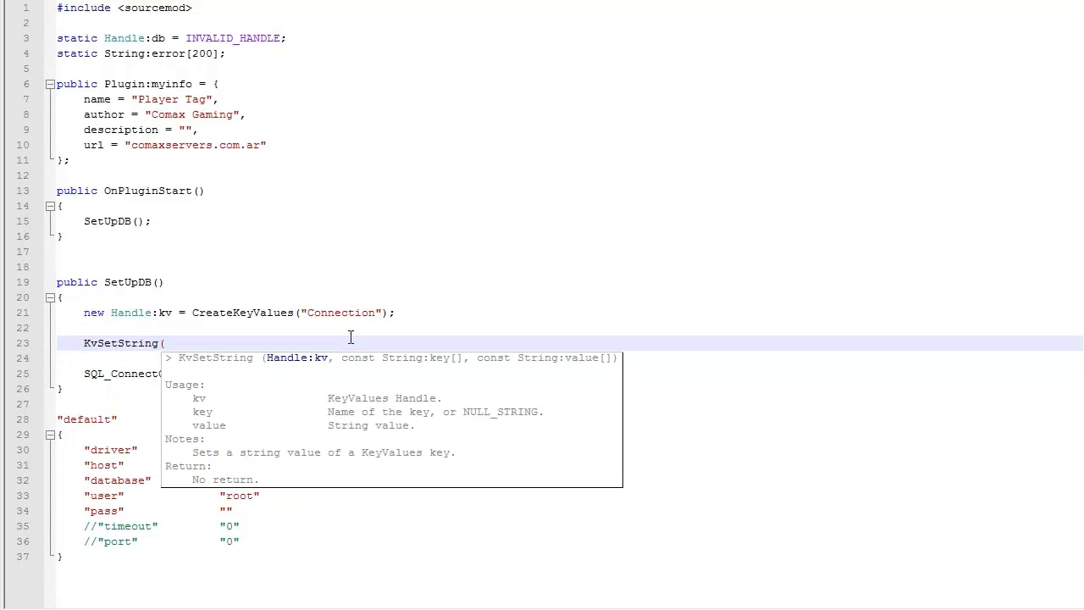
pyautogui.write('kv, ""')
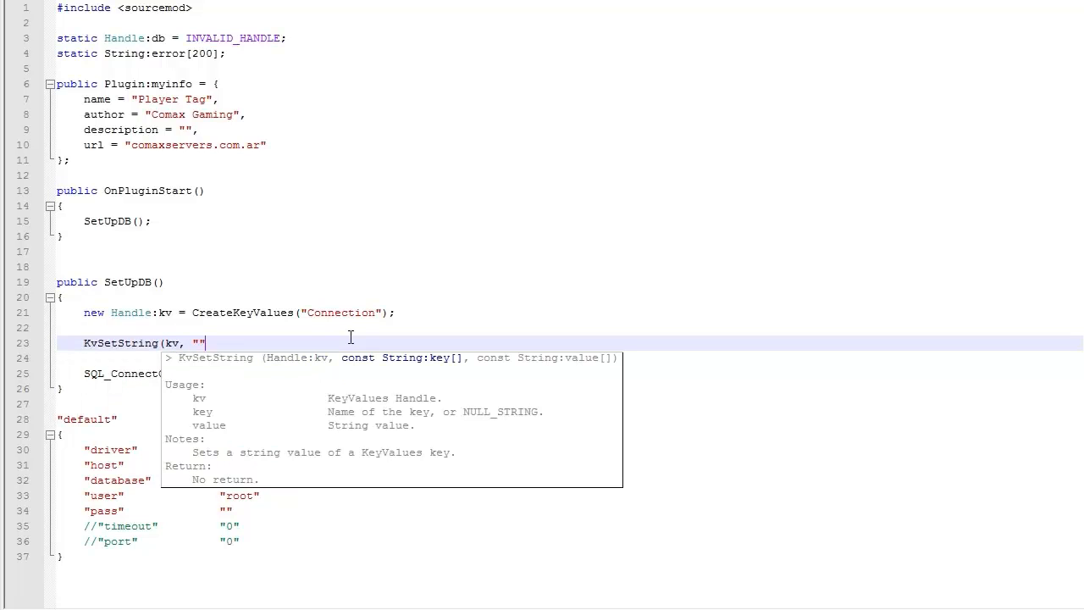
pyautogui.write('", "");')
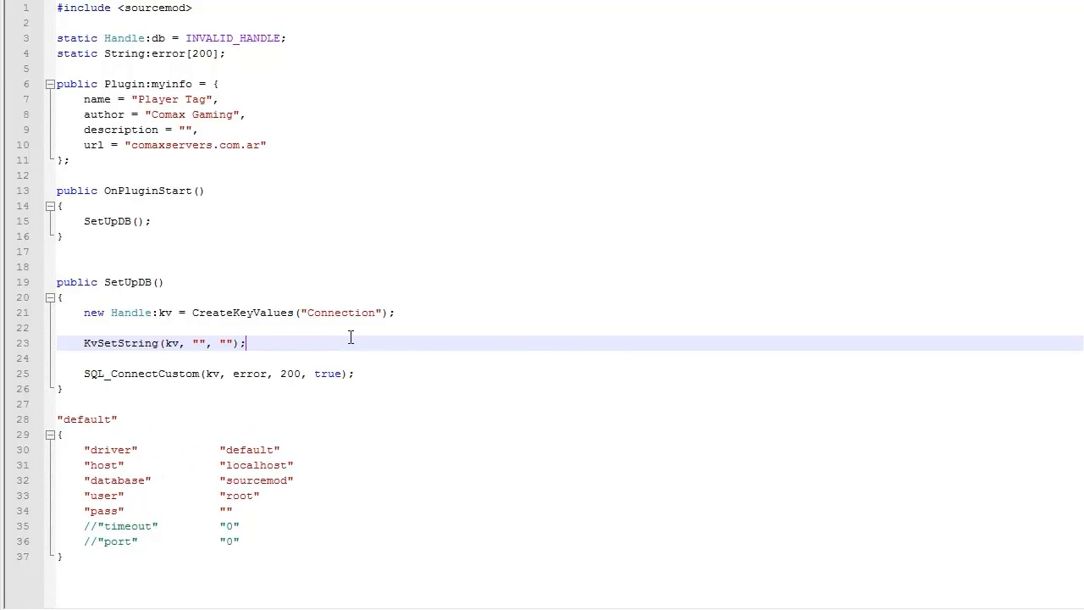
pyautogui.write('driver')
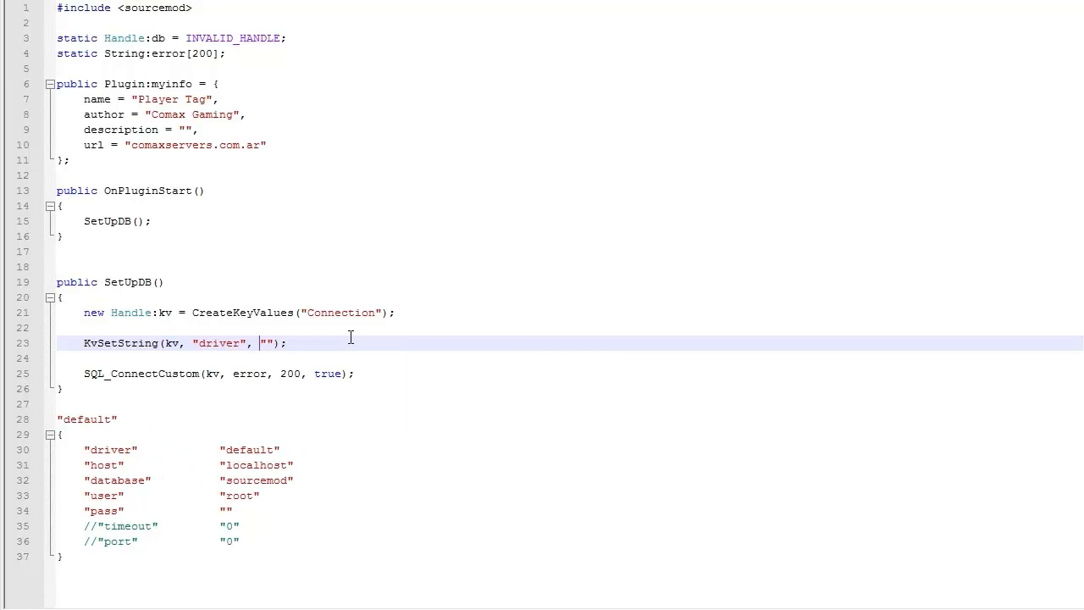
pyautogui.write('SQLite')
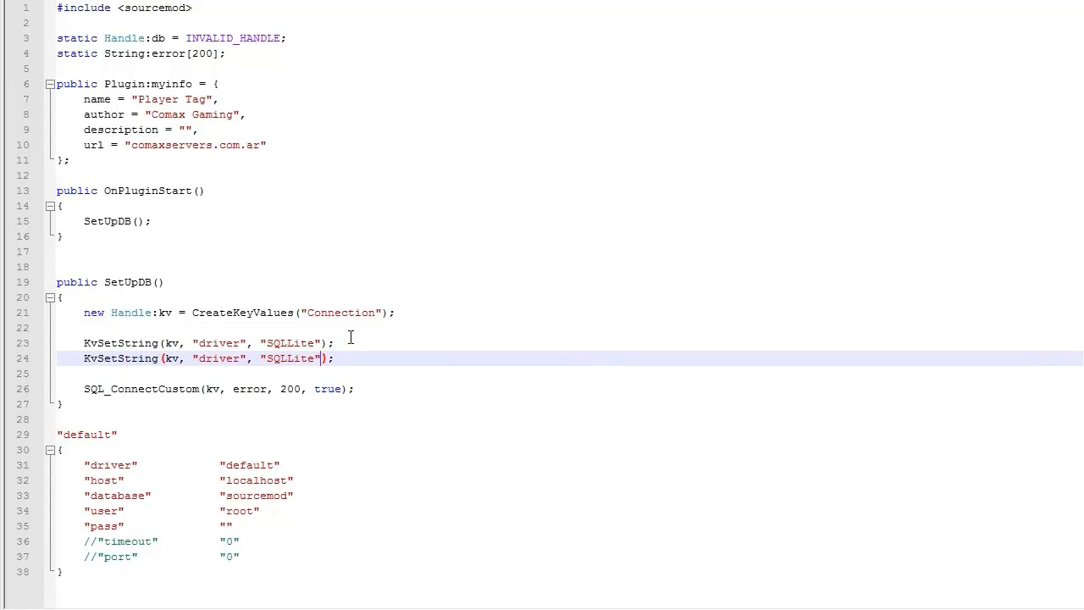
# Step: Turn the duplicated line into KvSetString(kv, "database", "TagDB");
pyautogui.doubleClick(288, 357)
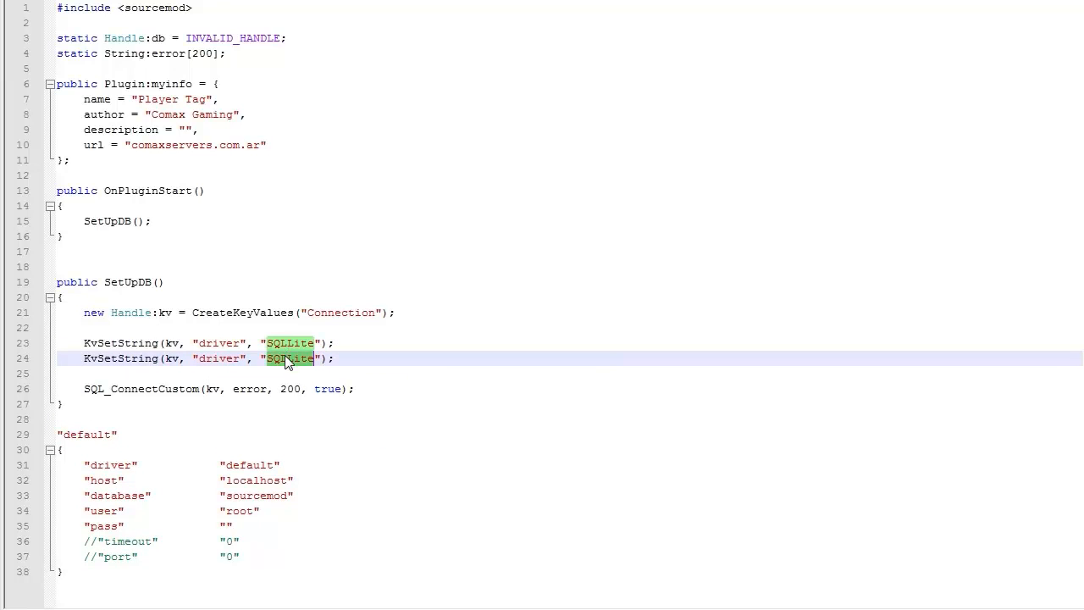
pyautogui.moveTo(115, 481)
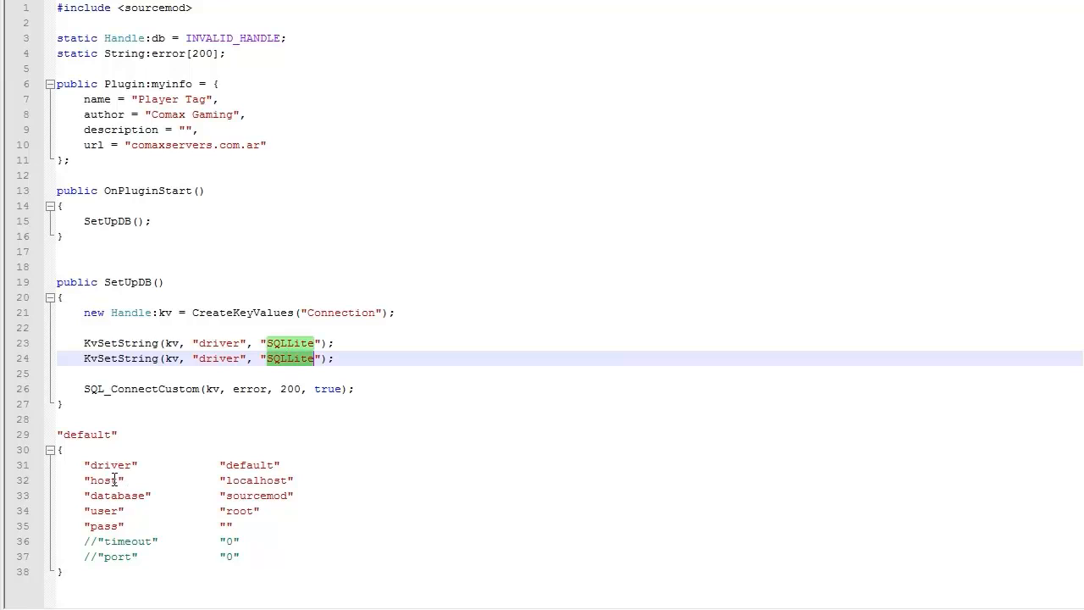
pyautogui.doubleClick(219, 357)
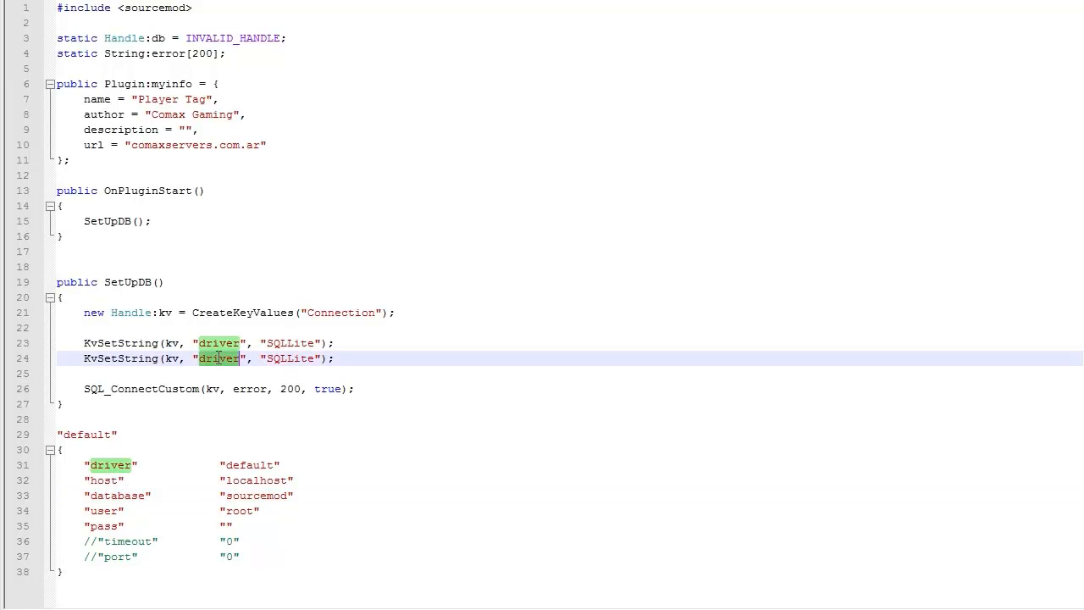
pyautogui.write('database')
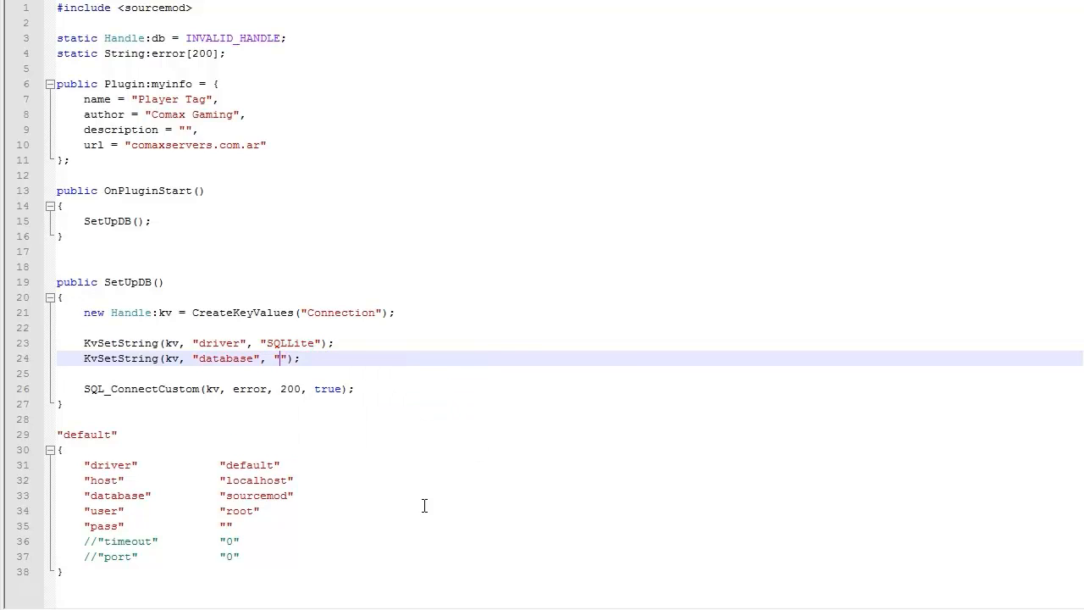
pyautogui.write('TagDB')
pyautogui.click(566, 573)
pyautogui.write('*/')
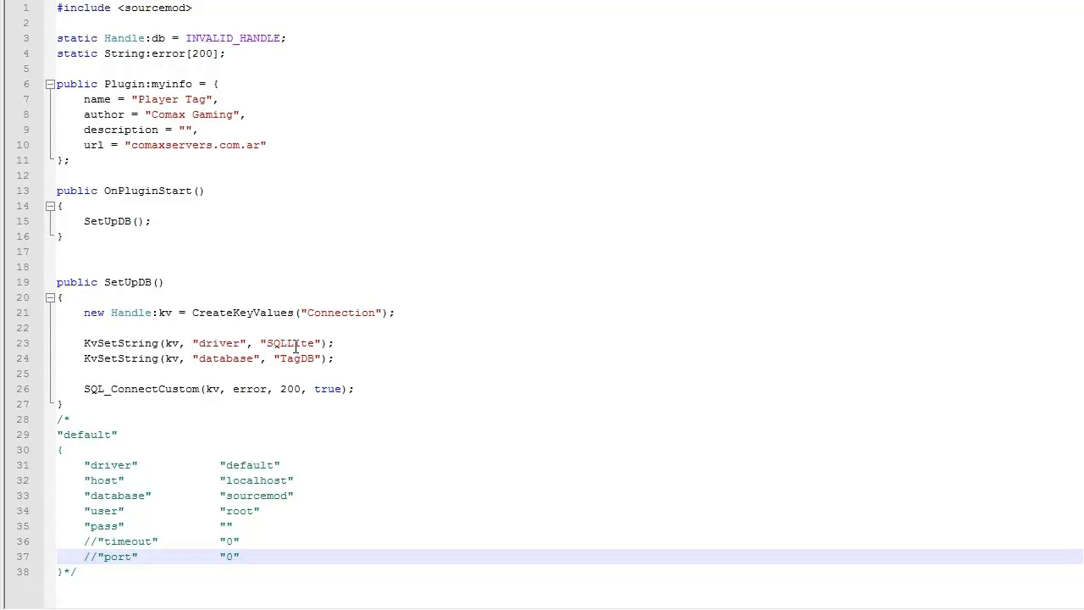
# Step: Replace the SQLLite driver value with lowercase sqllite
pyautogui.doubleClick(242, 312)
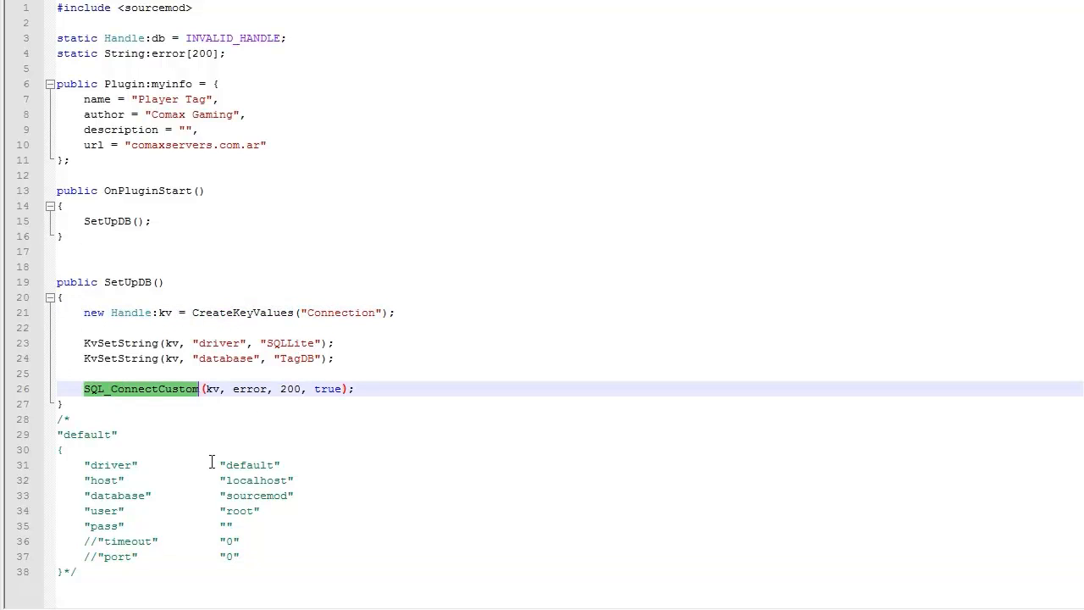
pyautogui.click(335, 359)
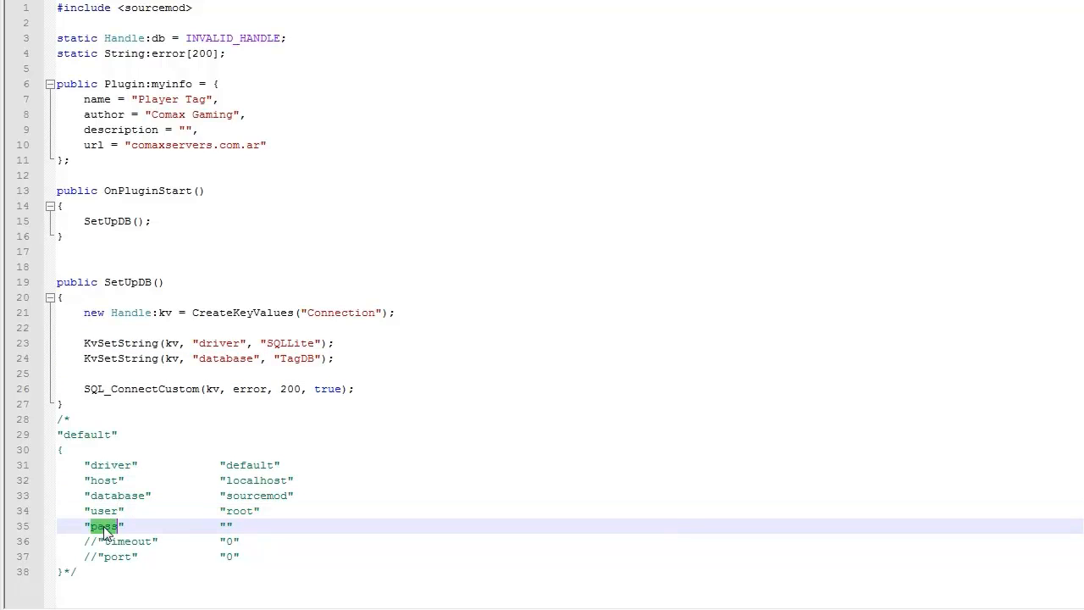
pyautogui.click(342, 342)
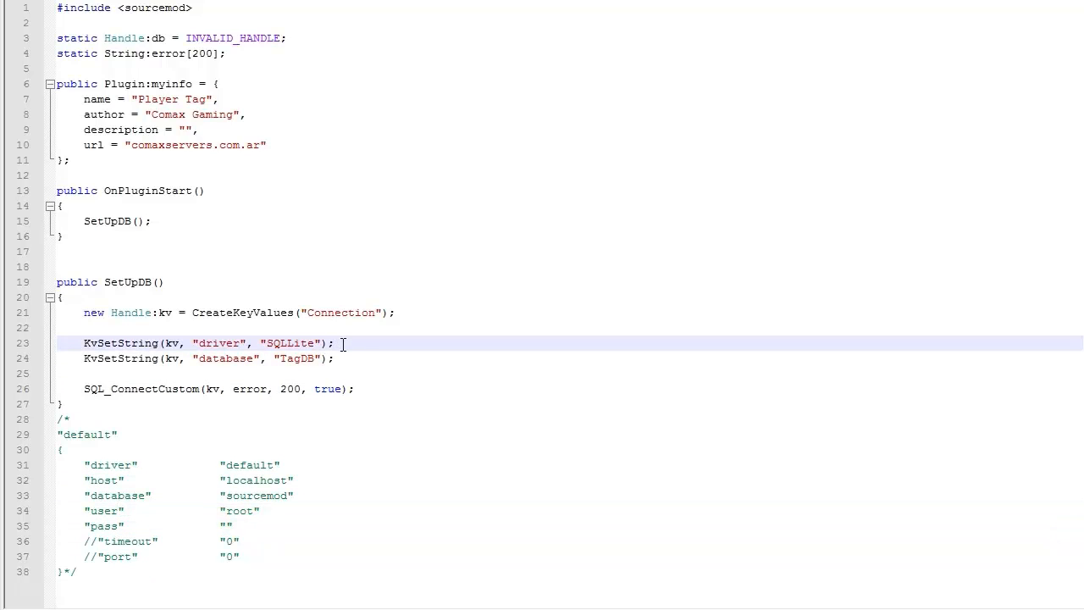
pyautogui.moveTo(1020, 567)
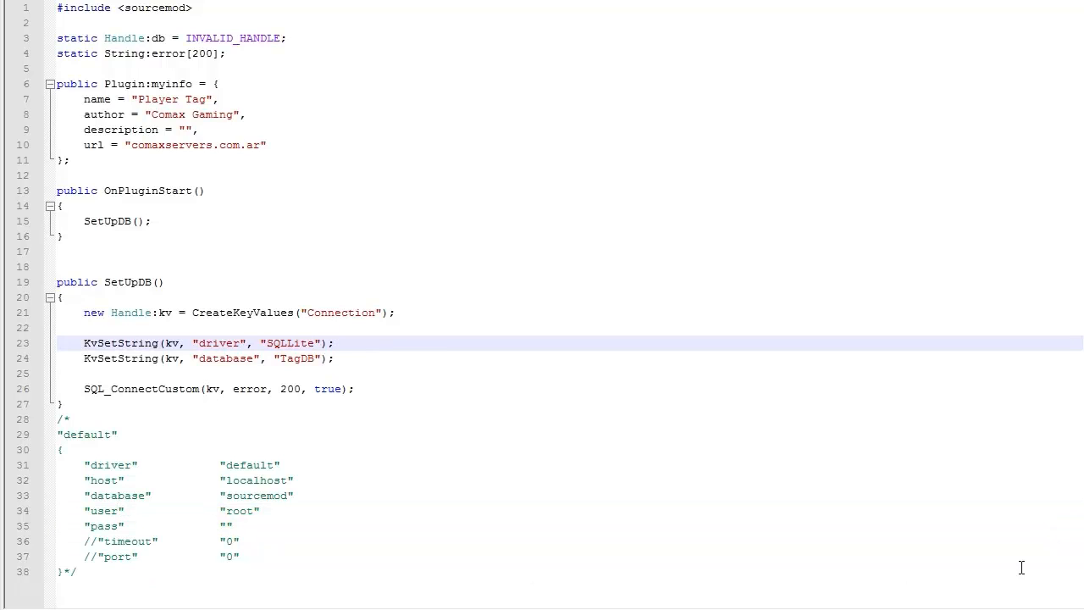
pyautogui.doubleClick(290, 342)
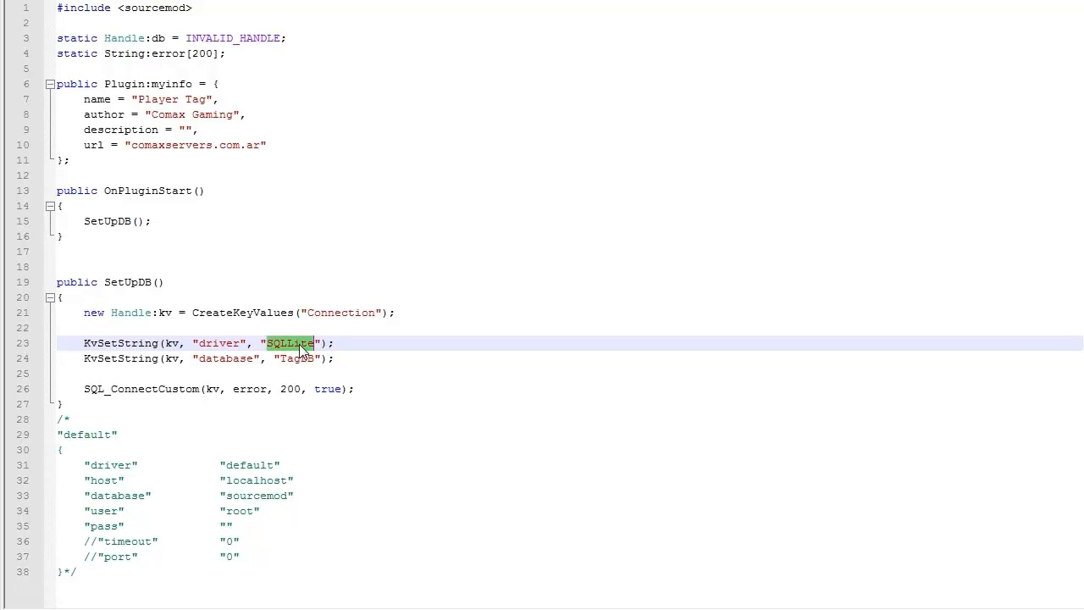
pyautogui.write('sqllite')
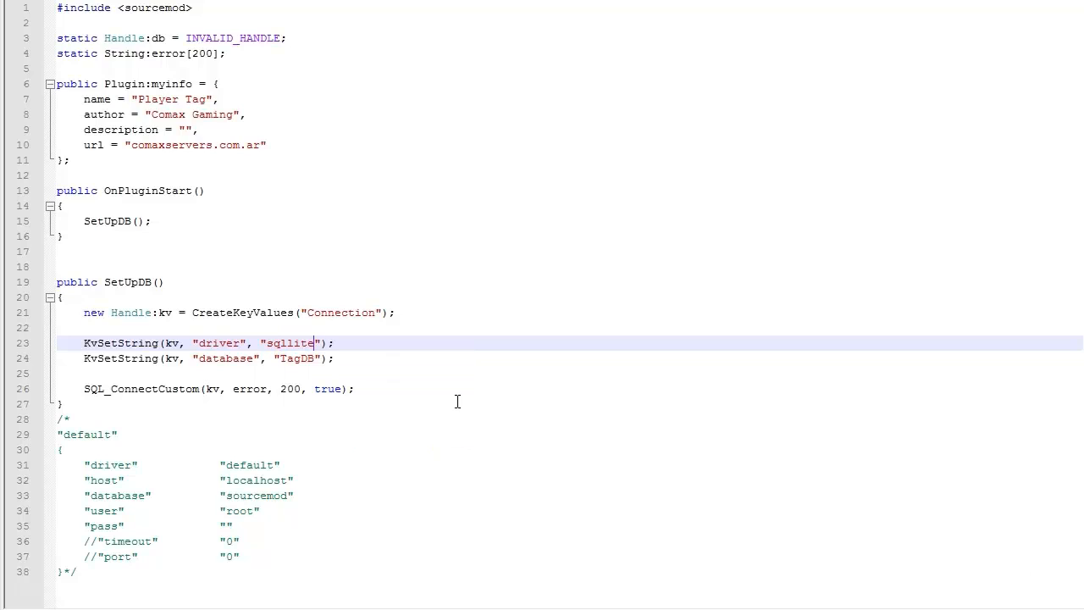
pyautogui.moveTo(301, 404)
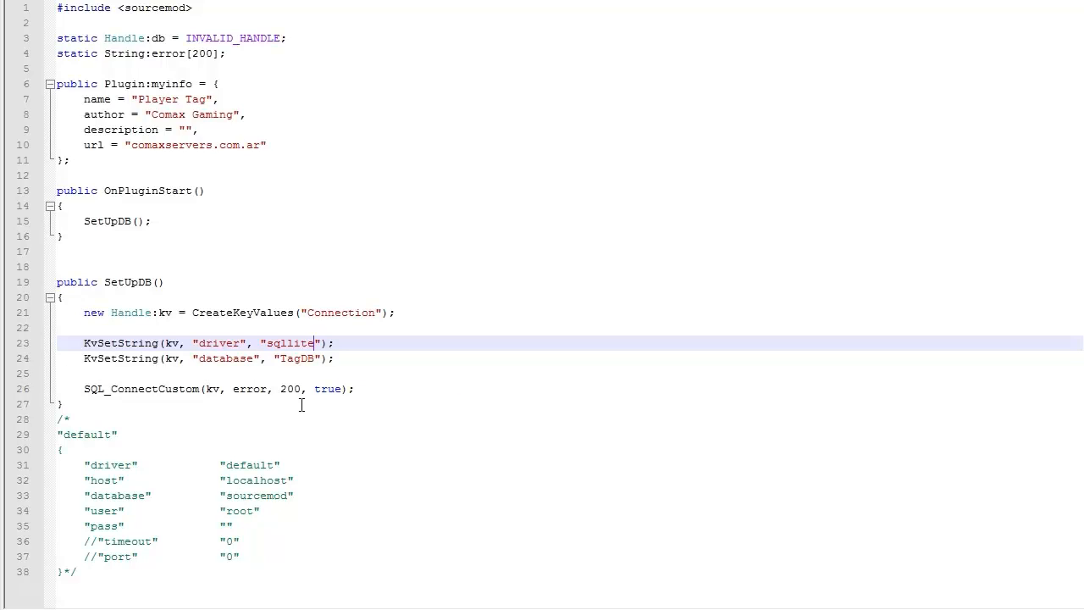
# Step: Reselect the driver value and place the caret at the end of the connect call
pyautogui.doubleClick(289, 342)
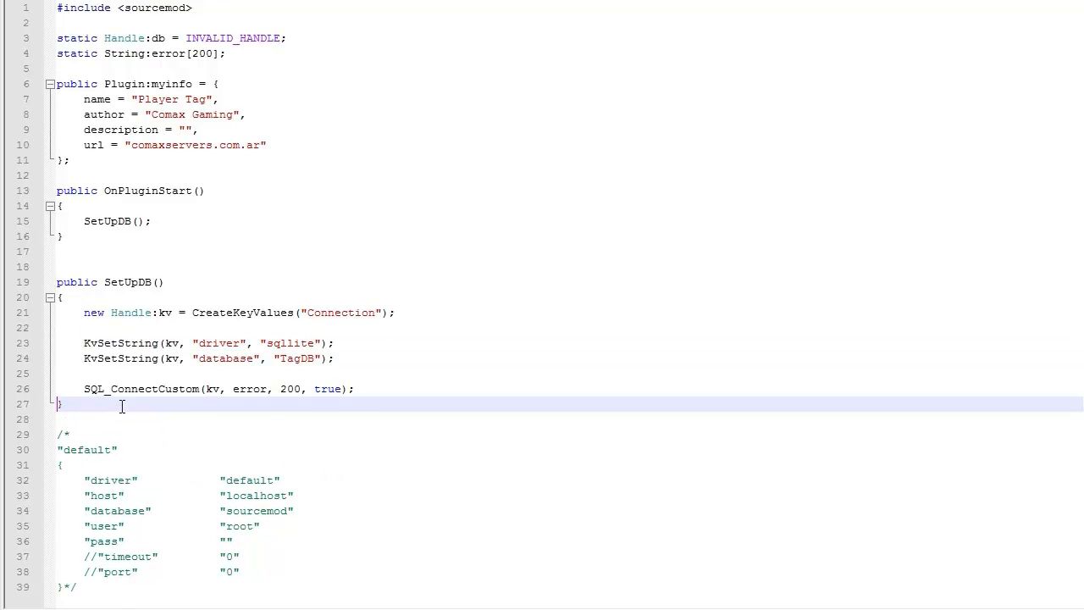
pyautogui.click(84, 235)
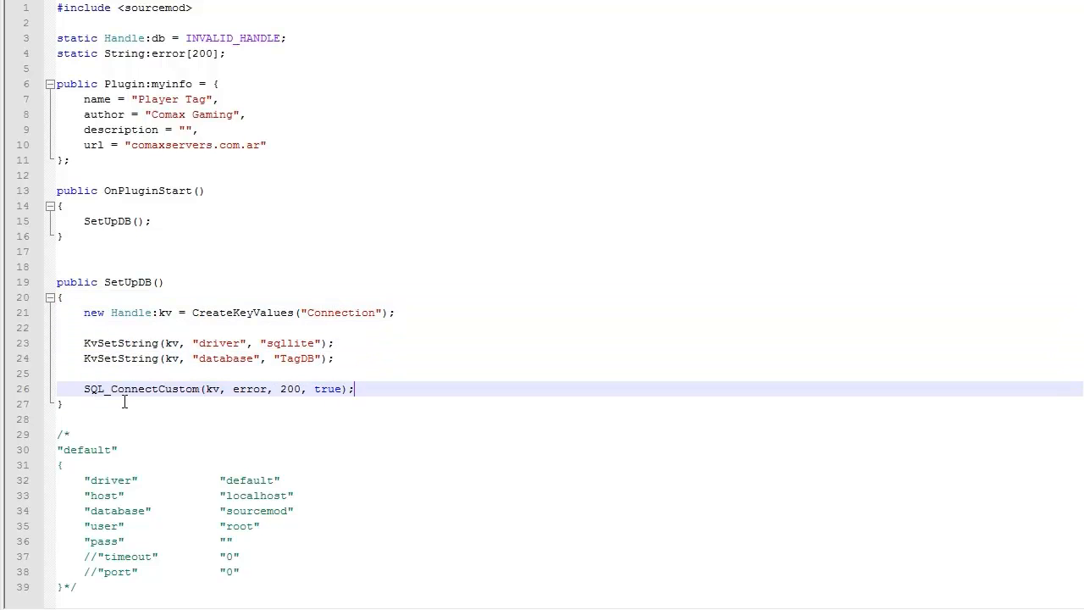
# Step: End SetUpDB with CloseHandle(kv); below the connect call
pyautogui.write('CloseHandle')
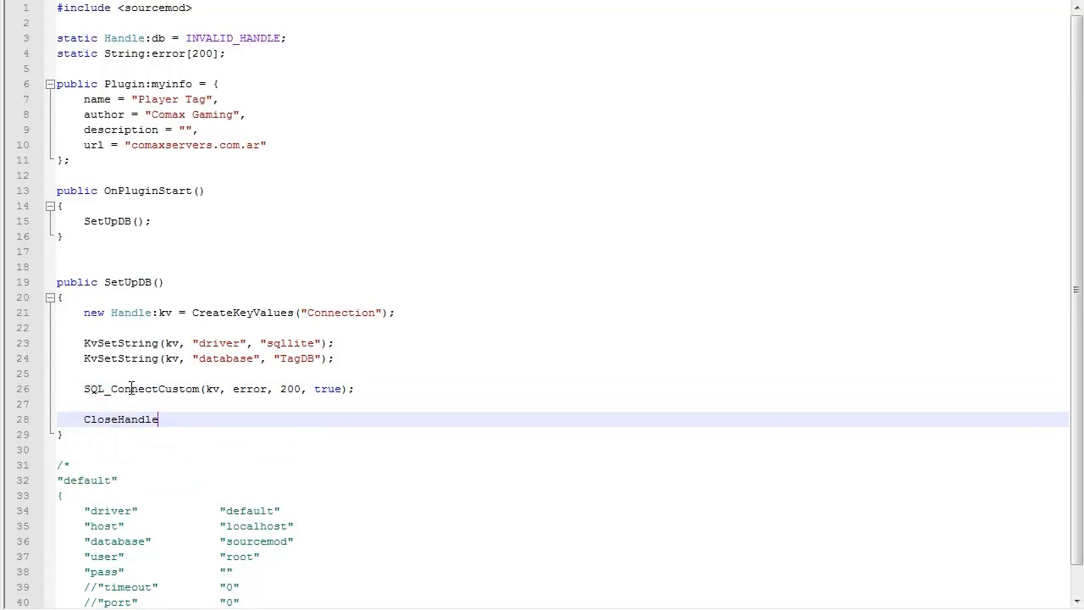
pyautogui.write('(kv);')
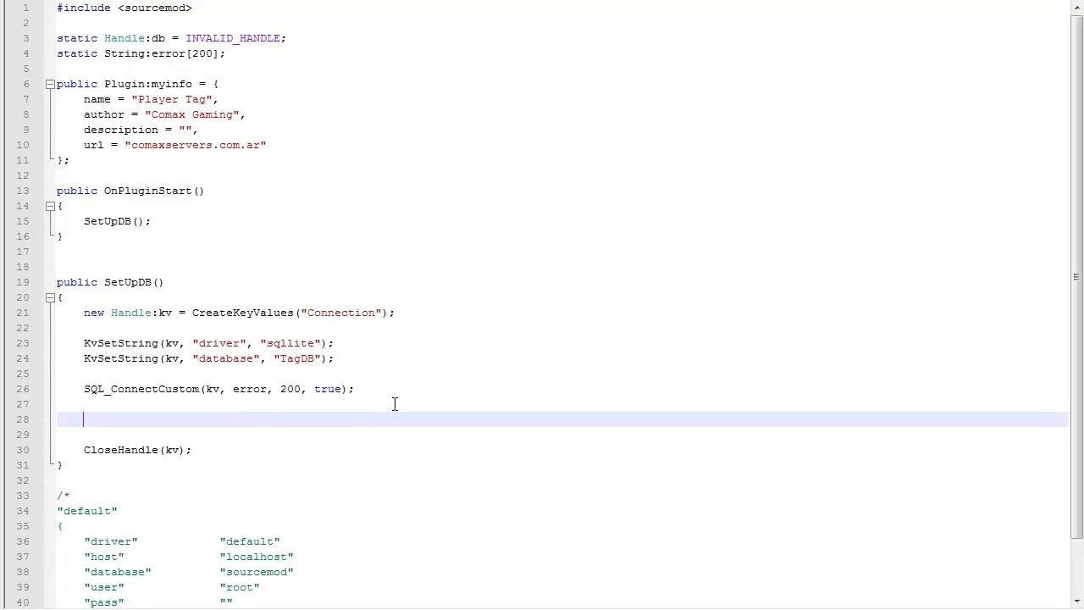
# Step: Start SQL_Query(db, "CREATE TABLE IF NOT EXISTS, fixing the EXISTS typo
pyautogui.write('SQL_Query')
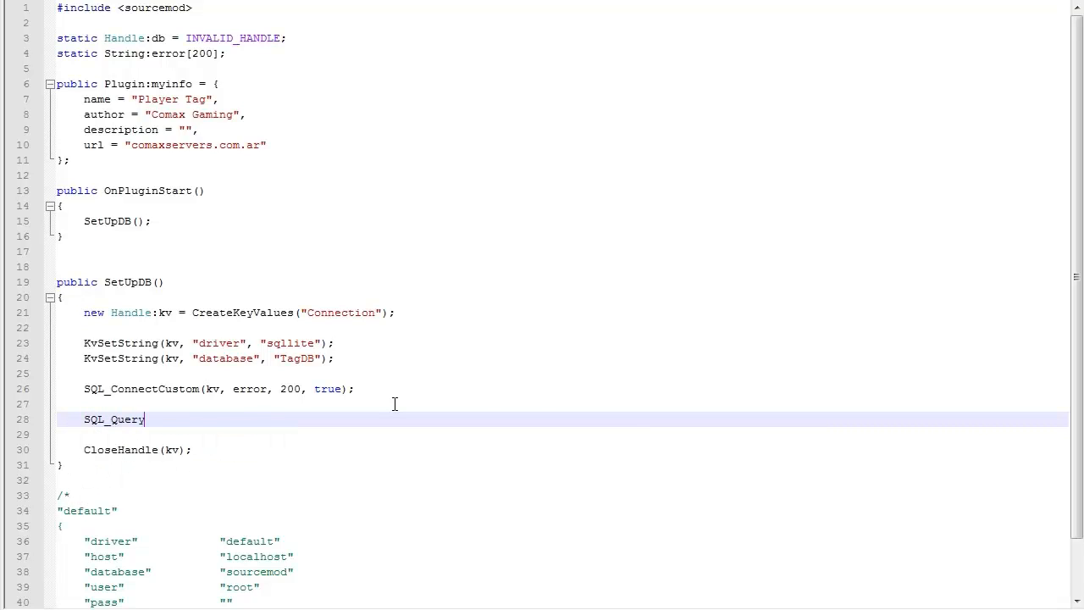
pyautogui.write('(')
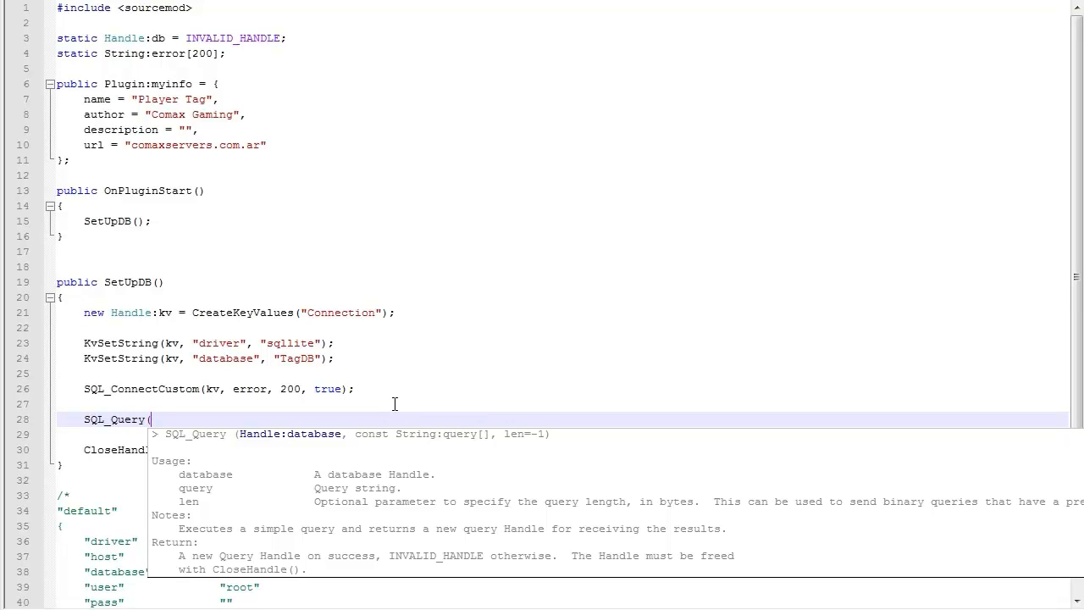
pyautogui.write('db, "CREATE T')
pyautogui.click(220, 389)
pyautogui.write('db = ')
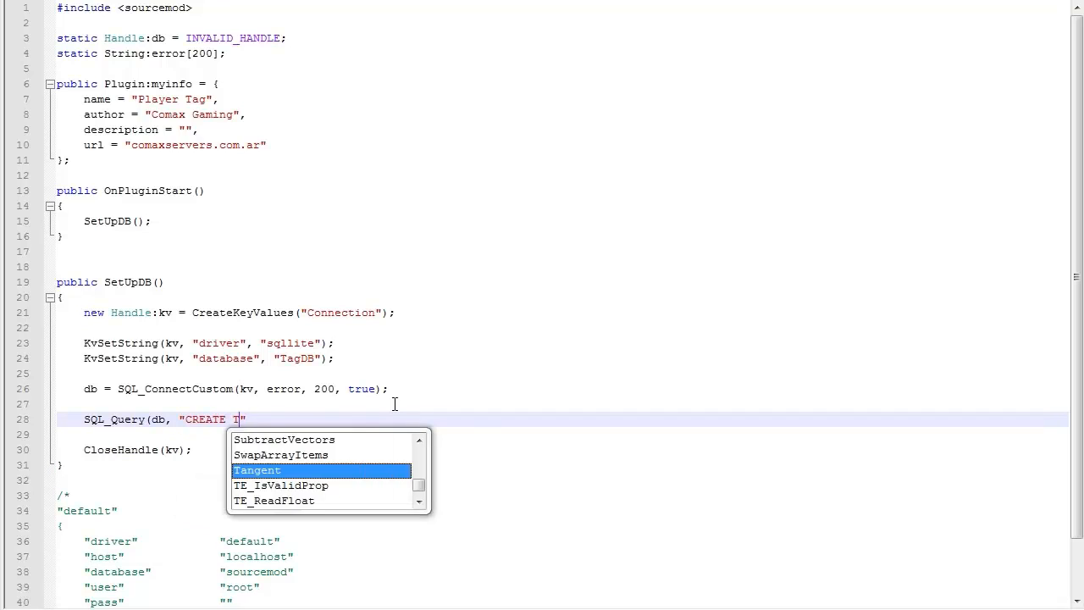
pyautogui.write('ABLE IF NOT EXITS')
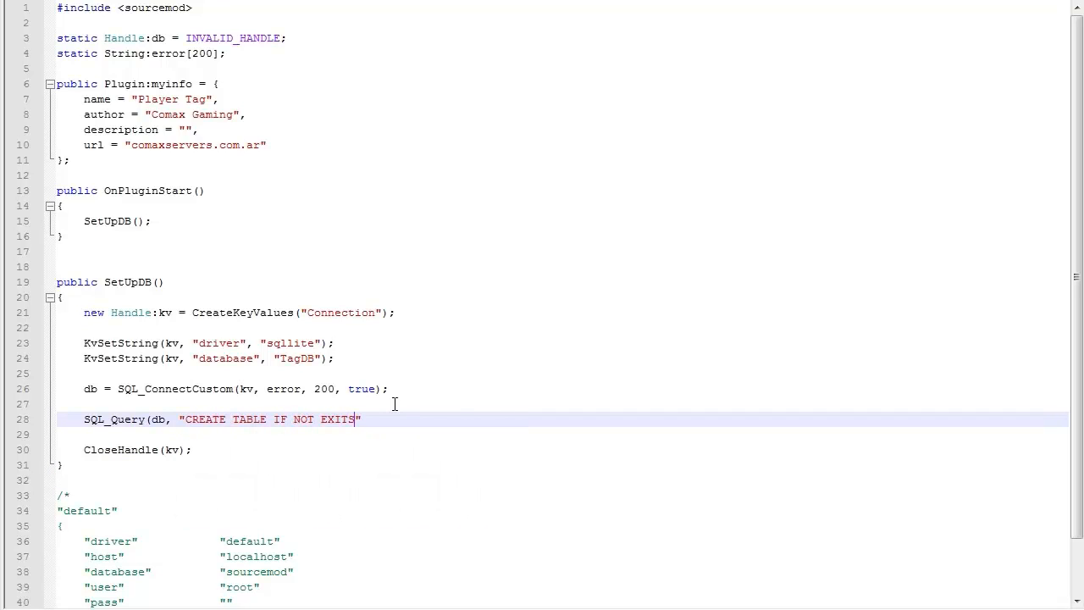
pyautogui.press('Backspace')
pyautogui.write('STS ')
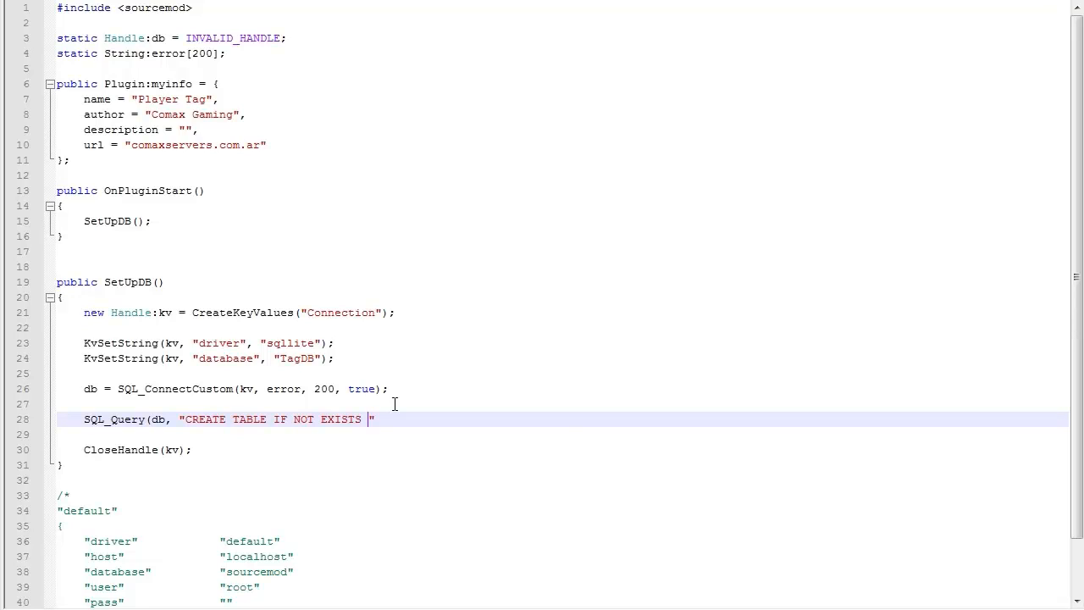
# Step: Finish the query with userdata()"); leaving the columns empty
pyautogui.write('user')
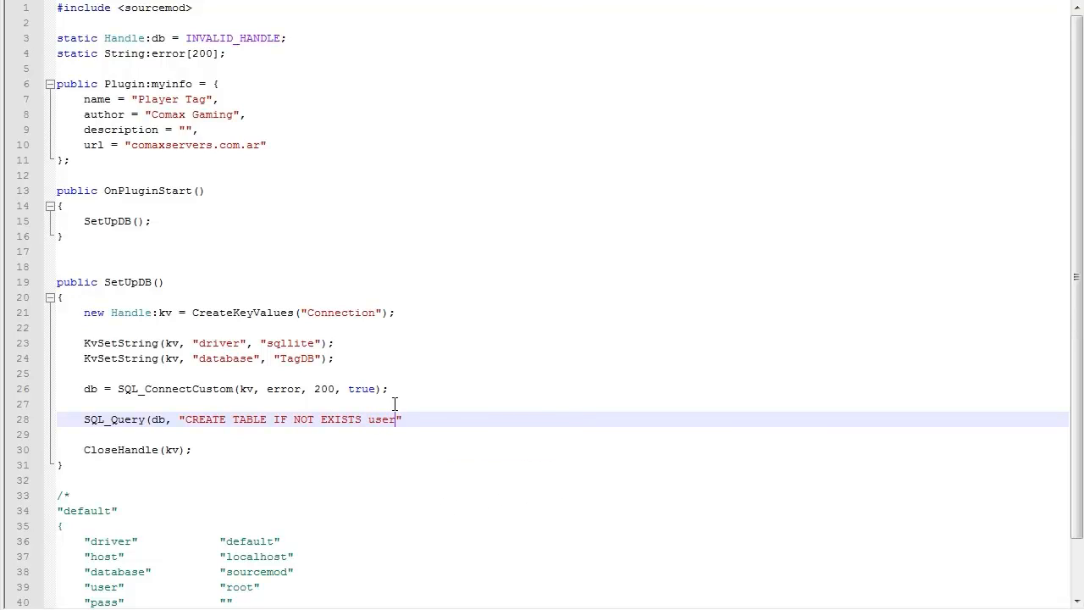
pyautogui.write('dat')
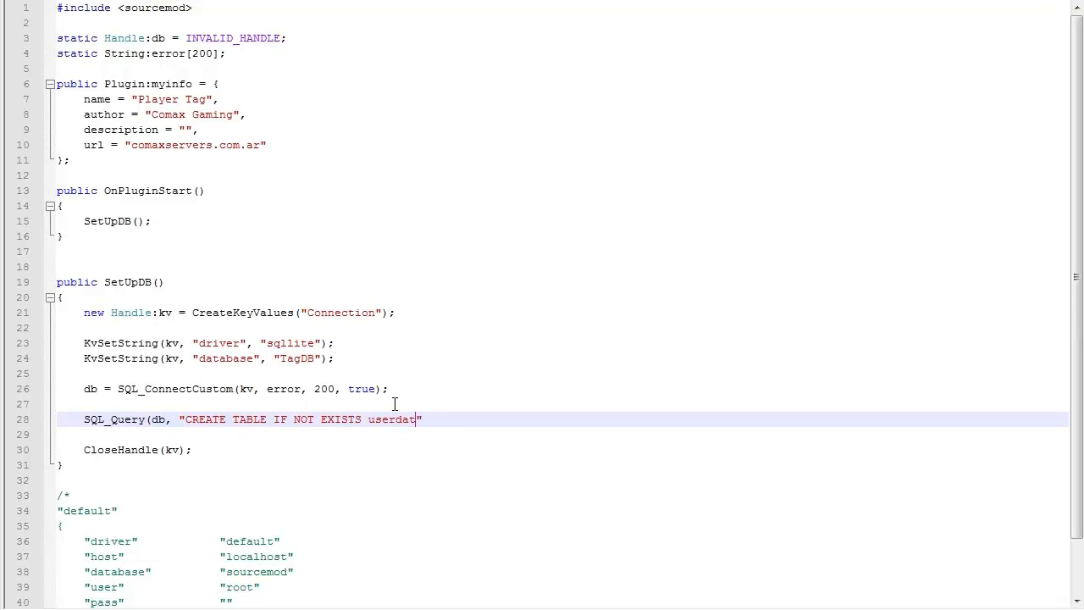
pyautogui.write('()')
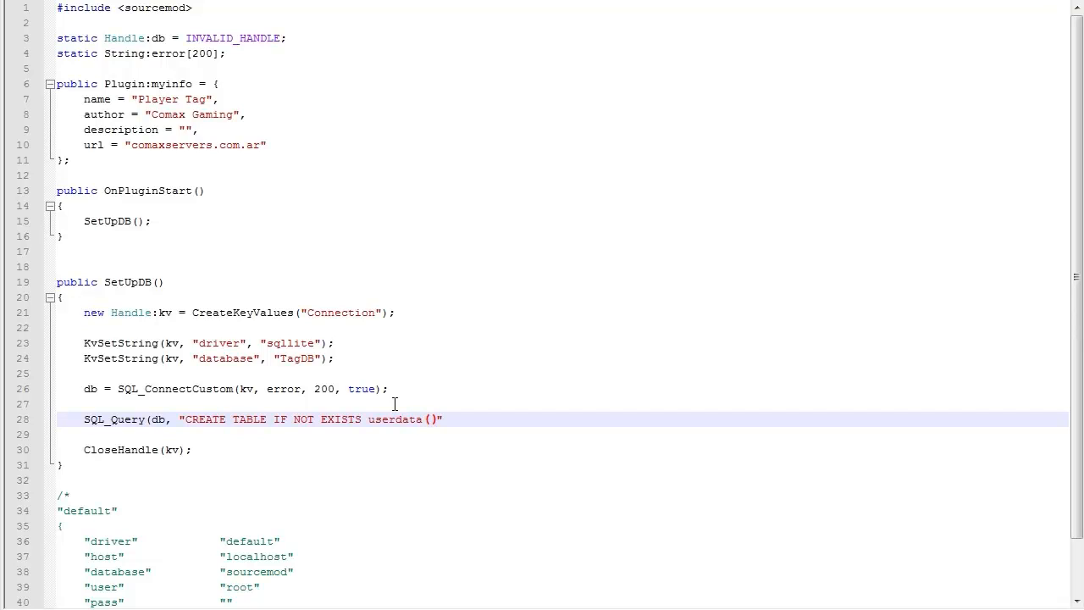
pyautogui.write(');')
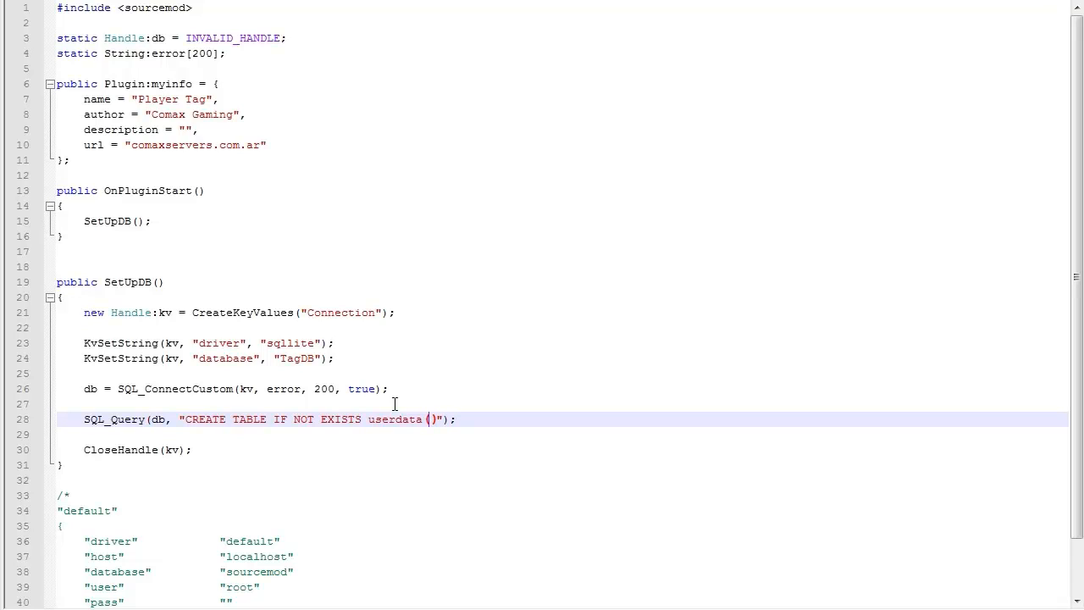
# Step: Define steamid VARCHAR NOT NULL and tag VARCHAR NOT NULL columns in the userdata CREATE TABLE query
pyautogui.write('steamid TEXT,')
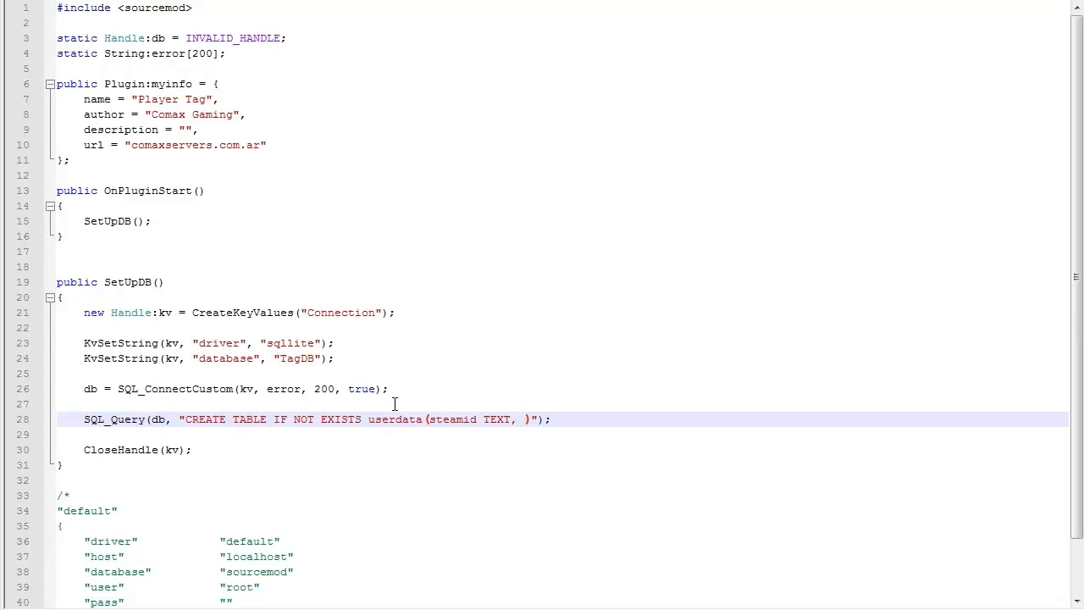
pyautogui.write('VARCHAR')
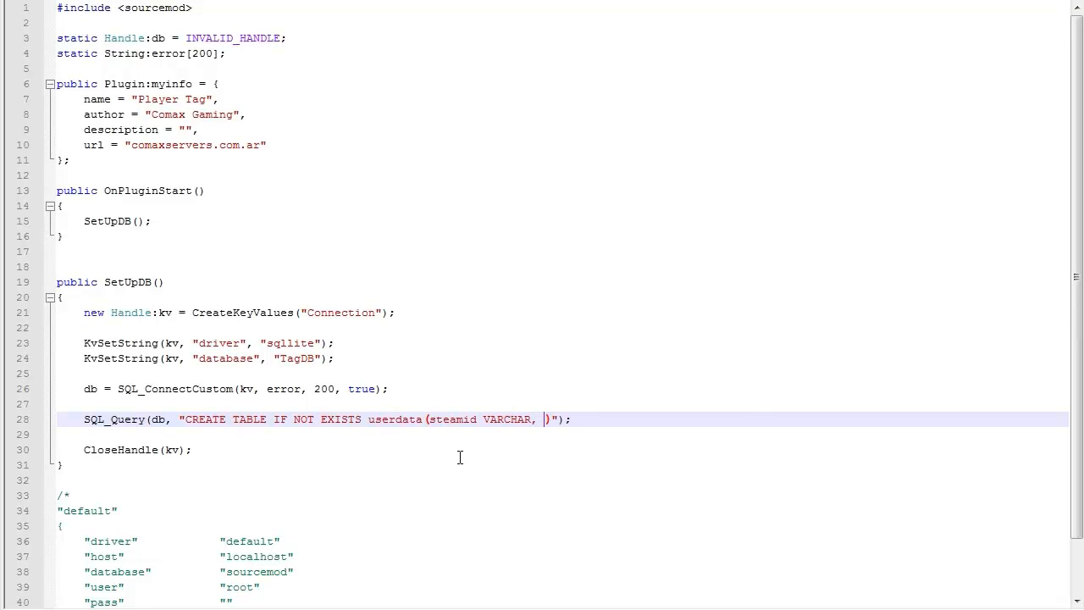
pyautogui.write('tag VARCHAR')
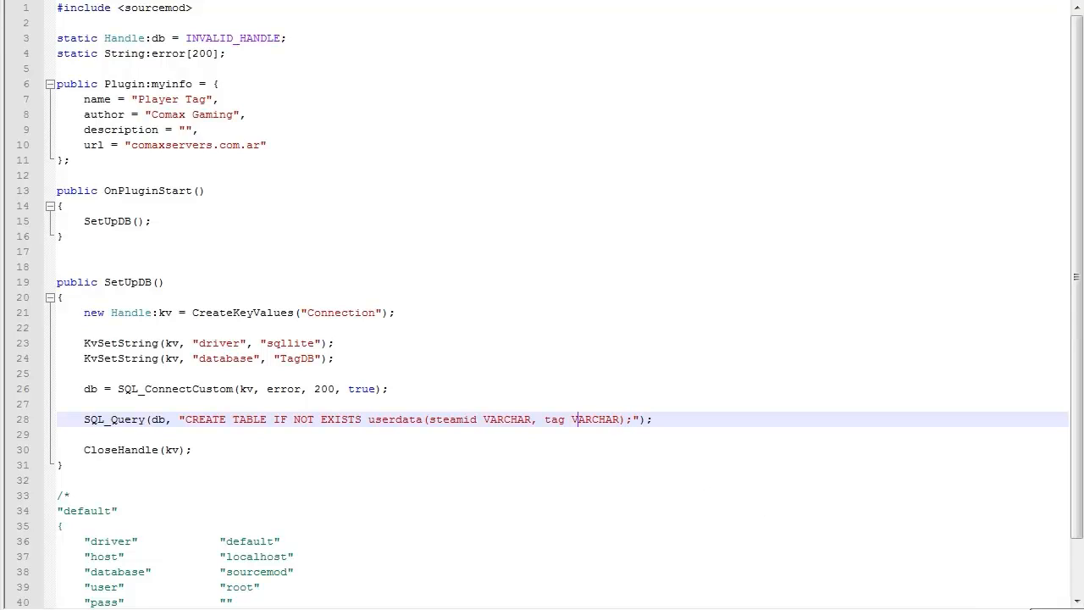
pyautogui.write('not null')
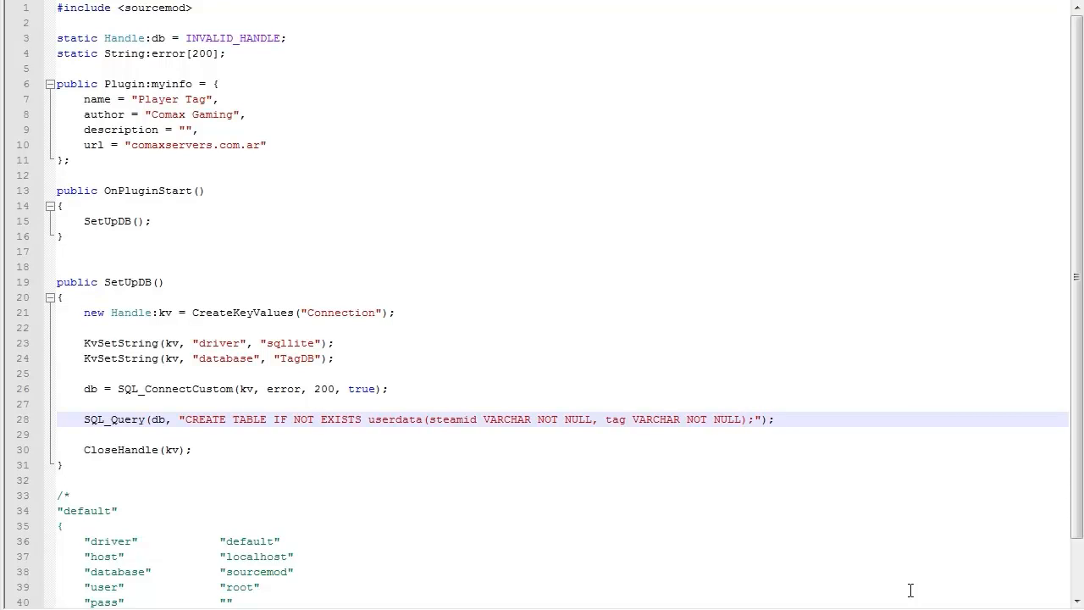
pyautogui.doubleClick(452, 420)
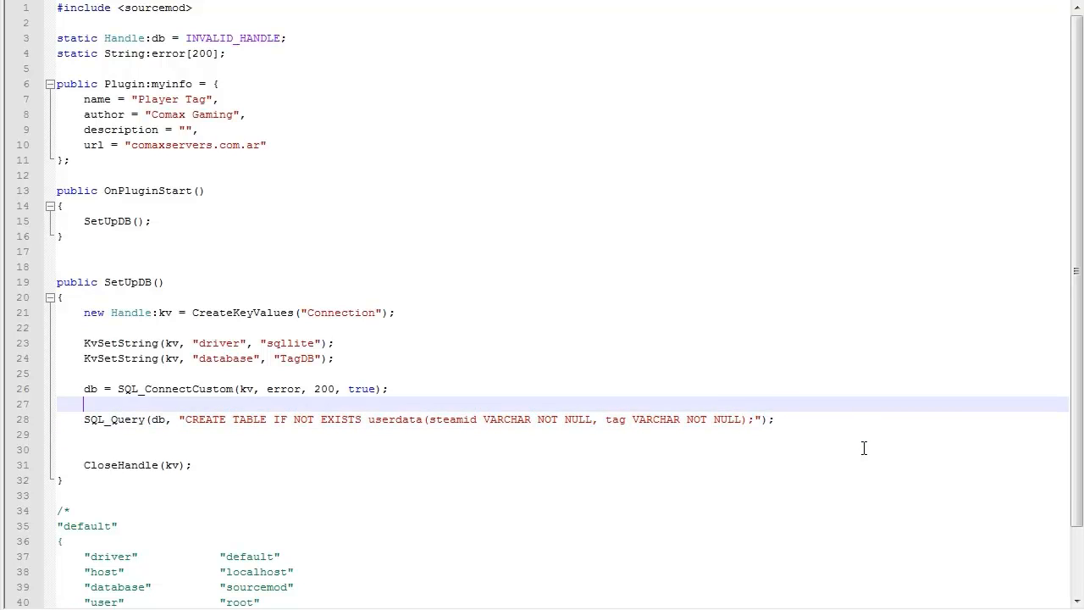
pyautogui.click(229, 387)
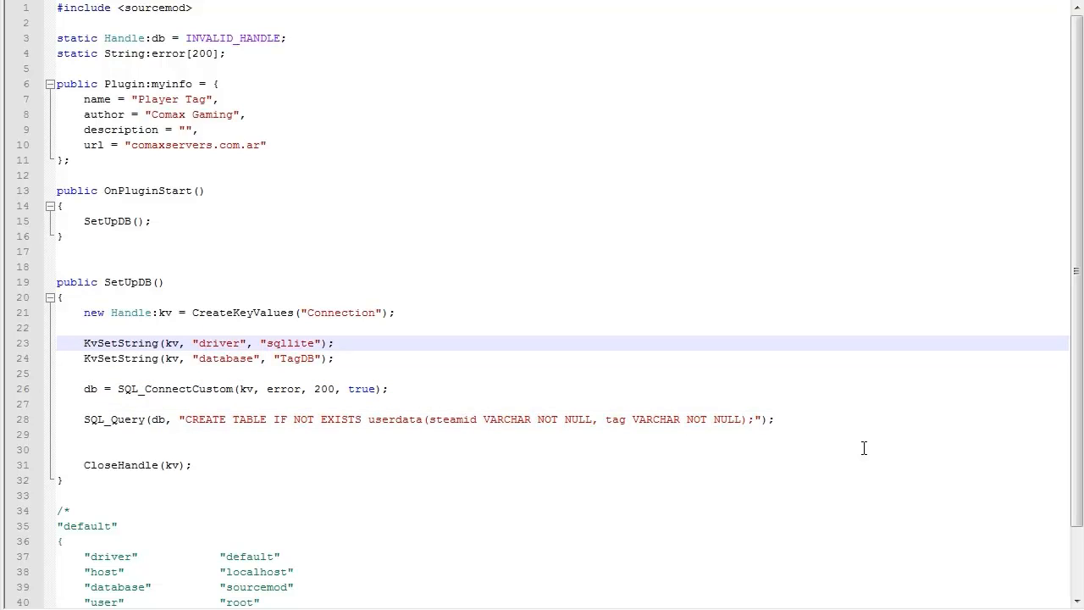
pyautogui.click(83, 328)
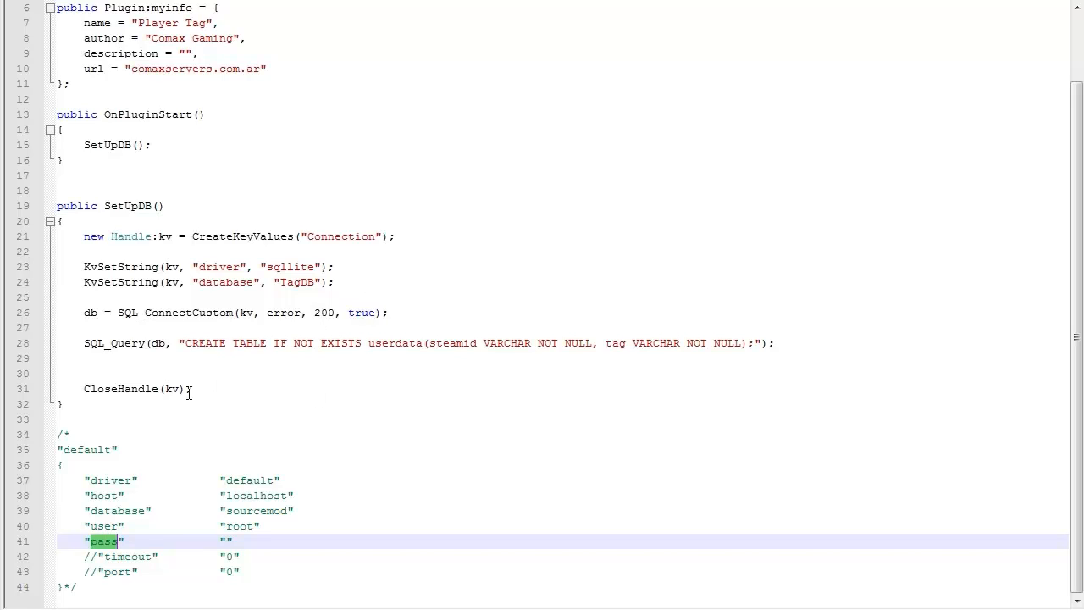
pyautogui.moveTo(201, 320)
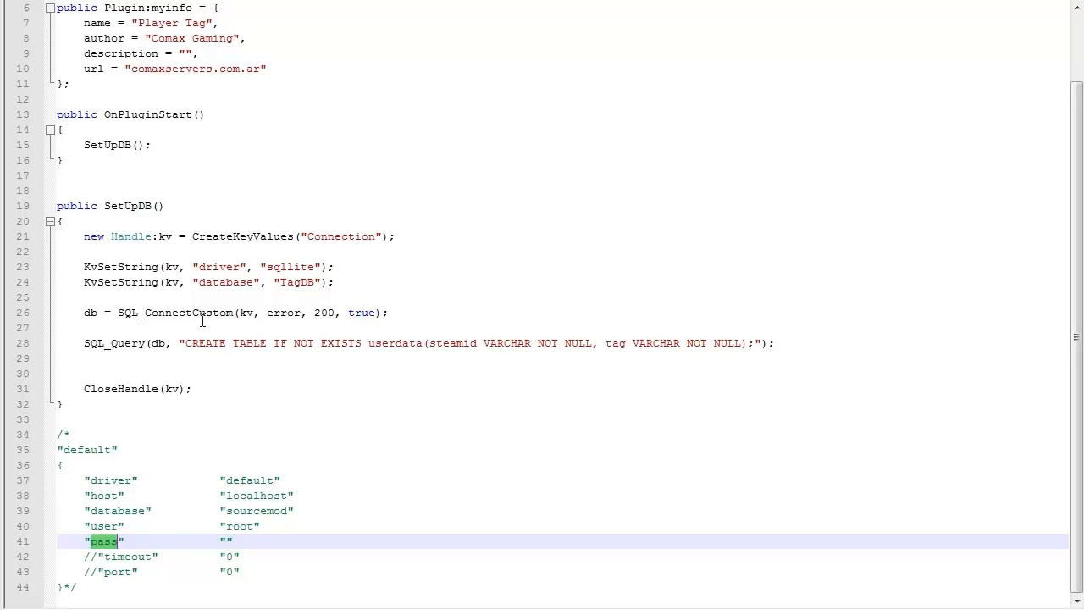
# Step: Add an if (db == INVALID_HANDLE) check with a brace block after the connection call
pyautogui.press('Enter')
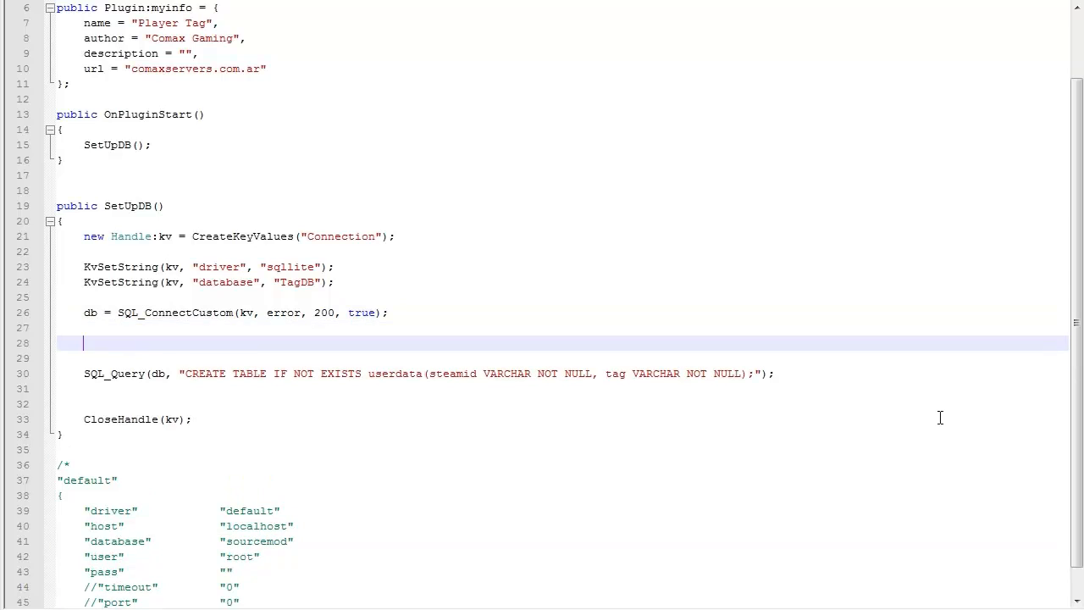
pyautogui.write('if(db !')
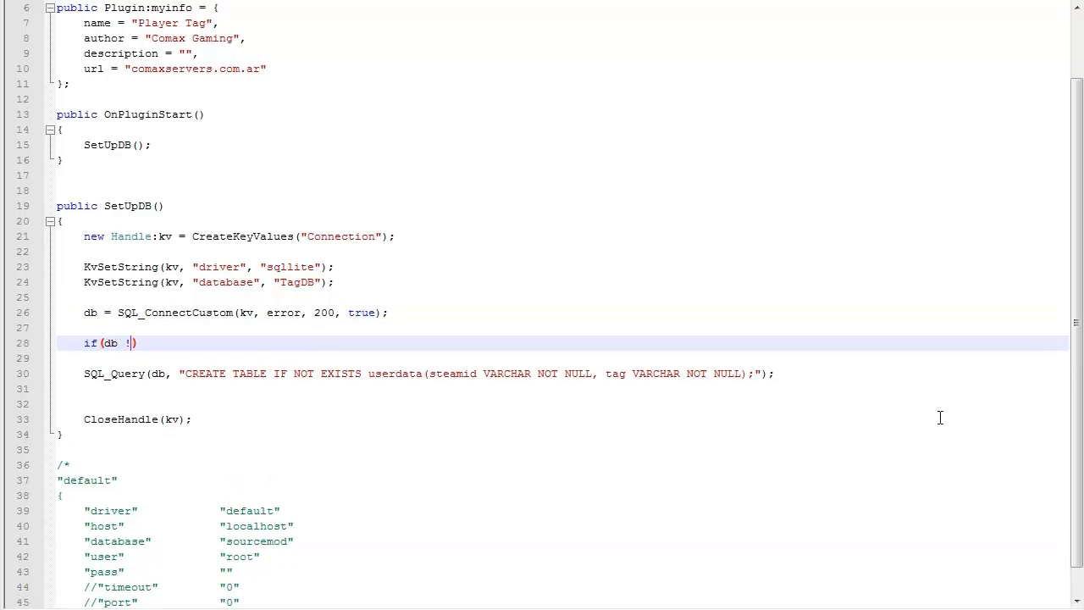
pyautogui.write('= INVA')
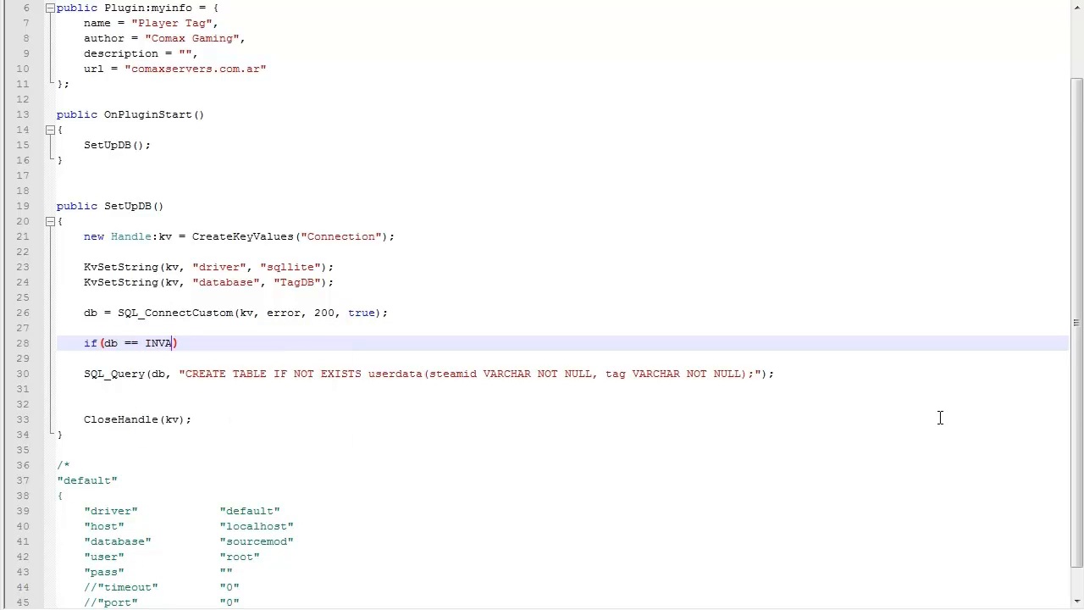
pyautogui.write('LID')
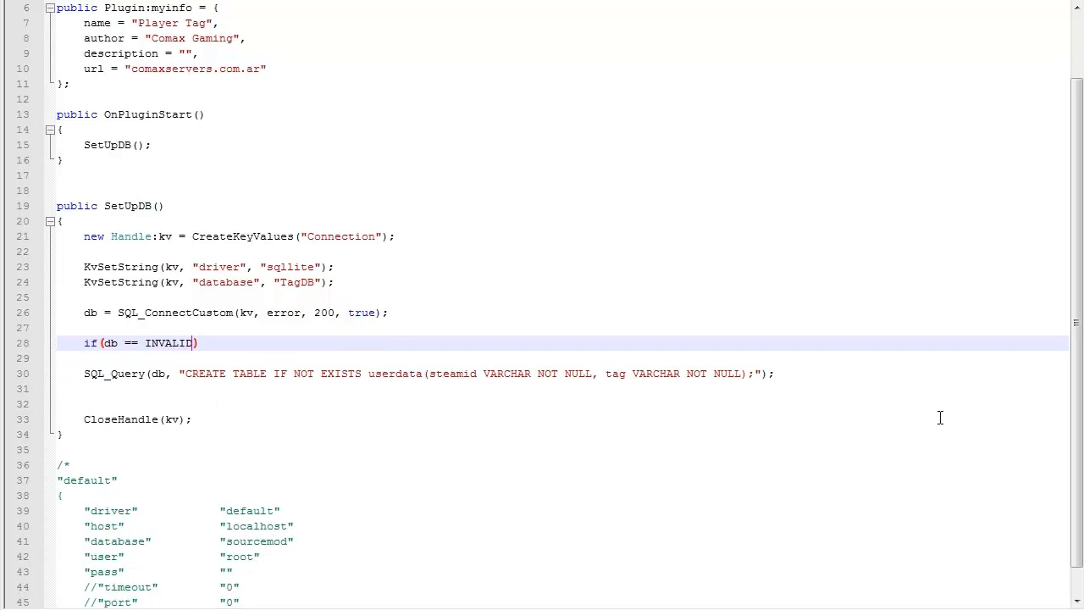
pyautogui.write('_HANDLE')
pyautogui.click(562, 357)
pyautogui.write('{')
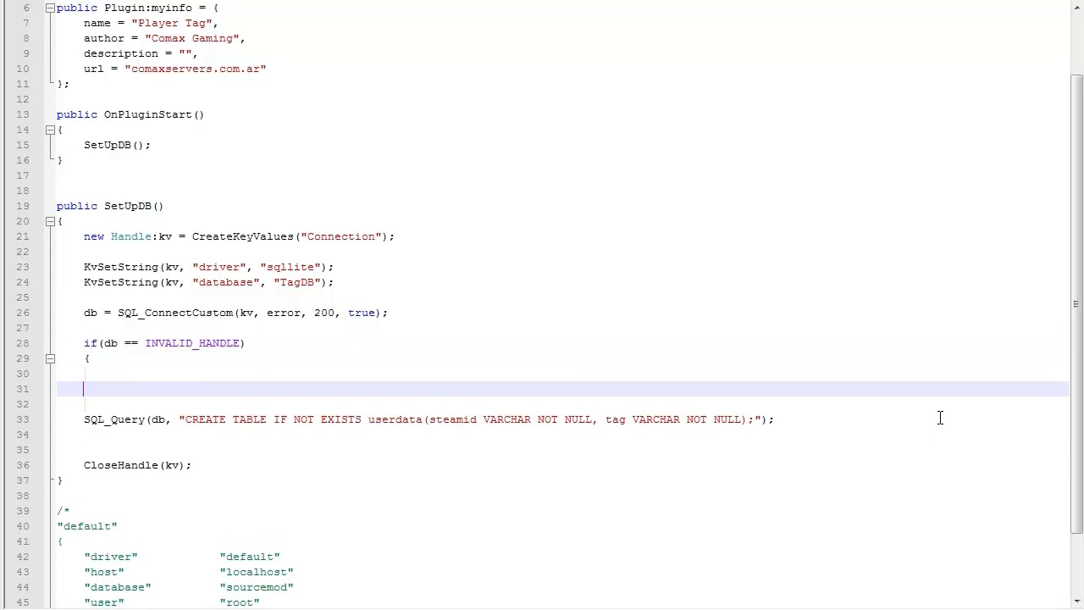
pyautogui.write('}')
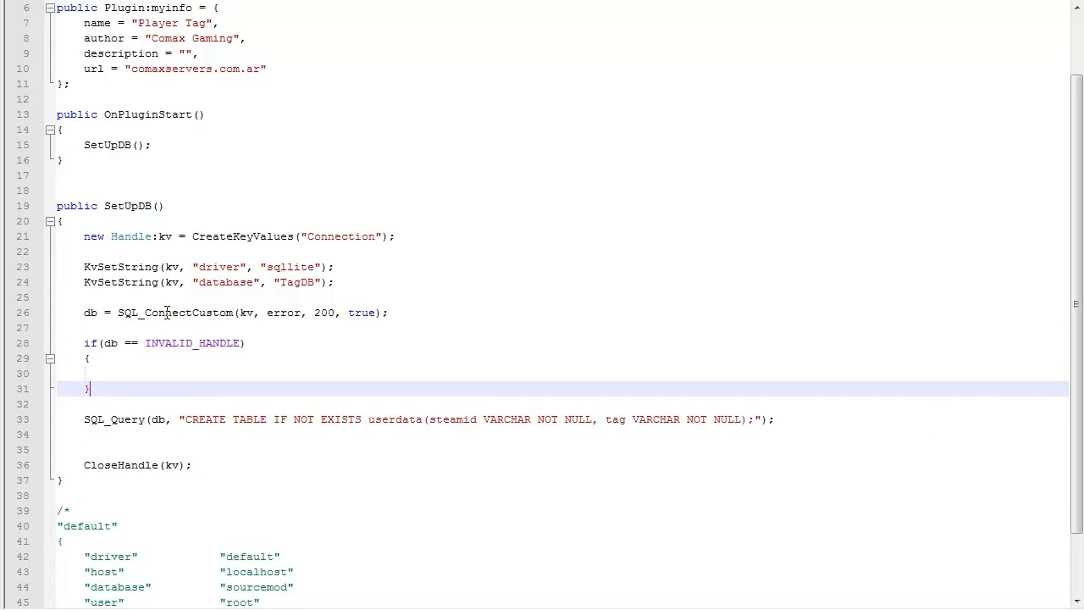
pyautogui.doubleClick(176, 312)
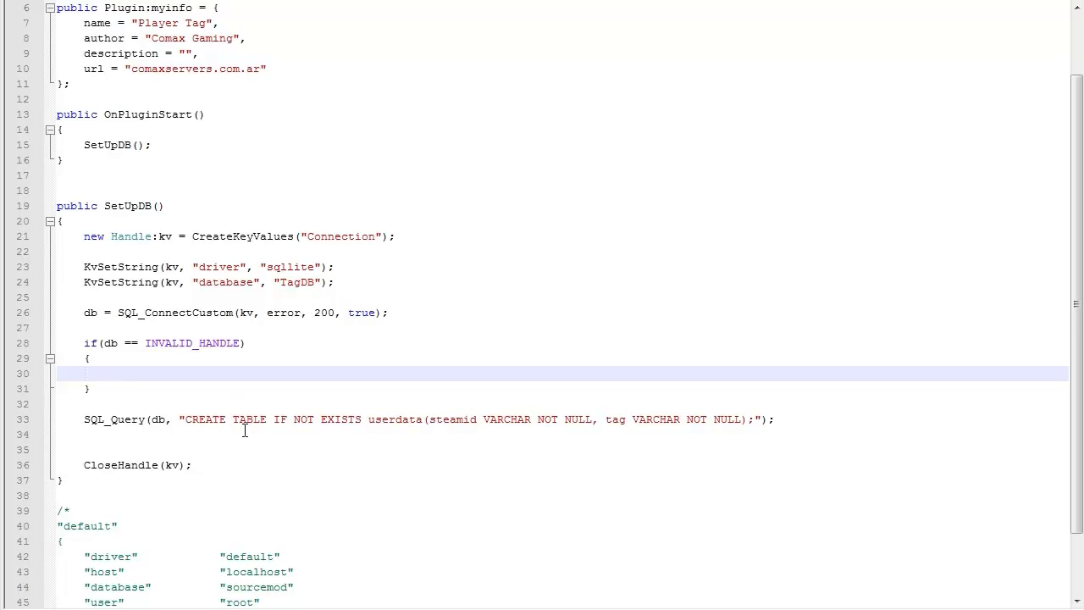
# Step: Start SetFailState("Cannot connect to the DB: %s", with an SQL_GetError(db, call inside the check
pyautogui.write('SET')
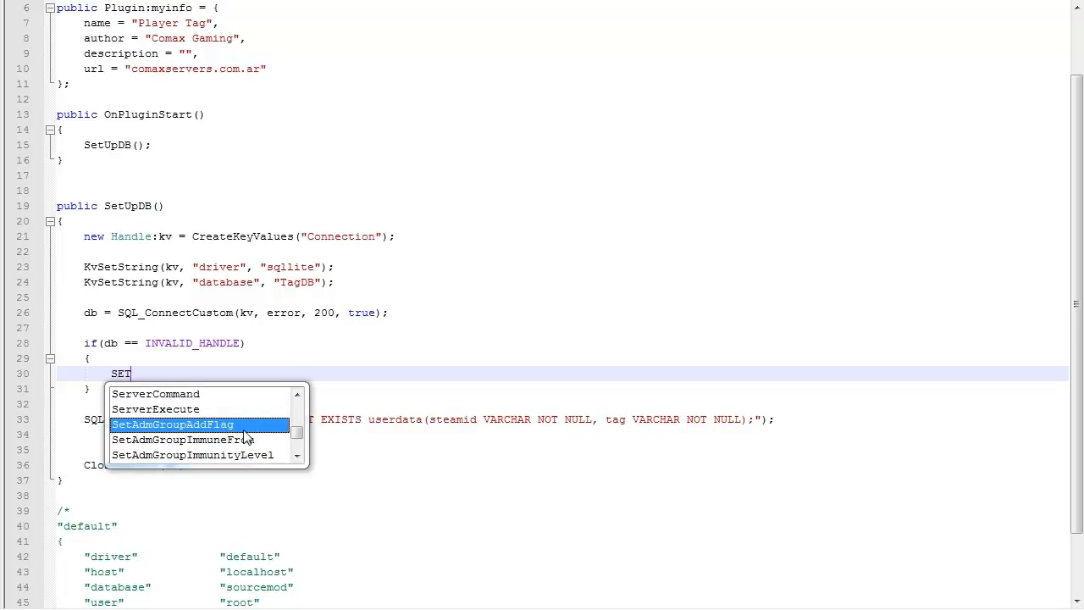
pyautogui.write('FA')
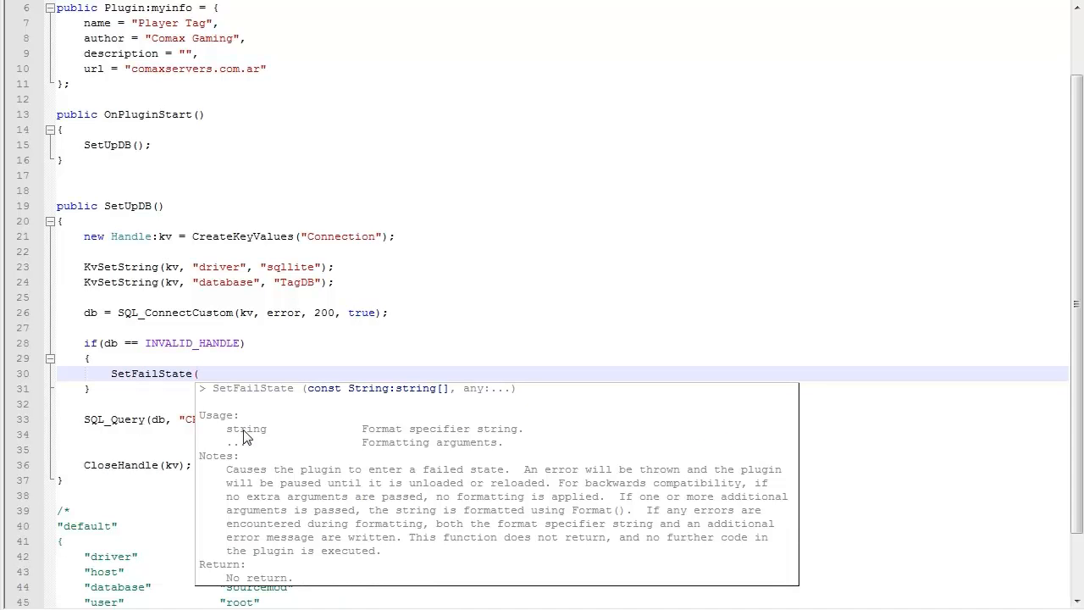
pyautogui.write('"cA"')
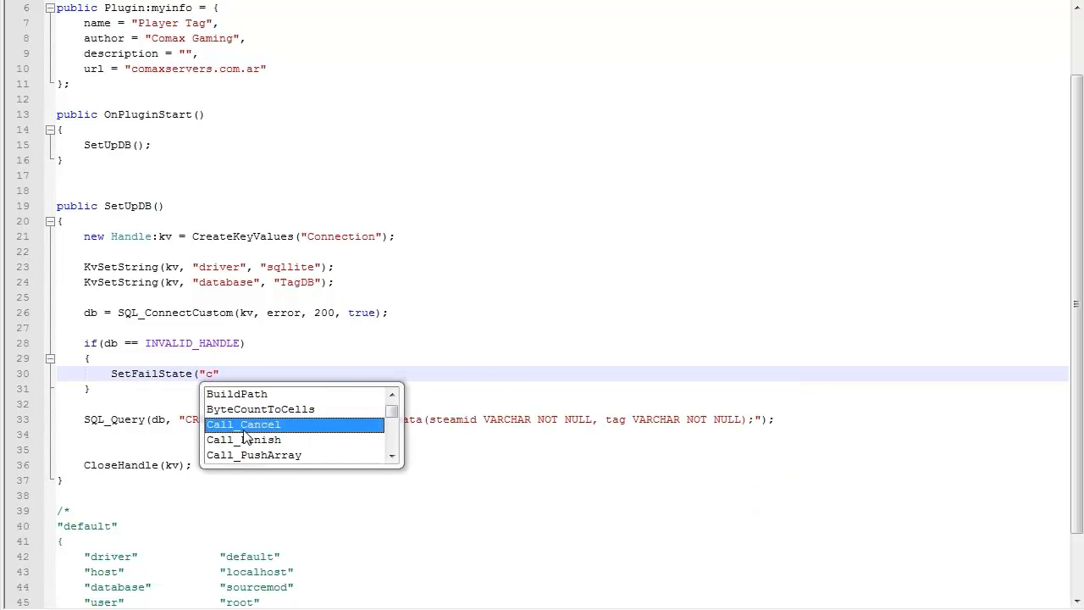
pyautogui.write('annot connect to the DB:')
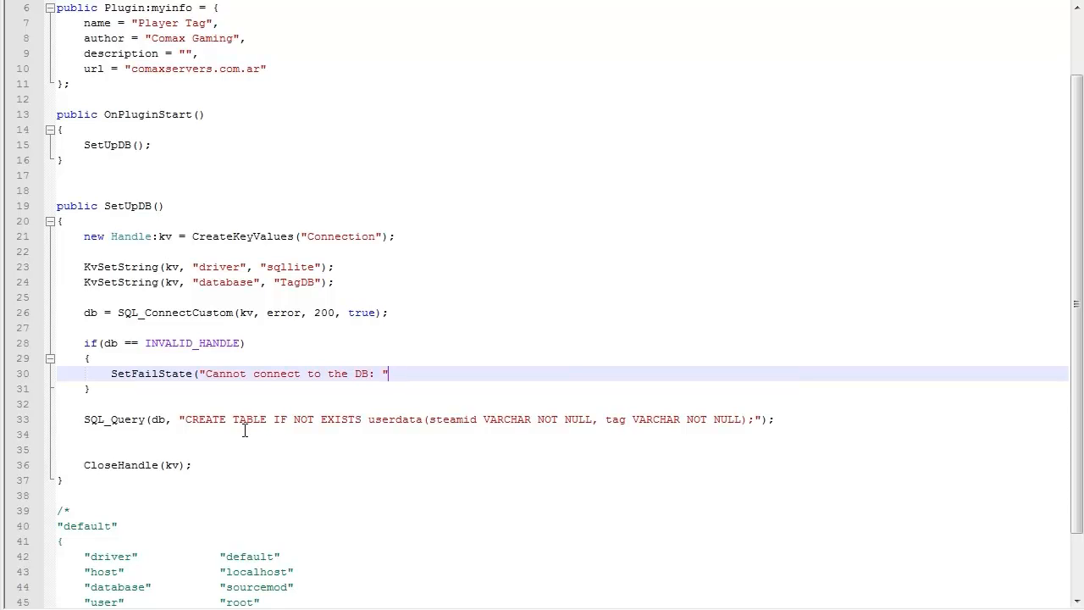
pyautogui.write('%d",')
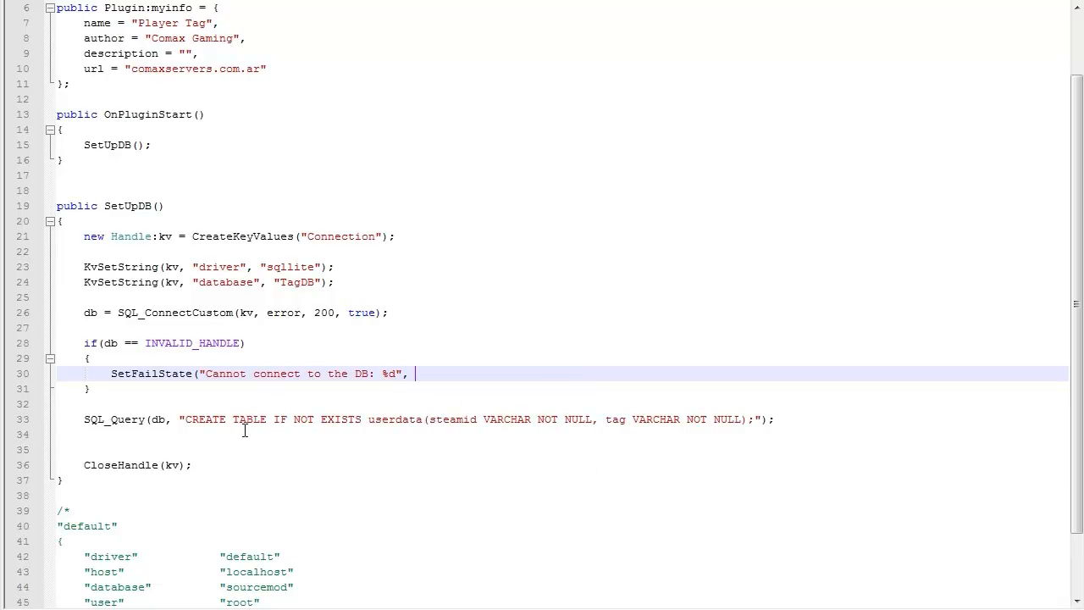
pyautogui.write('s')
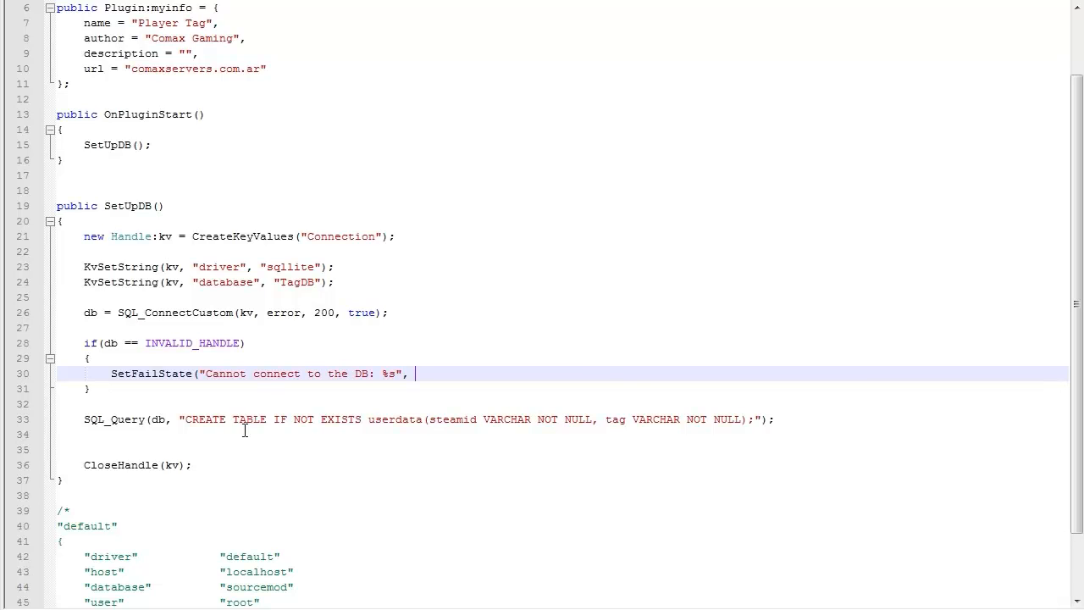
pyautogui.write('sql_gete')
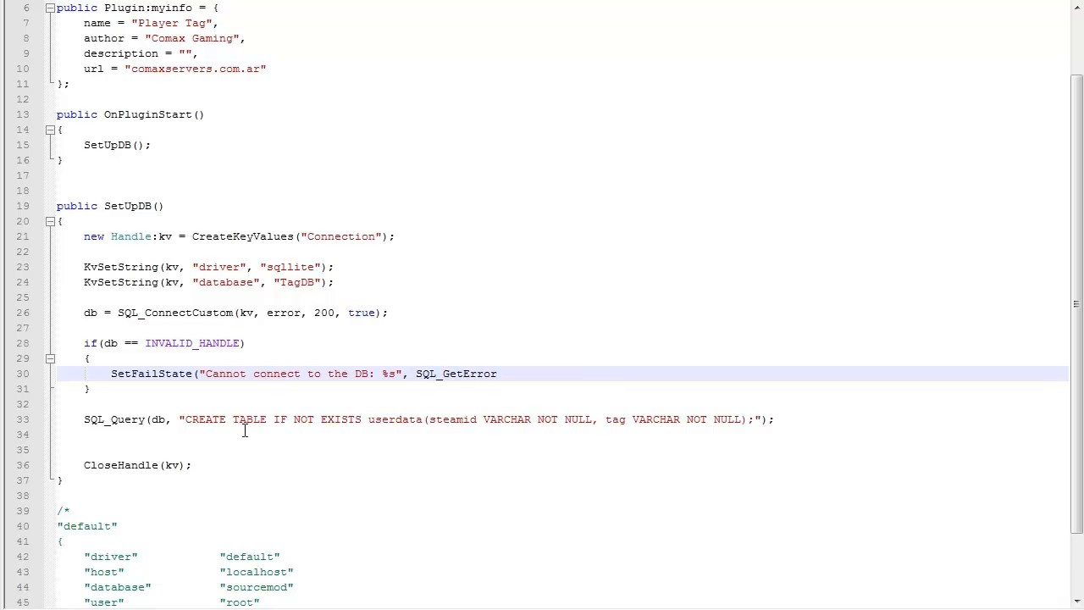
pyautogui.write('(')
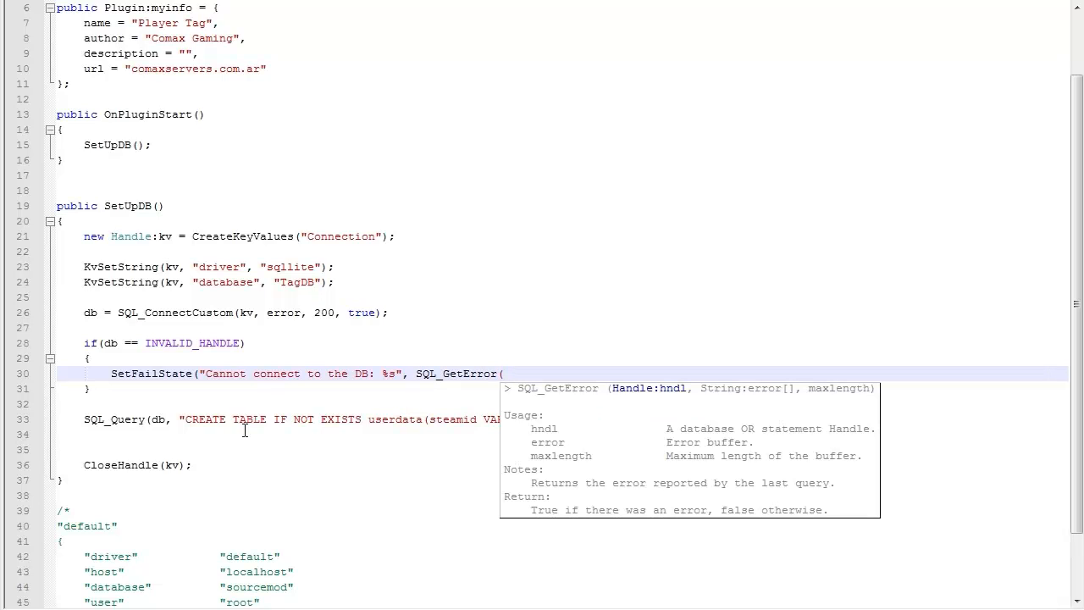
pyautogui.write('db,')
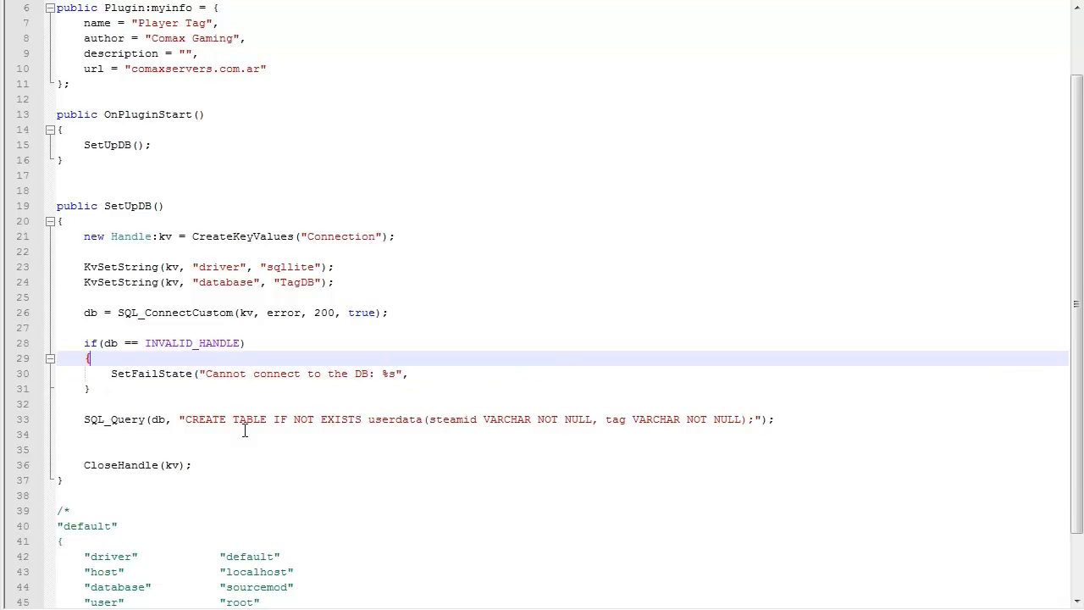
# Step: Call SQL_GetError(db, error, 200) and pass error to the SetFailState message padded with \n\n\n
pyautogui.write('SQL_GetError(db, error, 200);')
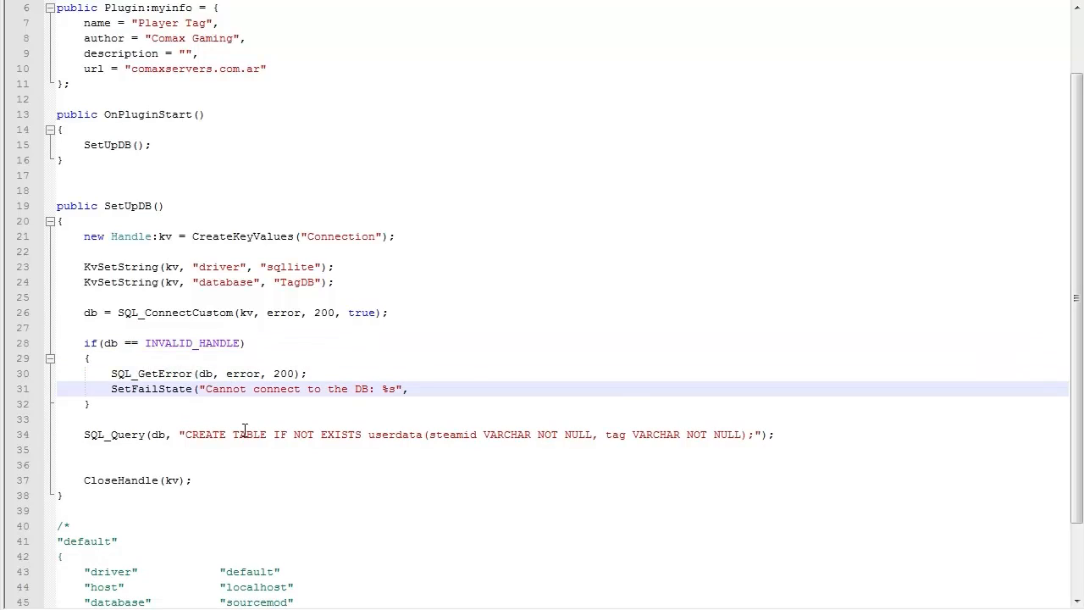
pyautogui.write(', error);')
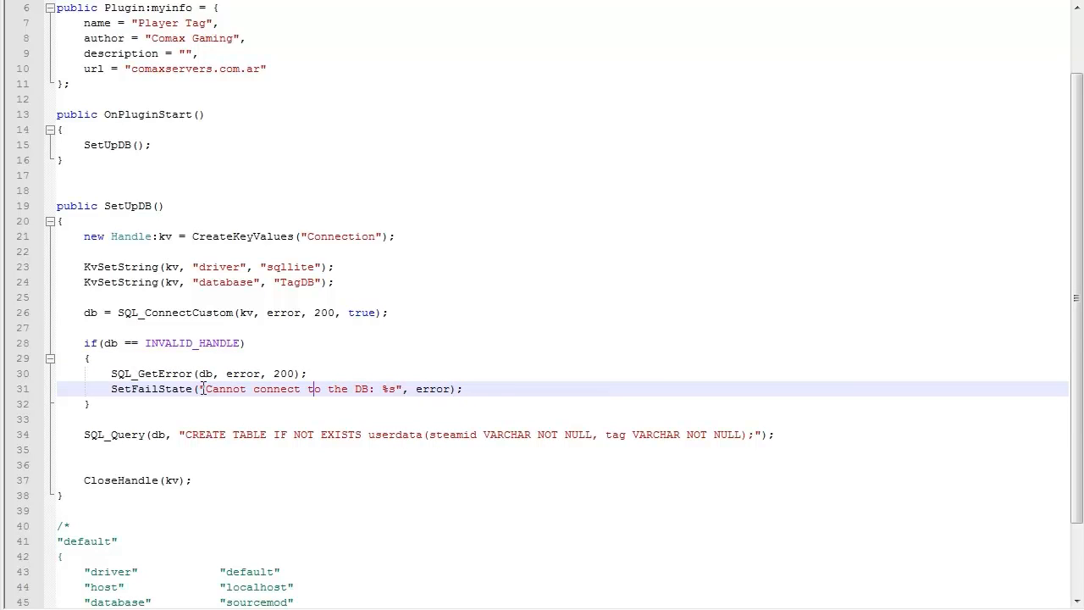
pyautogui.write('\\n\\n\\n')
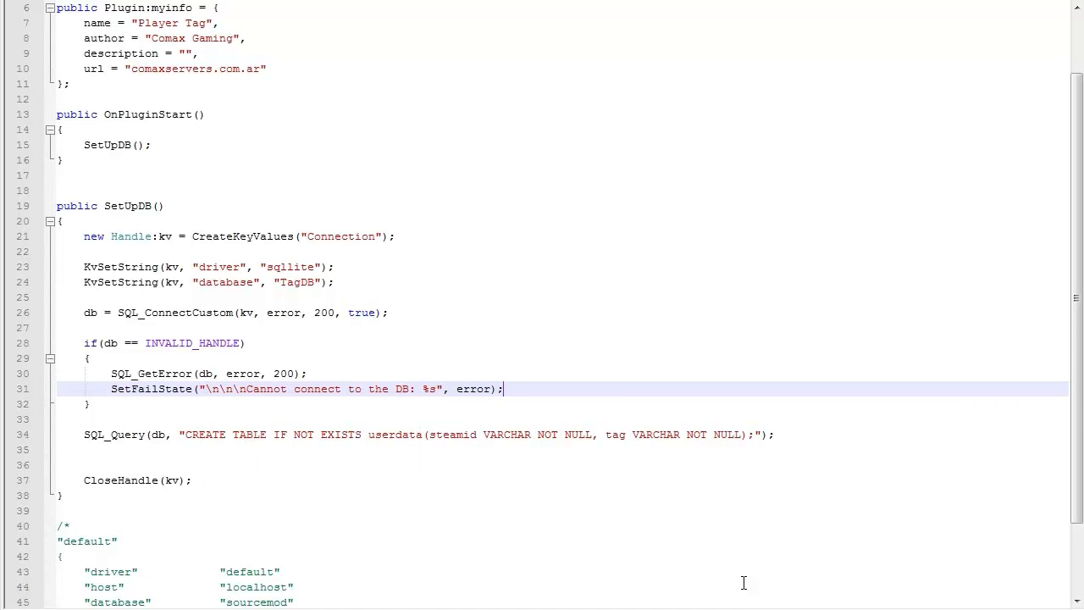
pyautogui.click(434, 388)
pyautogui.write('\\n\\n\\n')
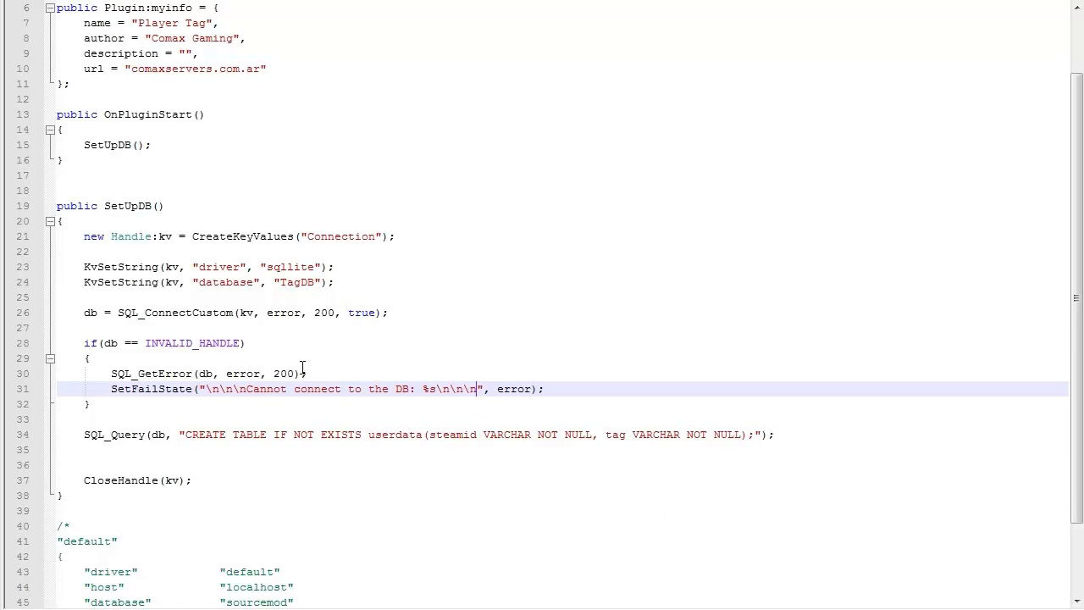
pyautogui.doubleClick(150, 387)
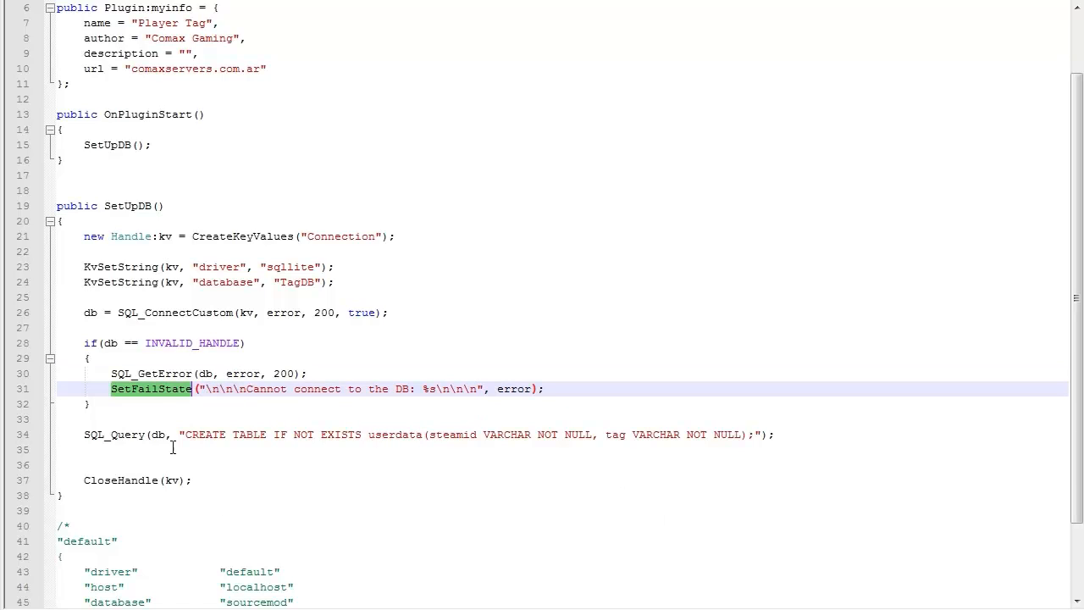
pyautogui.moveTo(268, 541)
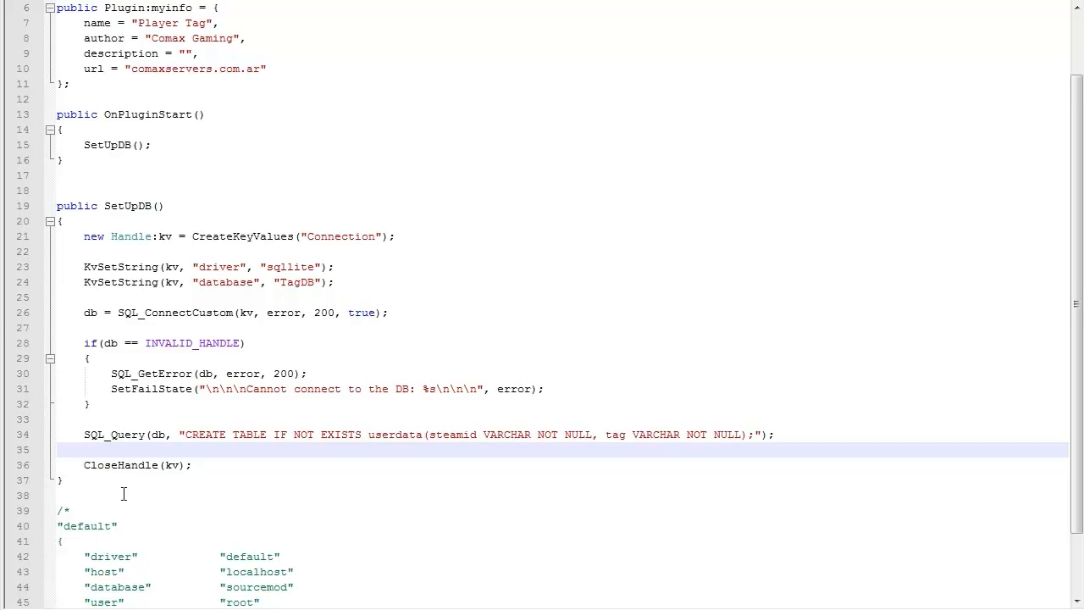
pyautogui.doubleClick(172, 464)
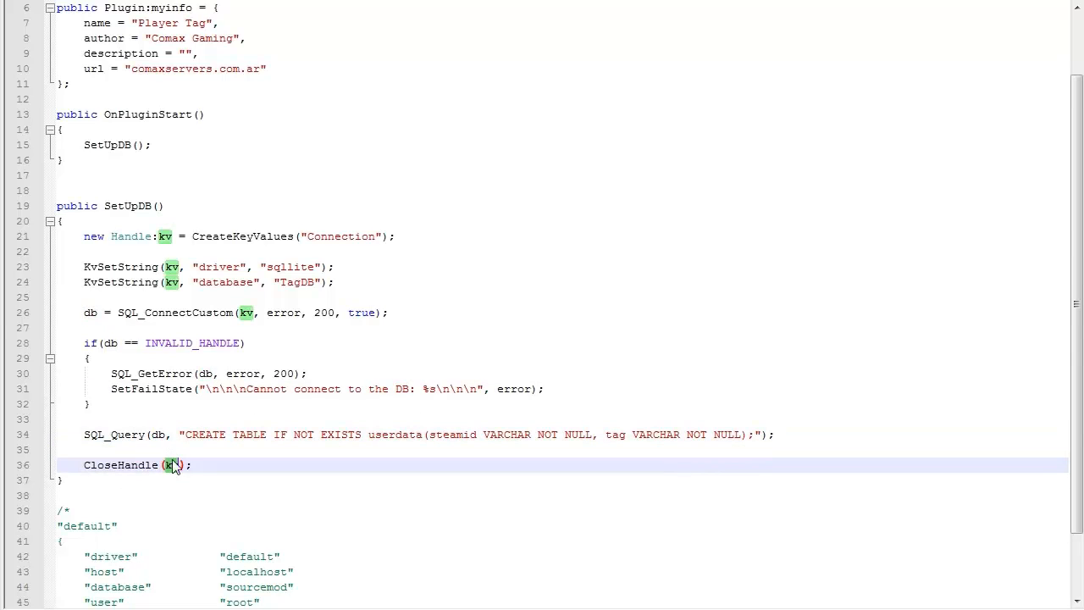
# Step: Add public OnMapEnd() with CloseHandle(db) and rename OnPluginStart to OnMapStart
pyautogui.scroll(3)
pyautogui.write('public OnMapEnd(')
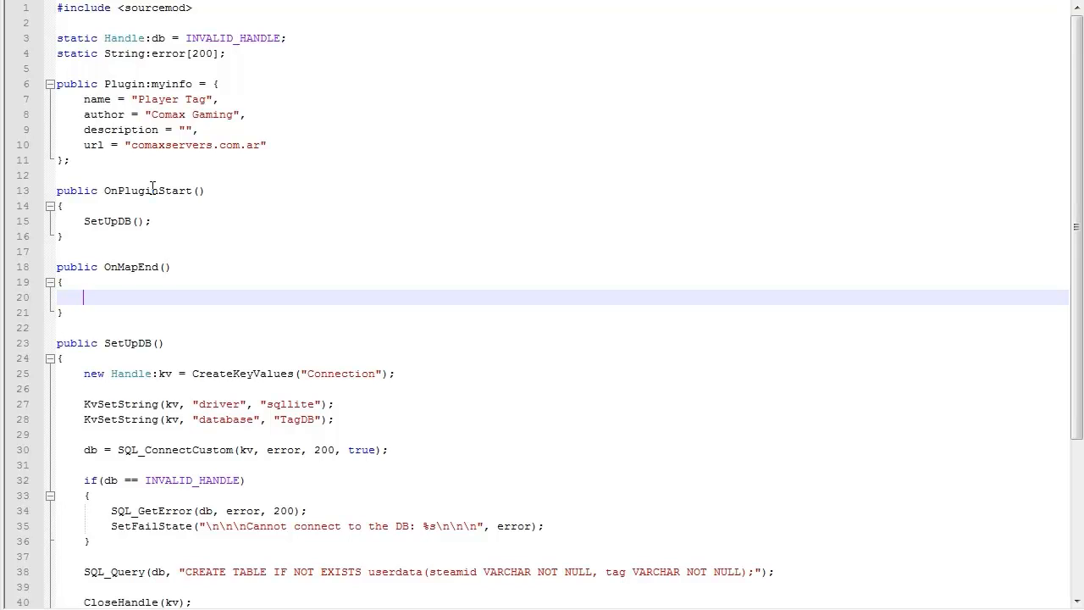
pyautogui.write('CloseHandle')
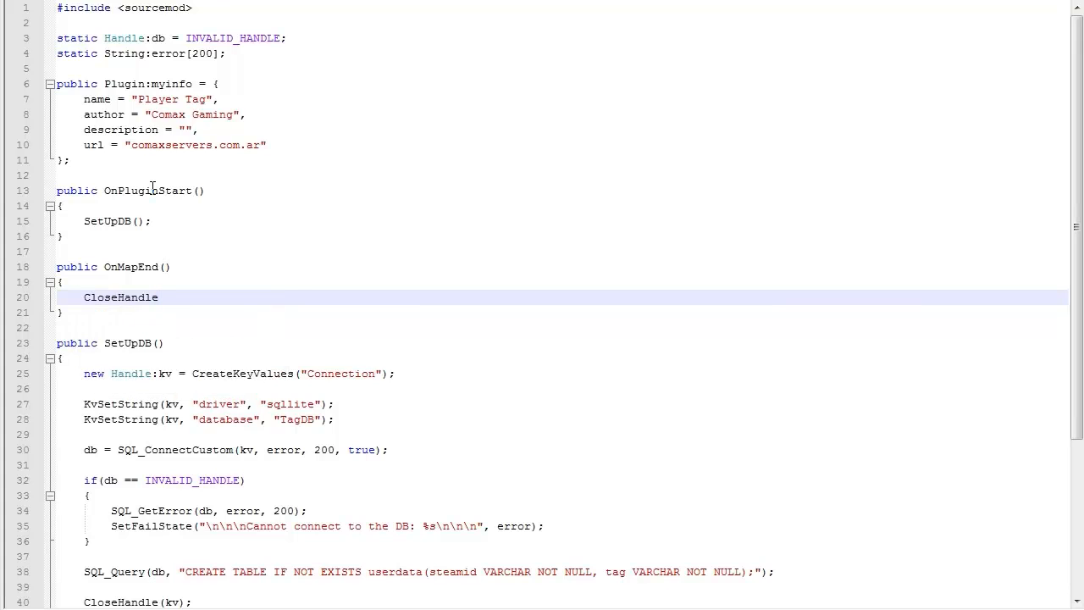
pyautogui.write('on')
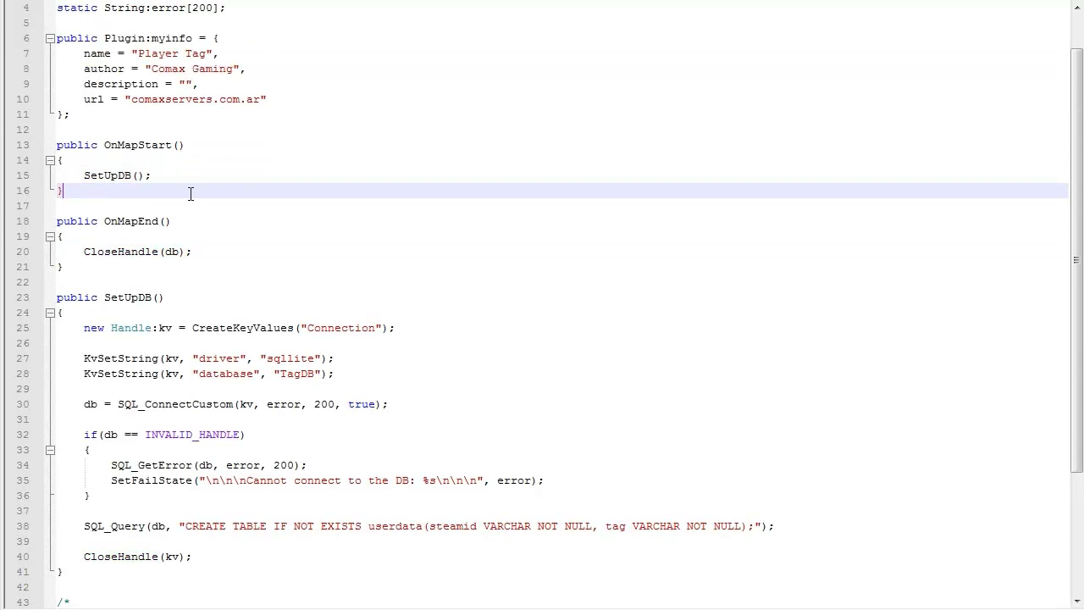
pyautogui.doubleClick(249, 525)
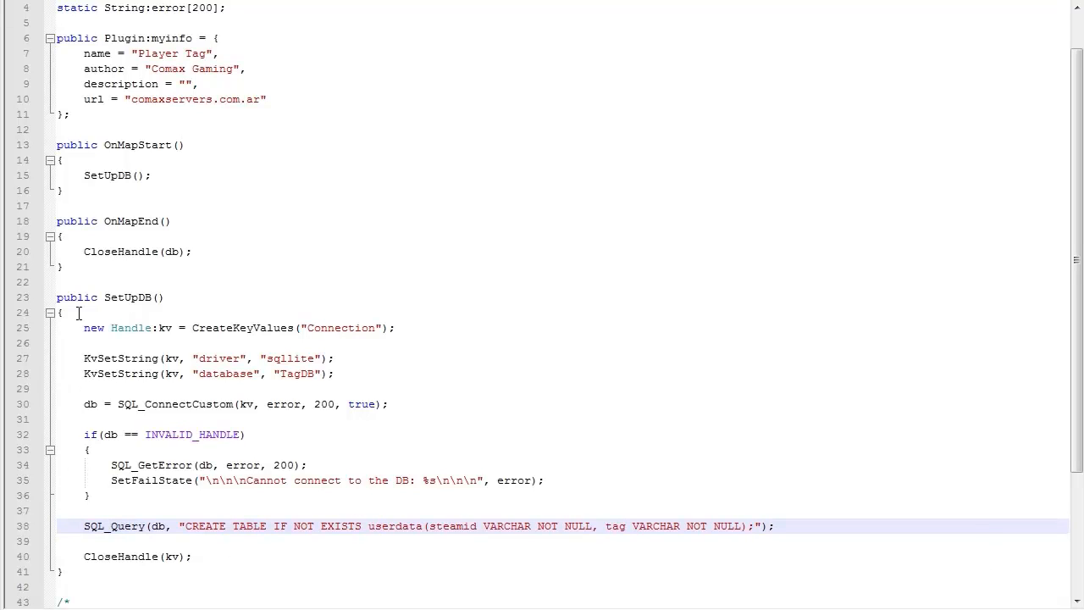
pyautogui.scroll(-3)
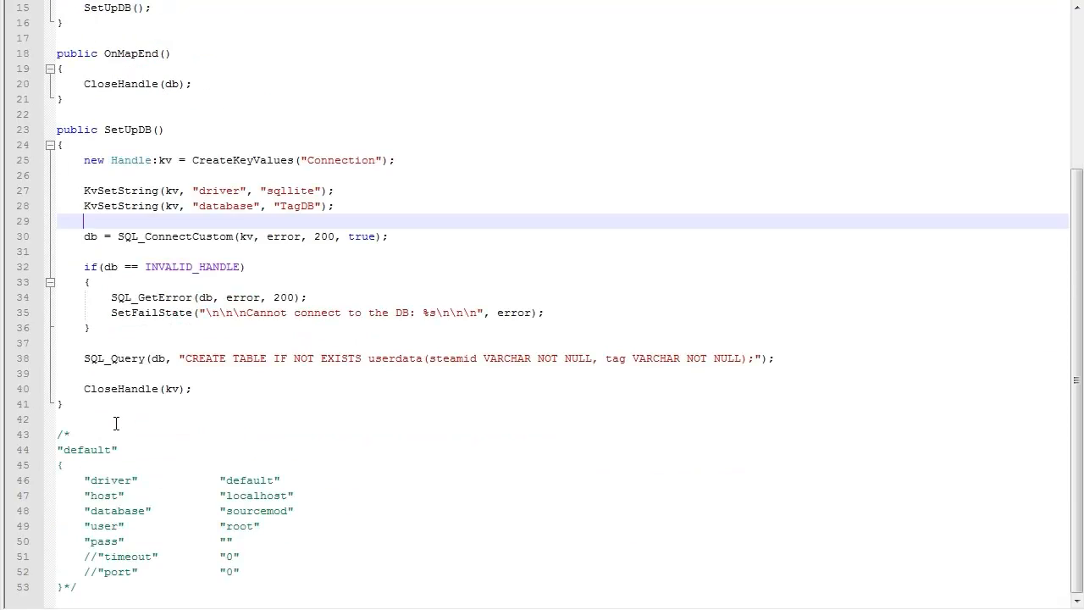
pyautogui.scroll(3)
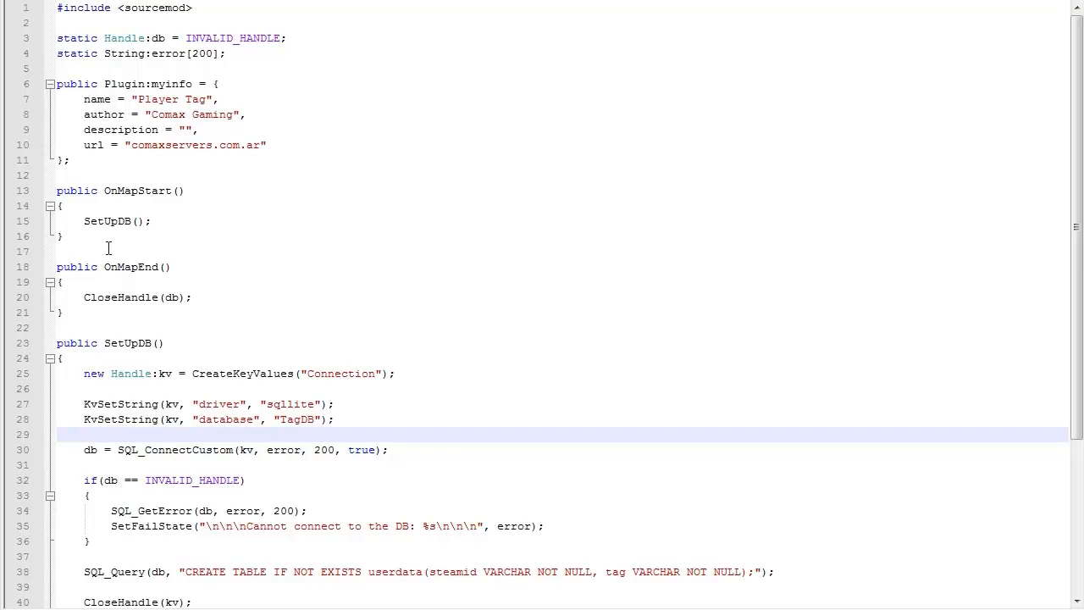
# Step: Create OnPluginStart registering RegConsoleCmd("sm_settag", commandsettag, "")
pyautogui.click(122, 312)
pyautogui.write('public')
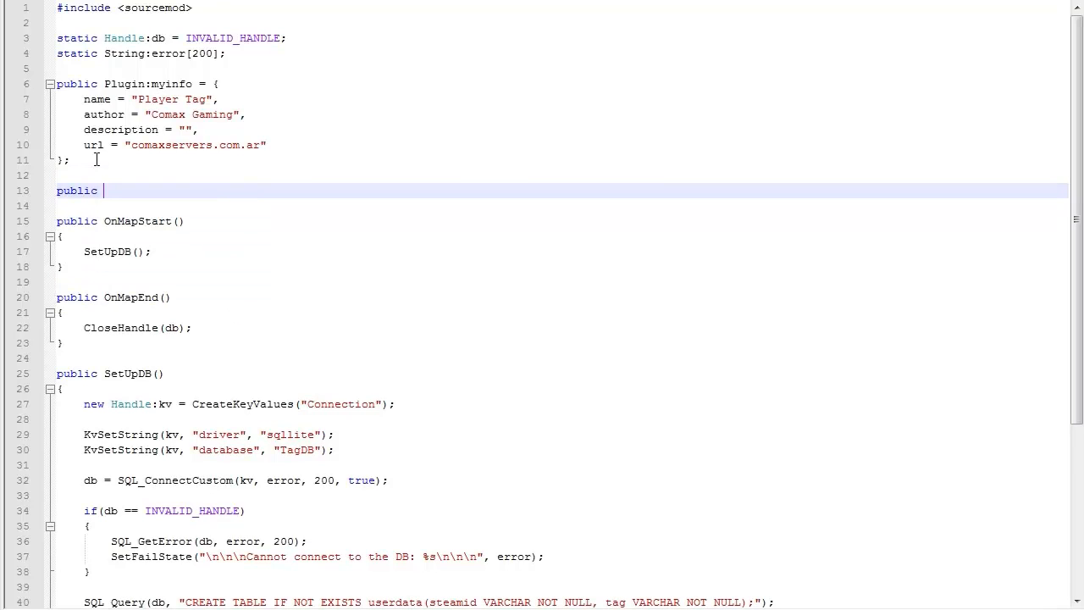
pyautogui.write('onpplu')
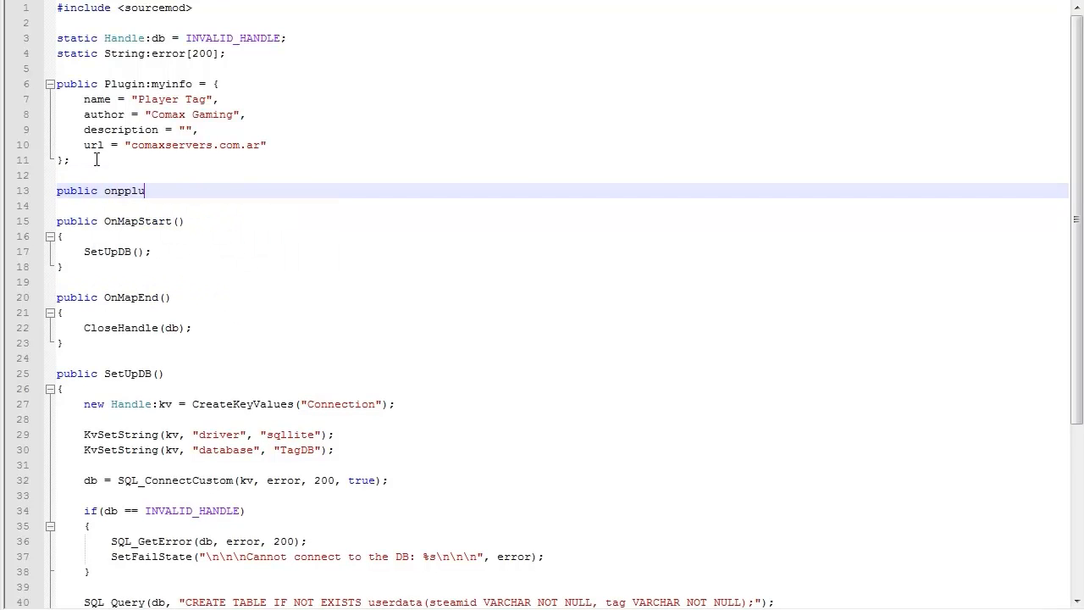
pyautogui.press('BackSpace')
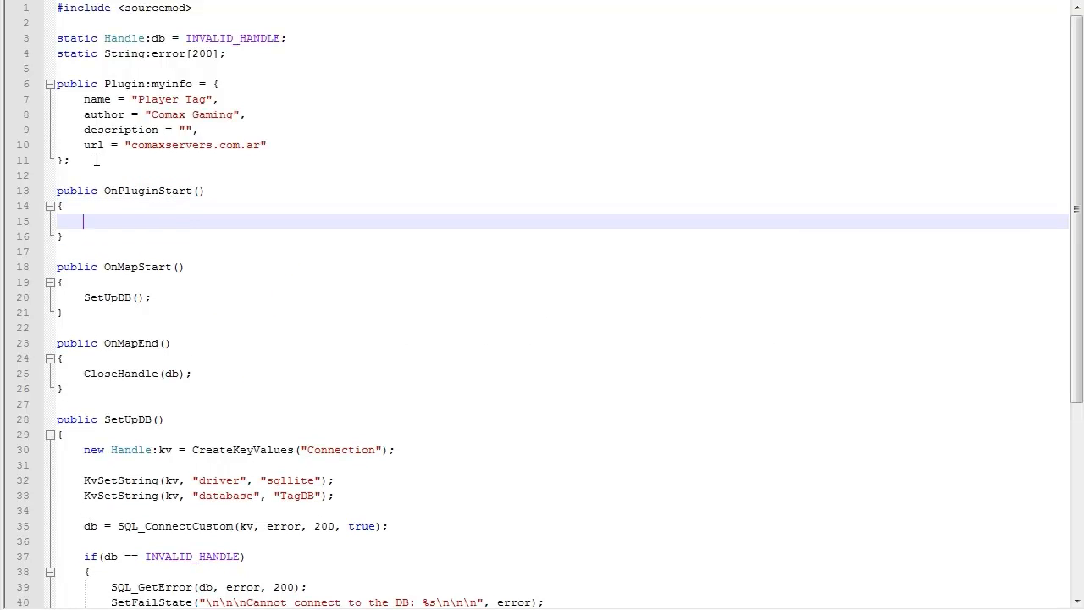
pyautogui.write('te')
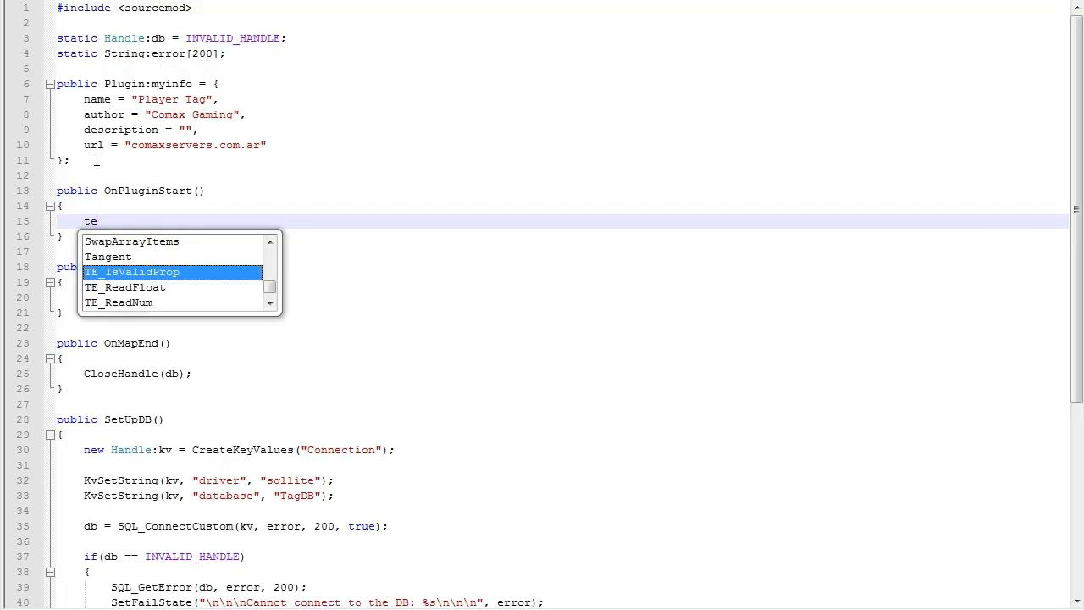
pyautogui.write('RegConsoleCmd')
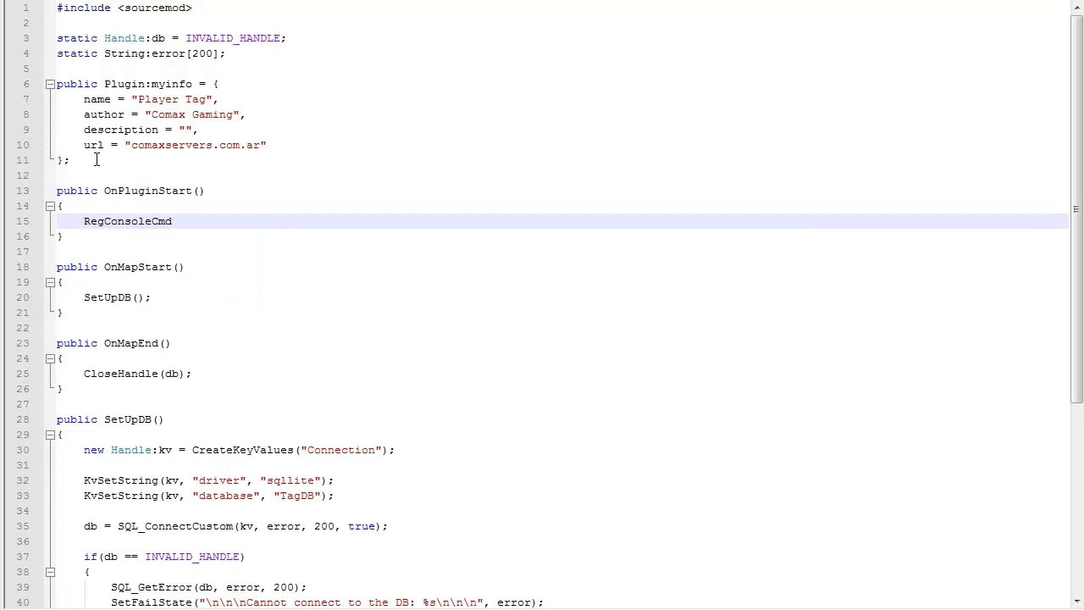
pyautogui.write('regadmi')
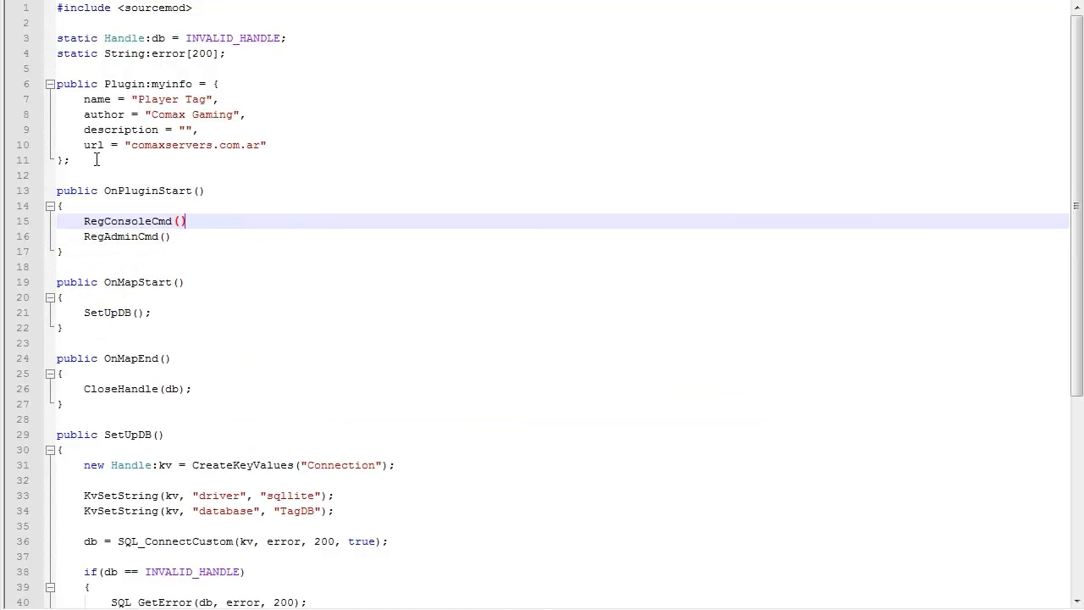
pyautogui.write('"sm_')
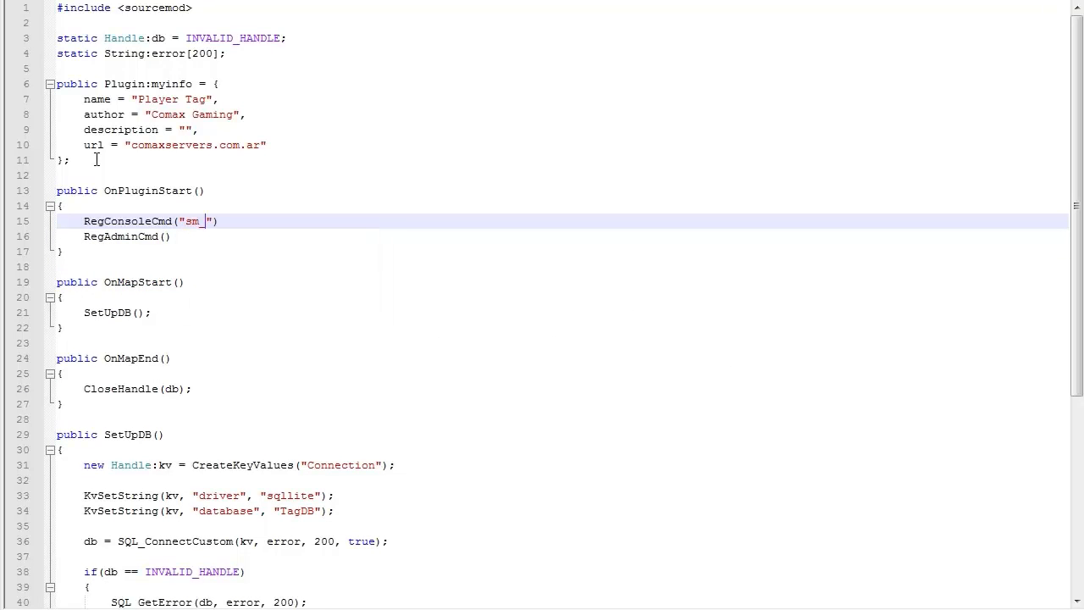
pyautogui.write('settag')
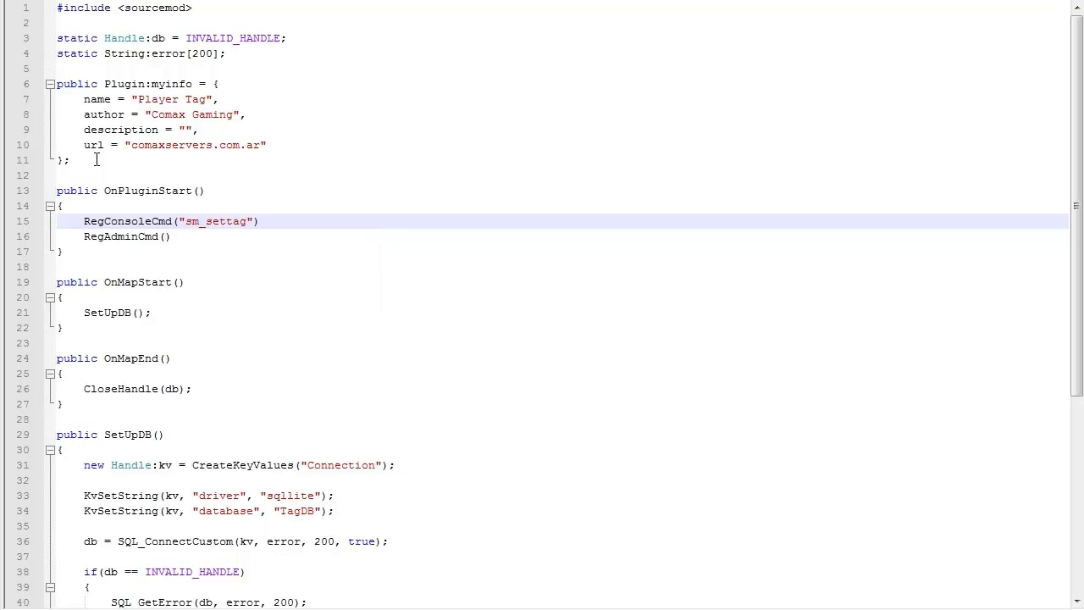
pyautogui.write(', command')
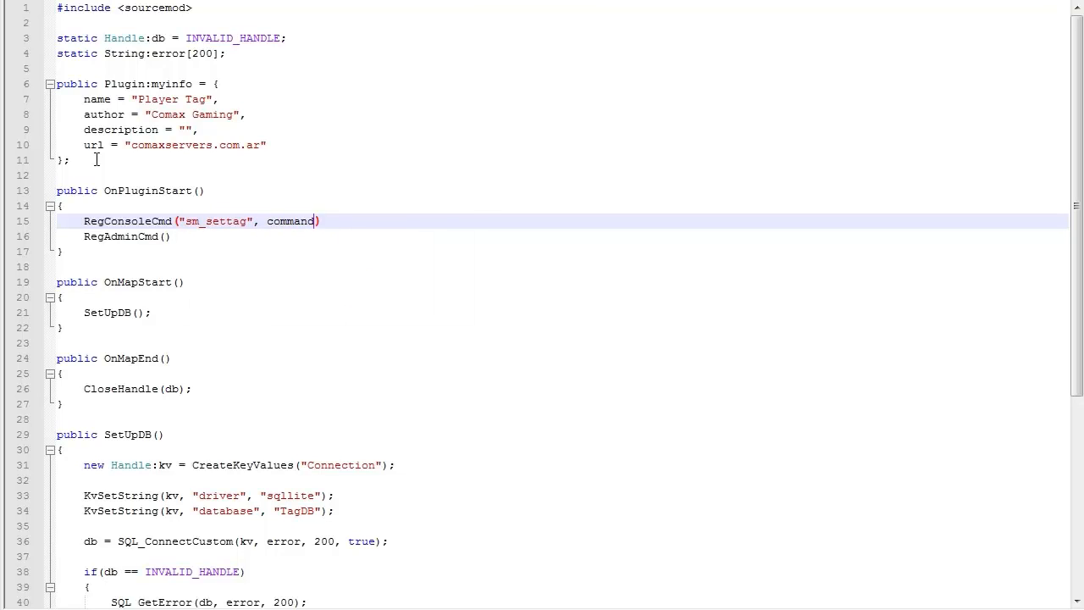
pyautogui.write('settag, ""')
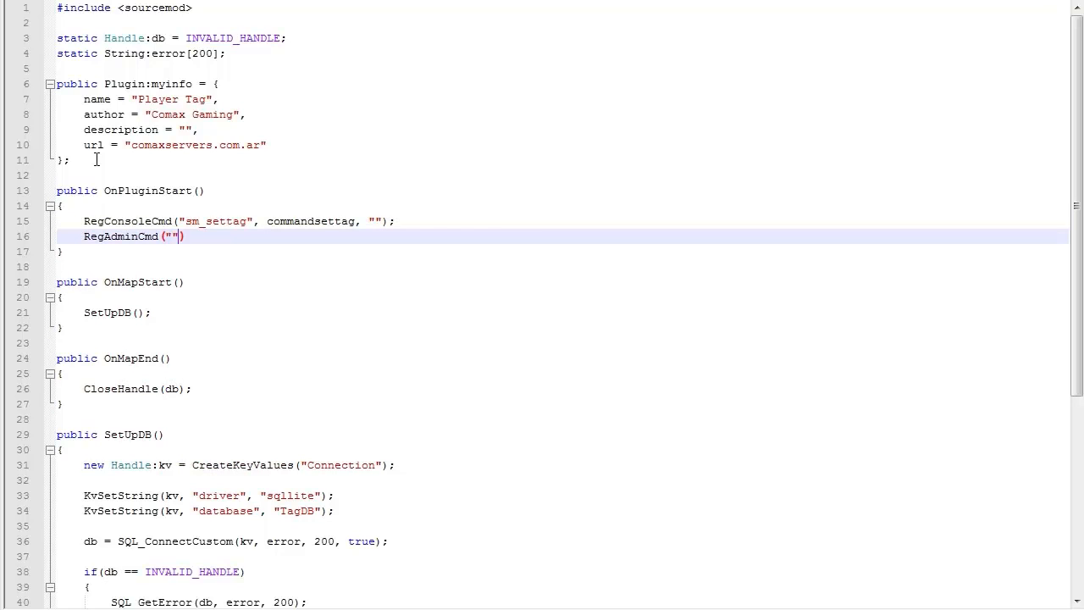
# Step: Register RegAdminCmd("sm_setplayertag", commandsetplayertag, ADMFLAG_SLAY, "")
pyautogui.write('sm_setplayertag')
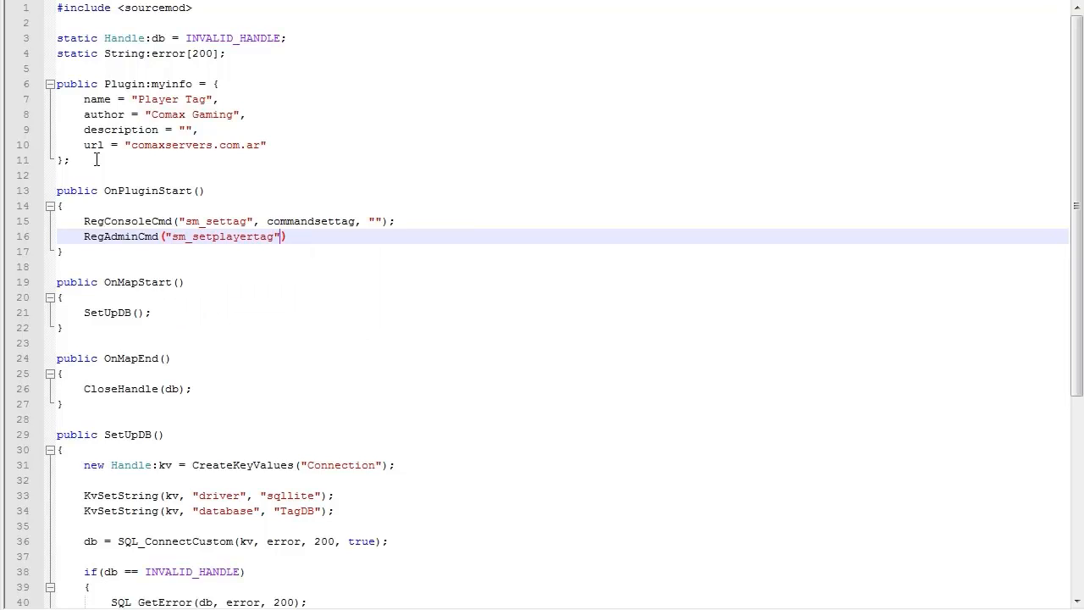
pyautogui.write(', commandsetp1')
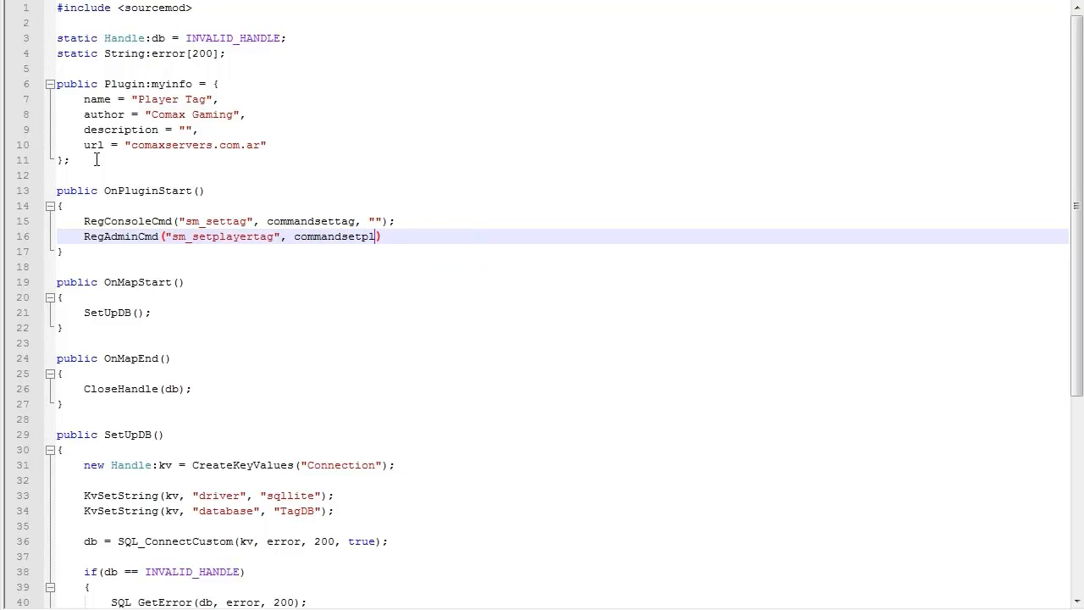
pyautogui.write('ayertag,')
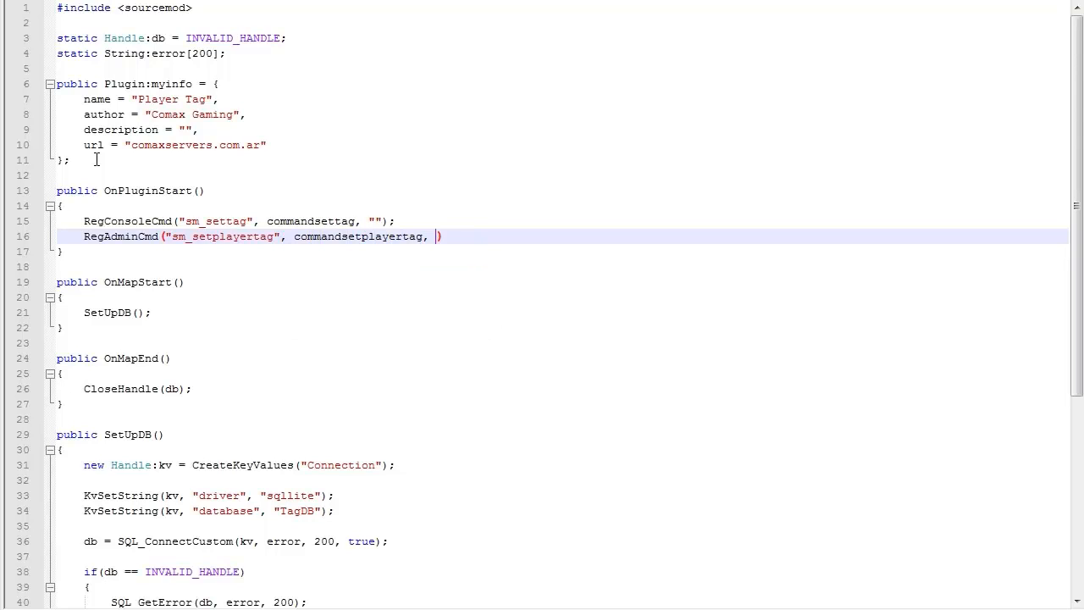
pyautogui.write('ADMFLAG_')
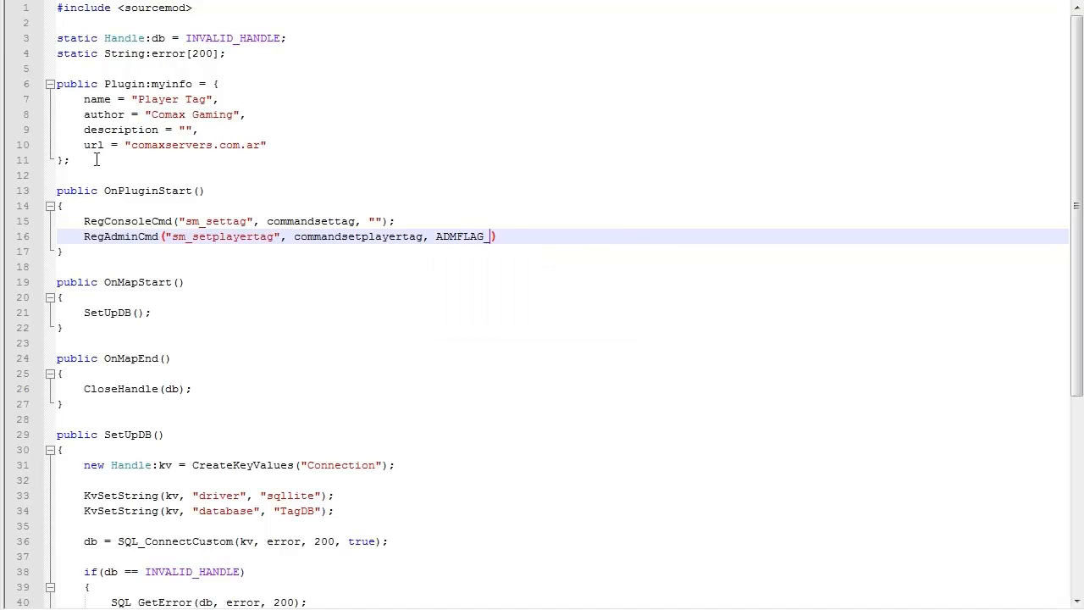
pyautogui.write('SLAY, ""')
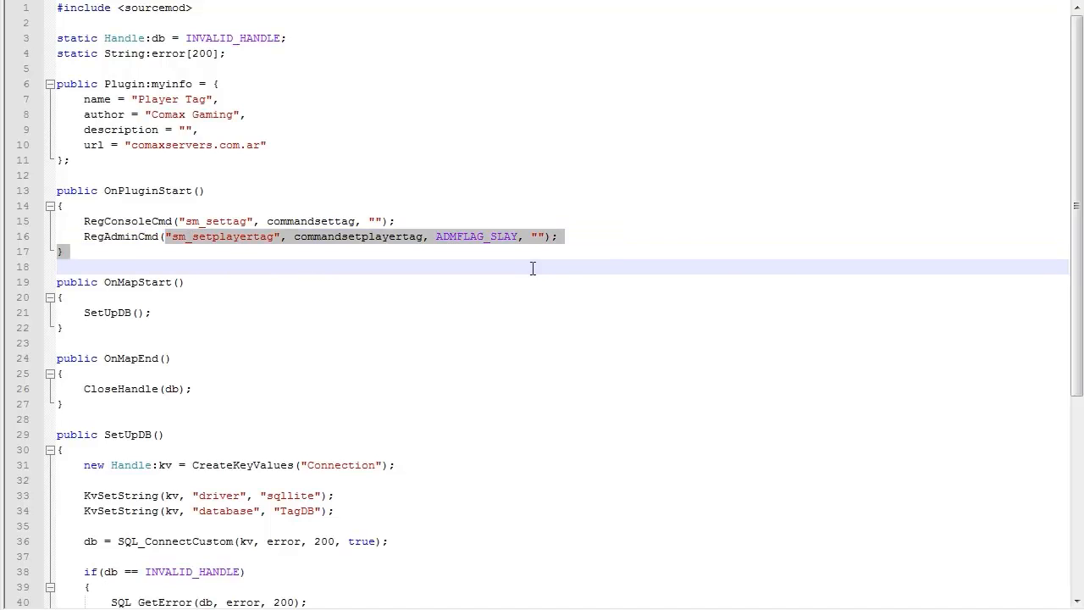
pyautogui.doubleClick(119, 237)
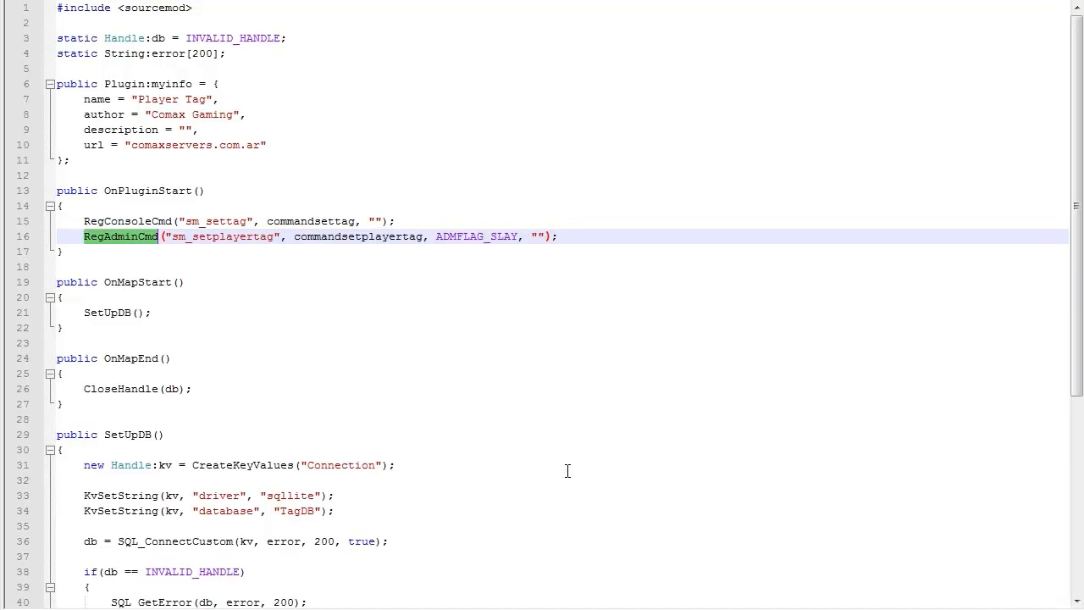
pyautogui.click(375, 220)
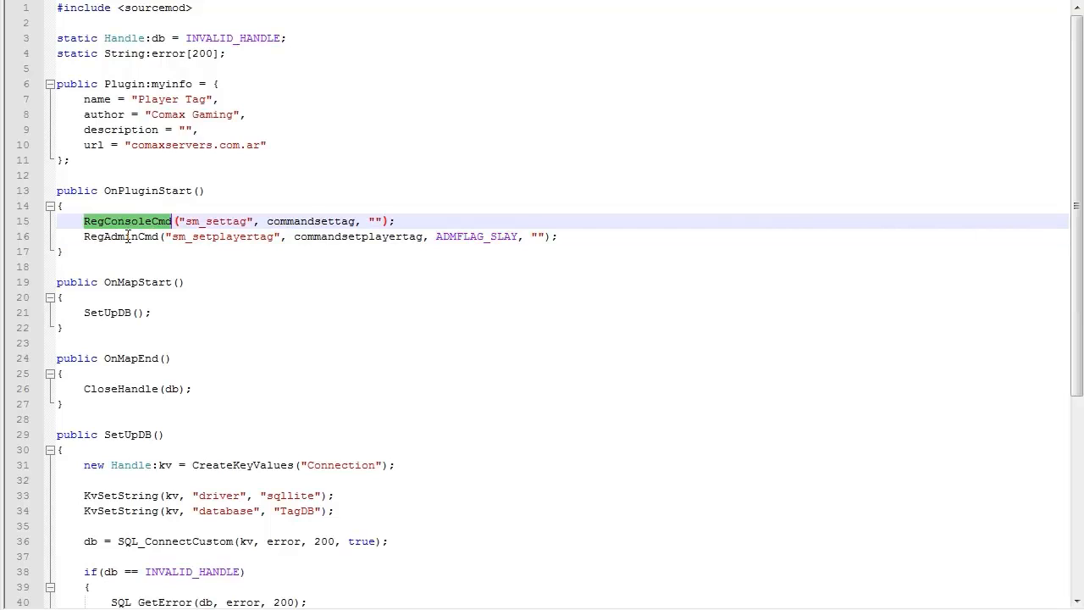
pyautogui.moveTo(154, 291)
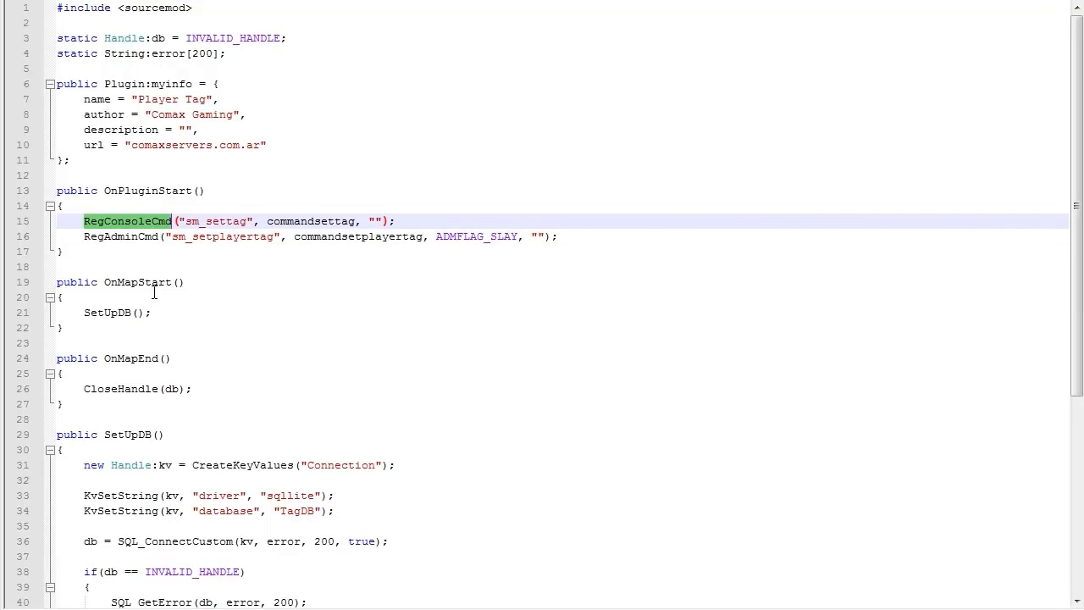
# Step: Write public Action:commandsettag(client, args) with braces and duplicate it below
pyautogui.press('enter')
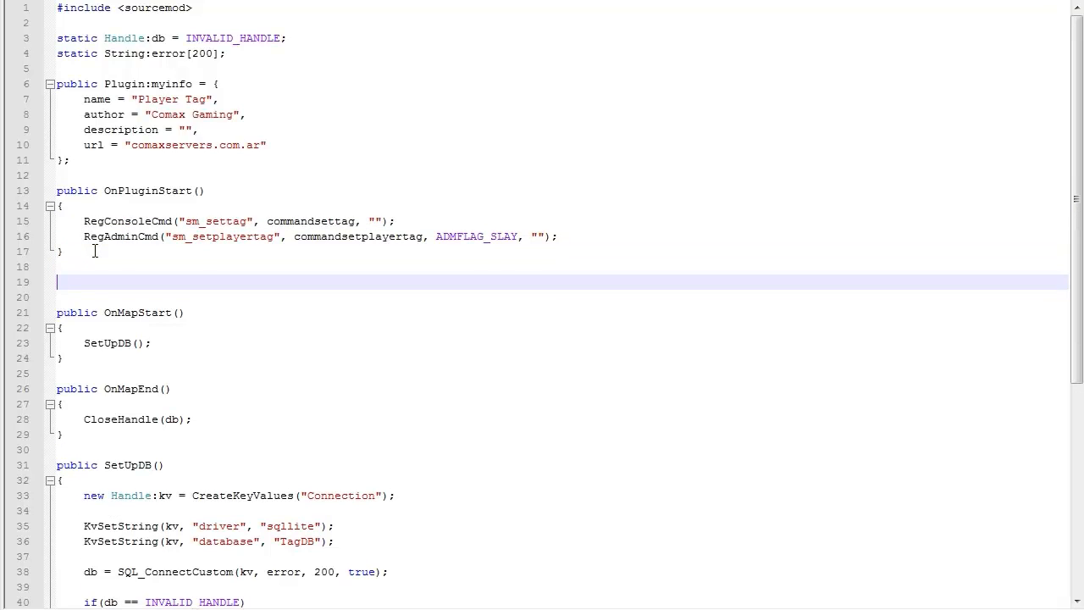
pyautogui.write('public')
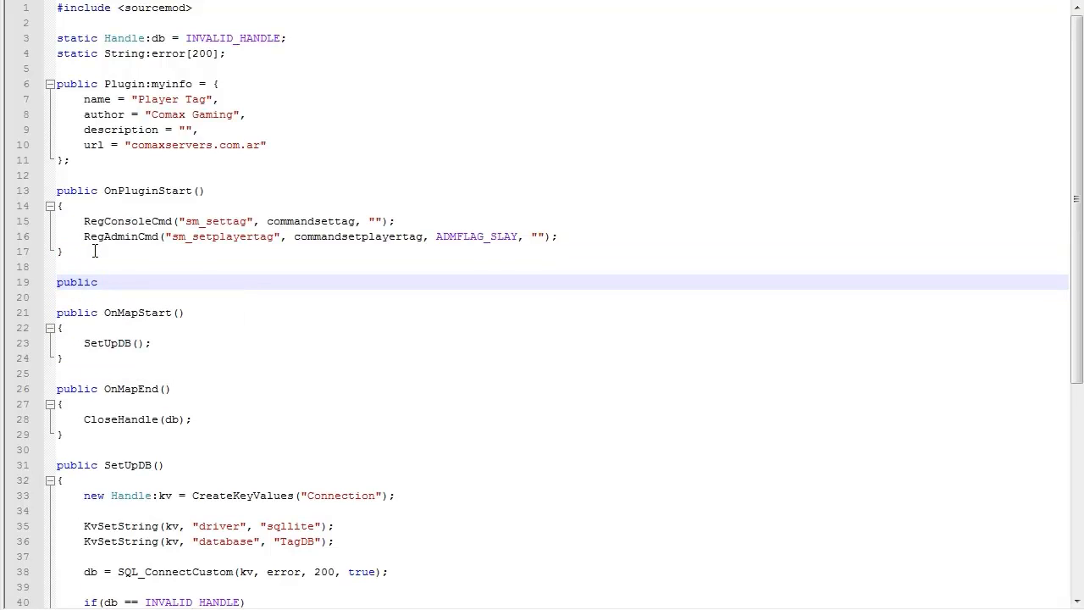
pyautogui.write('Action_')
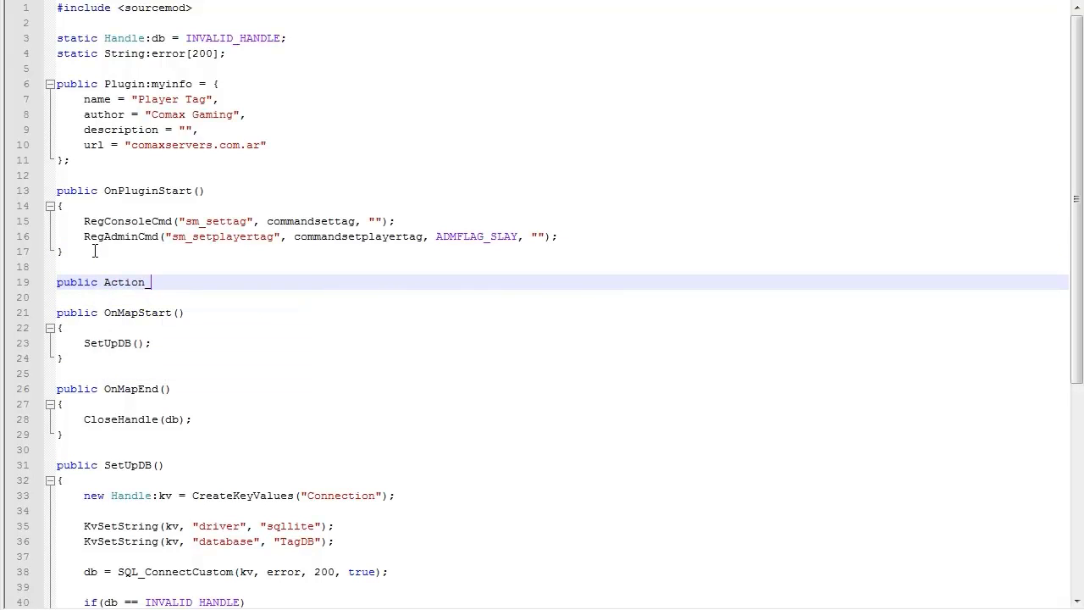
pyautogui.write(':commandsettag(')
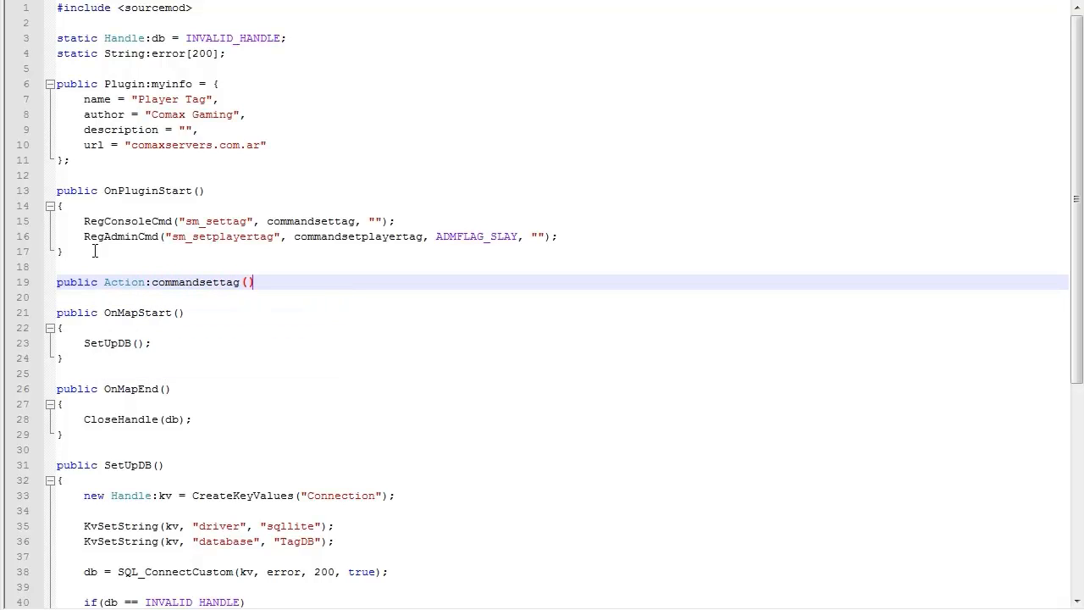
pyautogui.write('client, args')
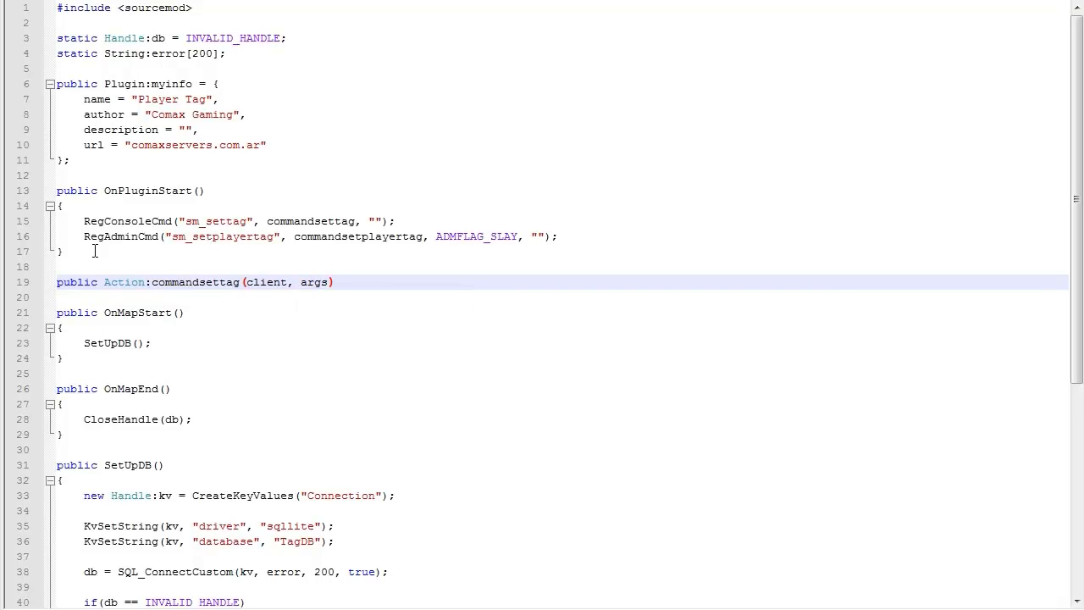
pyautogui.press('enter')
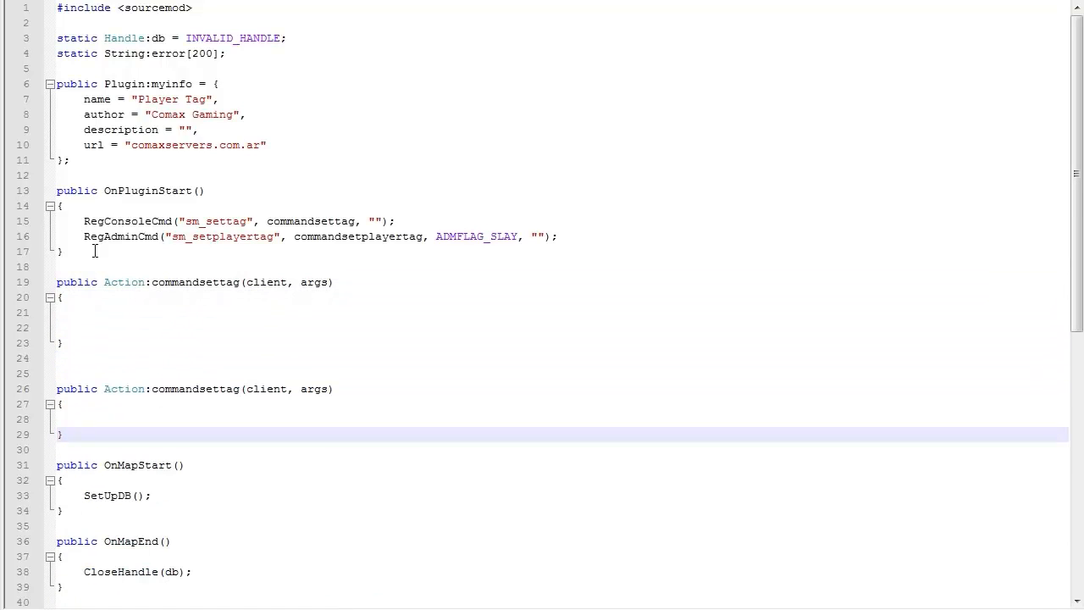
# Step: Rename the copy commandsetplayertag and have both callbacks return Plugin_Handled
pyautogui.click(203, 388)
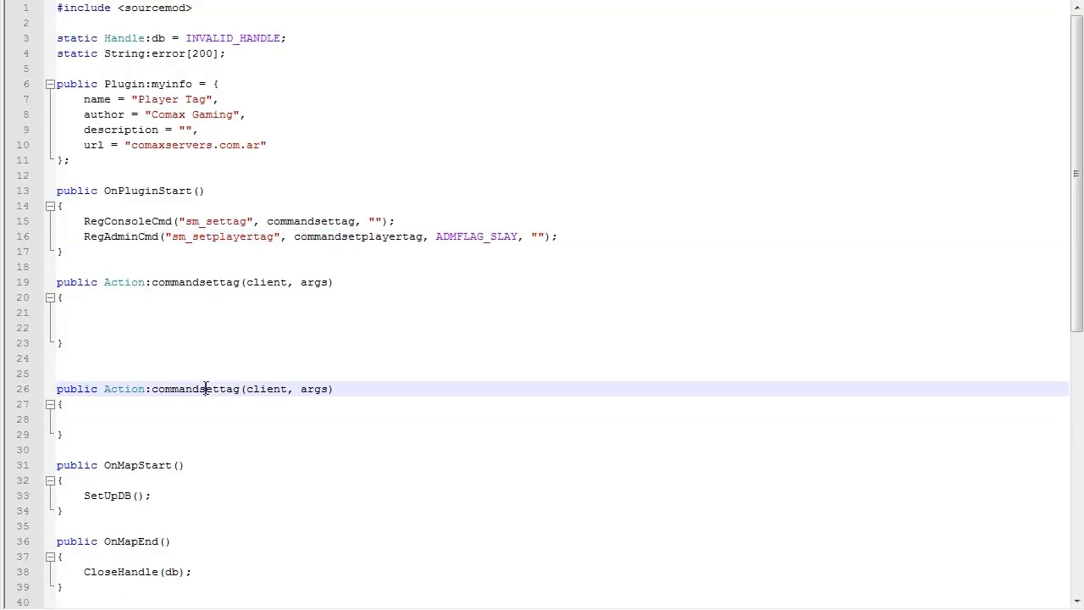
pyautogui.write('re')
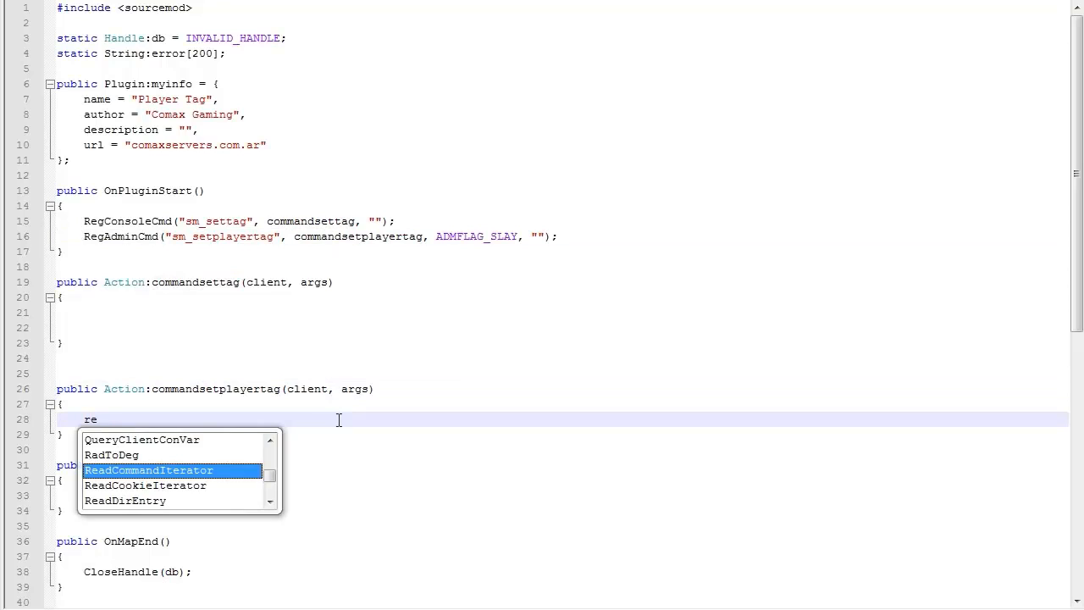
pyautogui.write('ut')
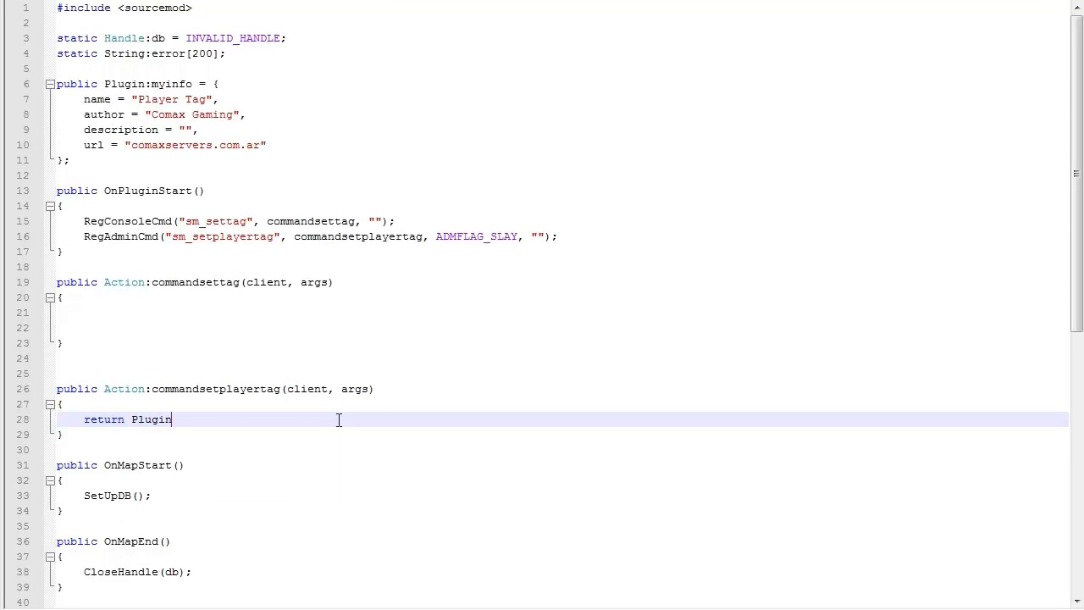
pyautogui.write('_Handled;')
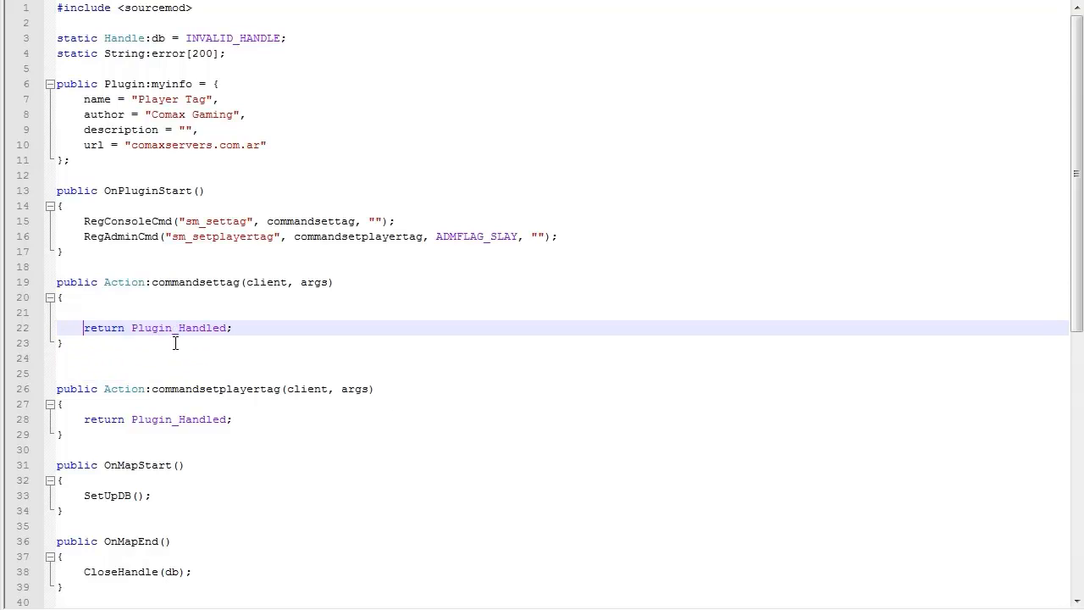
pyautogui.moveTo(143, 178)
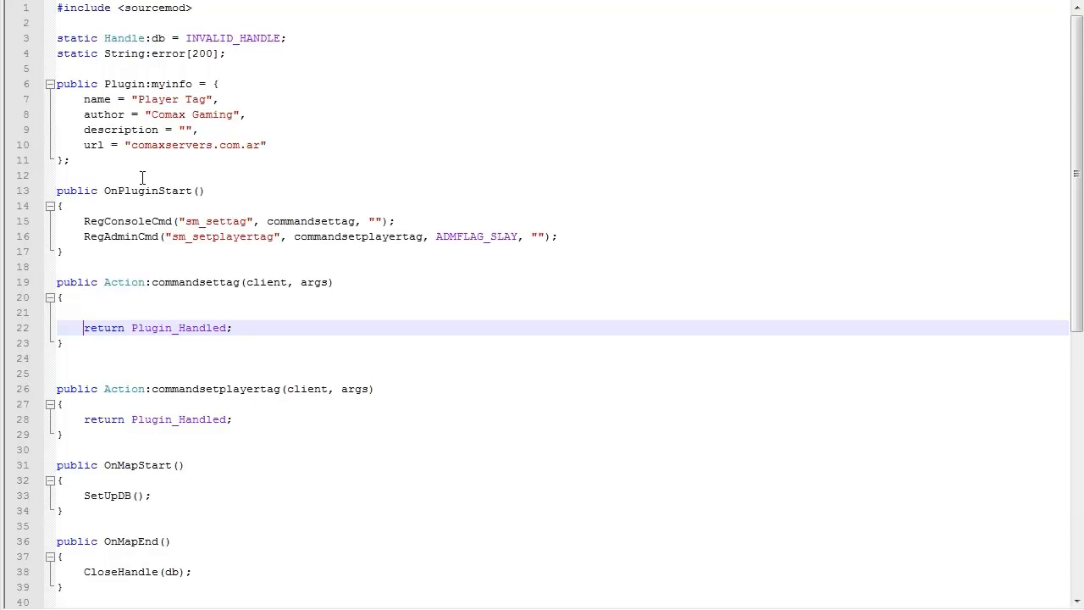
pyautogui.moveTo(129, 275)
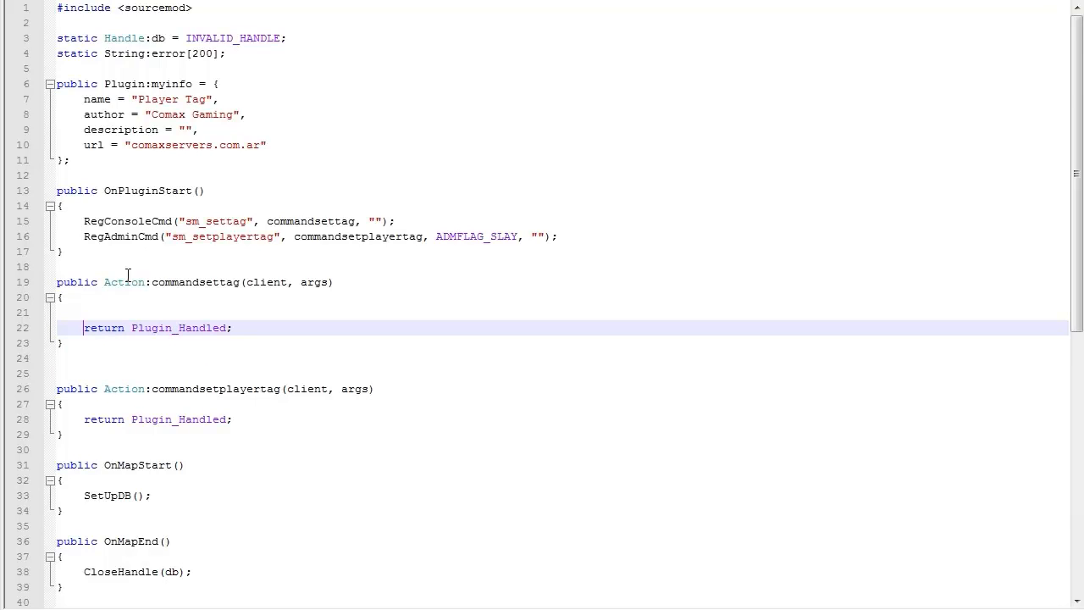
# Step: Insert a blank line inside commandsettag above its return Plugin_Handled statement
pyautogui.scroll(-3)
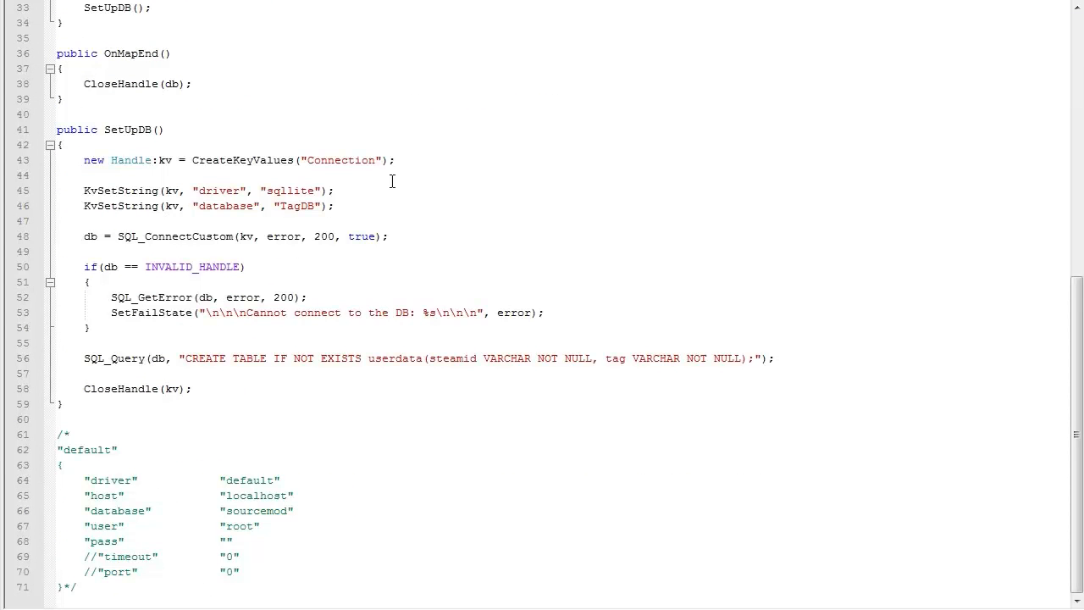
pyautogui.scroll(3)
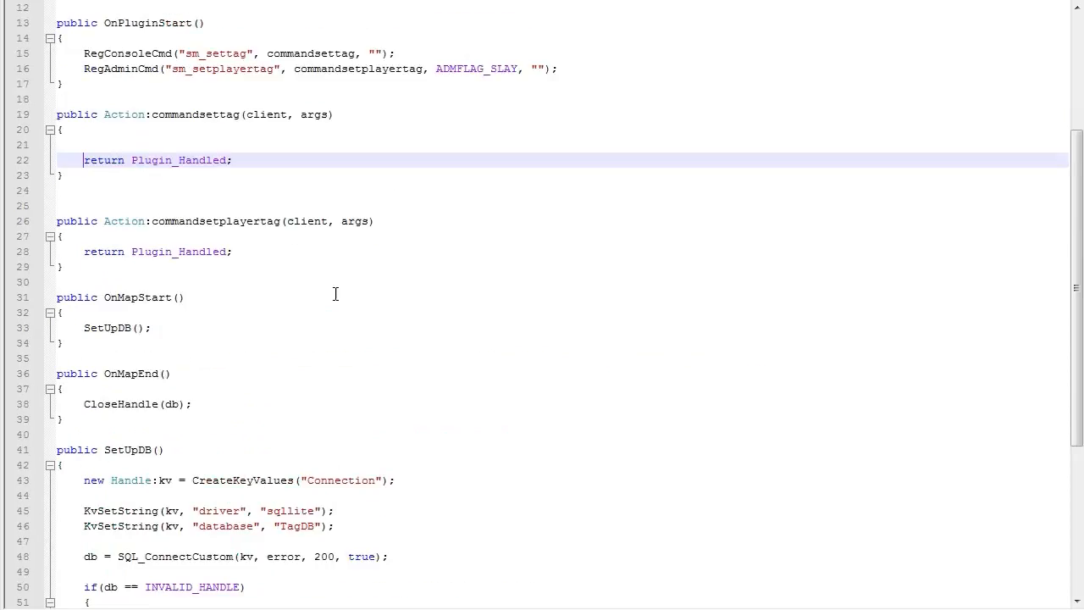
pyautogui.scroll(3)
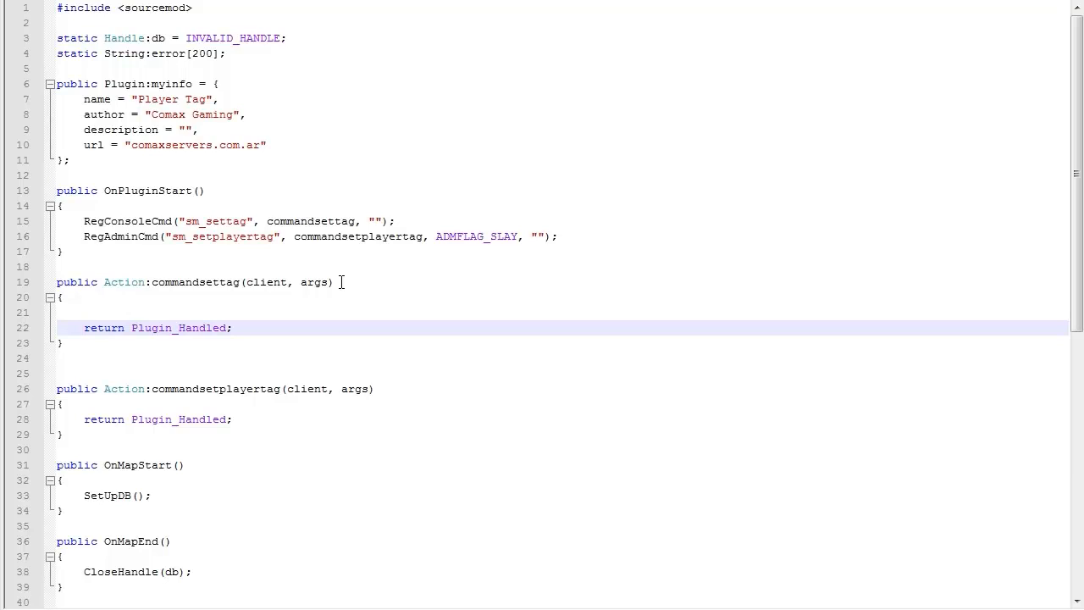
pyautogui.click(59, 298)
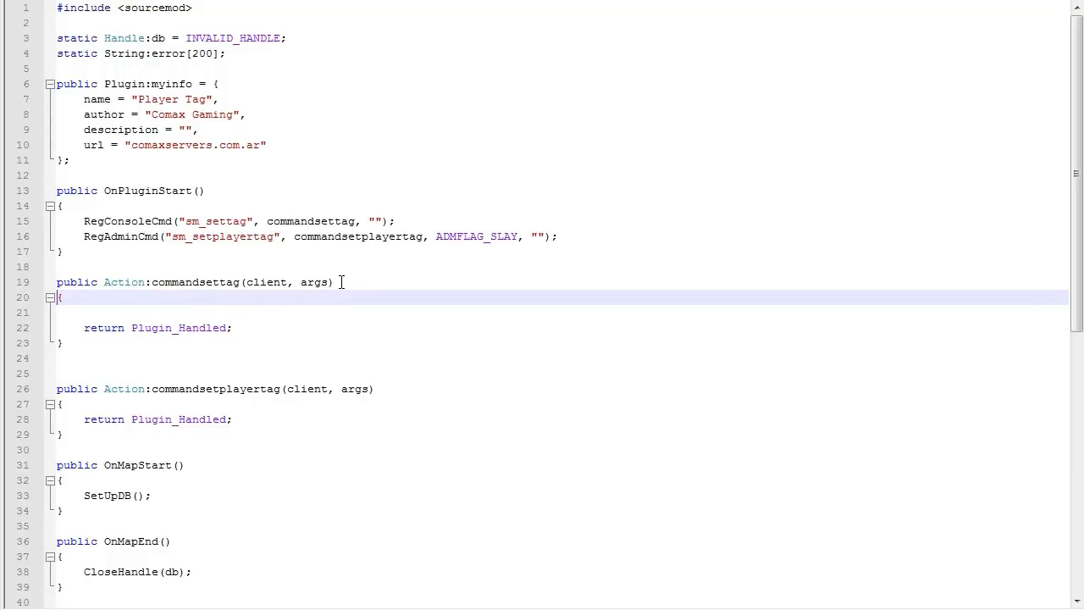
pyautogui.click(127, 328)
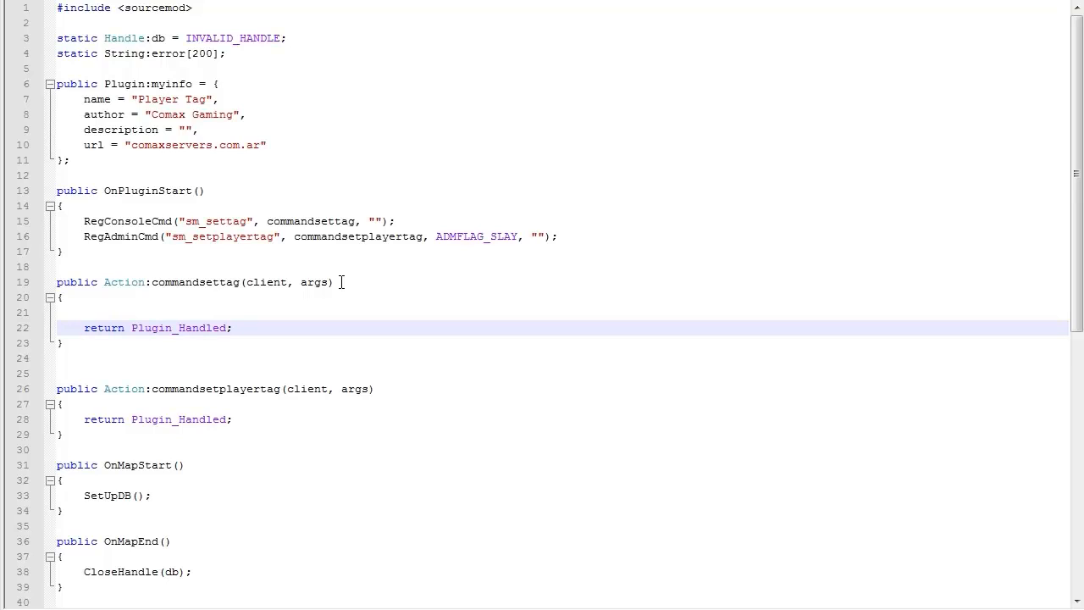
pyautogui.click(83, 328)
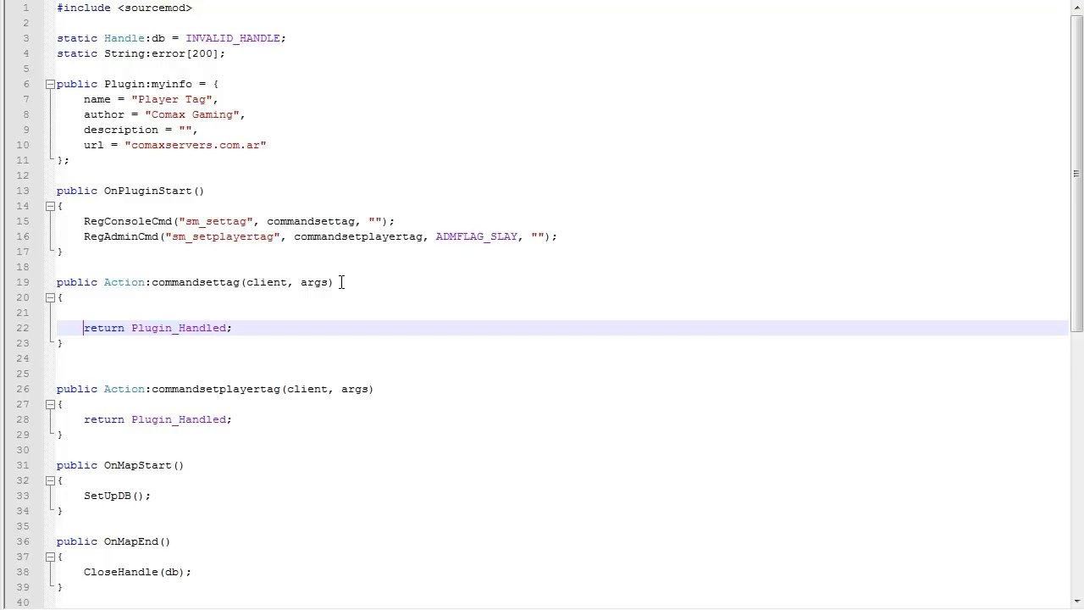
pyautogui.press('Return')
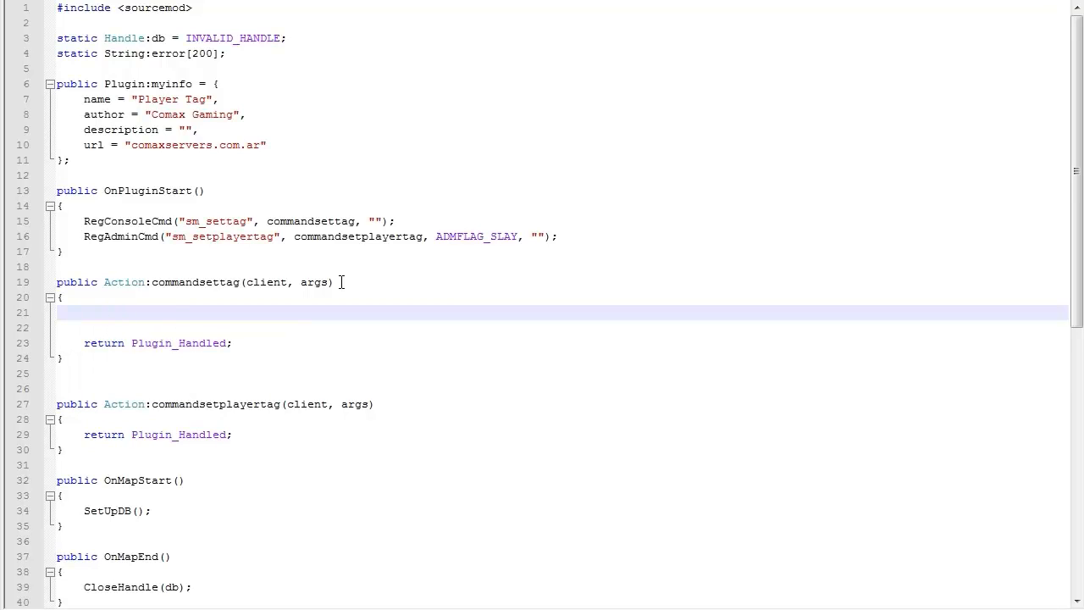
# Step: Add an if (args < 1) block that calls ReplyToCommand(client, ...) and returns Plugin_Handled
pyautogui.write('if8)')
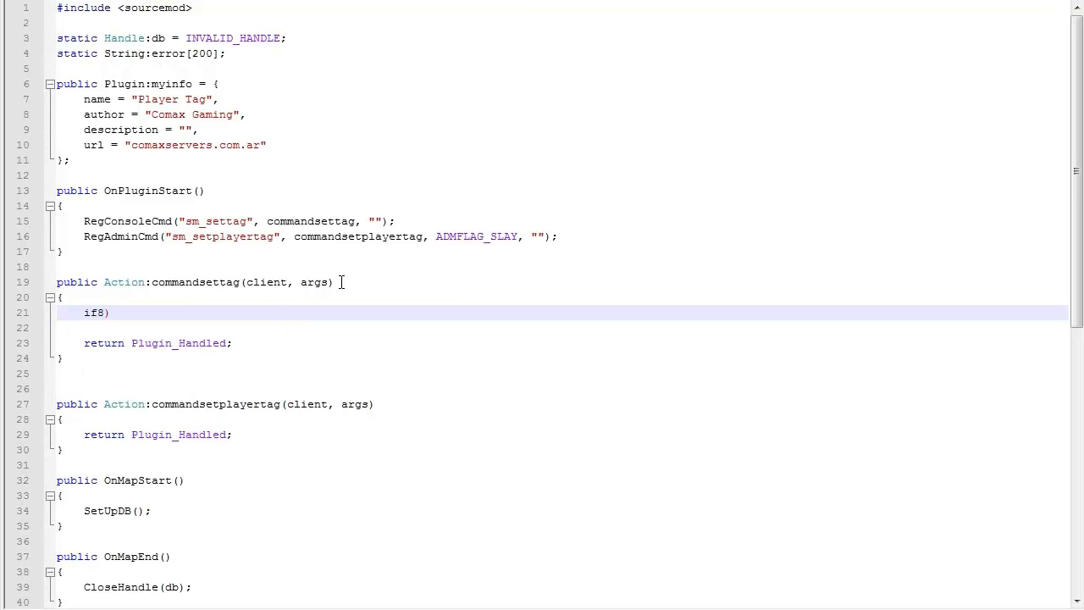
pyautogui.write('(args < 1')
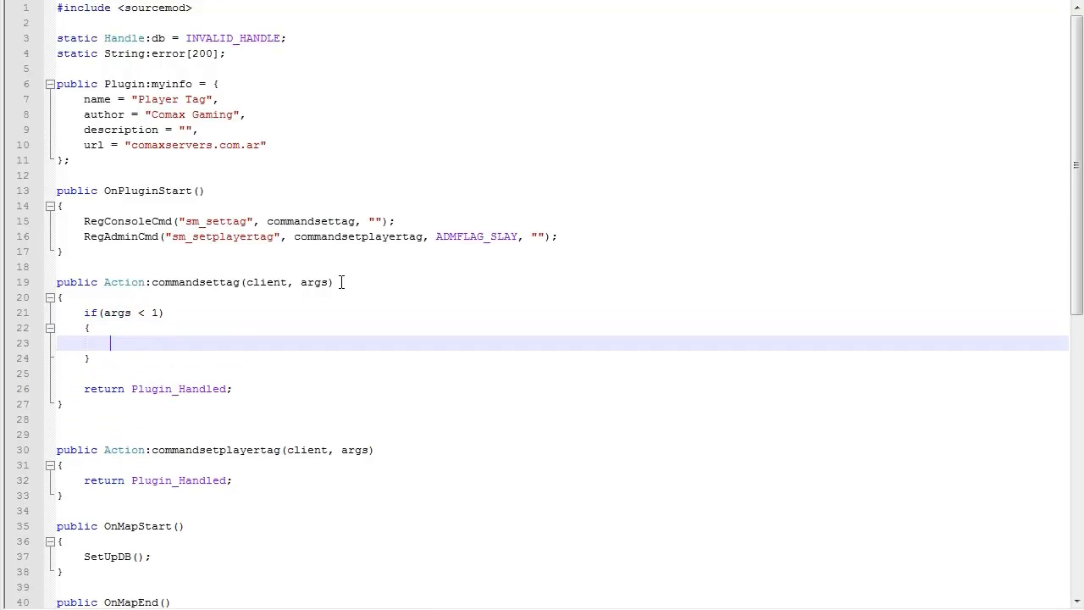
pyautogui.write('return Plugin_Handled;')
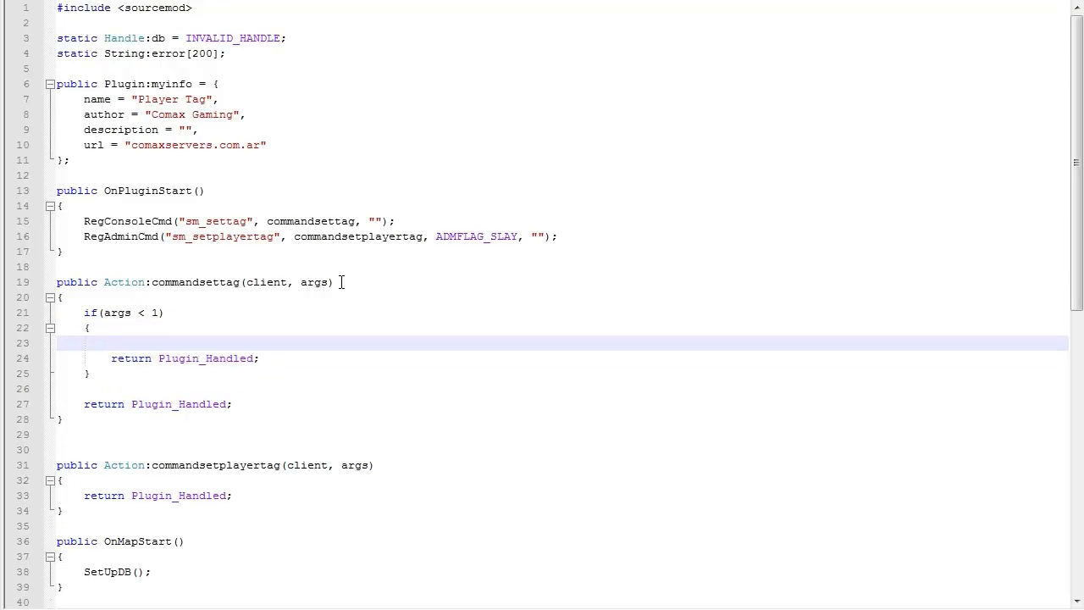
pyautogui.write('replyt')
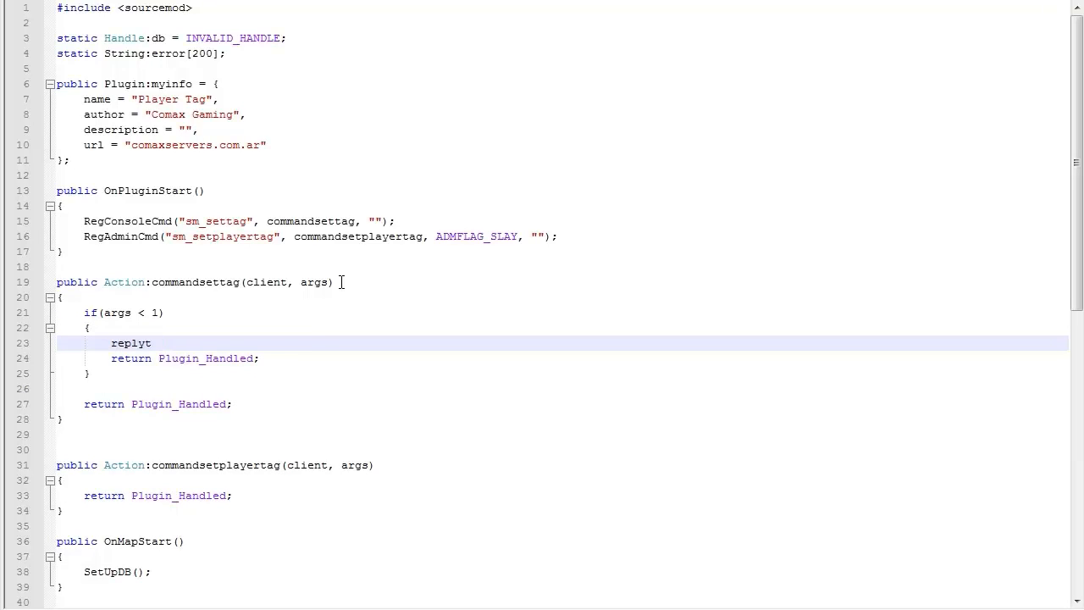
pyautogui.write('ReplyToCommand(client, "[')
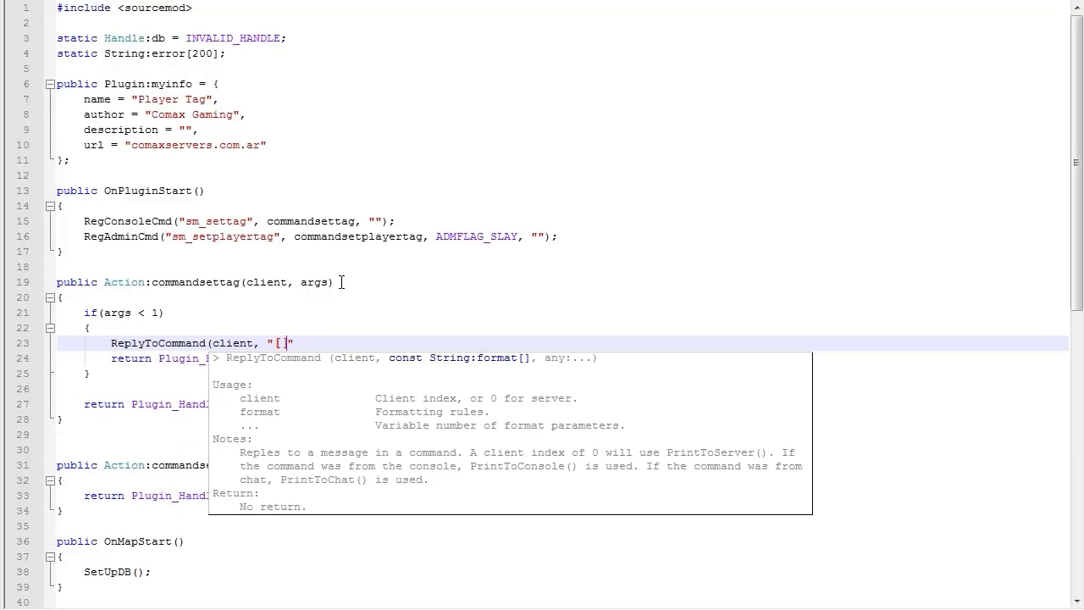
# Step: Write the reply "[SM] Please enter a valid tag. Usage: /settag <tagname>"
pyautogui.write('SM]')
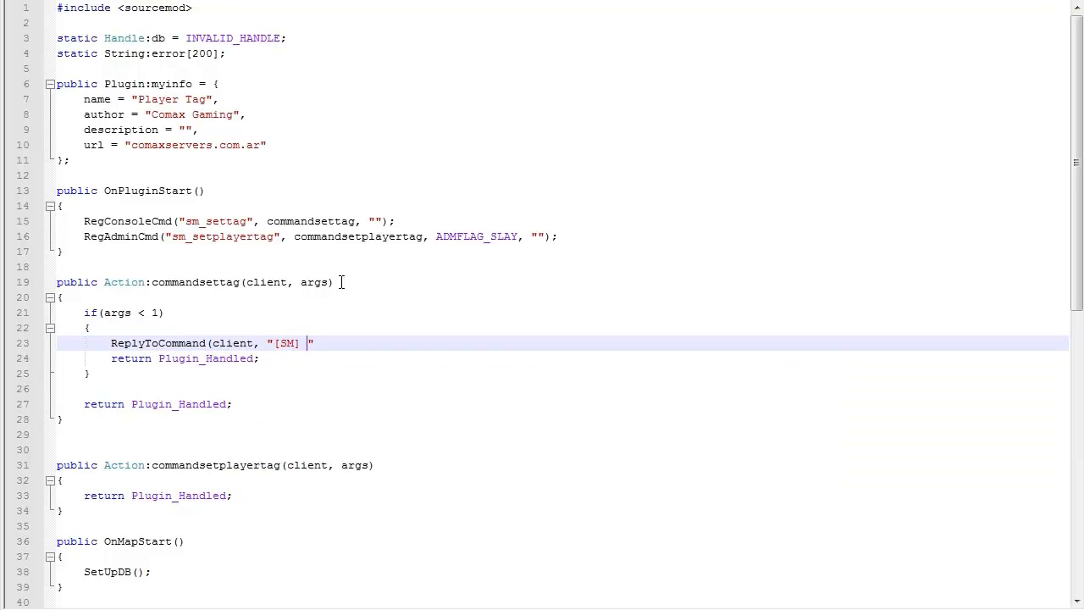
pyautogui.write('Please enter a vali')
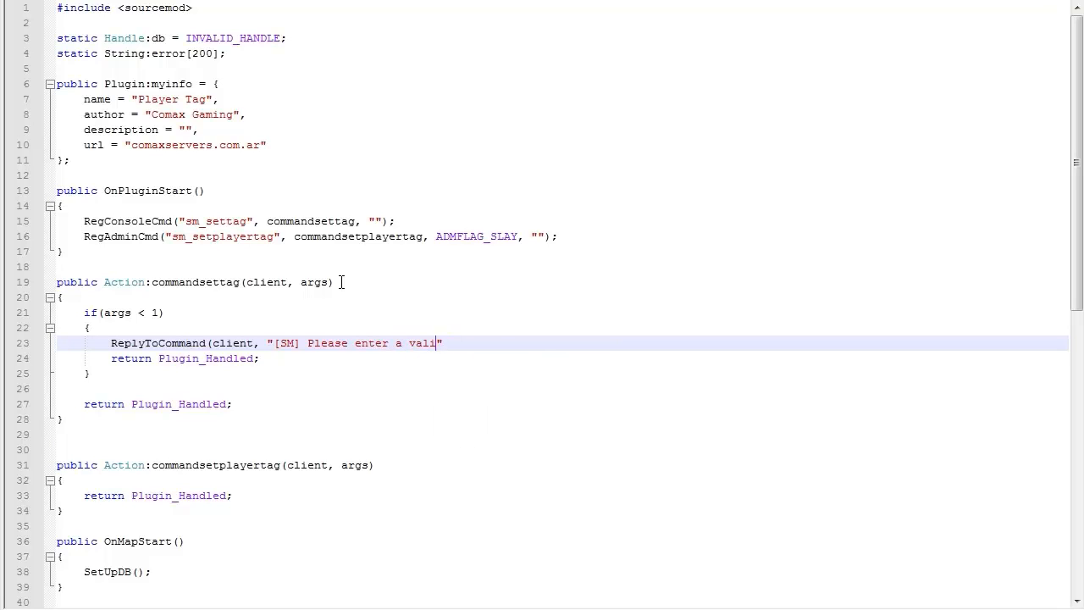
pyautogui.write('d tag.')
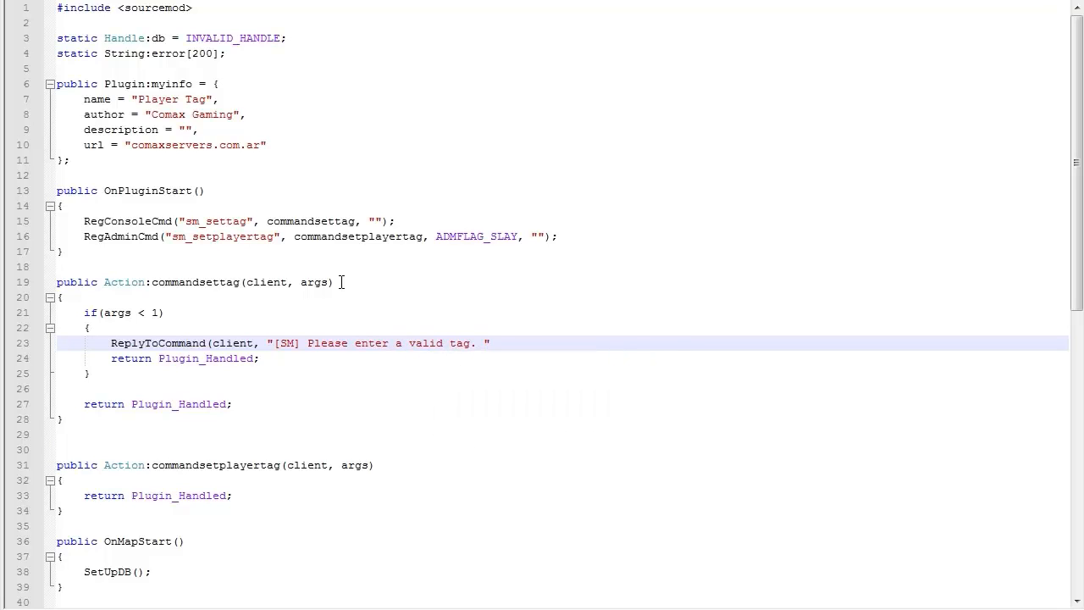
pyautogui.write('U')
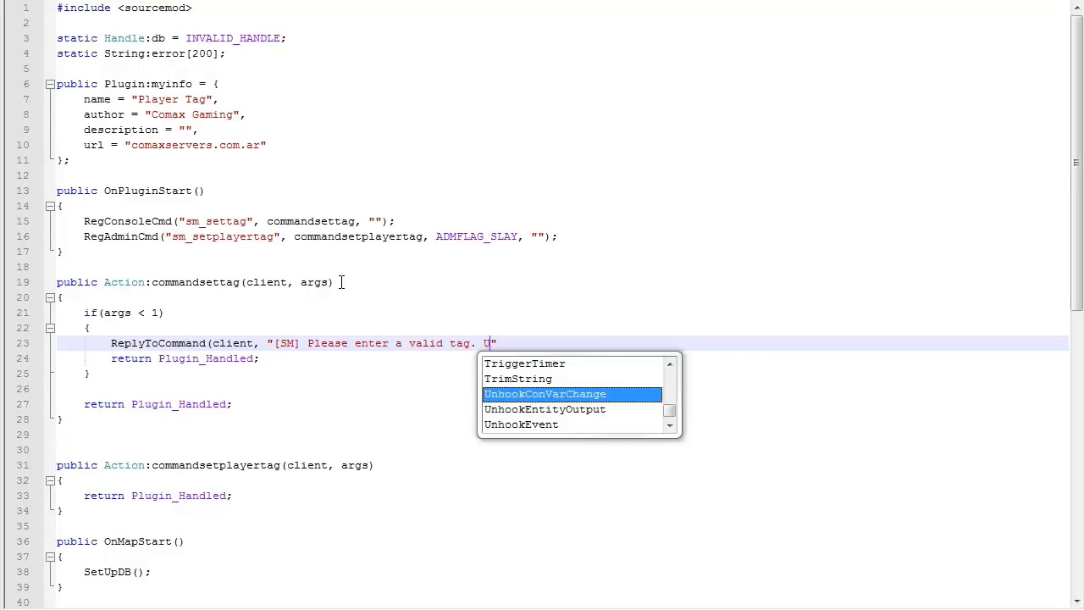
pyautogui.write('sage :')
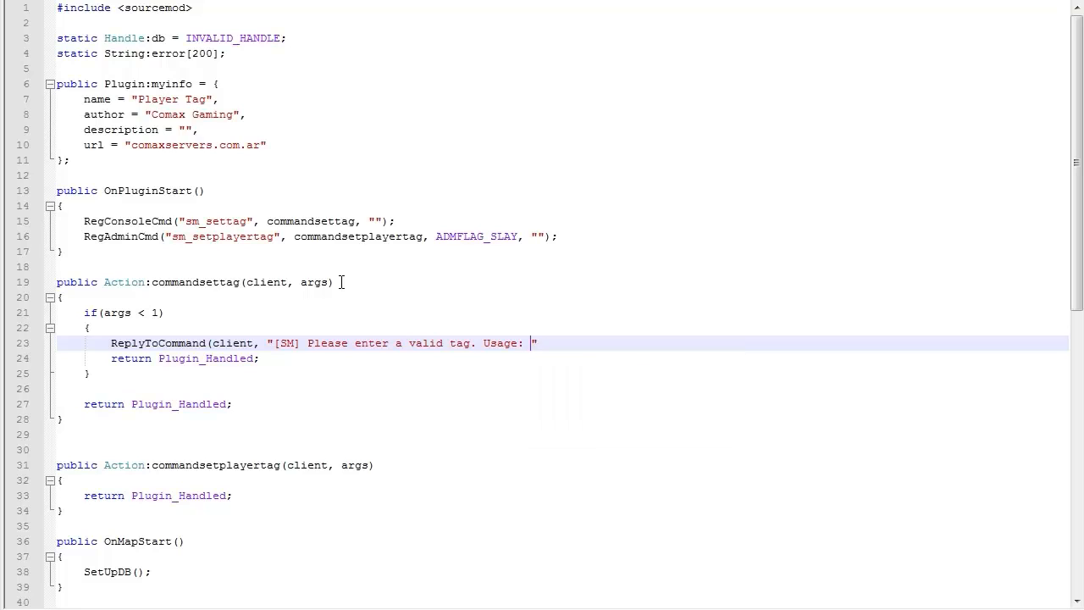
pyautogui.write('!settag')
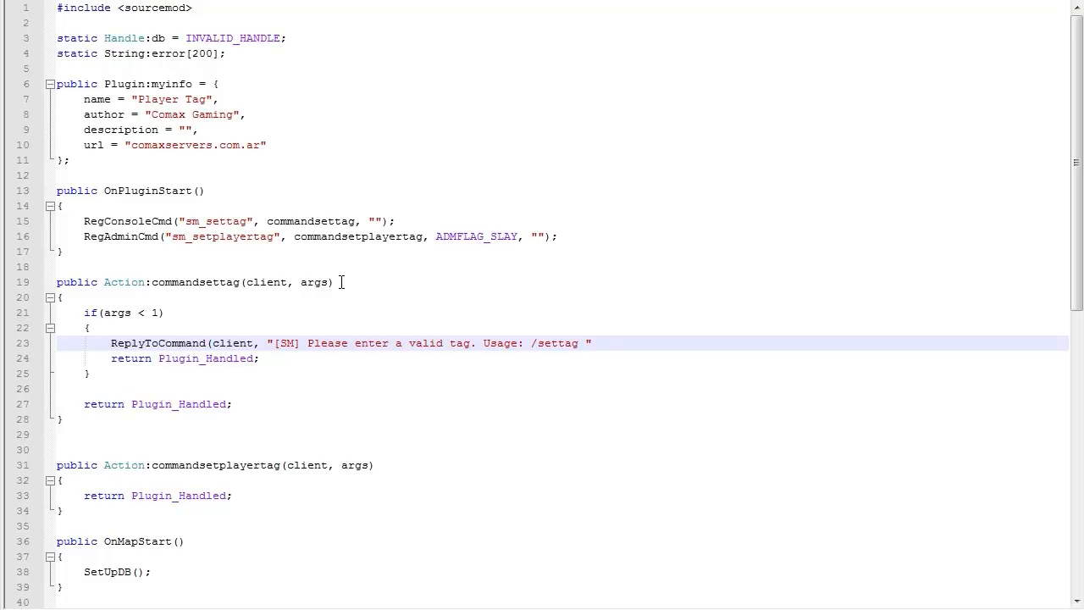
pyautogui.write('tagname>')
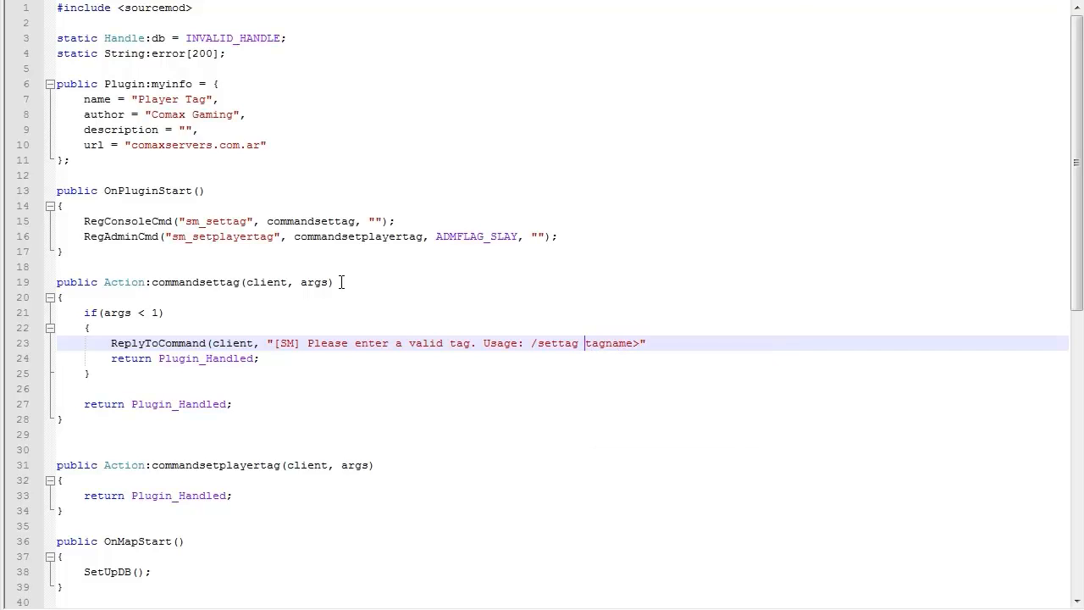
pyautogui.write('<')
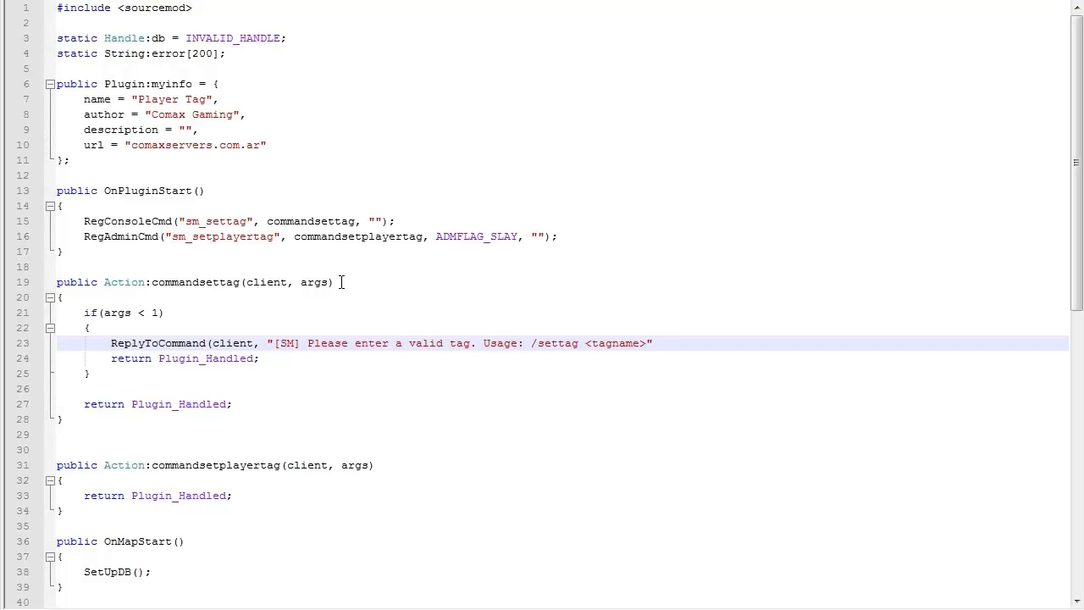
pyautogui.click(659, 342)
pyautogui.write(');')
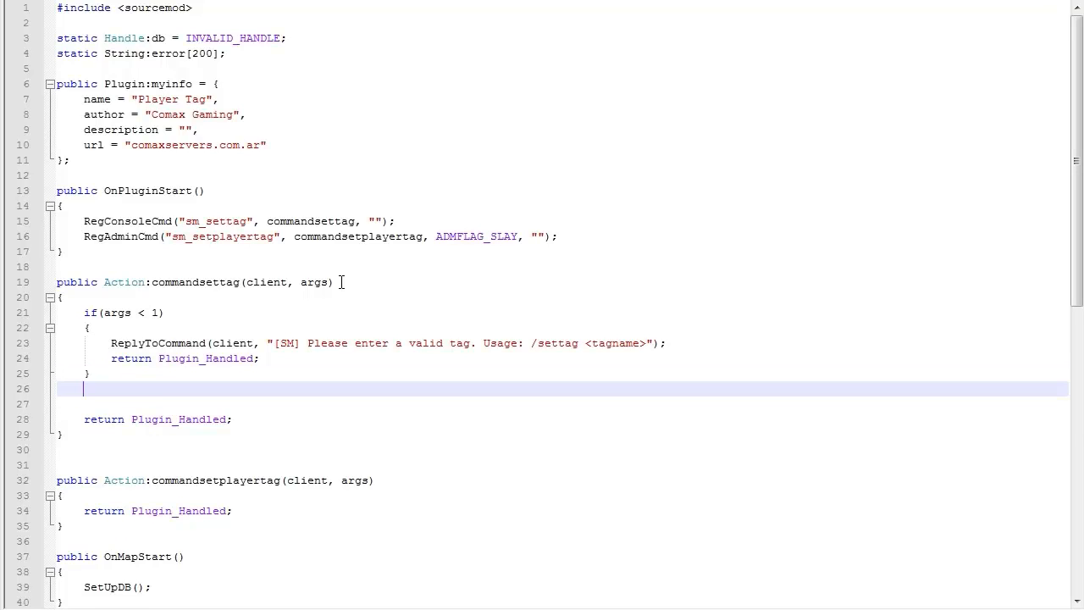
# Step: Declare new String:arg1[10] in commandsettag after the if block
pyautogui.press('enter')
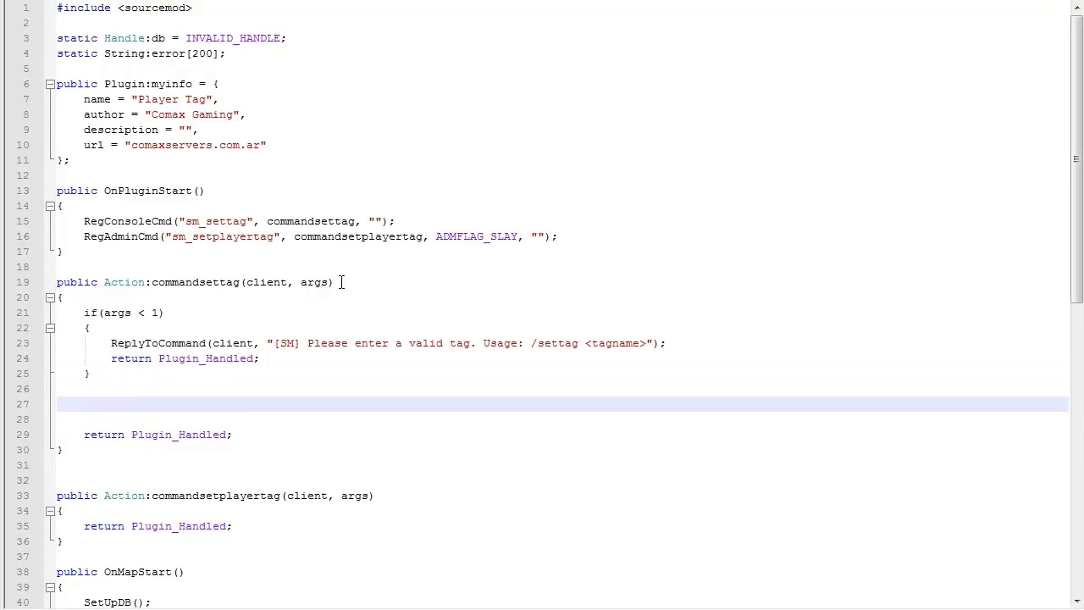
pyautogui.write('new')
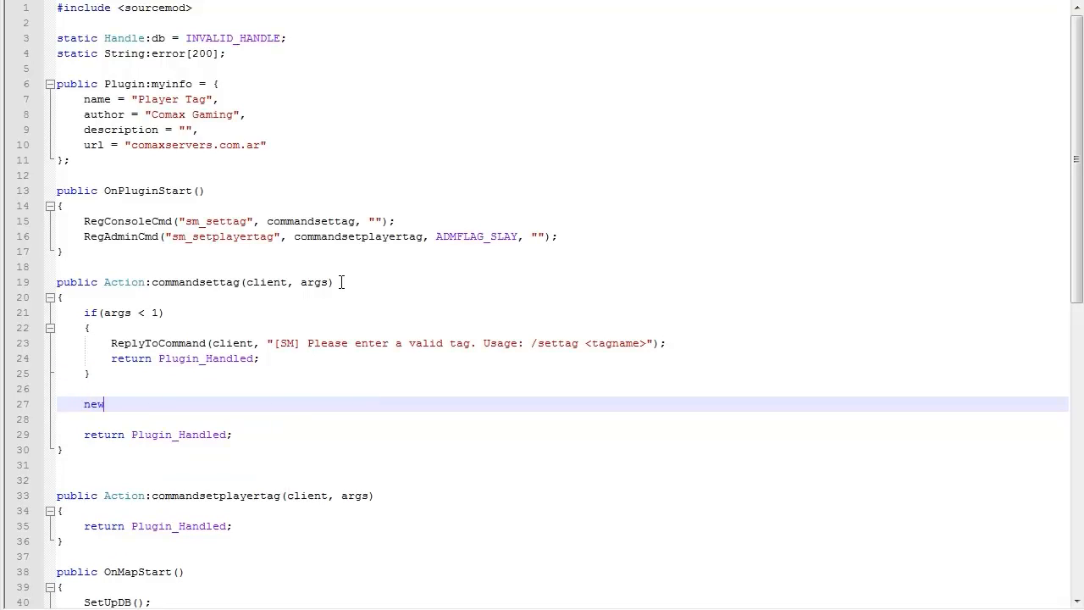
pyautogui.write('String:arg1[')
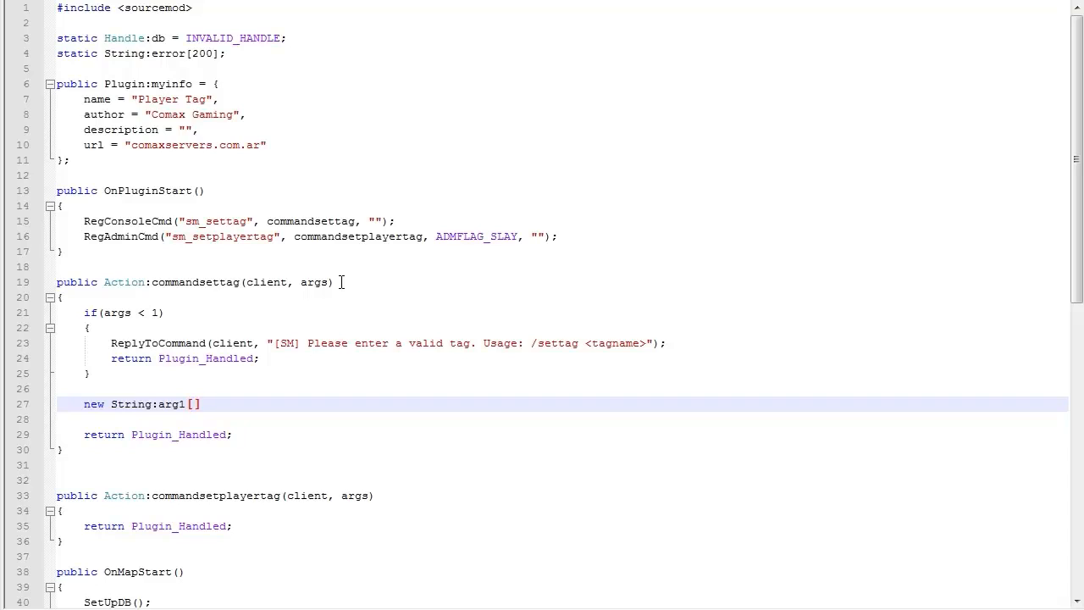
pyautogui.write('20')
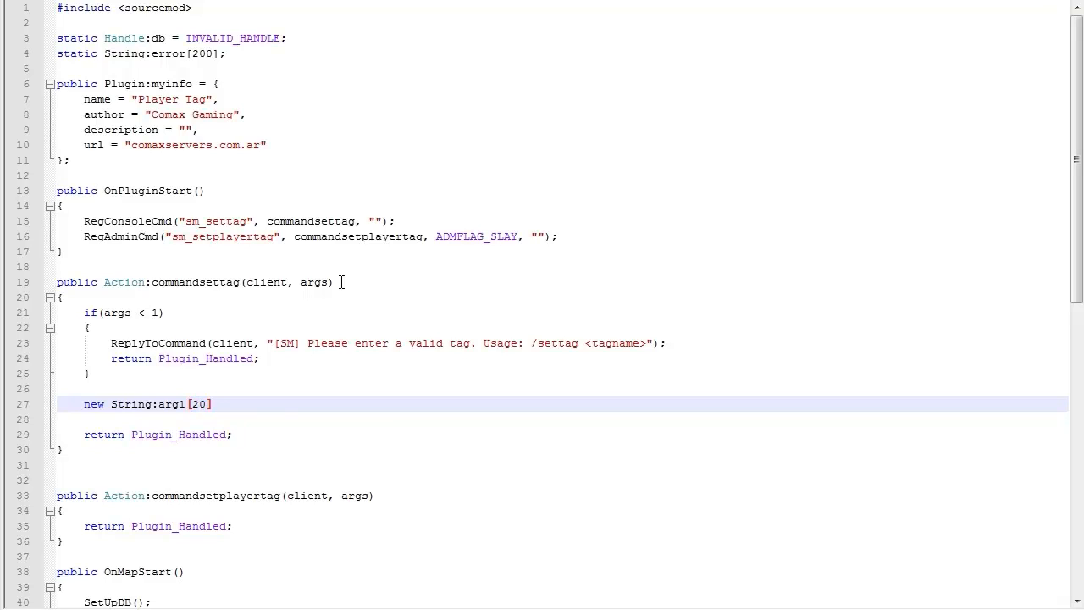
pyautogui.write(';')
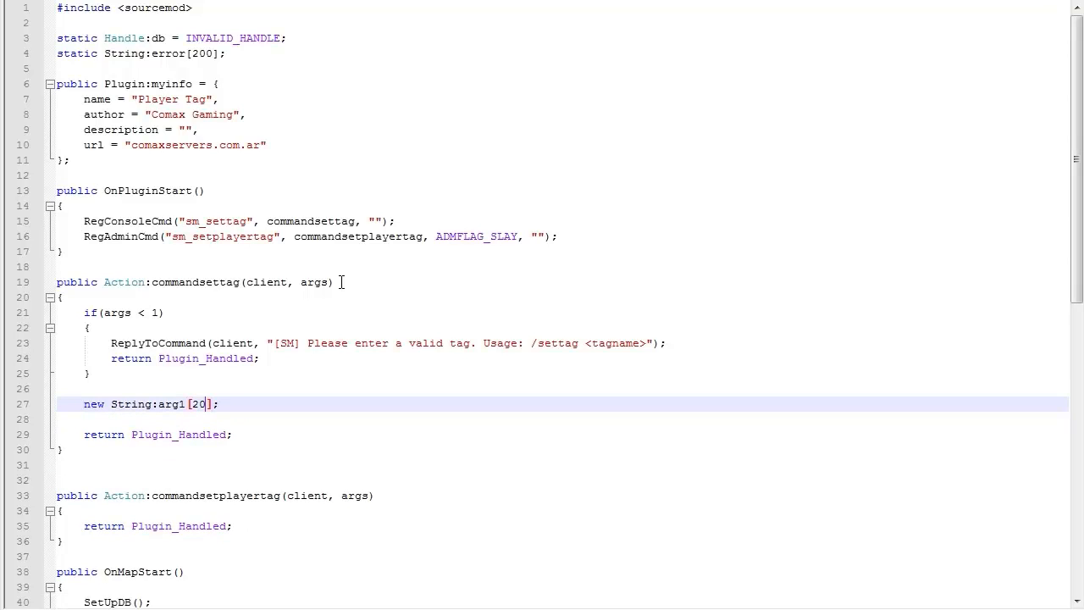
pyautogui.write('10')
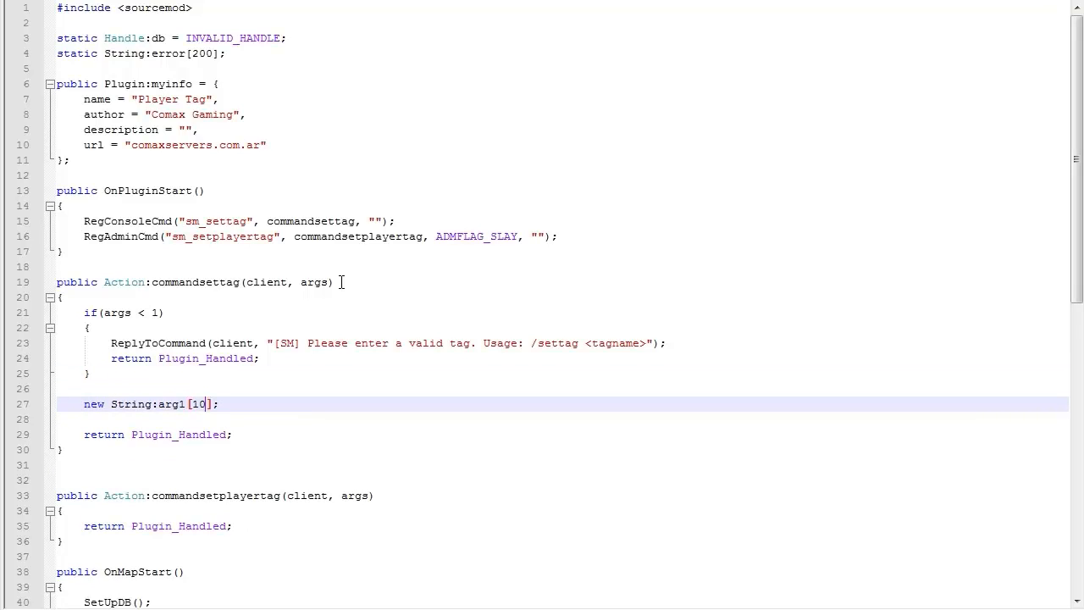
# Step: Call GetCmdArg(1, arg1, 10) and start replacing the length 10 with sizeof
pyautogui.write('iof(')
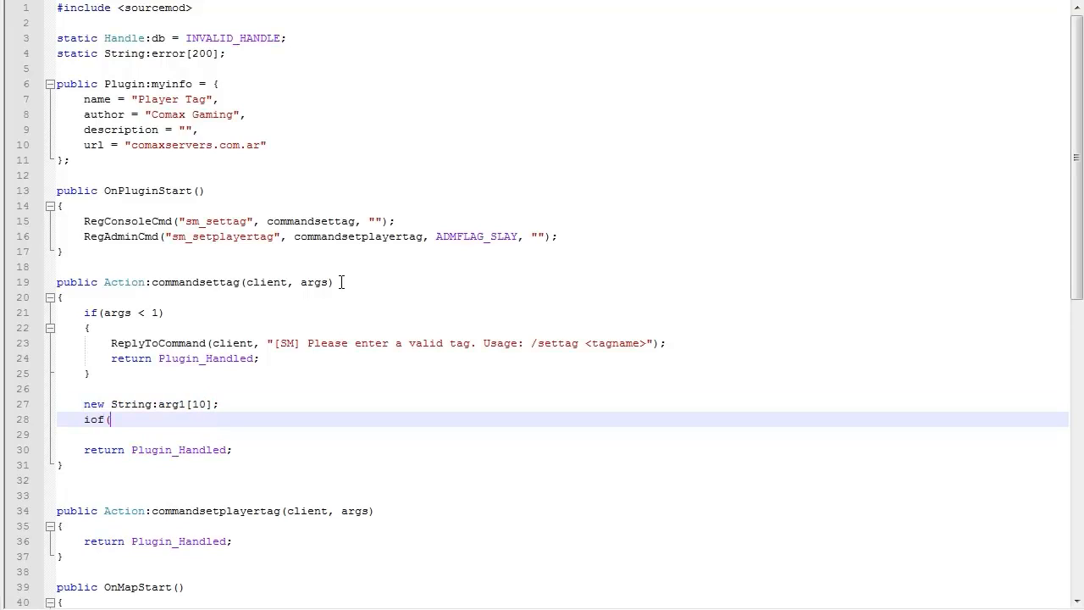
pyautogui.write('if ()')
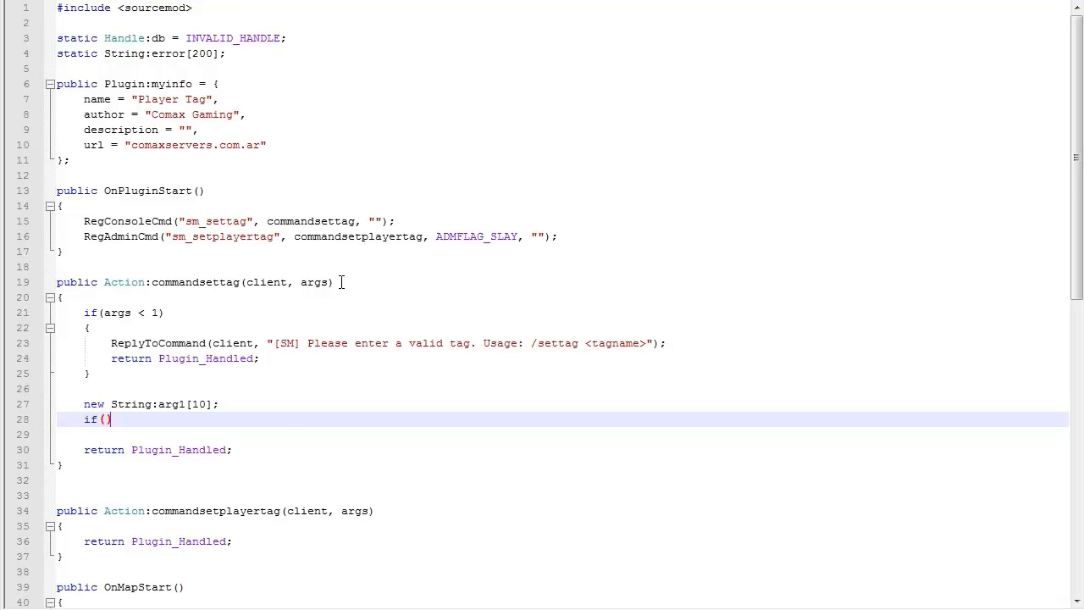
pyautogui.write('getcmd')
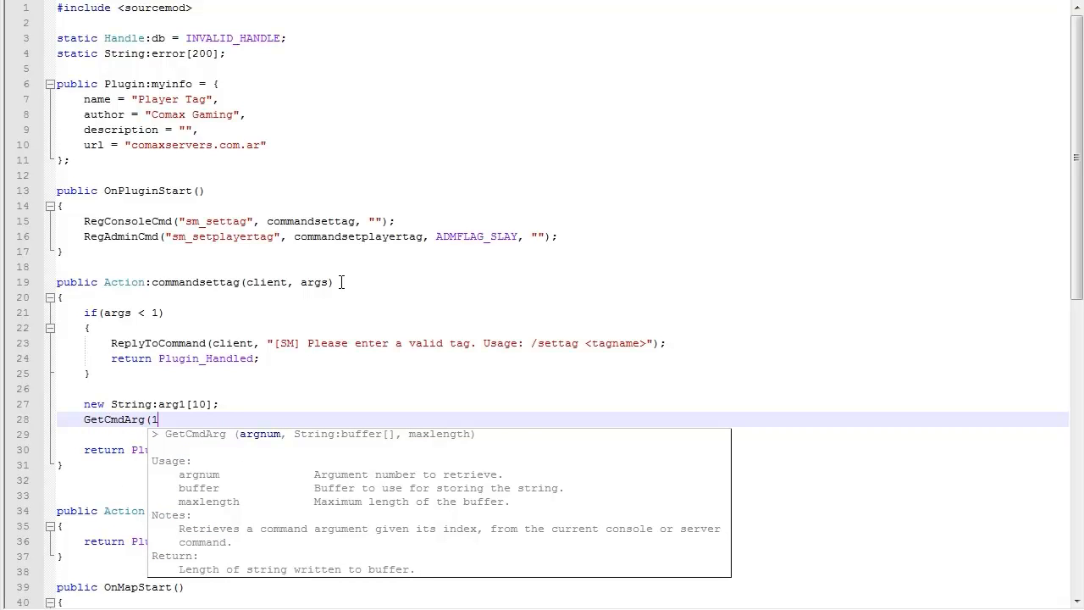
pyautogui.write(', arg1,')
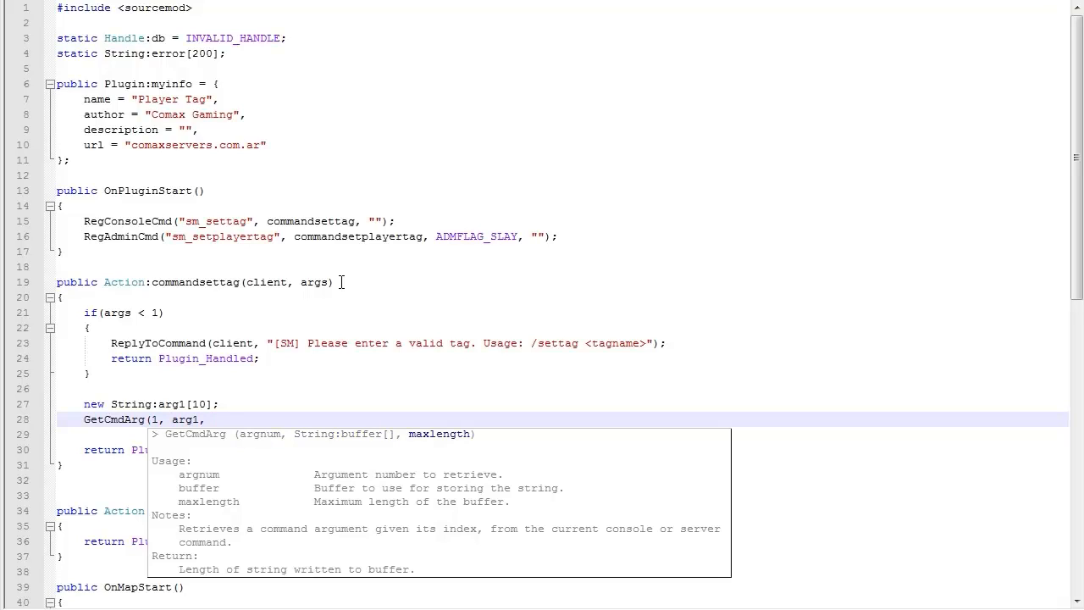
pyautogui.write('10);')
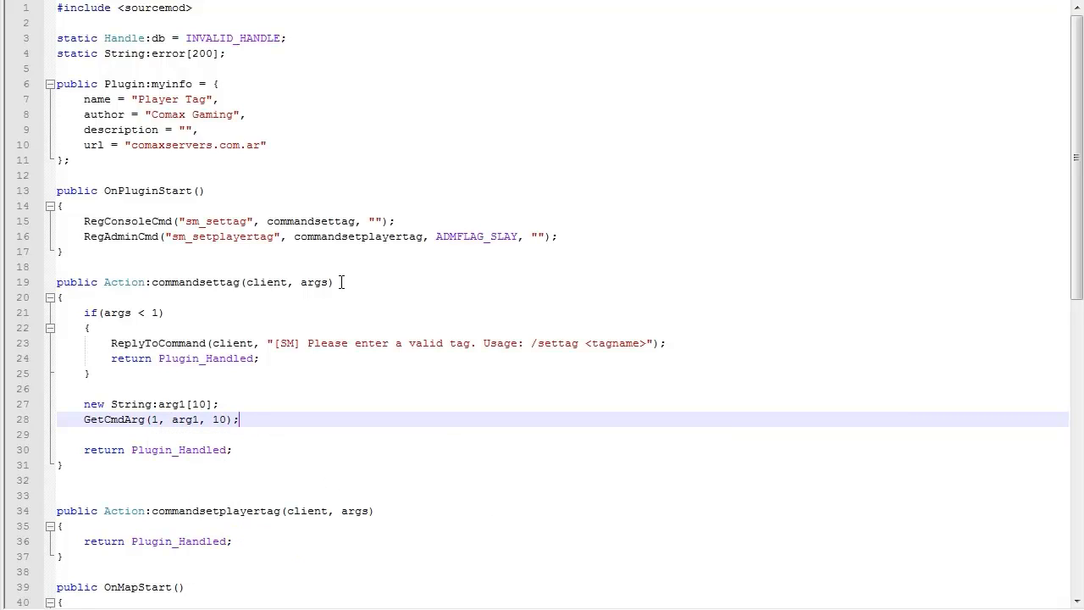
pyautogui.press('Return')
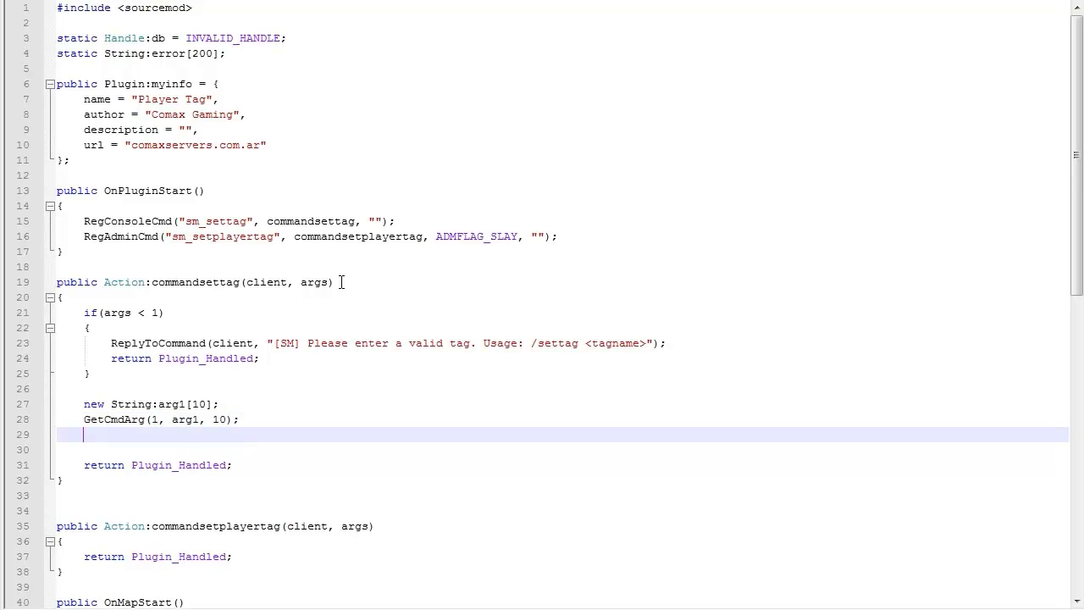
pyautogui.doubleClick(169, 403)
pyautogui.write('sizeof(')
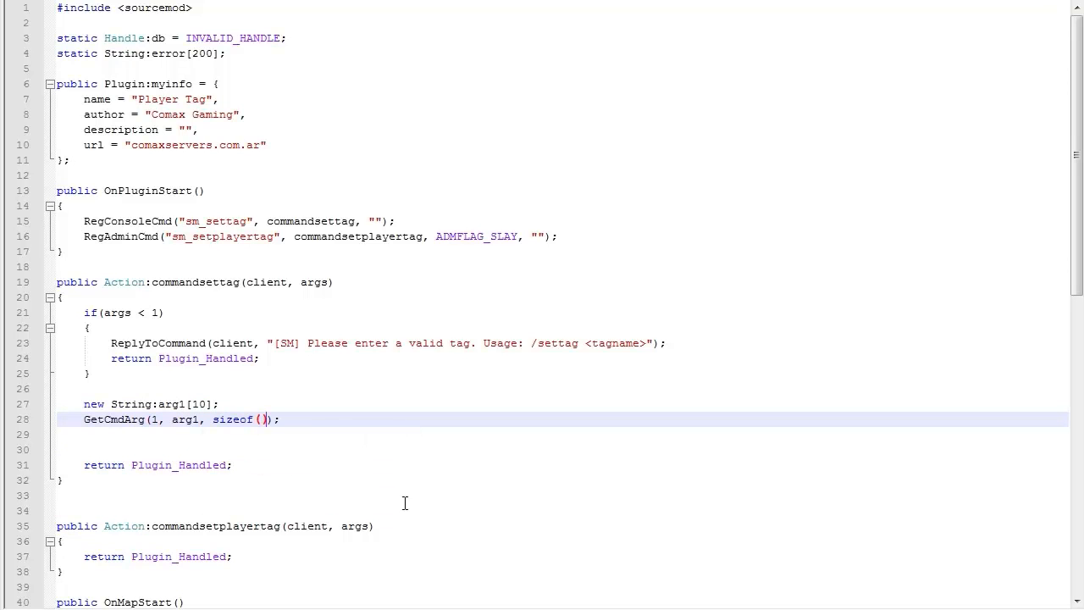
# Step: Pass sizeof(arg1) to GetCmdArg, add an empty if (strlen(arg1) > 5) block, and size arg1 to 6
pyautogui.write('arg1')
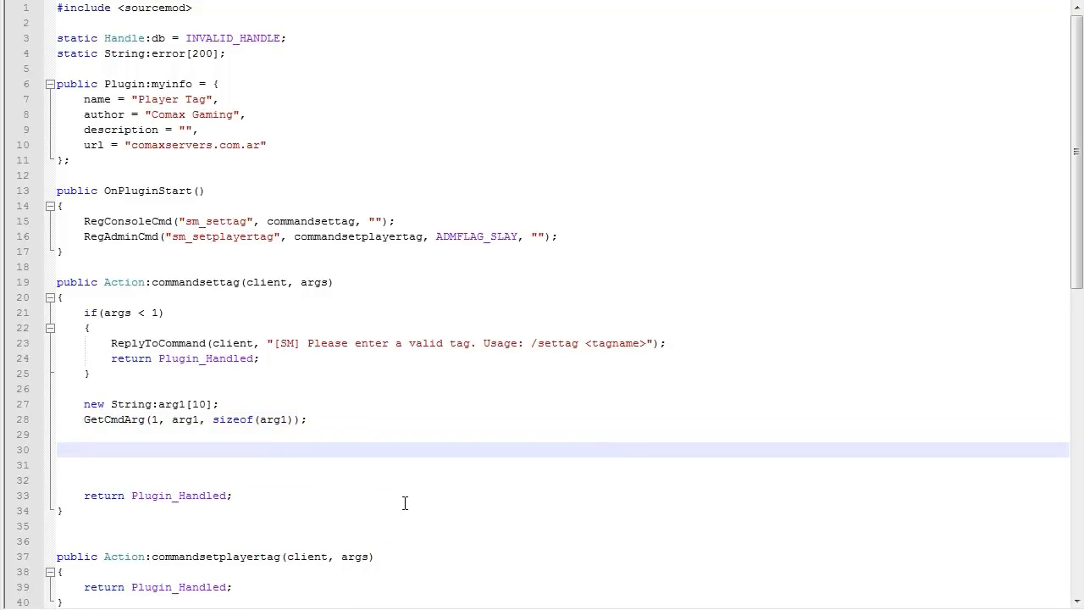
pyautogui.write('if(')
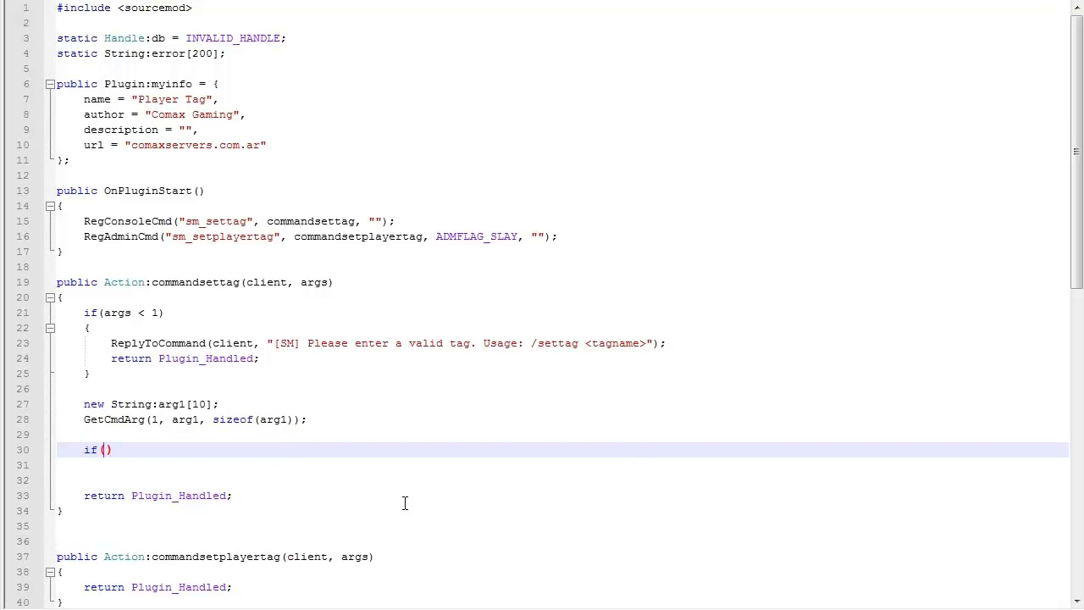
pyautogui.write('strlen(arg1')
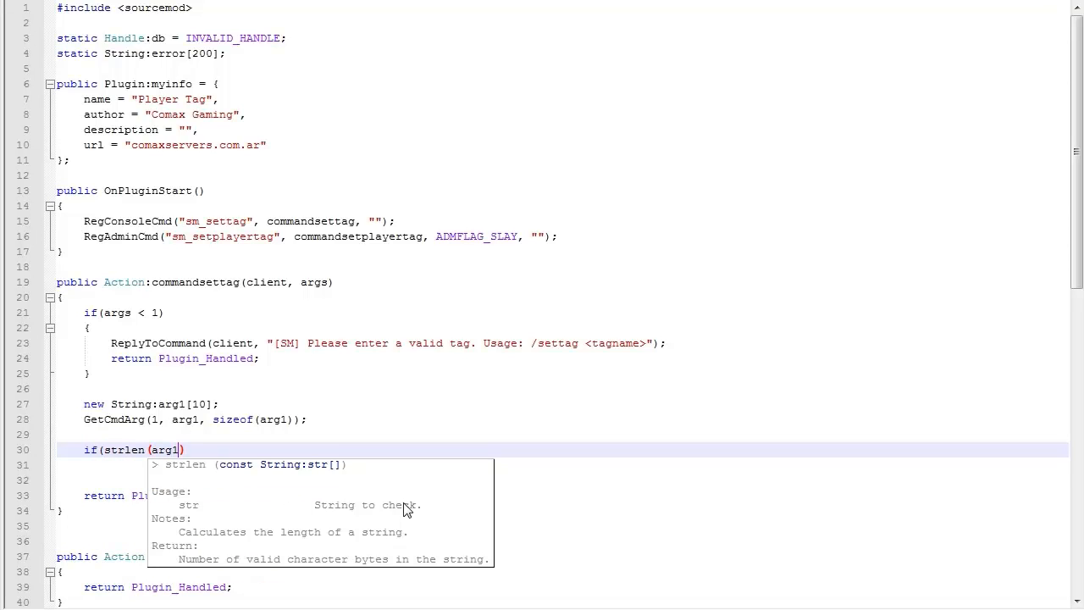
pyautogui.write('>')
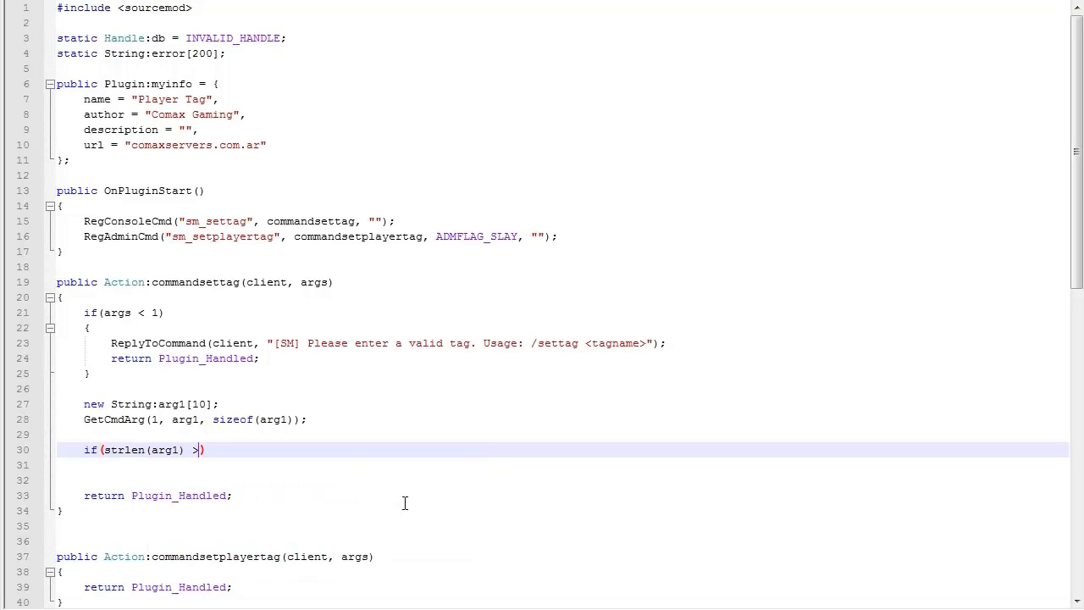
pyautogui.write('10')
pyautogui.click(562, 464)
pyautogui.write('{')
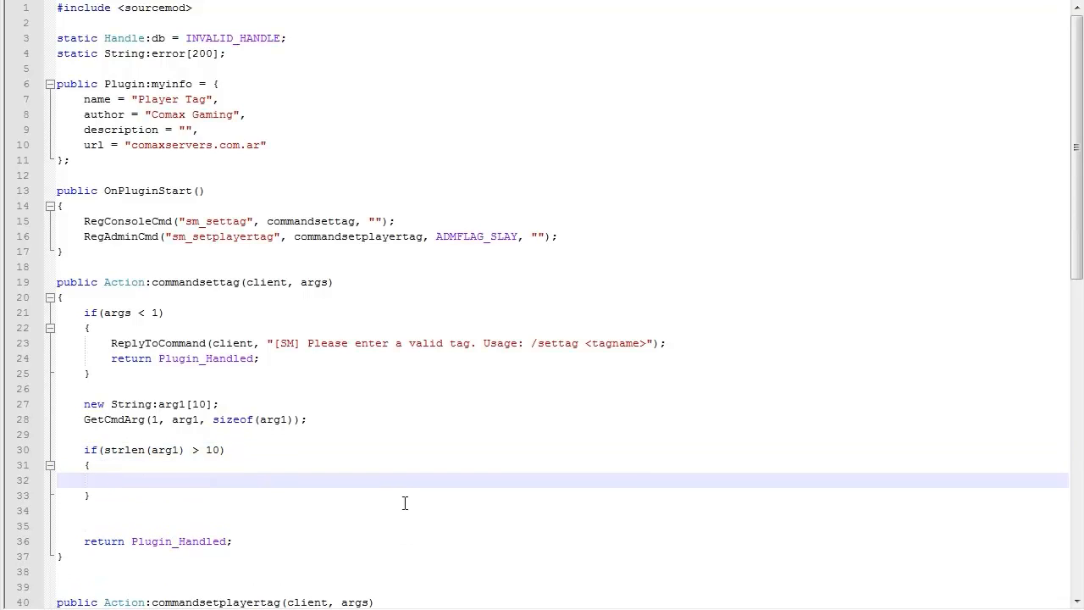
pyautogui.click(200, 451)
pyautogui.write('5')
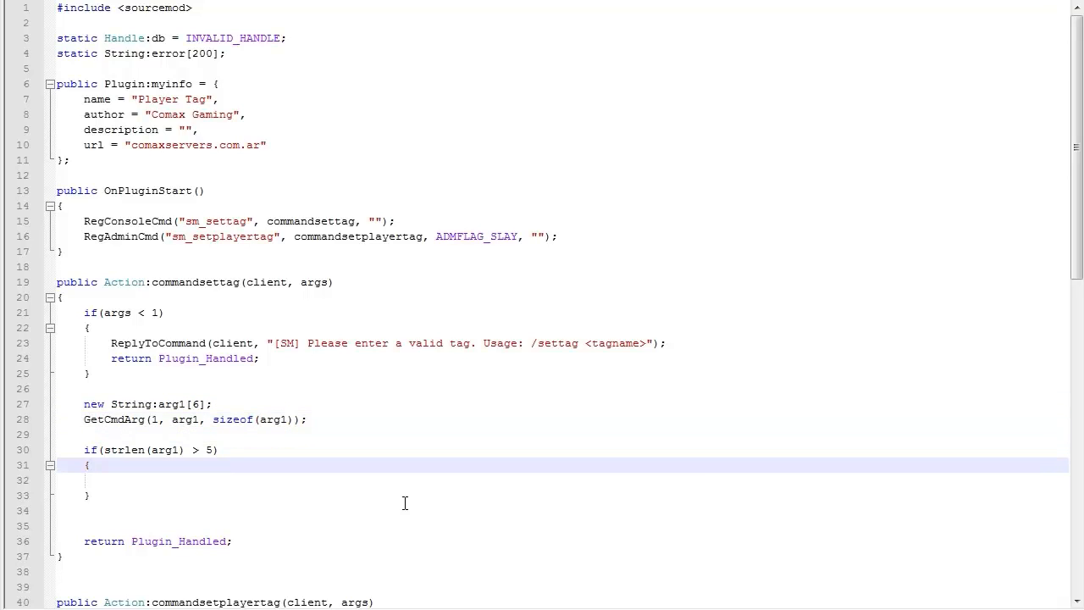
# Step: Write ReplyToCommand(client, "[SM] Your tag is too big, the max amt of chars is 5.") inside the length check
pyautogui.write('printToChat(')
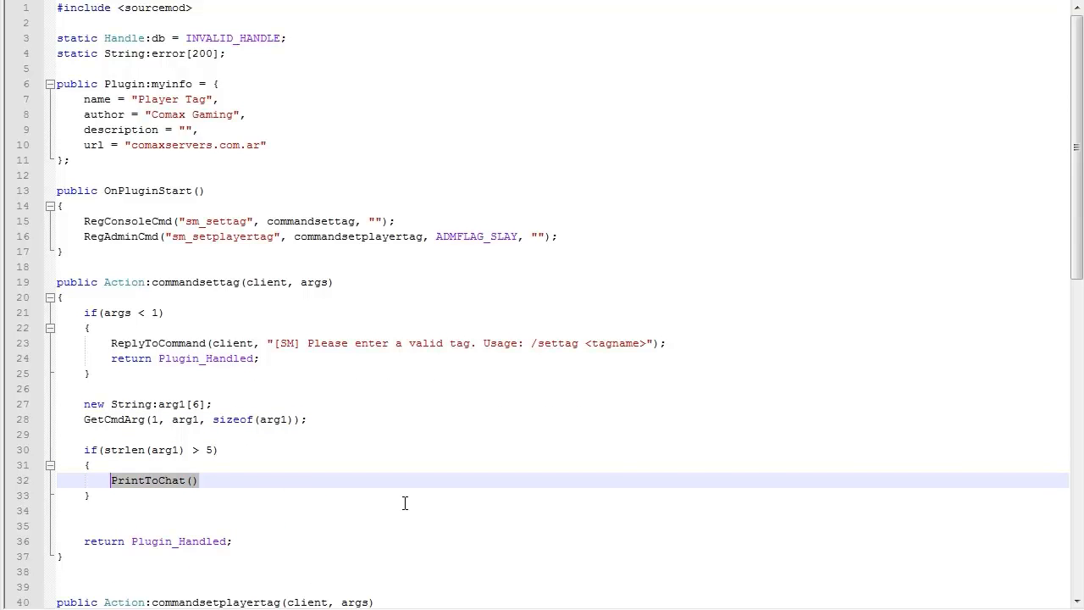
pyautogui.write('ReplyToCommand')
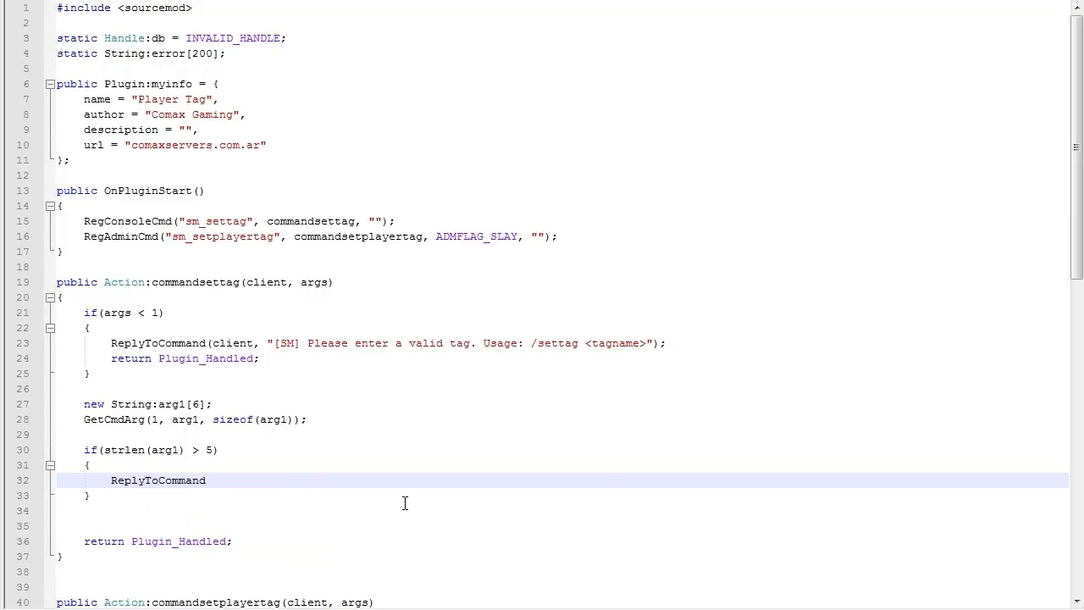
pyautogui.write('(client, "")')
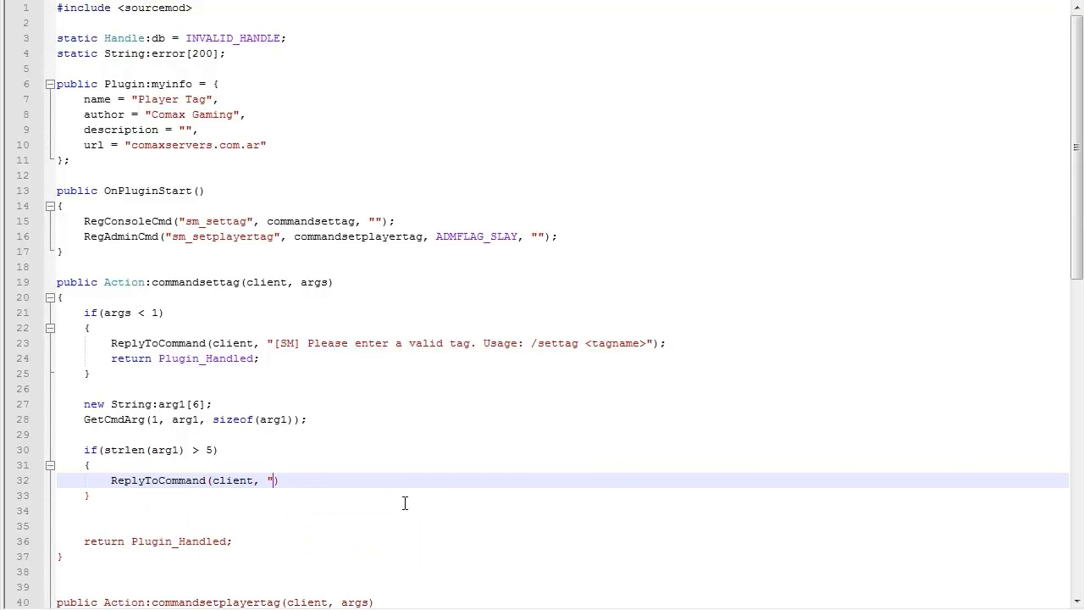
pyautogui.write('[SM] Your')
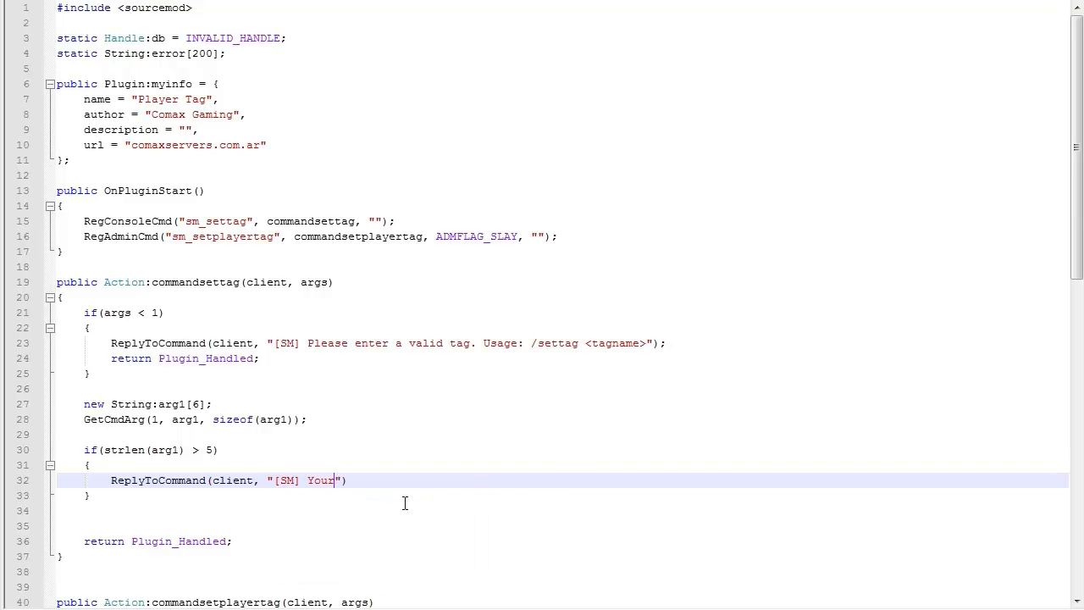
pyautogui.write('tag')
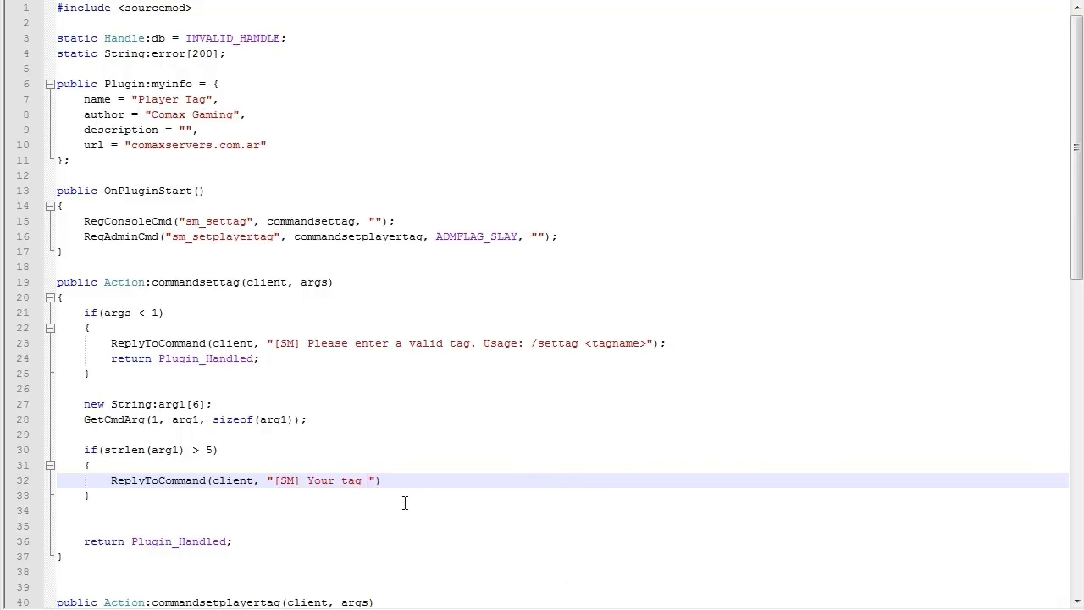
pyautogui.write('is too bog')
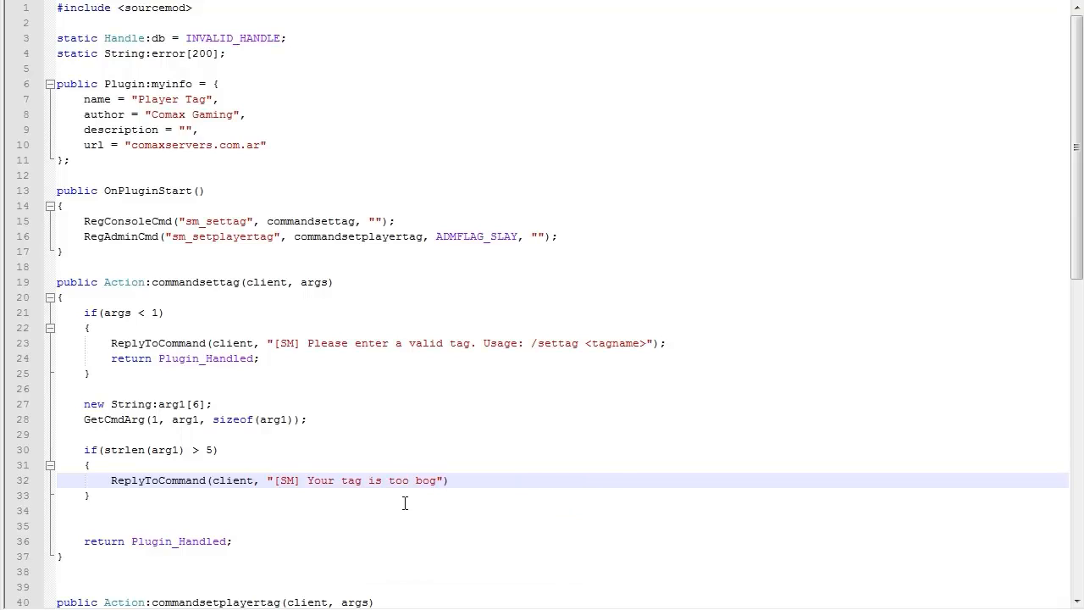
pyautogui.write('big')
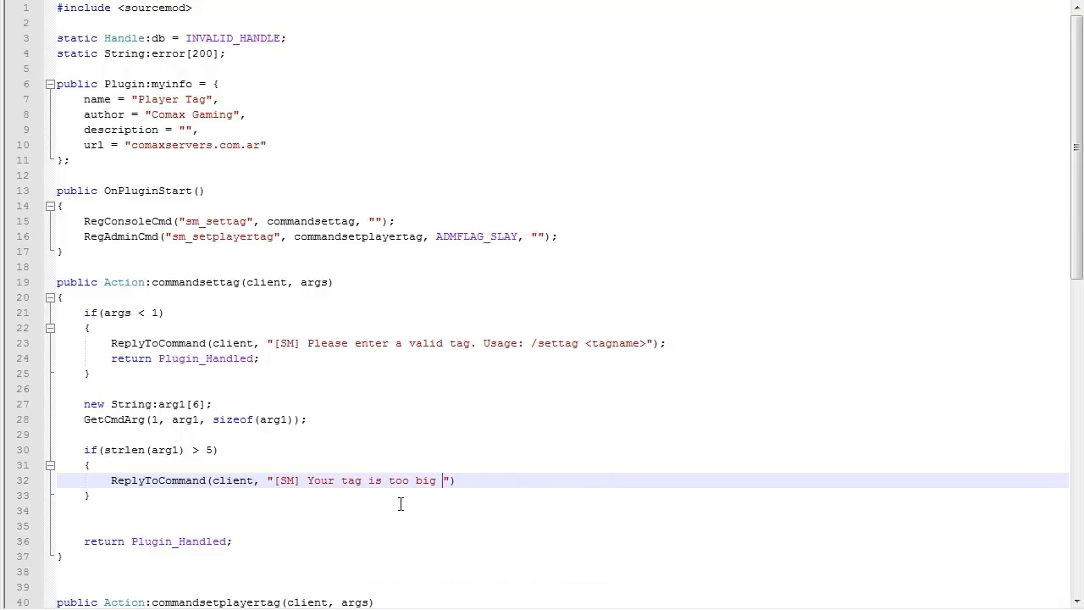
pyautogui.write(',')
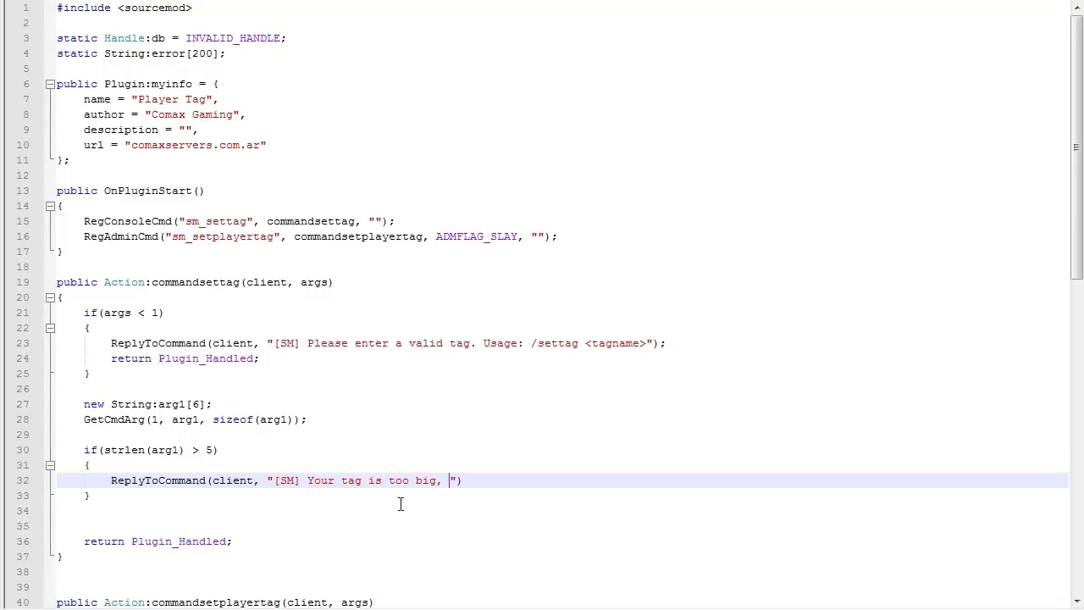
pyautogui.write('the max amt of')
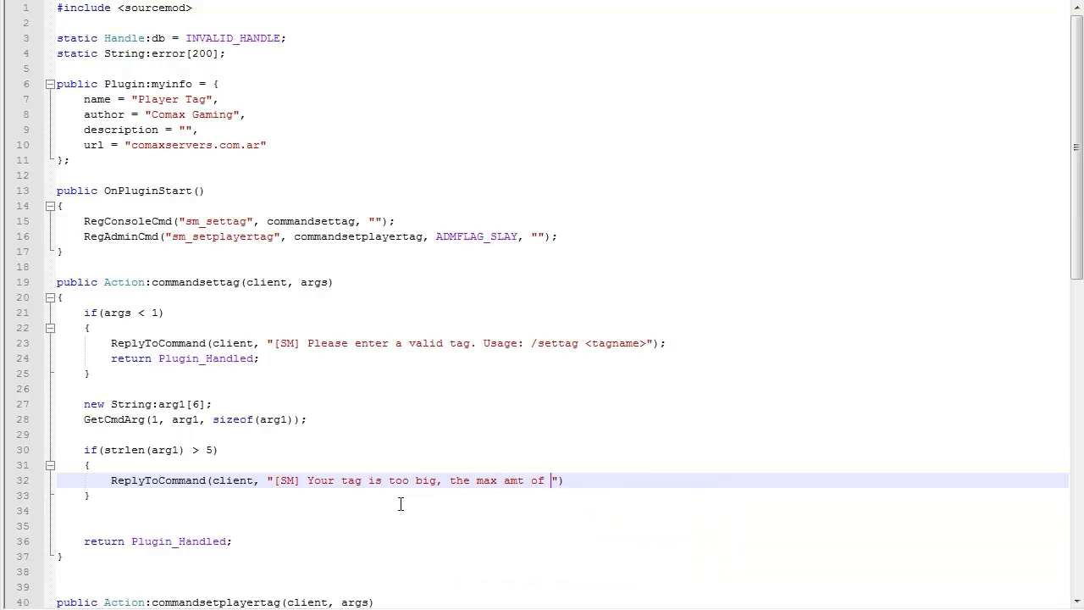
pyautogui.write('chars is 5.')
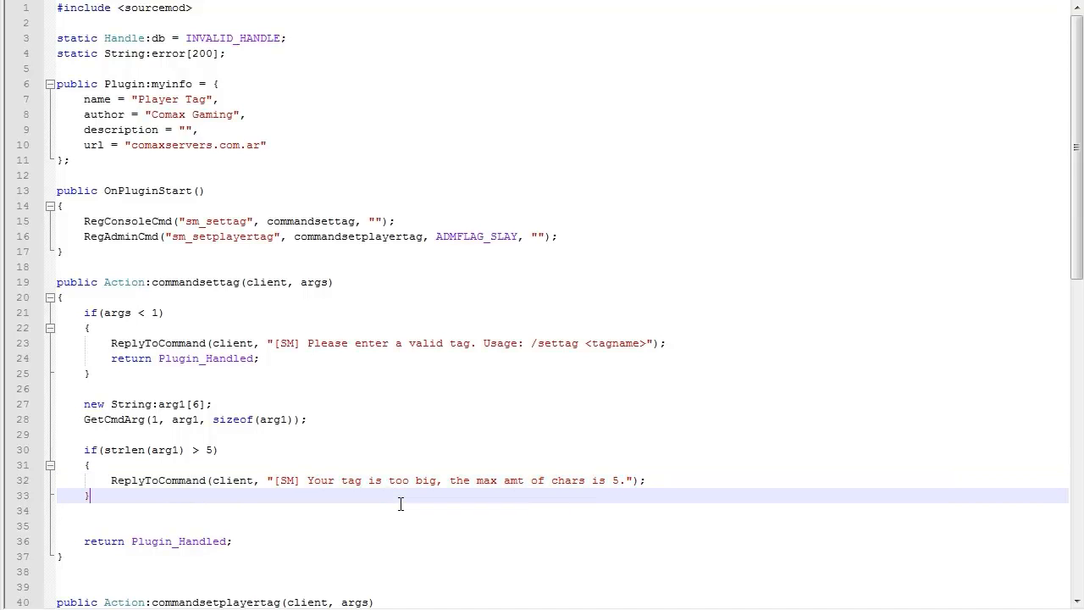
# Step: Reference arg1 and end the check with return Plugin_Handled;
pyautogui.write('arg1')
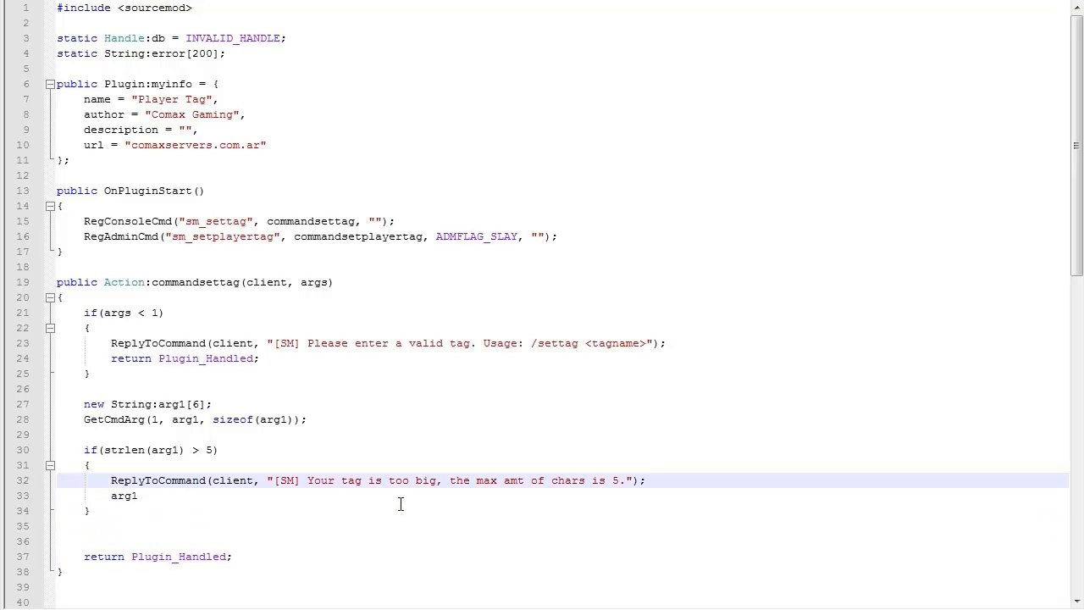
pyautogui.write('return Plugin_Handled;')
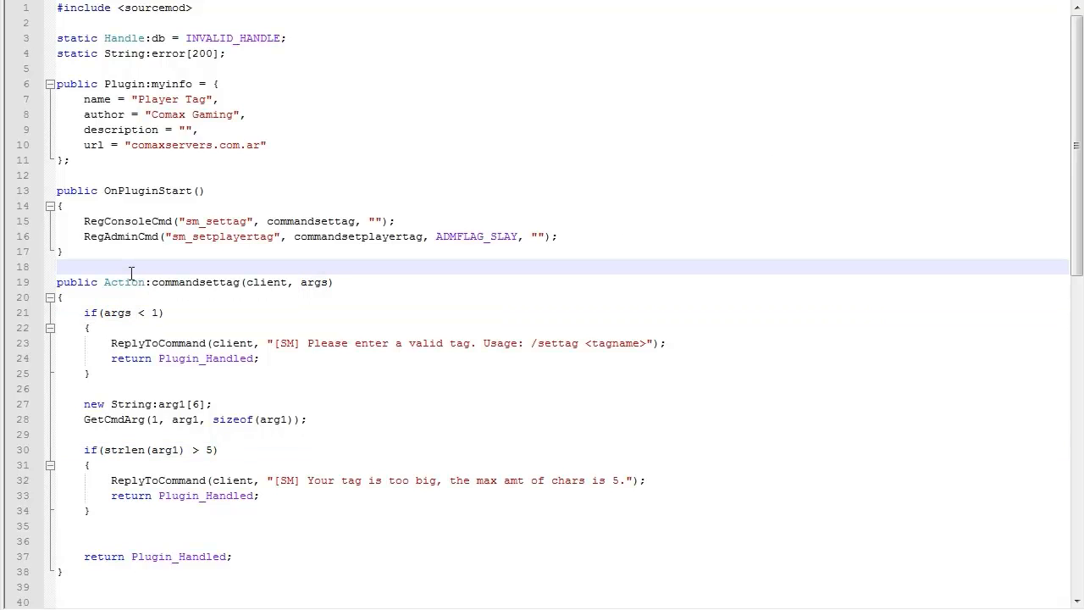
# Step: Write the example usage line /settag mytag above the commandsettag callback
pyautogui.write('/setta')
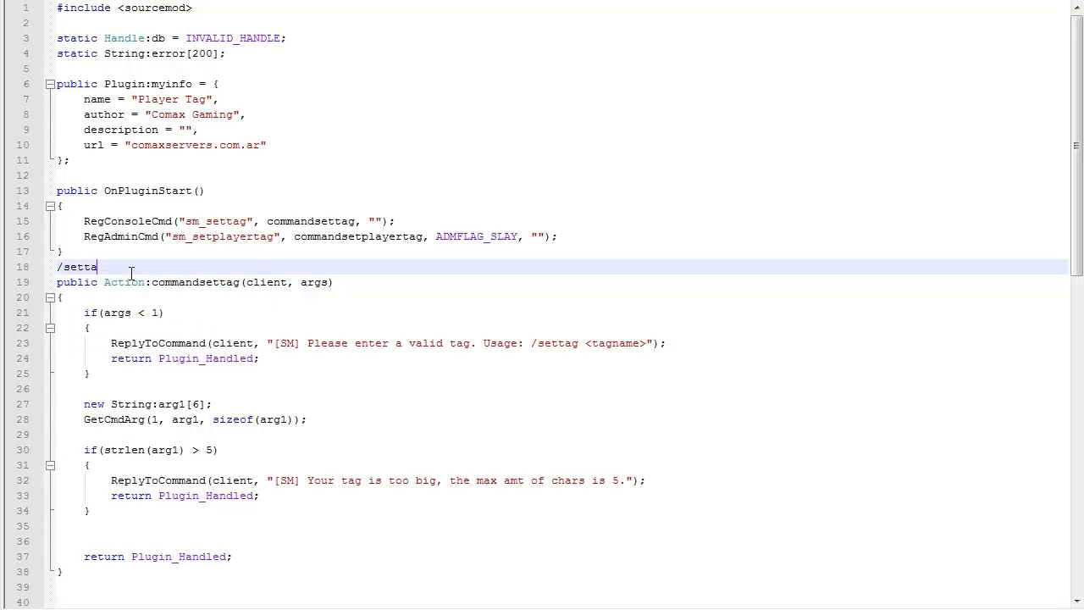
pyautogui.write('g')
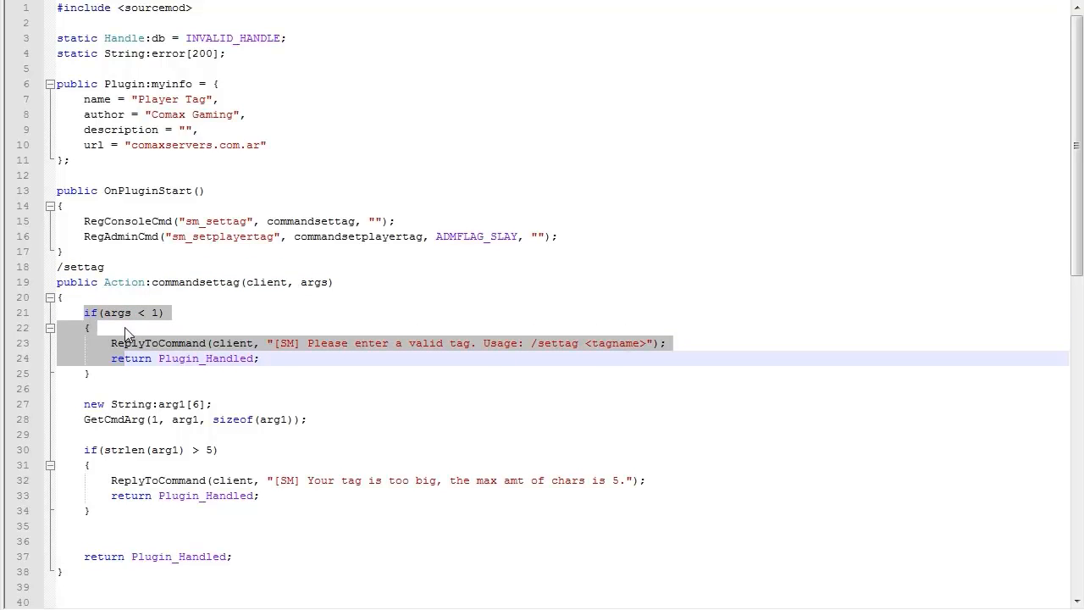
pyautogui.click(109, 268)
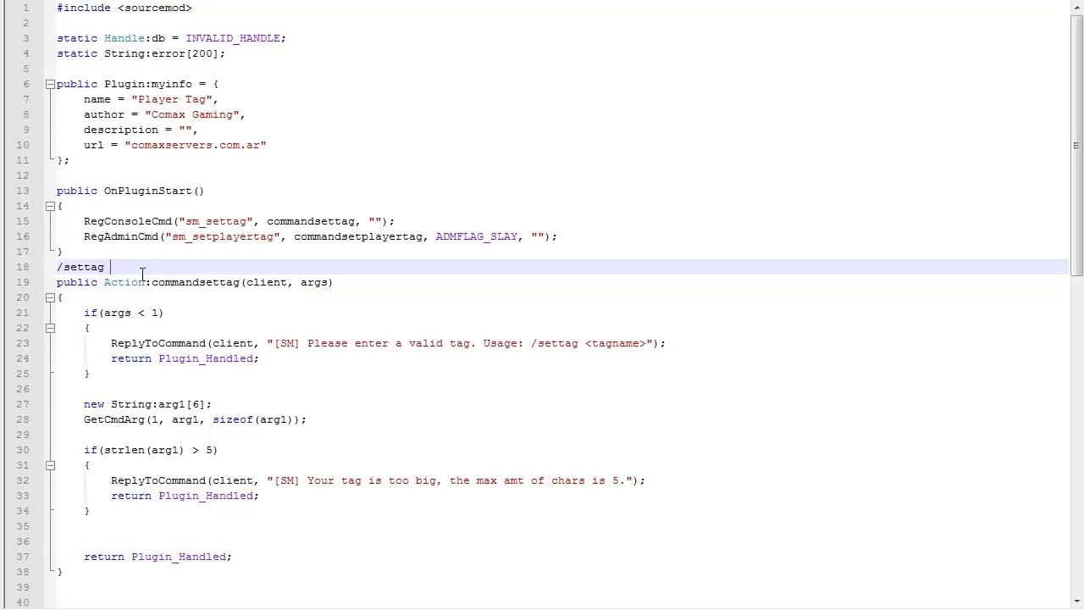
pyautogui.write('mytag')
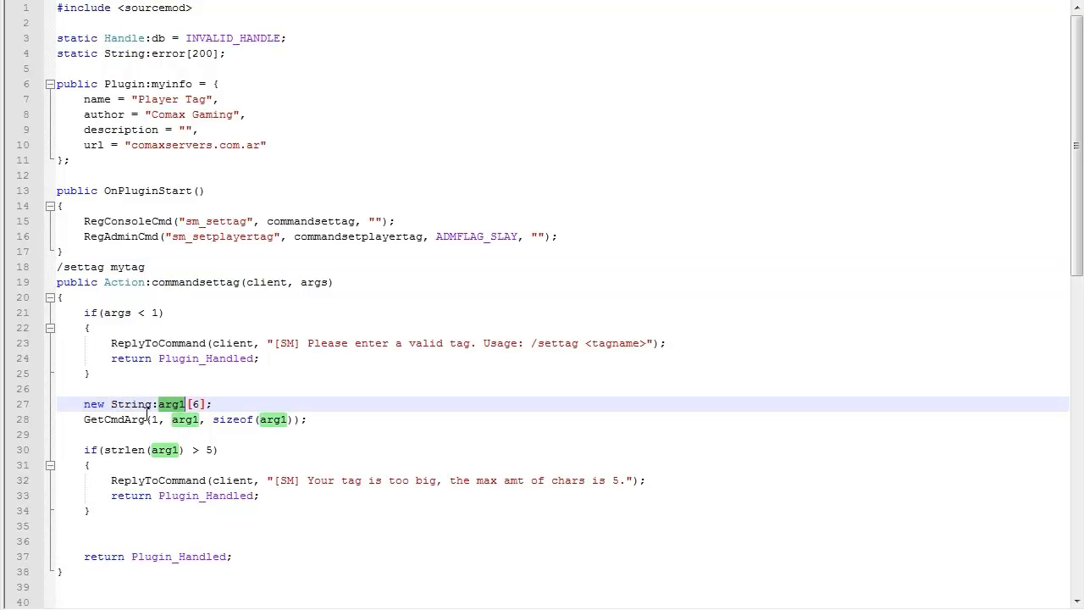
# Step: Highlight mytag and set the condition's length limit to 5, pointing it out
pyautogui.doubleClick(126, 268)
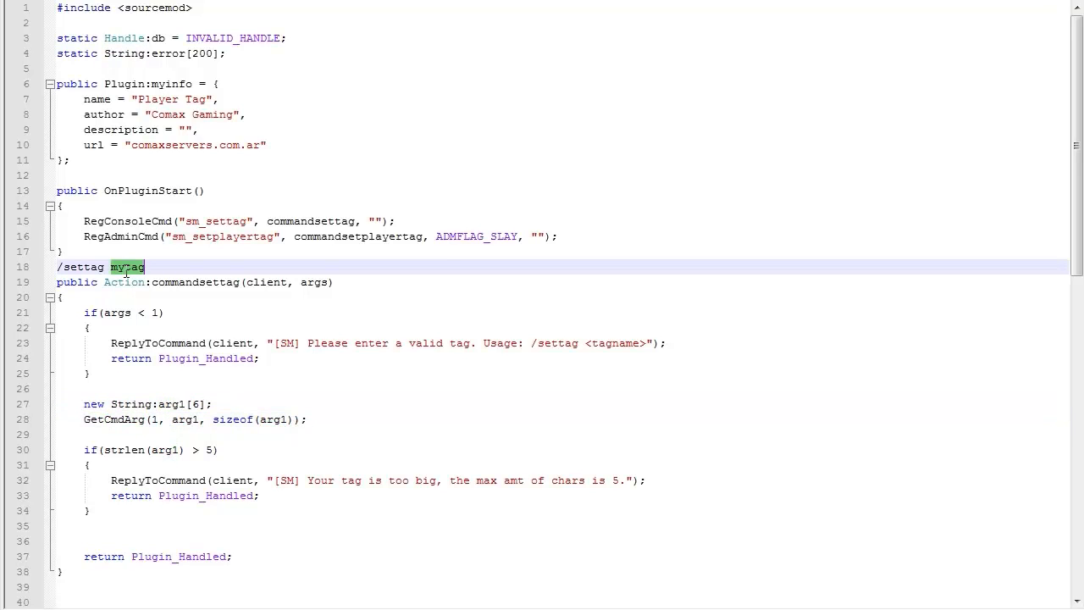
pyautogui.click(186, 420)
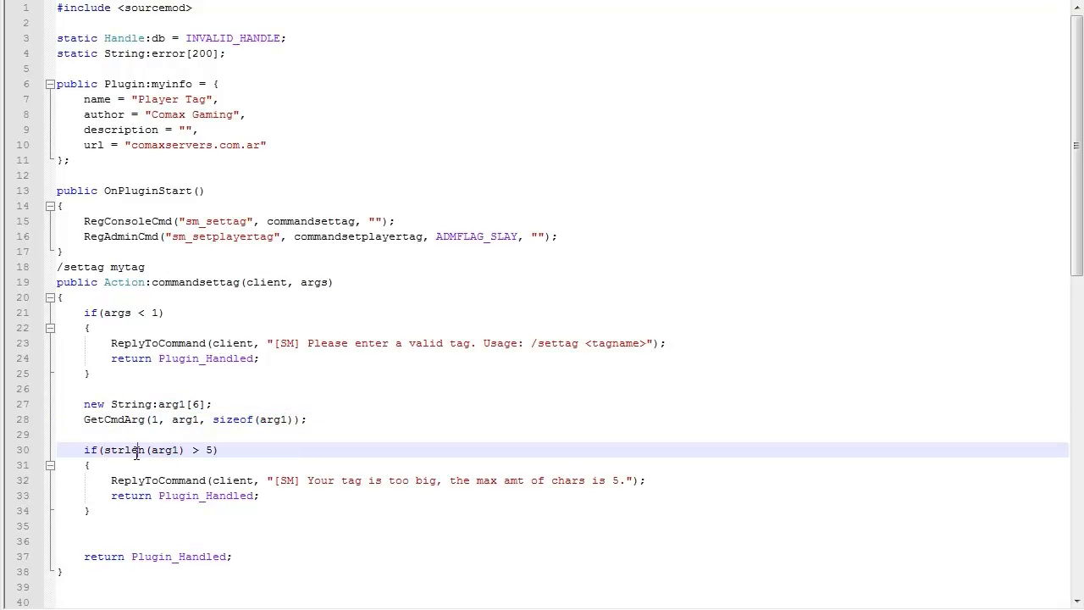
pyautogui.doubleClick(210, 451)
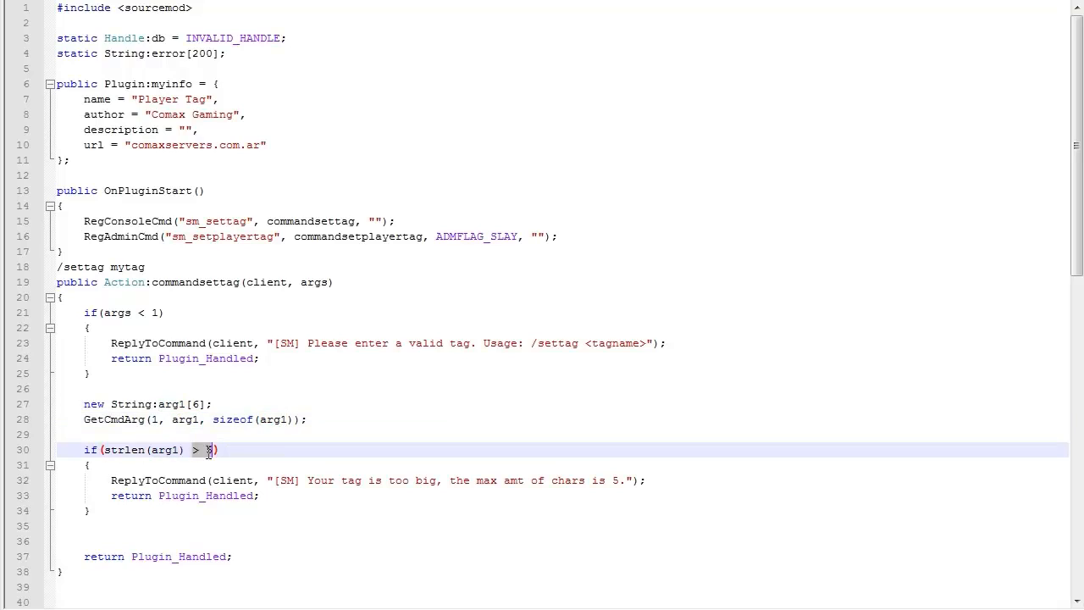
pyautogui.write('5')
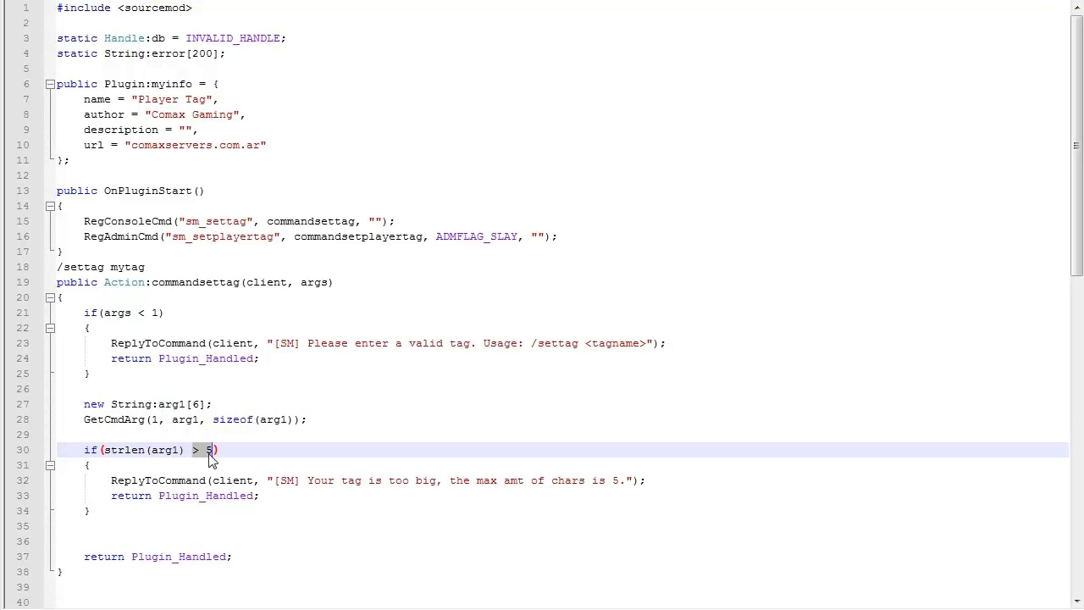
pyautogui.doubleClick(157, 481)
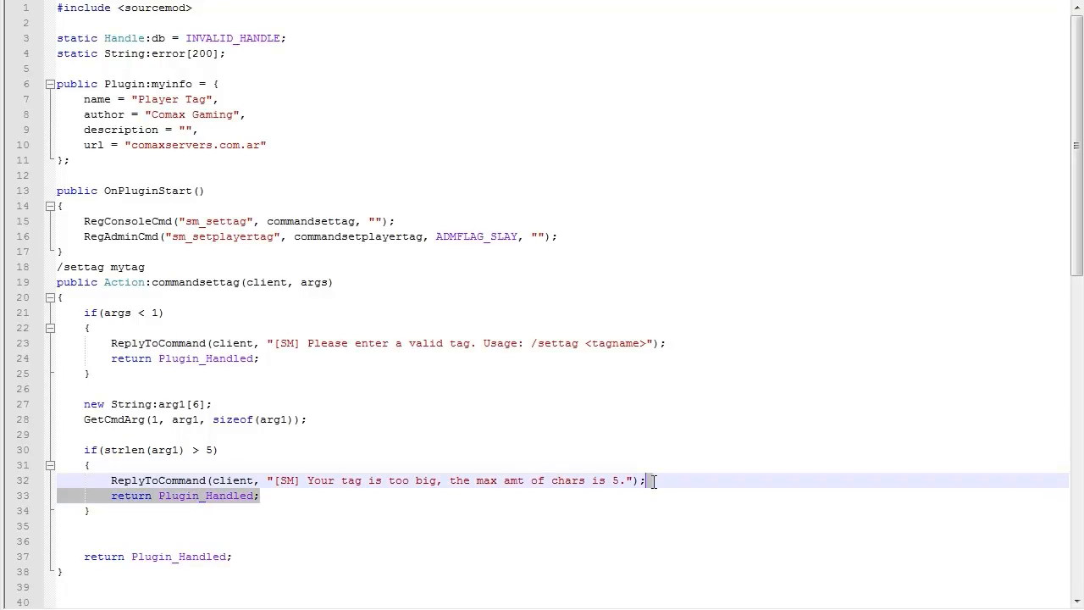
pyautogui.click(84, 464)
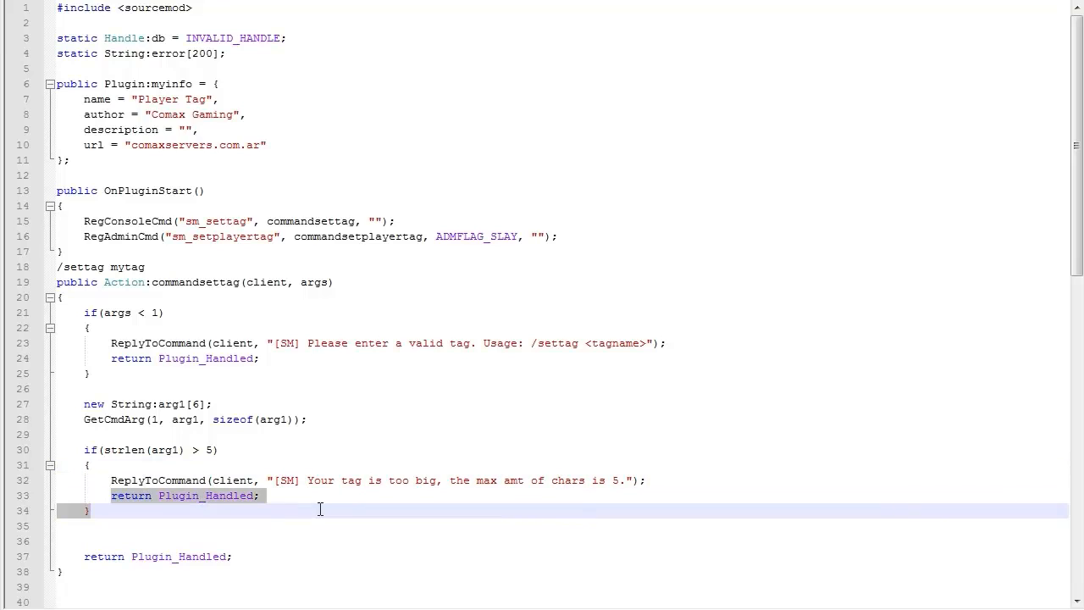
pyautogui.scroll(-3)
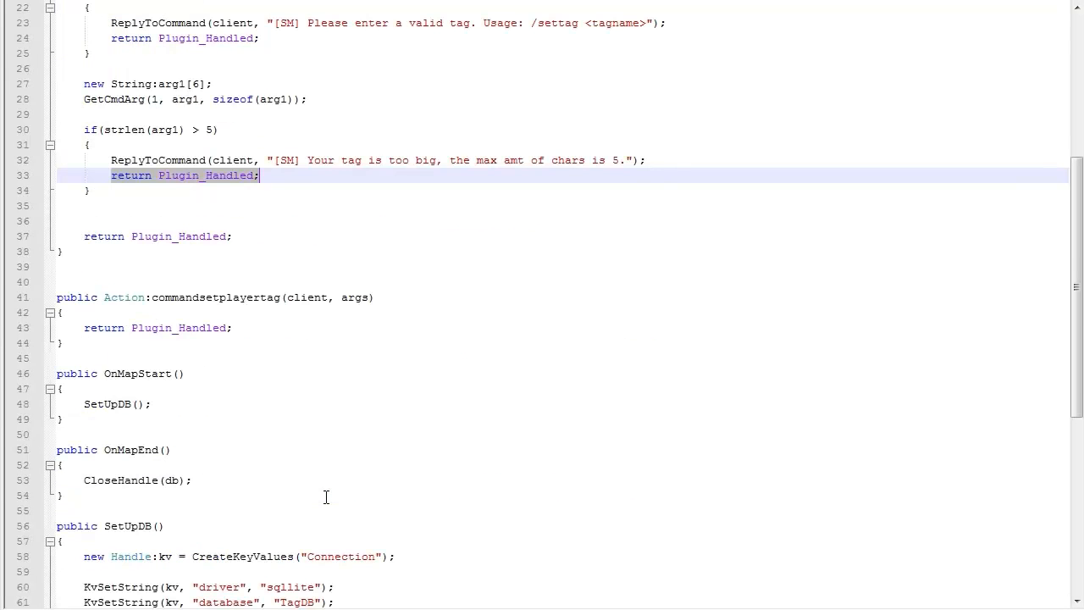
pyautogui.scroll(-3)
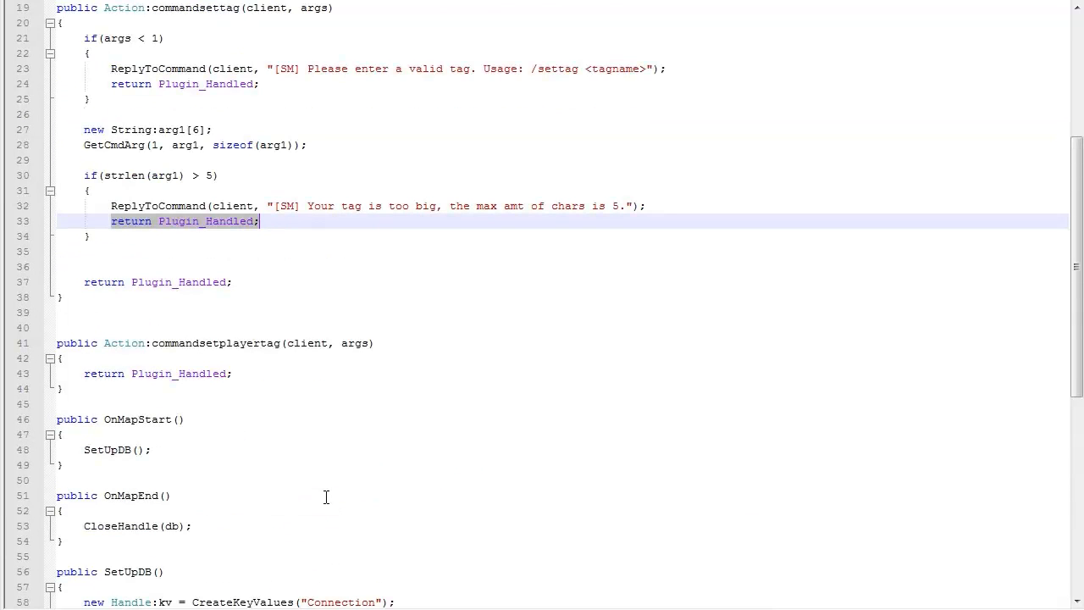
pyautogui.scroll(3)
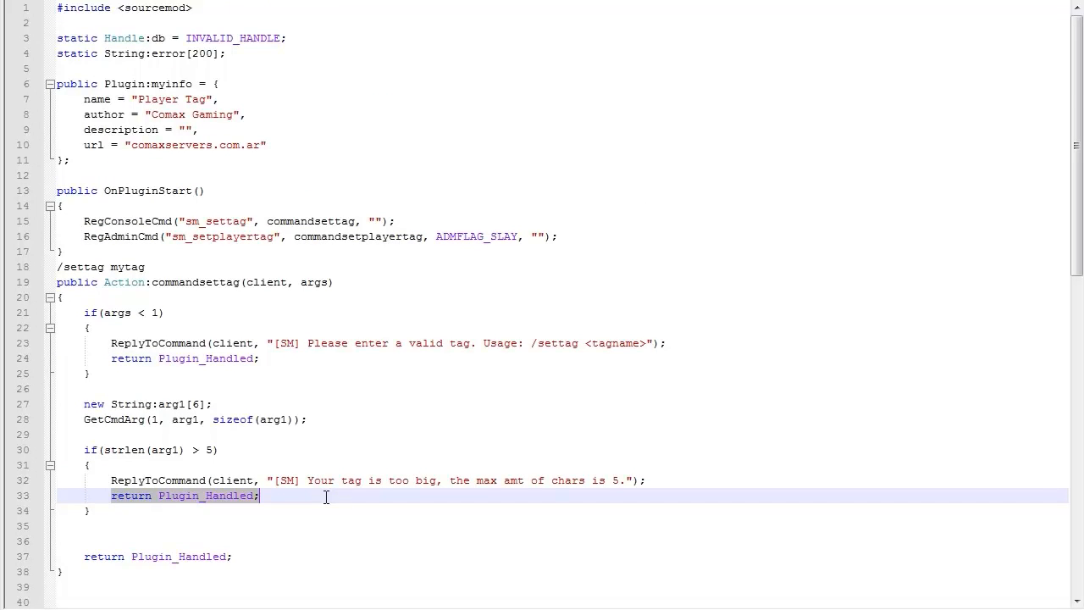
pyautogui.scroll(-3)
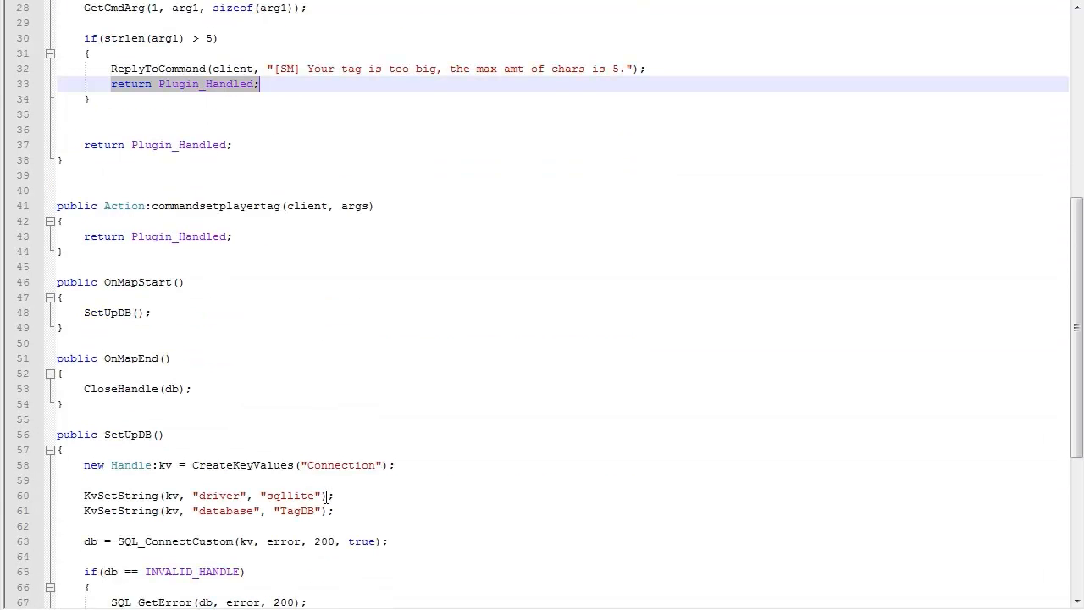
pyautogui.scroll(-3)
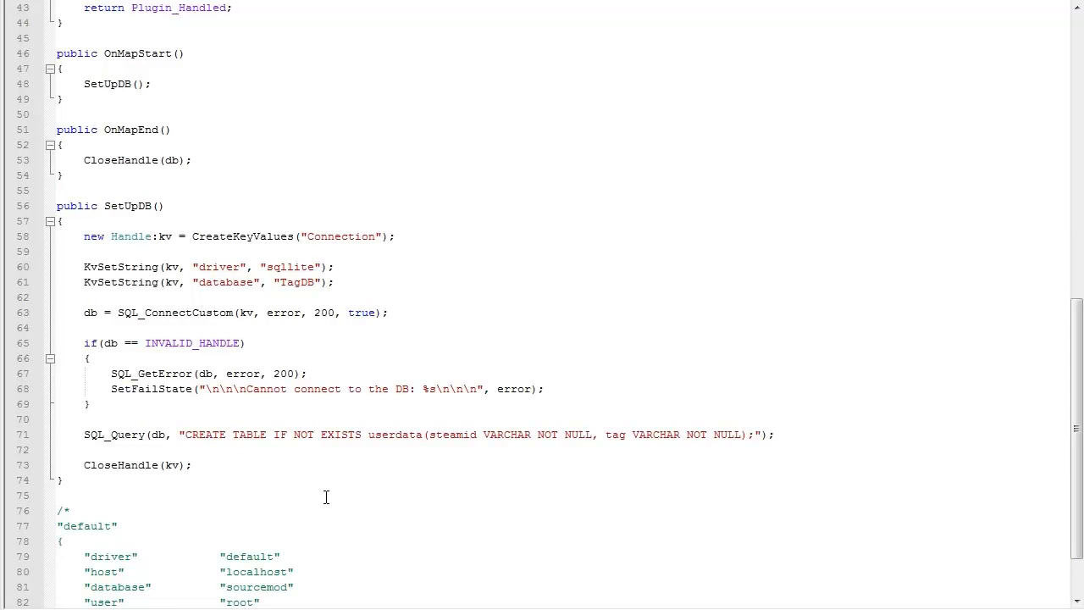